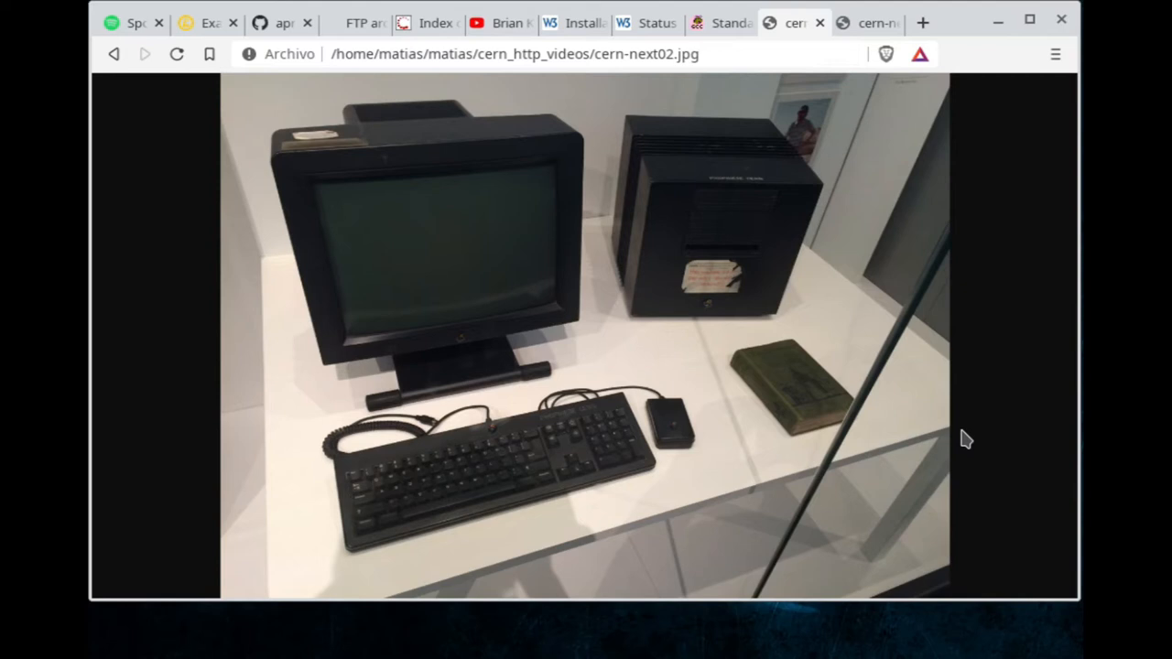
mouse_move(758, 350)
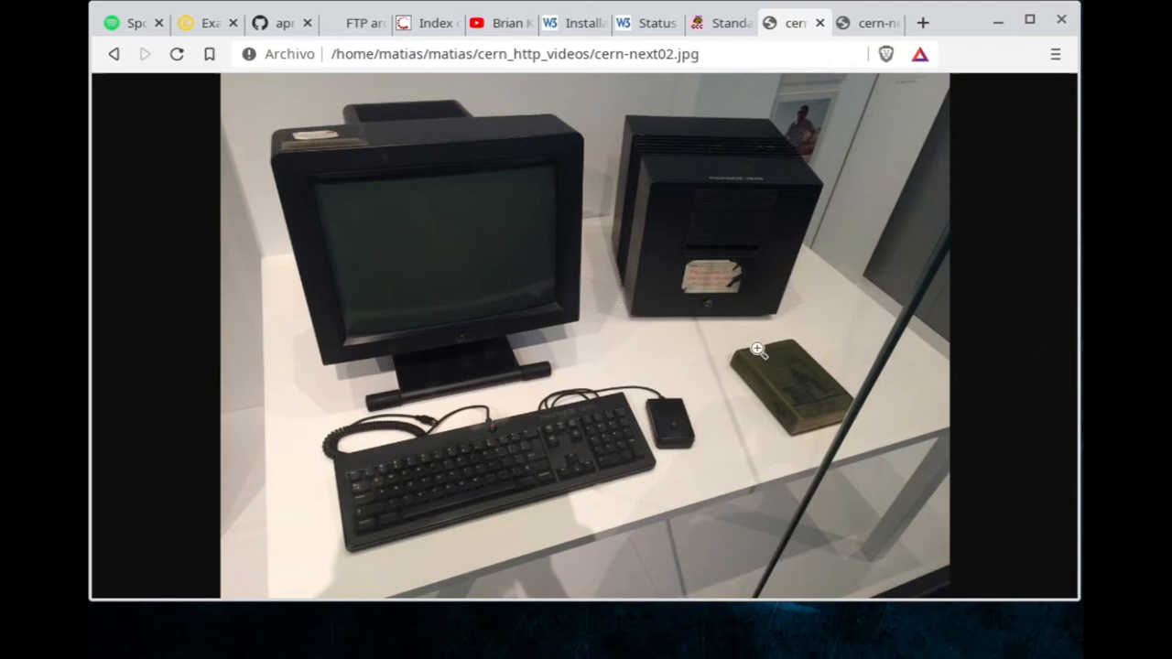
mouse_move(687, 446)
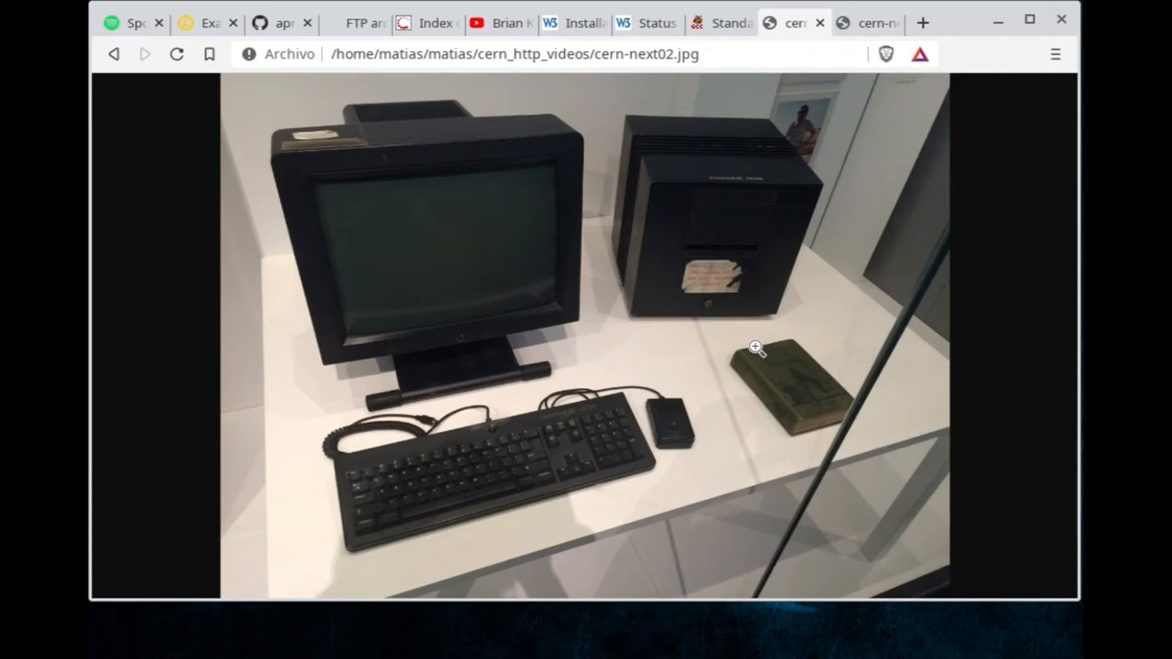
mouse_move(598, 378)
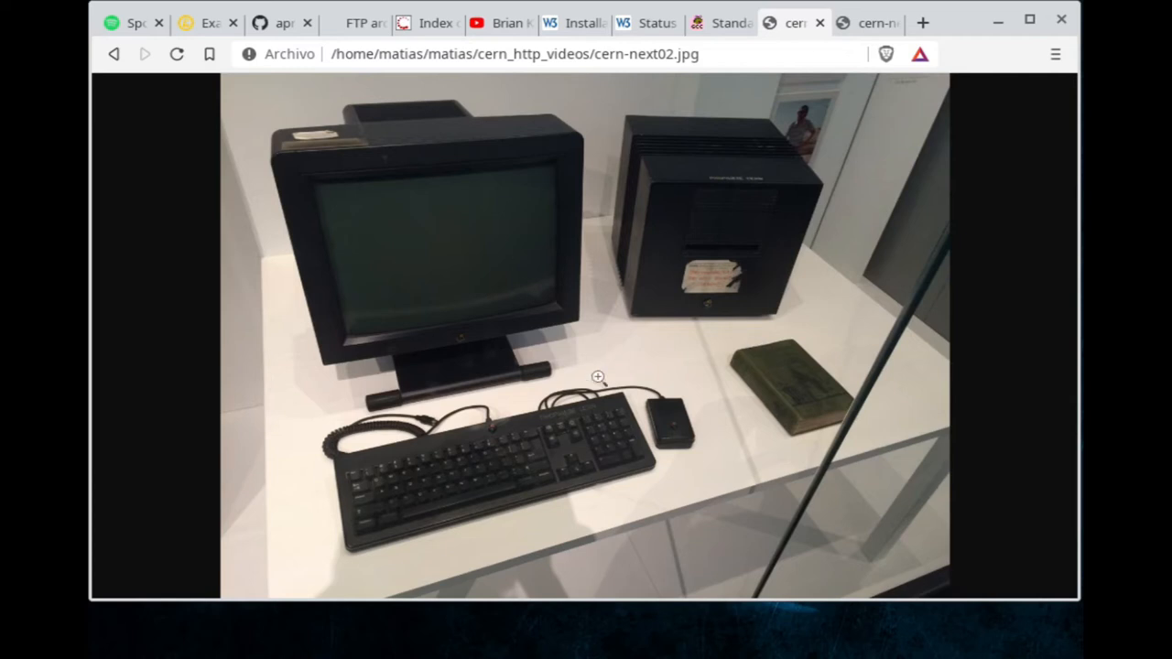
mouse_move(692, 314)
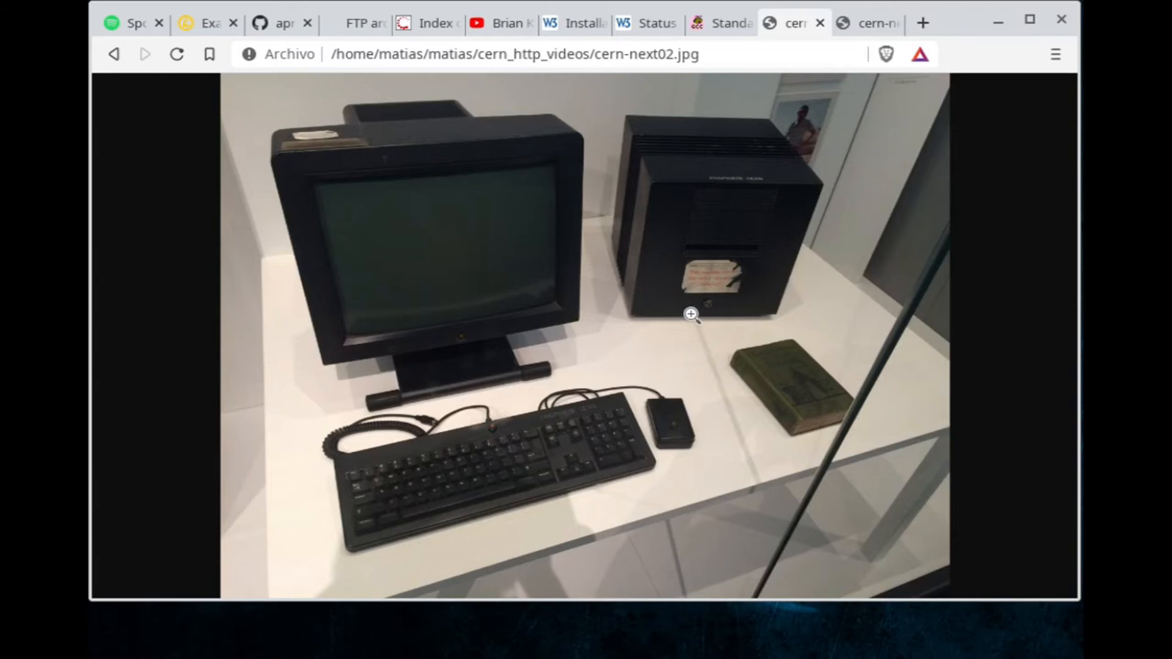
mouse_move(689, 346)
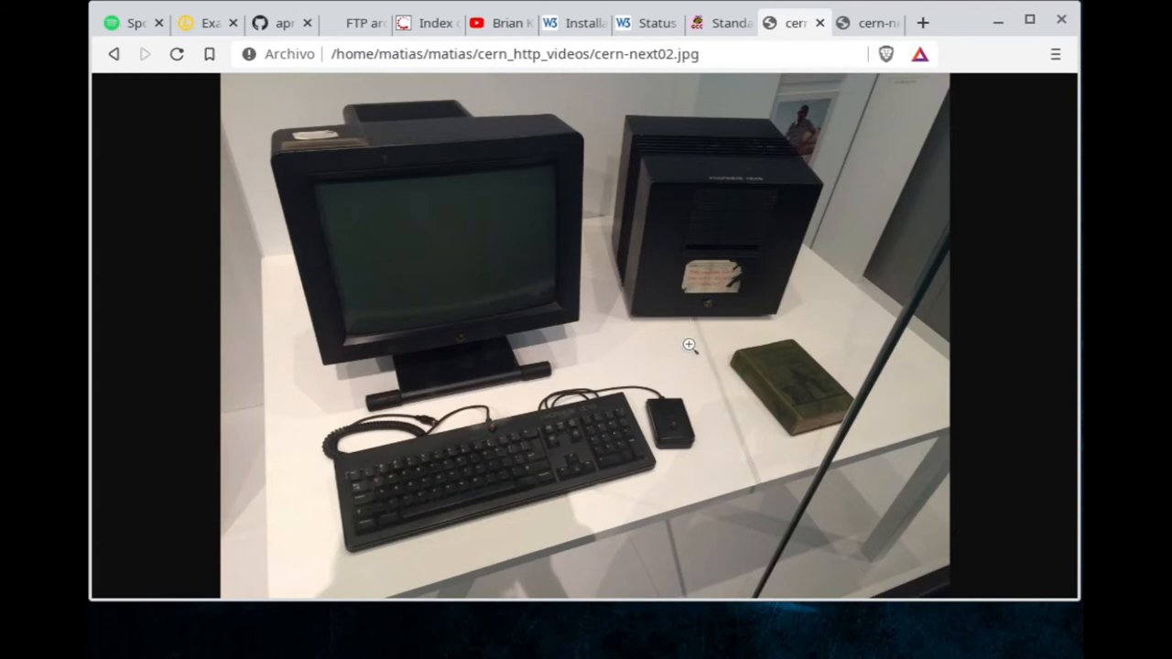
mouse_move(689, 426)
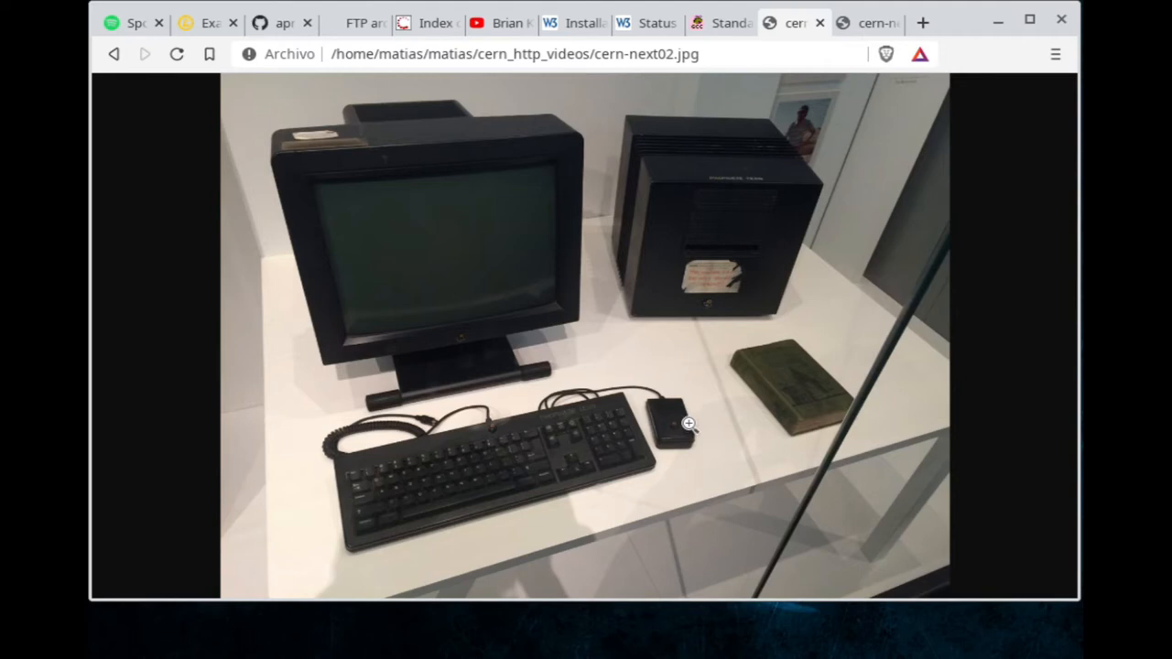
mouse_move(674, 183)
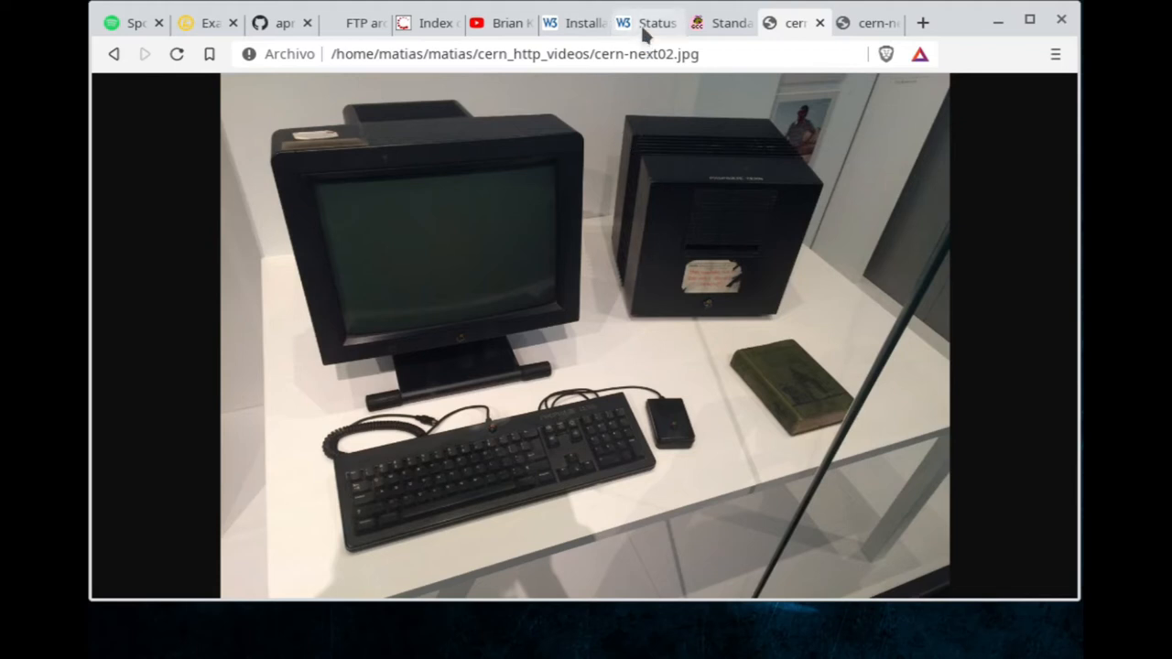
mouse_move(782, 342)
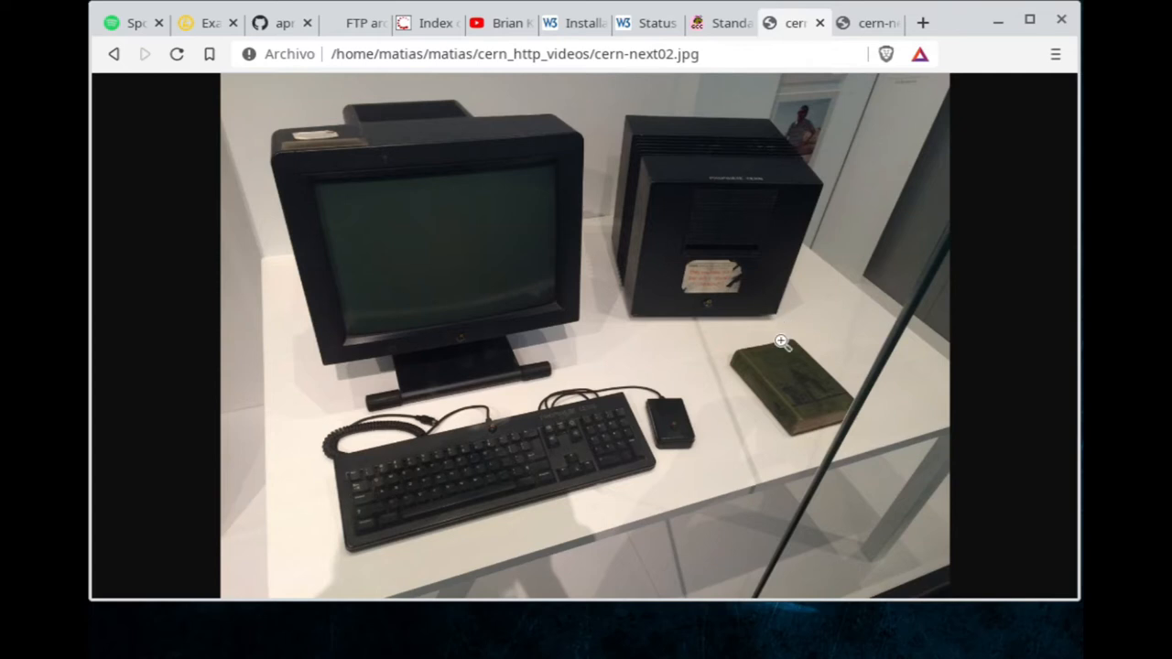
mouse_move(649, 42)
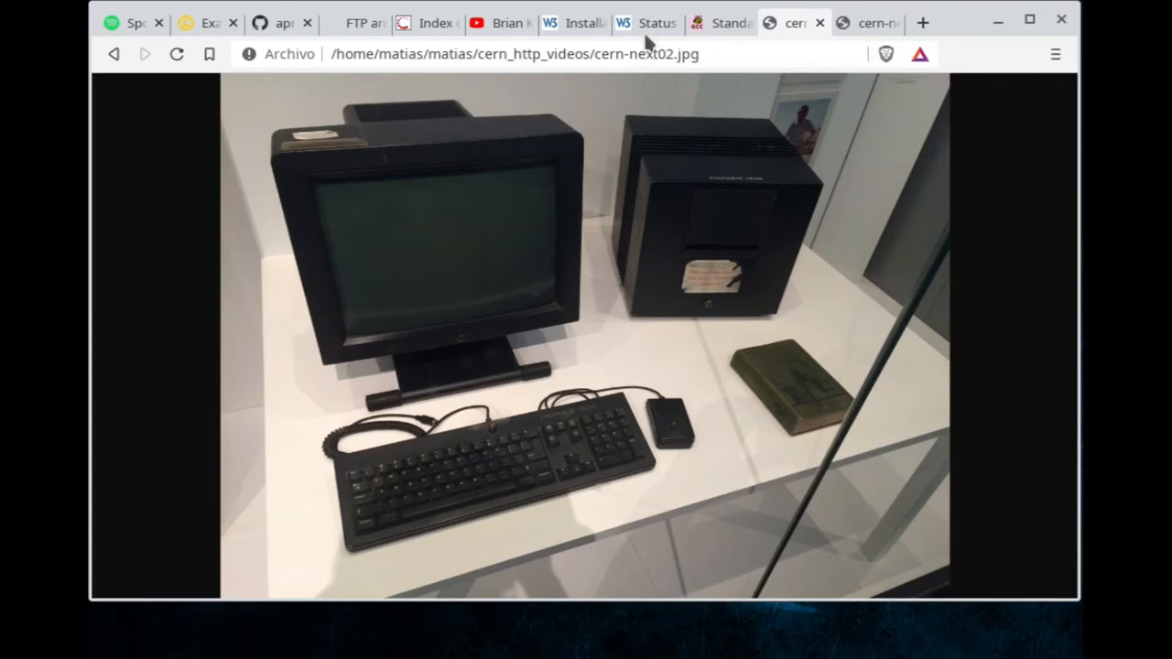
mouse_move(656, 23)
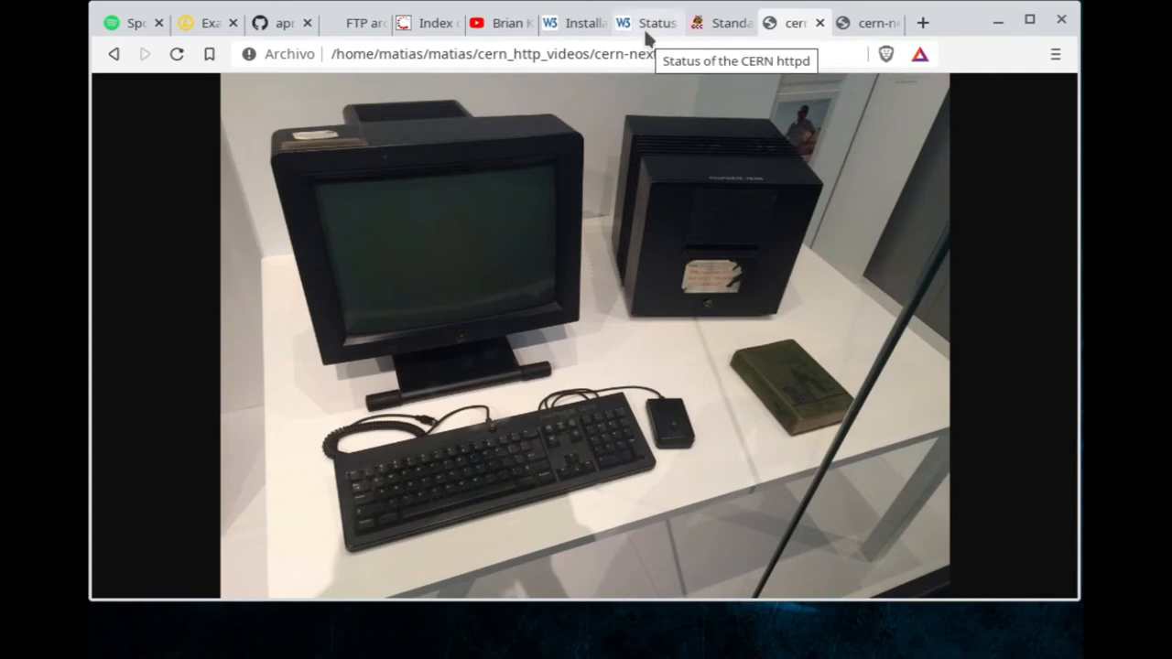
- Show the CERN httpd status page and right-click its 'compressed tar file' source link
left_click(648, 21)
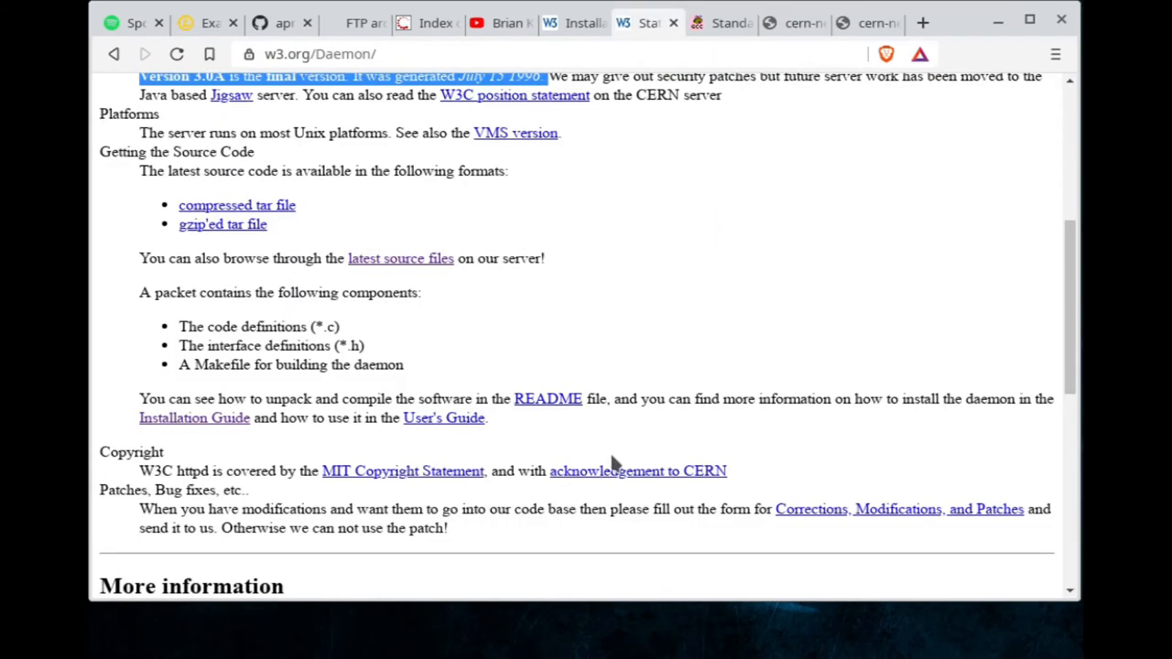
scroll("up", 3)
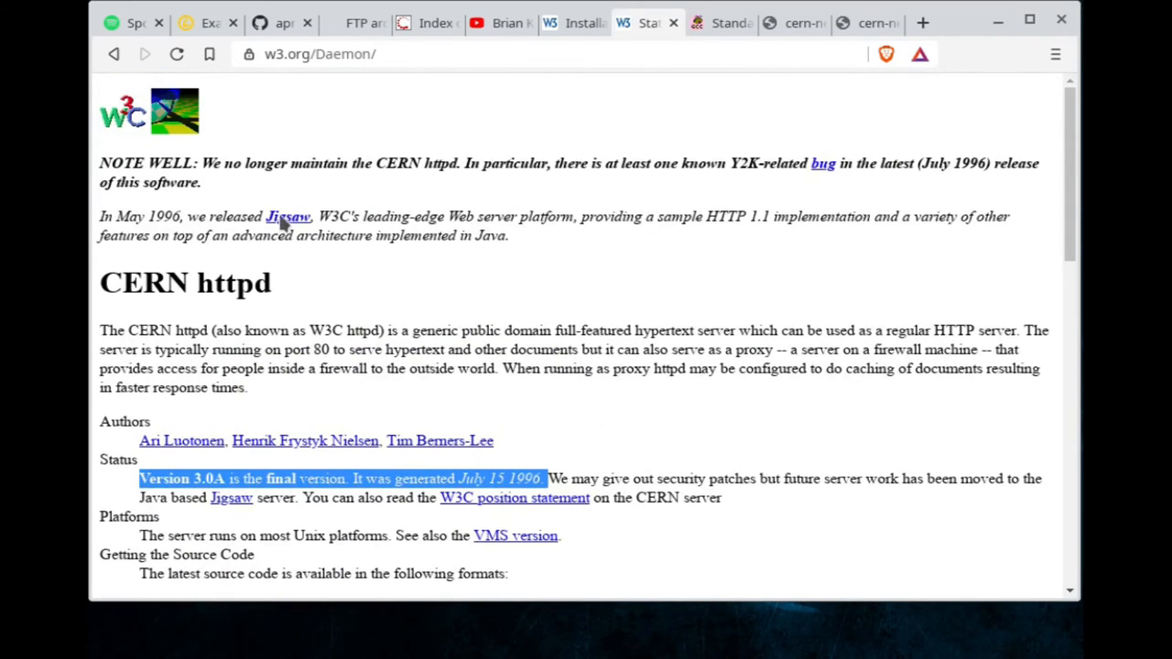
mouse_move(626, 429)
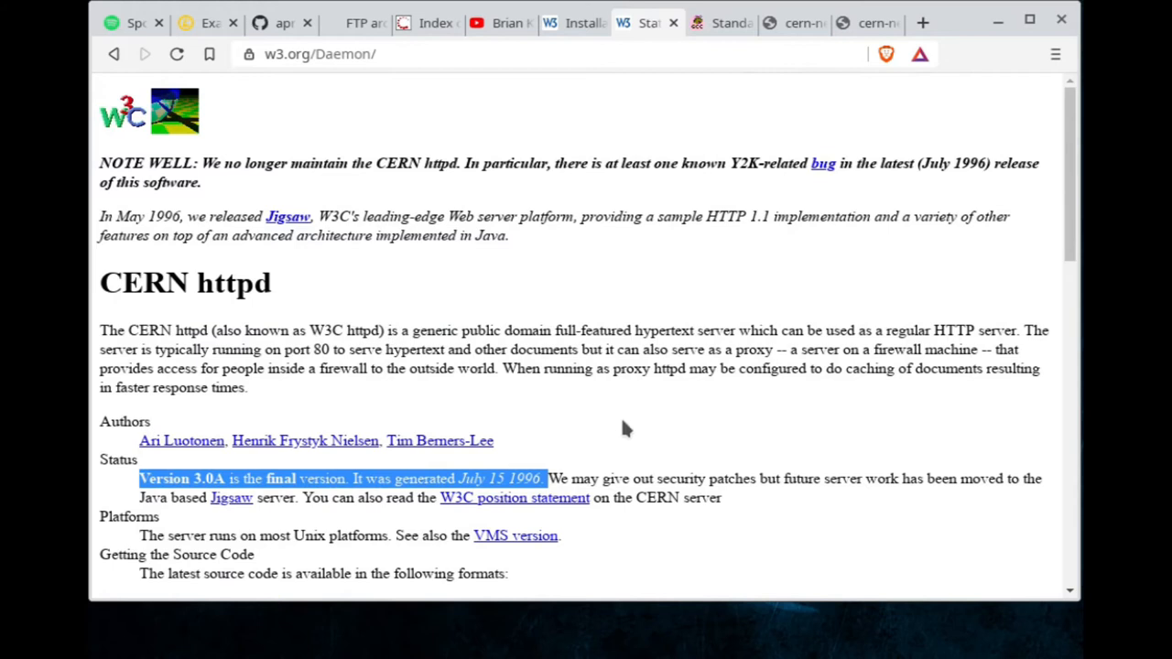
scroll("down", 3)
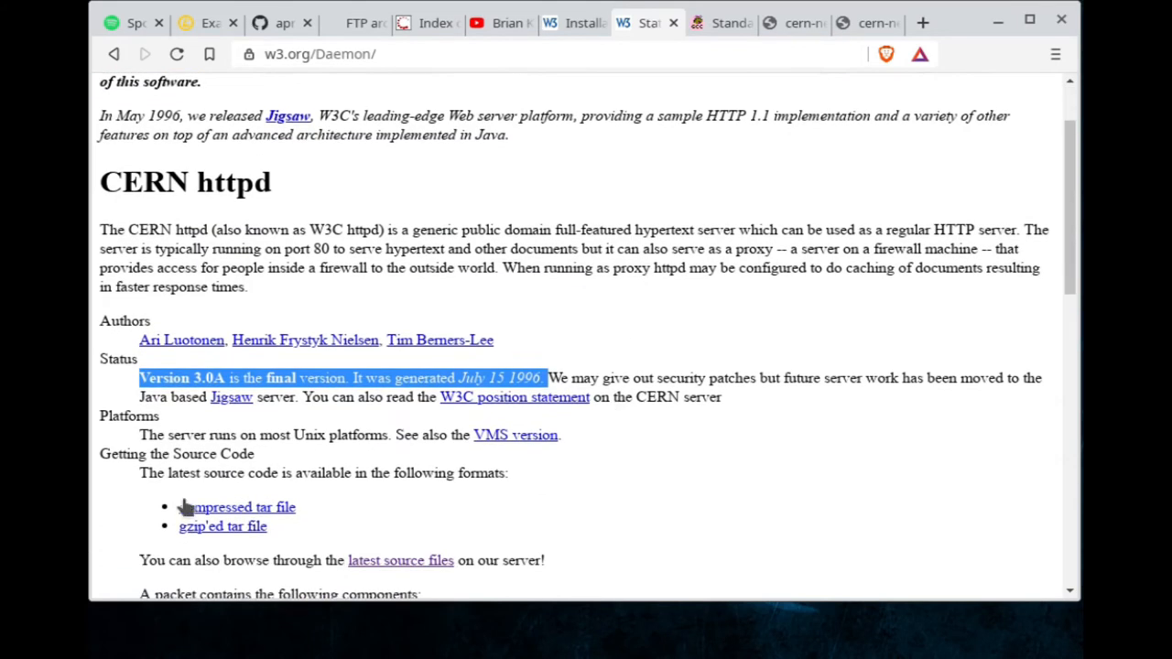
right_click(223, 525)
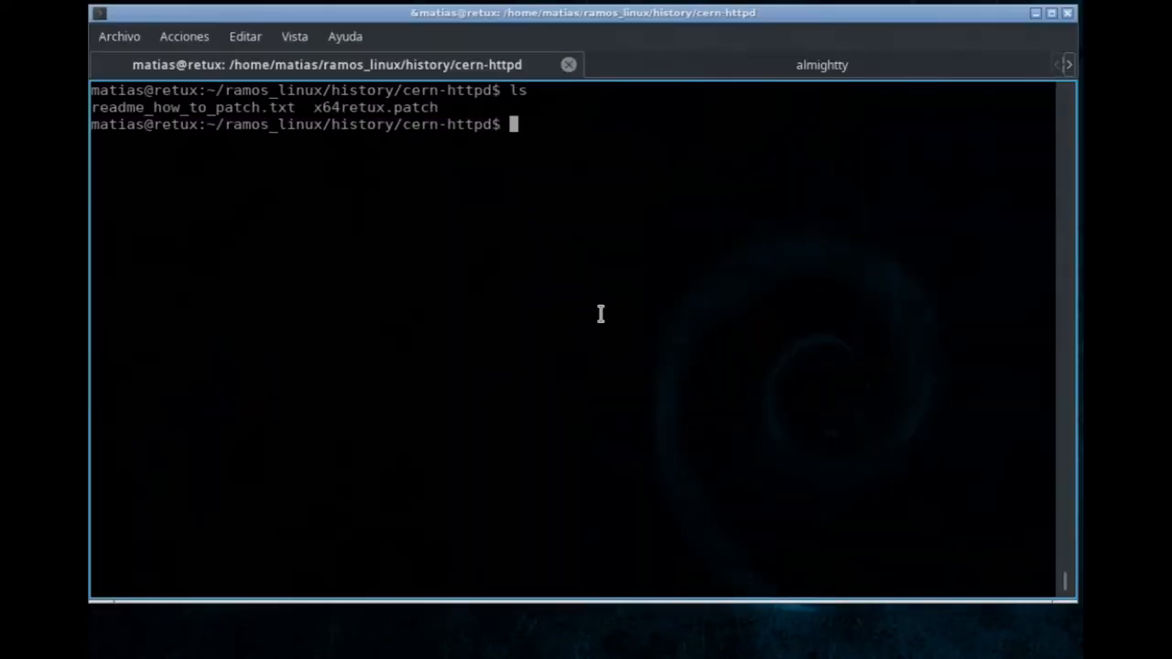
- Download w3c-httpd-3.0A.tar.gz with wget and type the mkdir -p cern-http/WWW command
type("wget https://www.w3.org/Daemon/httpd/w3c-httpd-3.0A.tar.gz")
type("mkd")
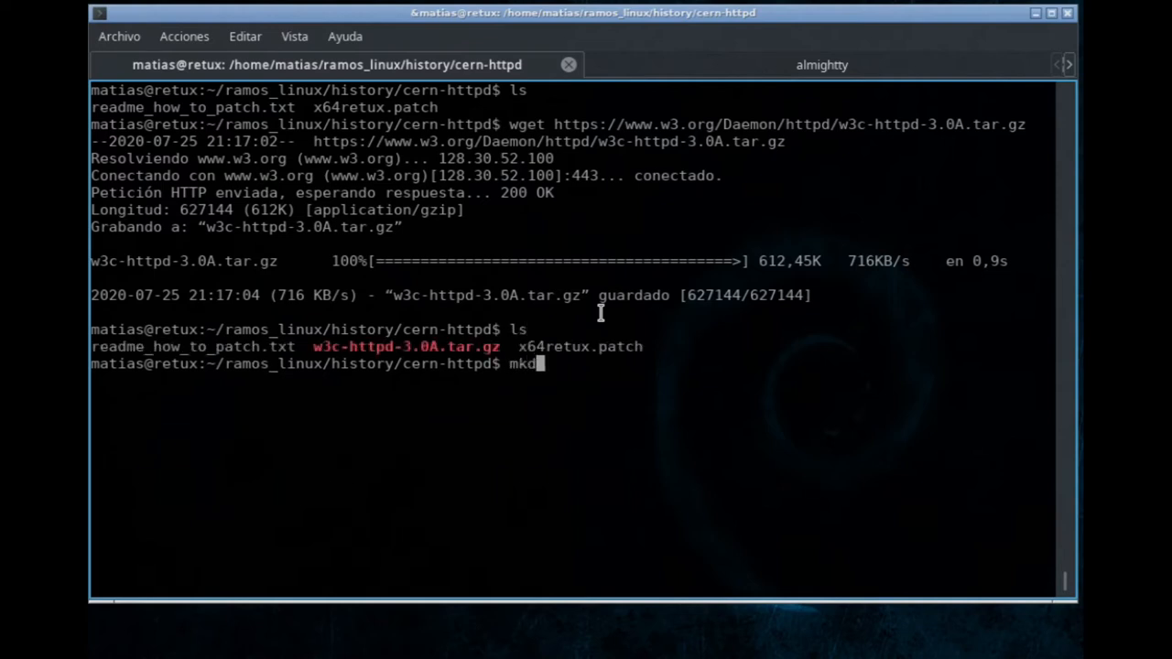
type("ir")
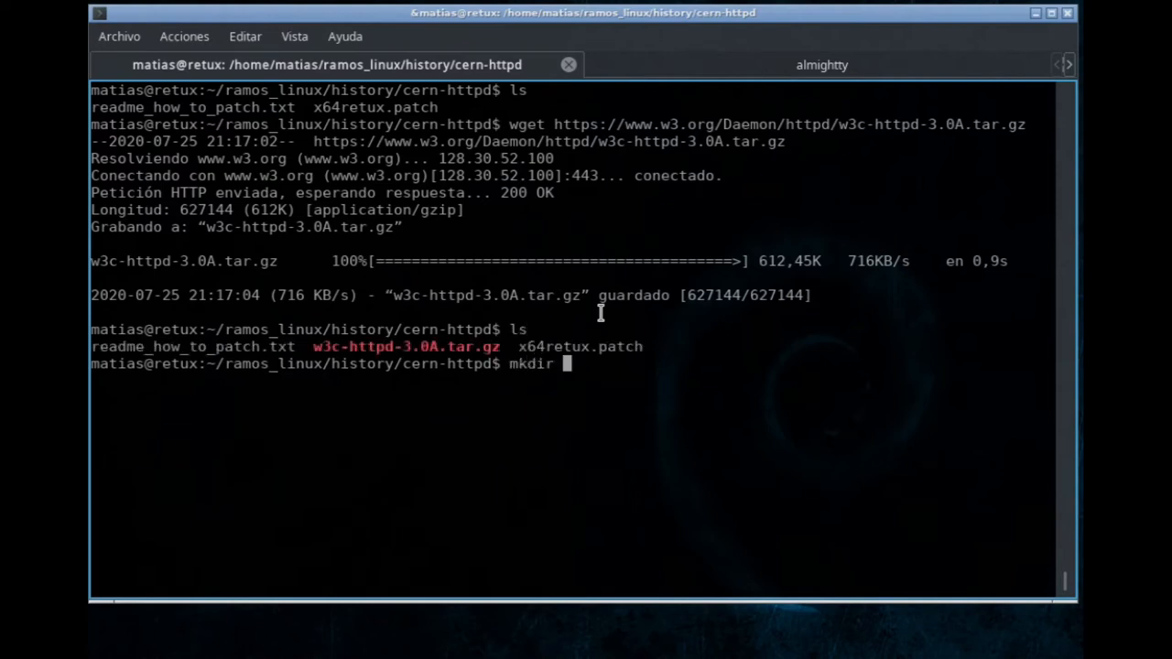
type("cern")
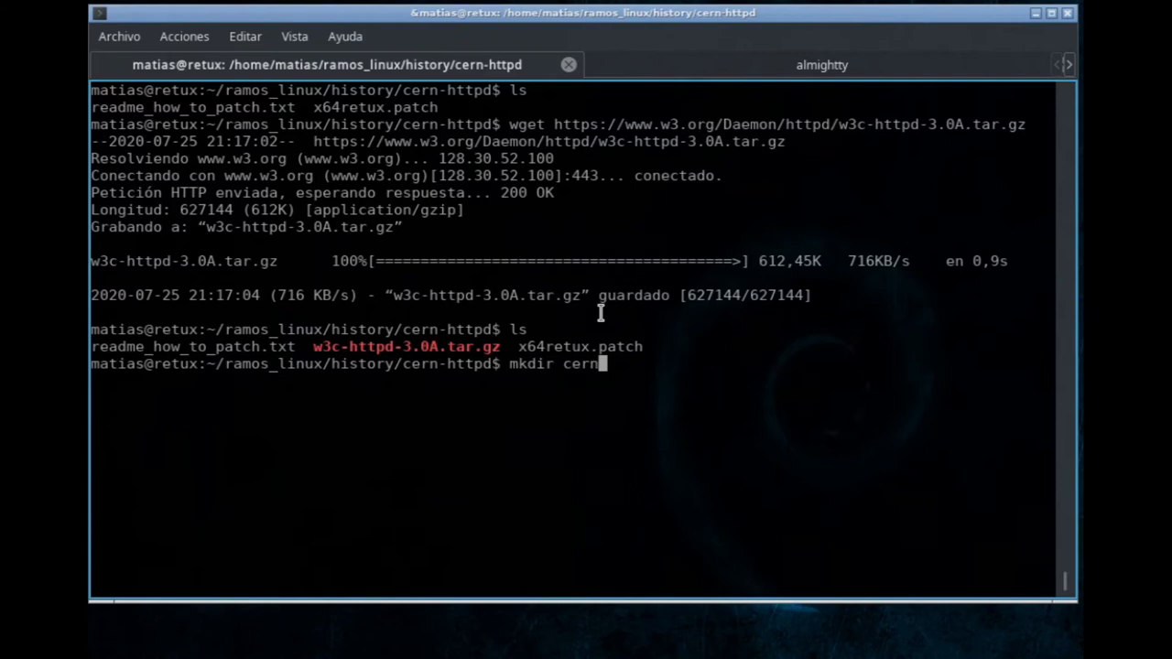
type("-http")
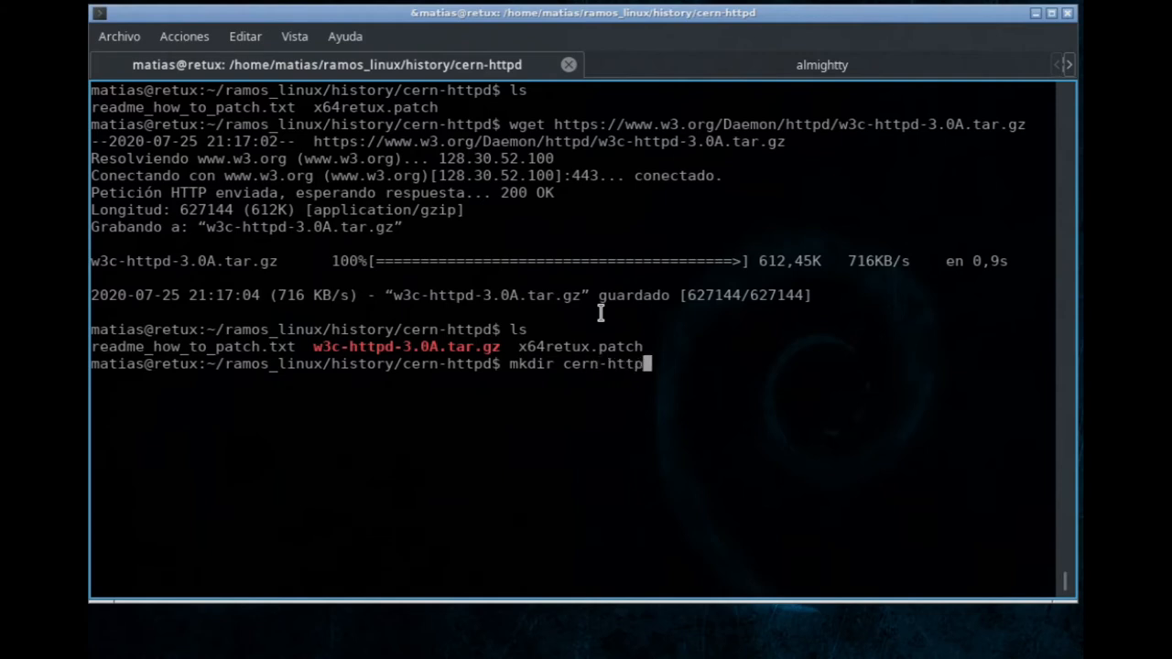
type("/")
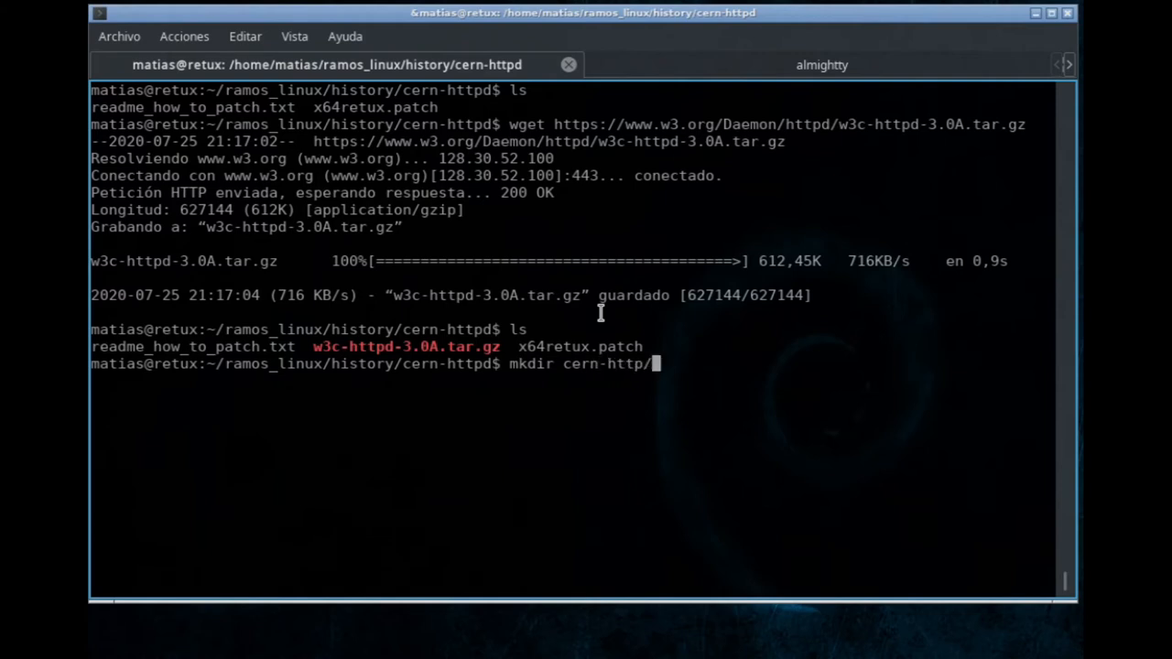
type("WWW")
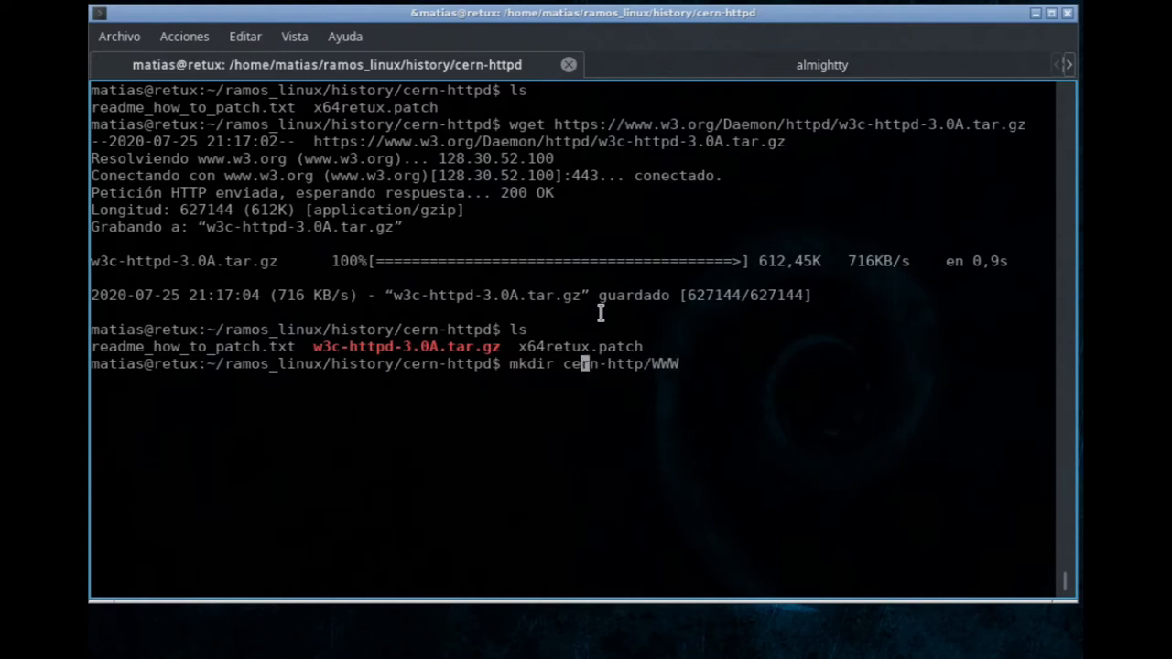
type("-p")
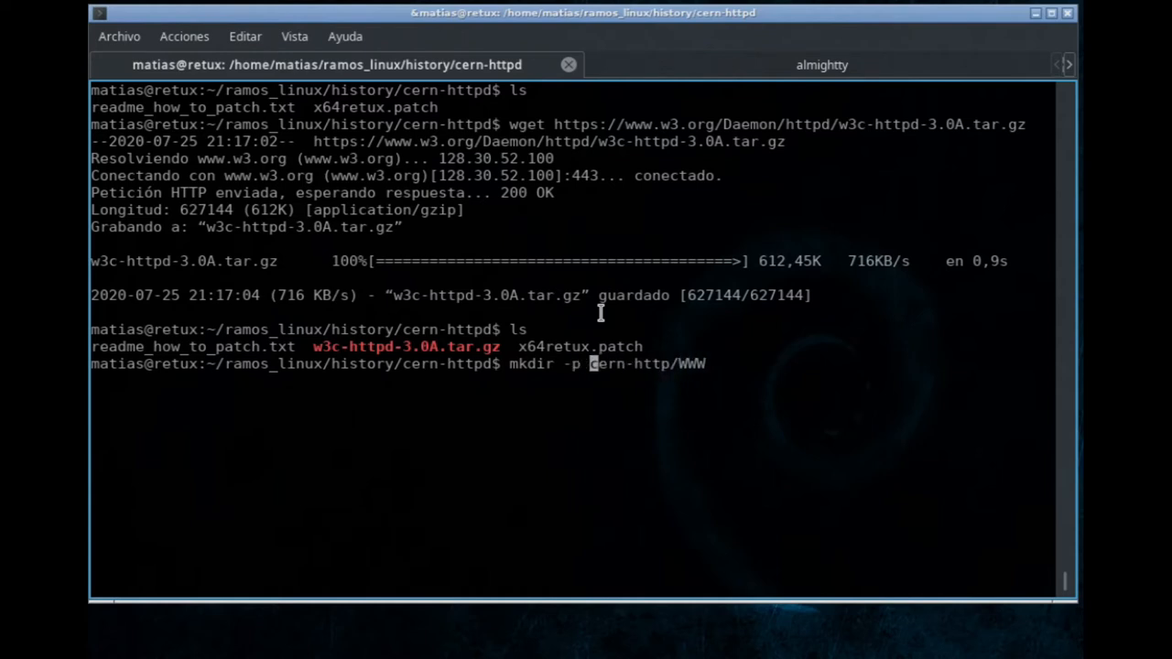
- Create cern-http/WWW and copy w3c-httpd-3.0A.tar.gz into it
key("Return")
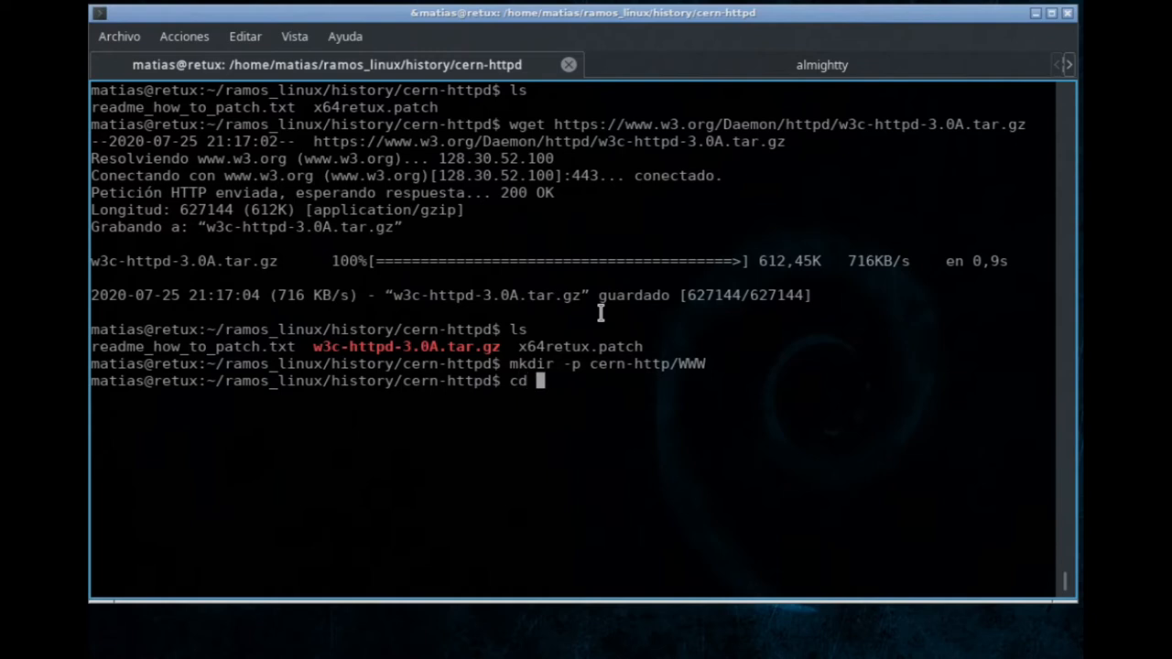
type("cp")
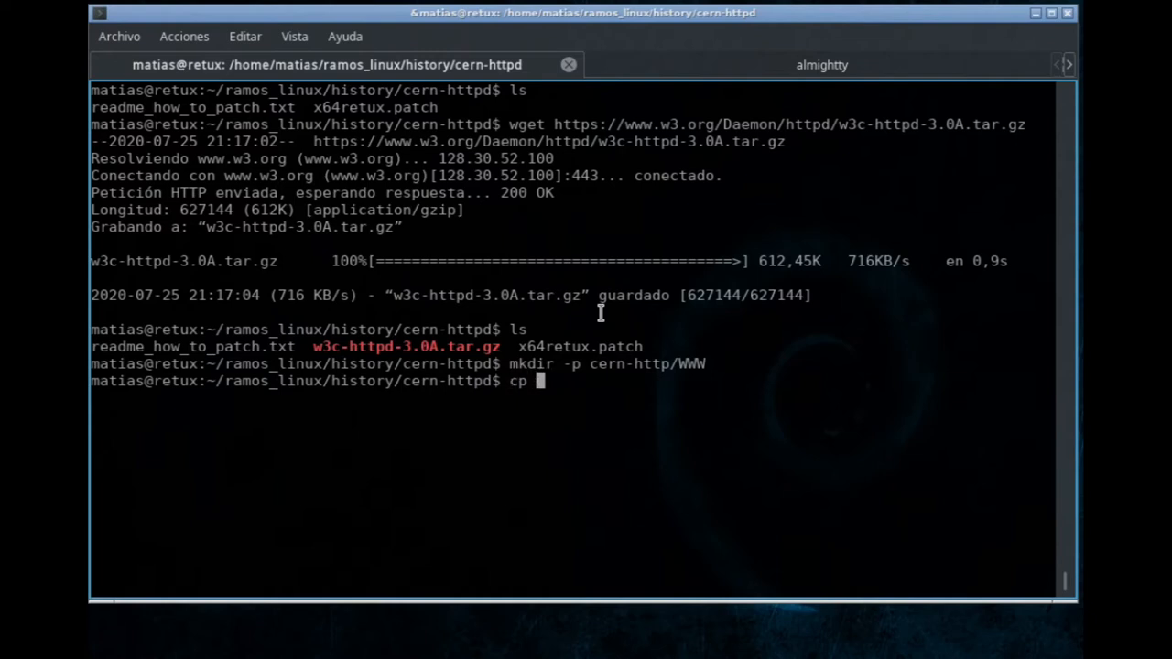
type("w3c-httpd-3.0A.tar.gz")
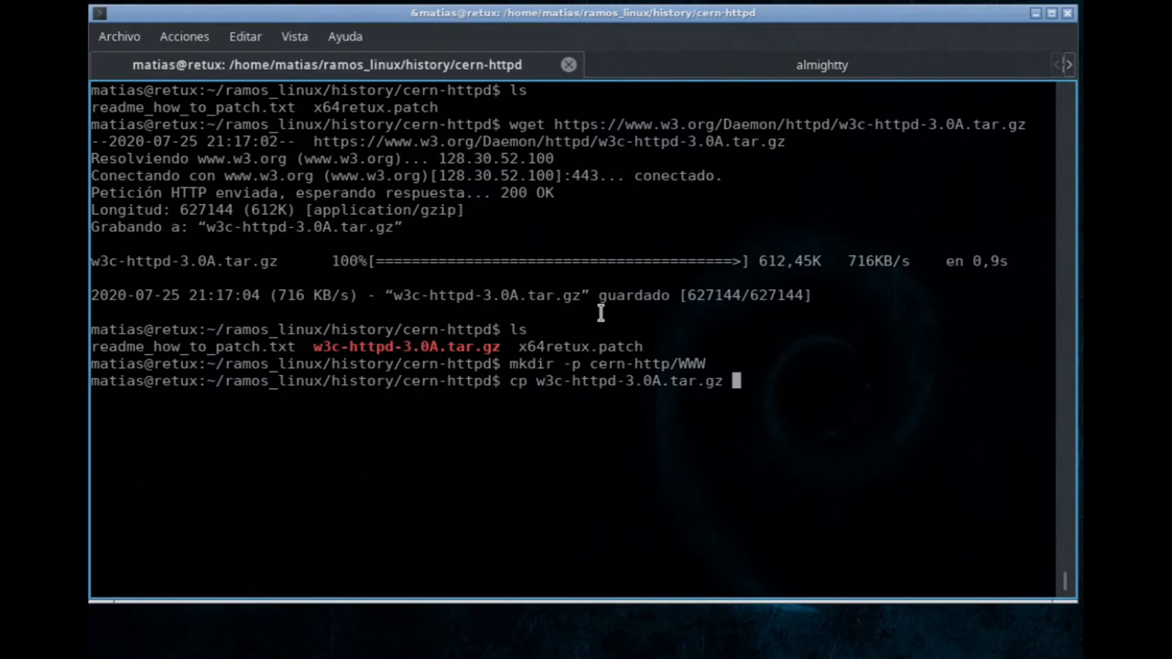
type("cern-http/")
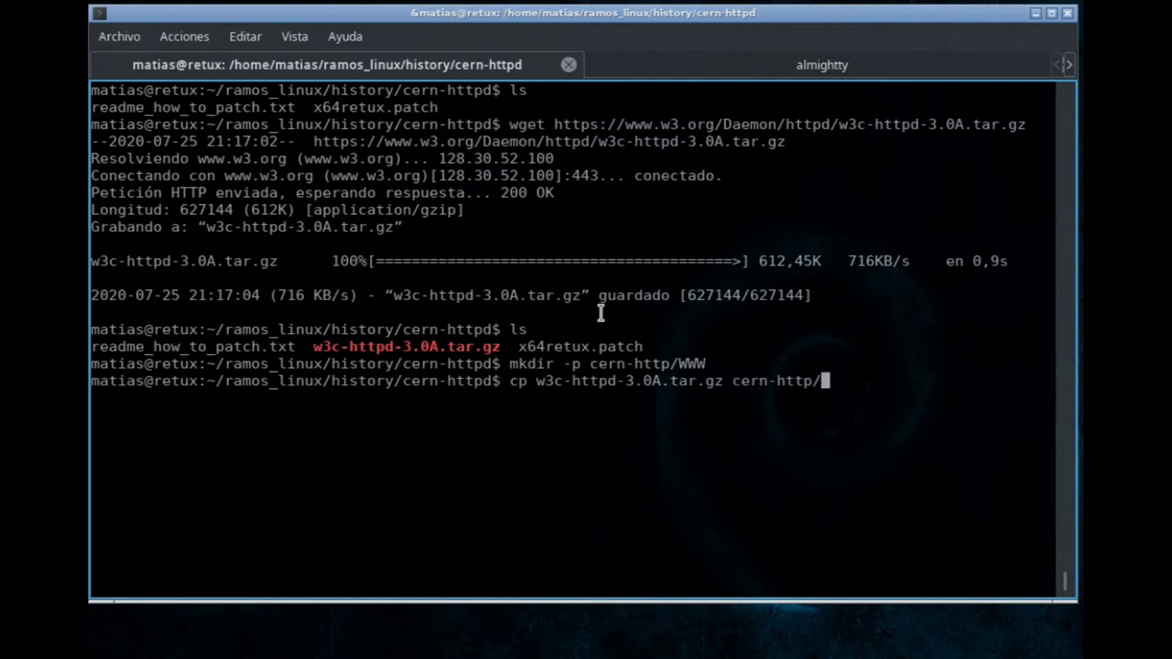
- Move into cern-http/WWW, list its files, and begin the tar extraction command
type("cd c")
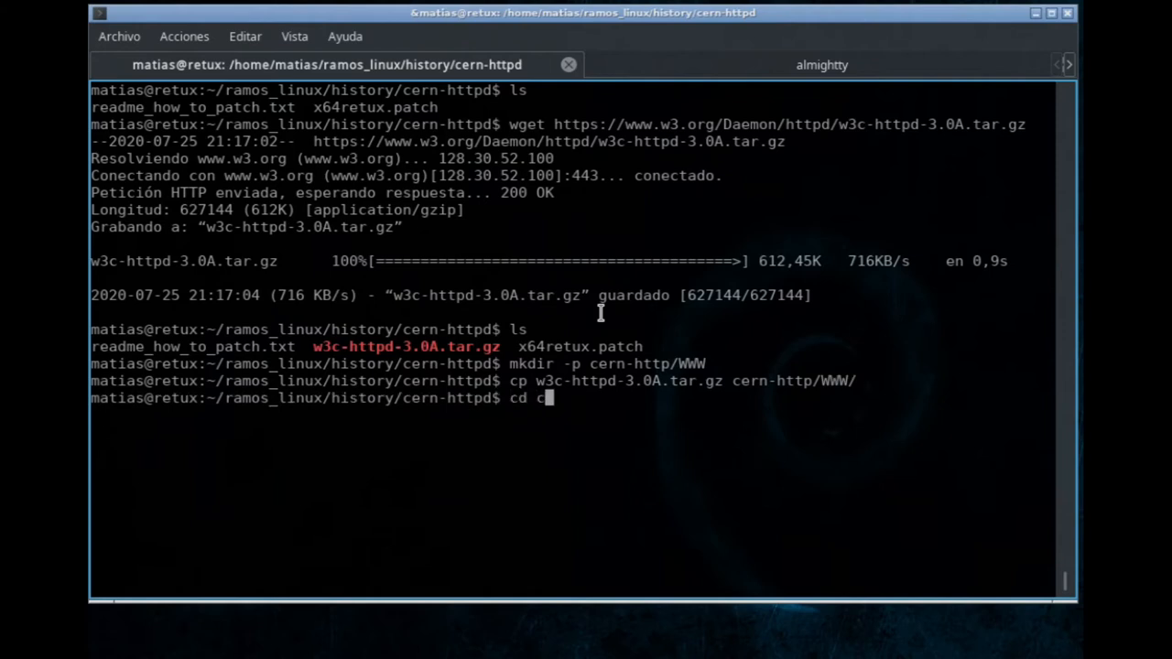
key("Return")
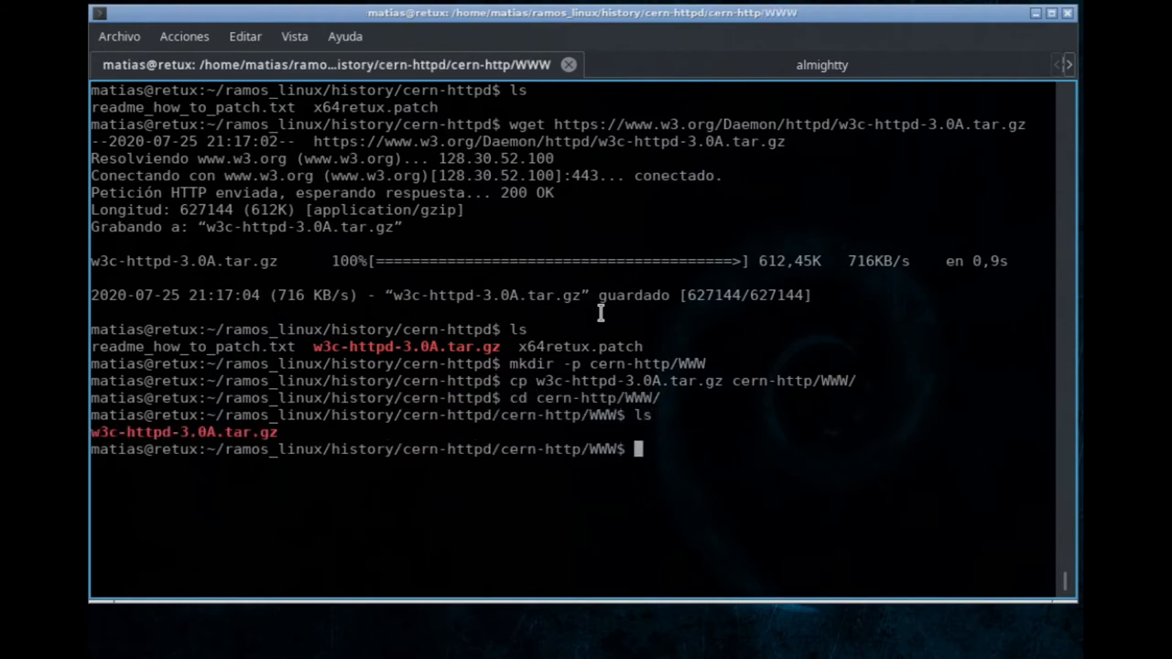
type("tar xvf w3c-httpd-3.0A.tar.gz")
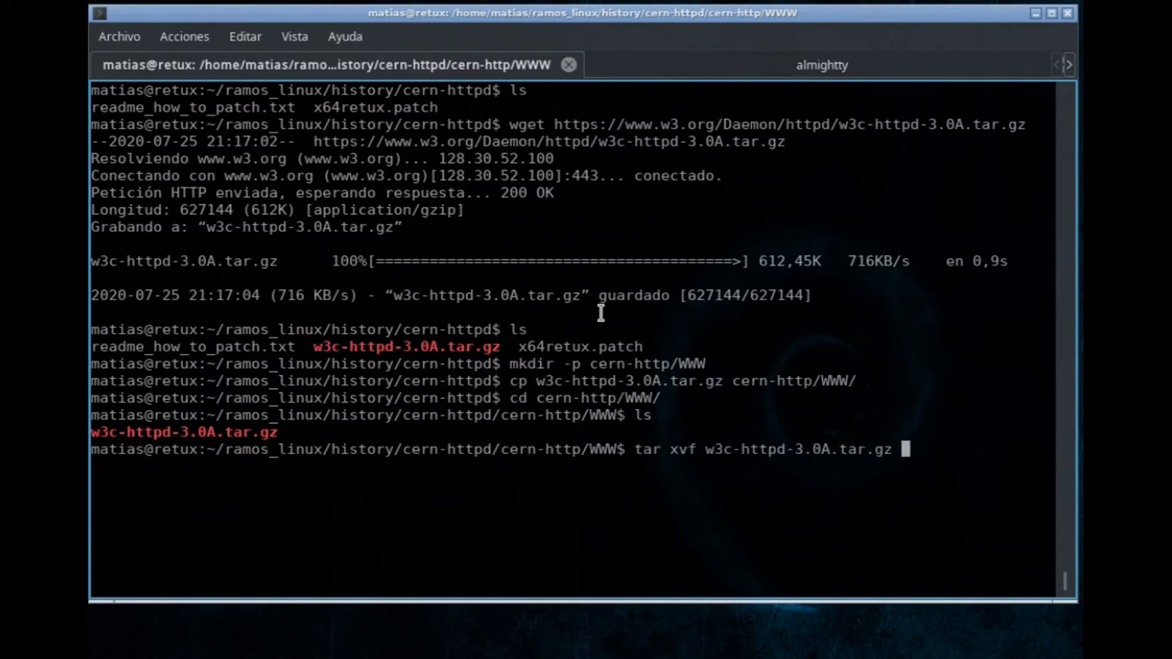
- Extract the httpd 3.0A sources, delete w3c-httpd-3.0A.tar.gz, and run make
key("Return")
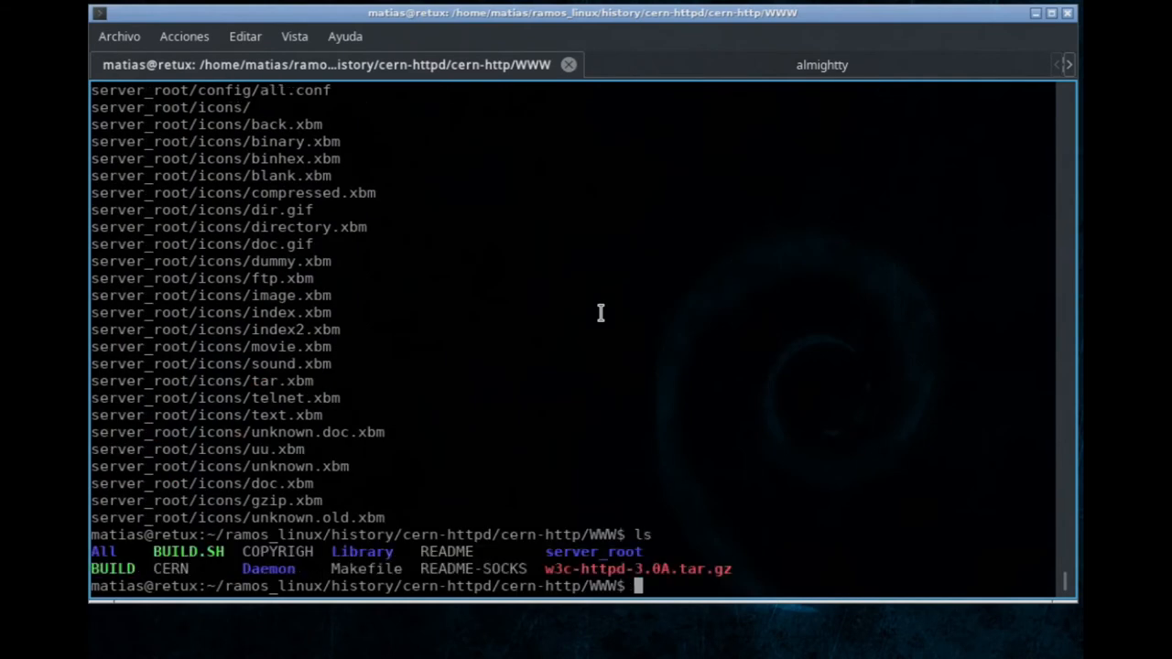
type("rm w3c-httpd-3.0A.tar.gz")
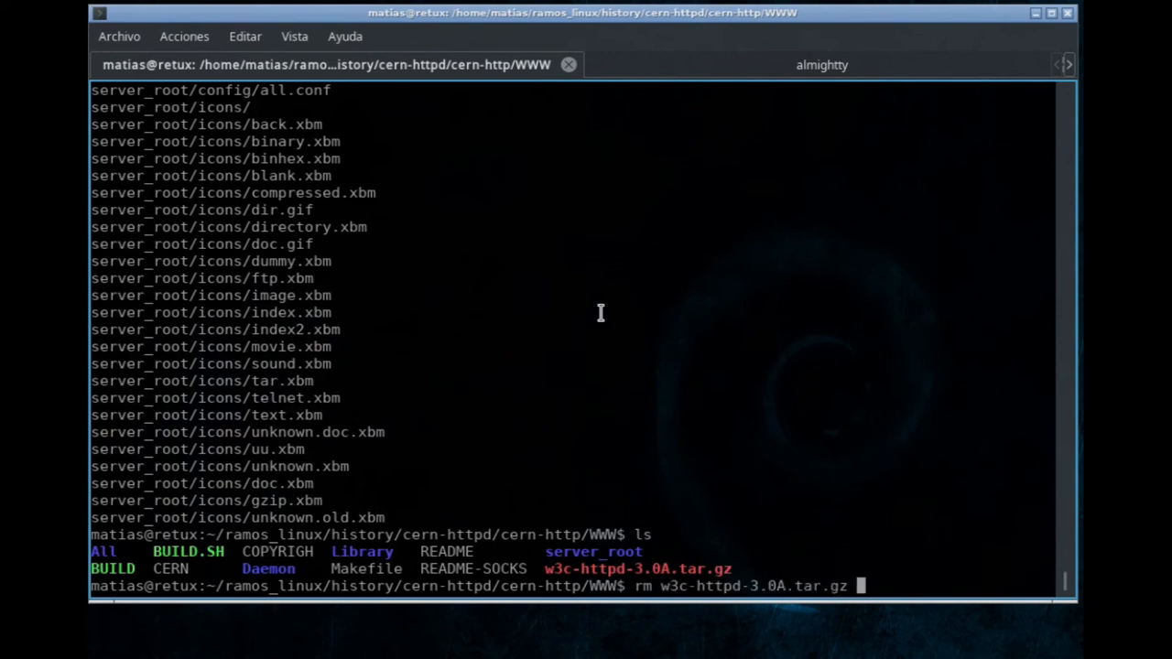
key("Return")
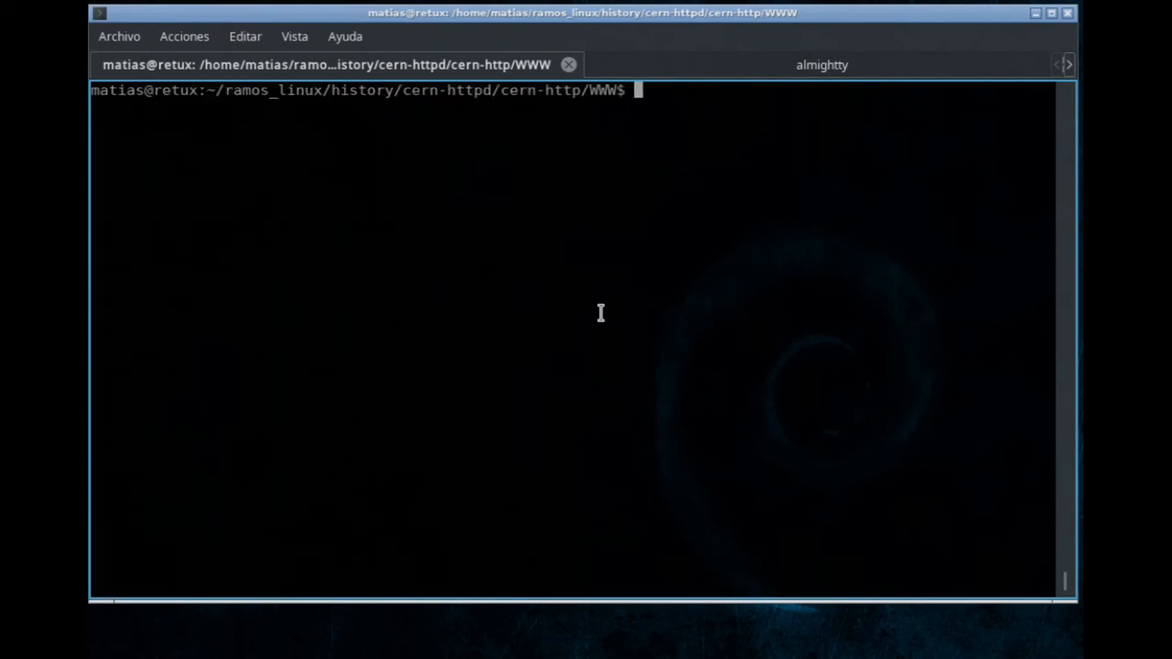
type("make")
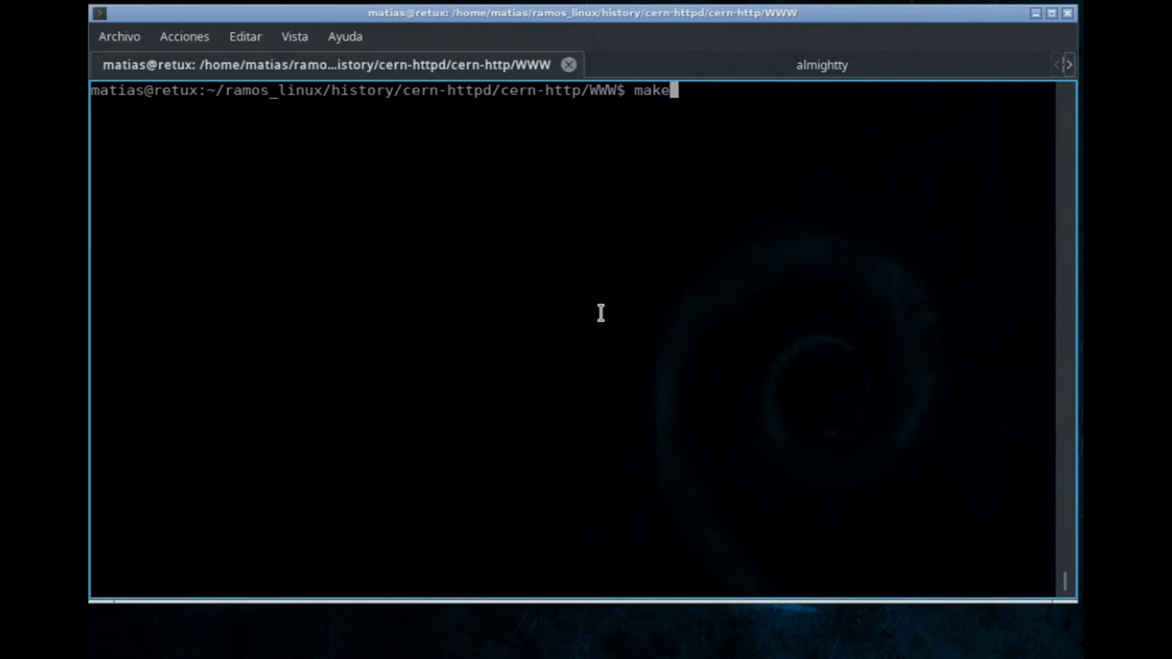
key("Return")
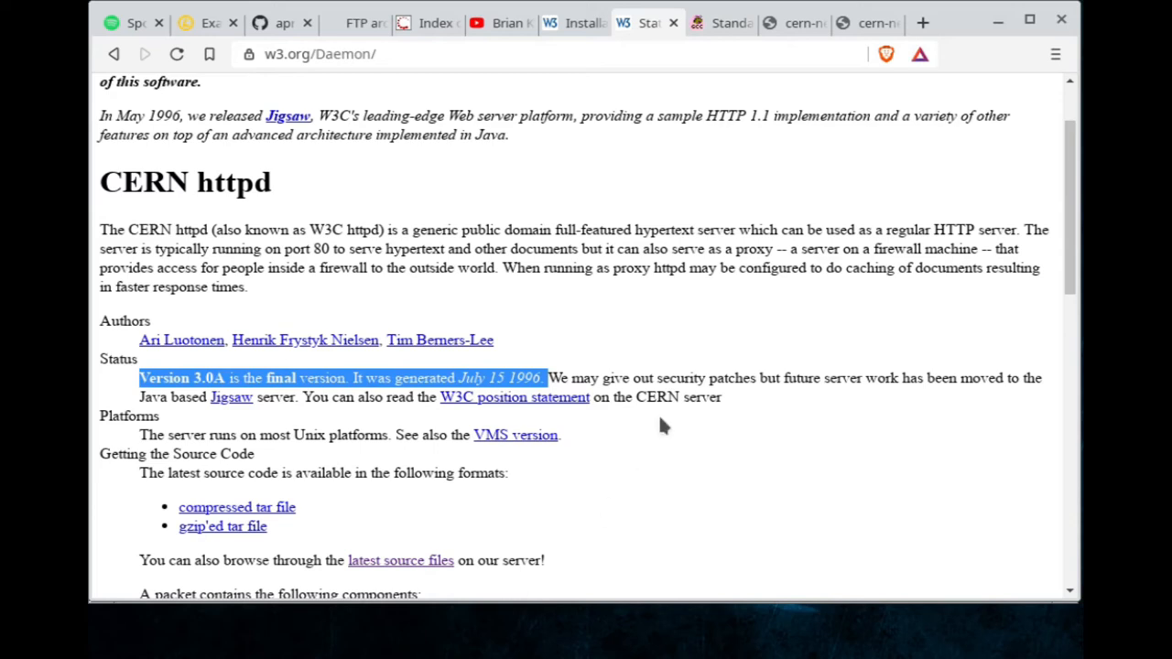
mouse_move(726, 22)
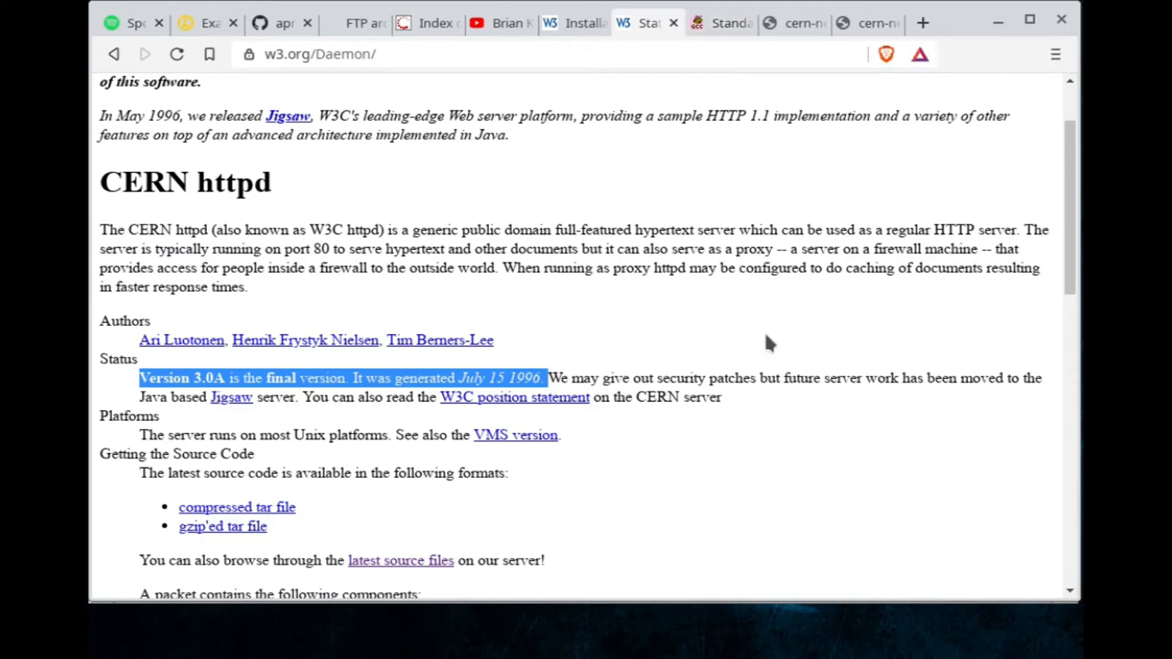
- Scroll up to the CERN httpd notice that Version 3.0A is final
scroll("up", 3)
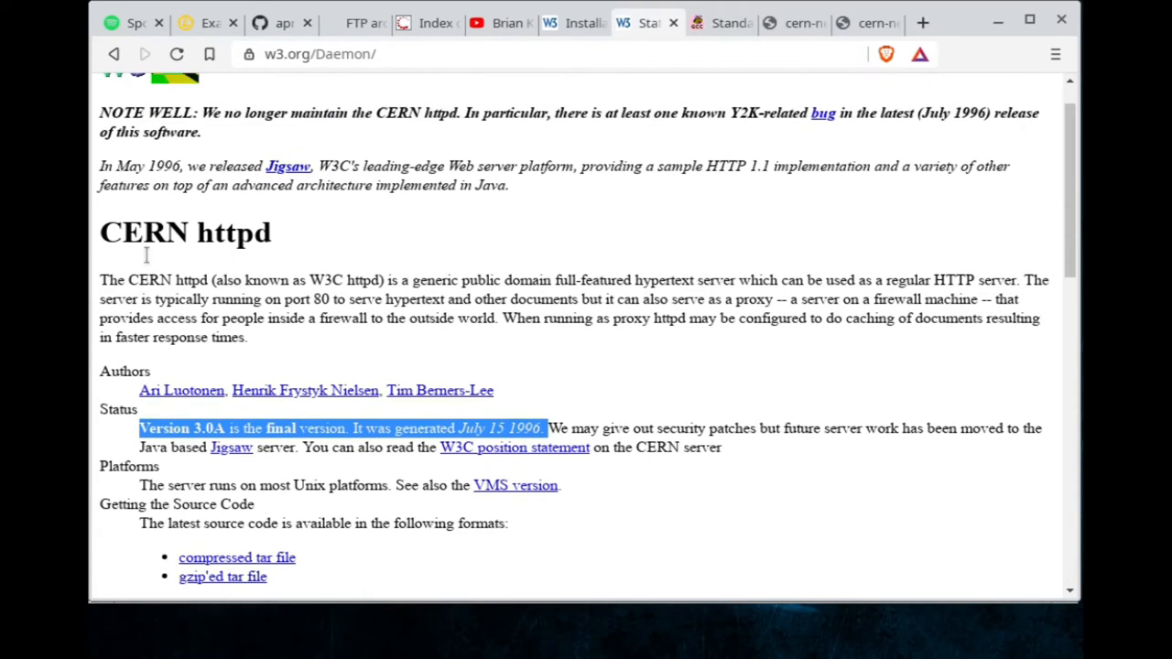
mouse_move(907, 208)
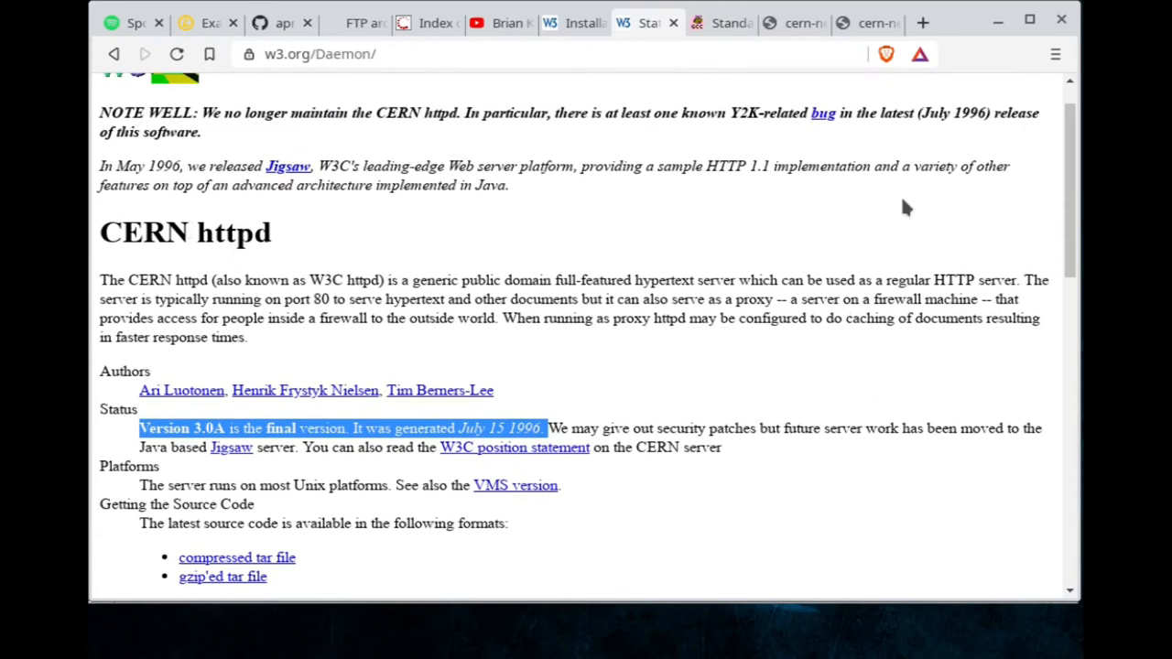
- Switch to the GCC language standards page and scroll to its introduction
left_click(721, 22)
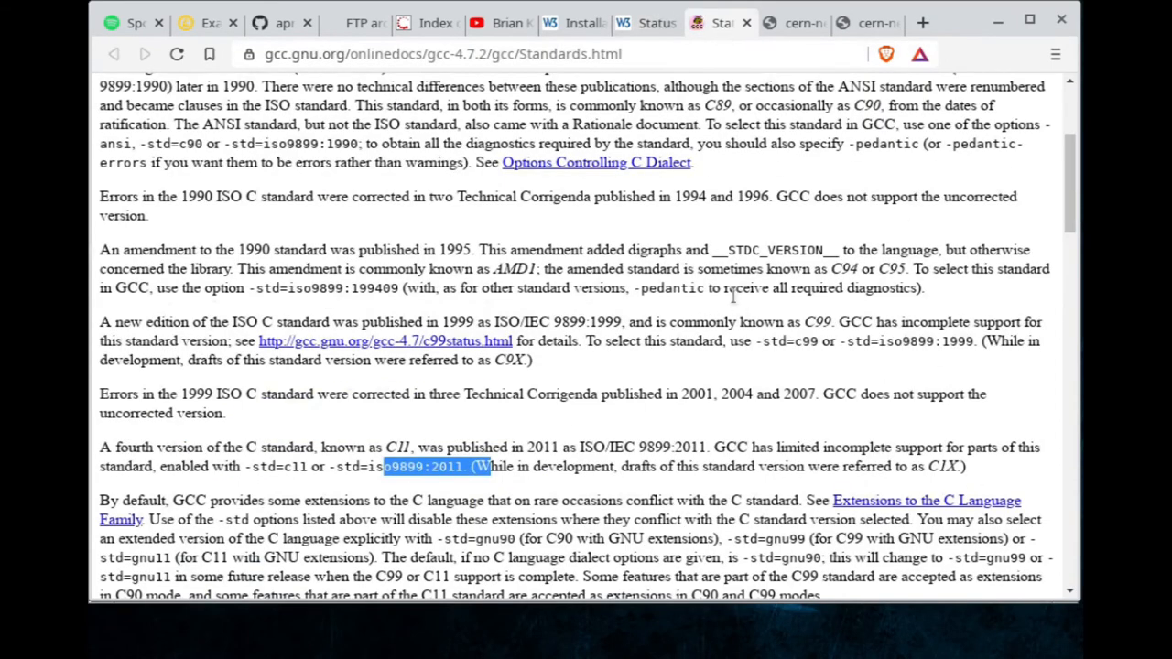
scroll("up", 3)
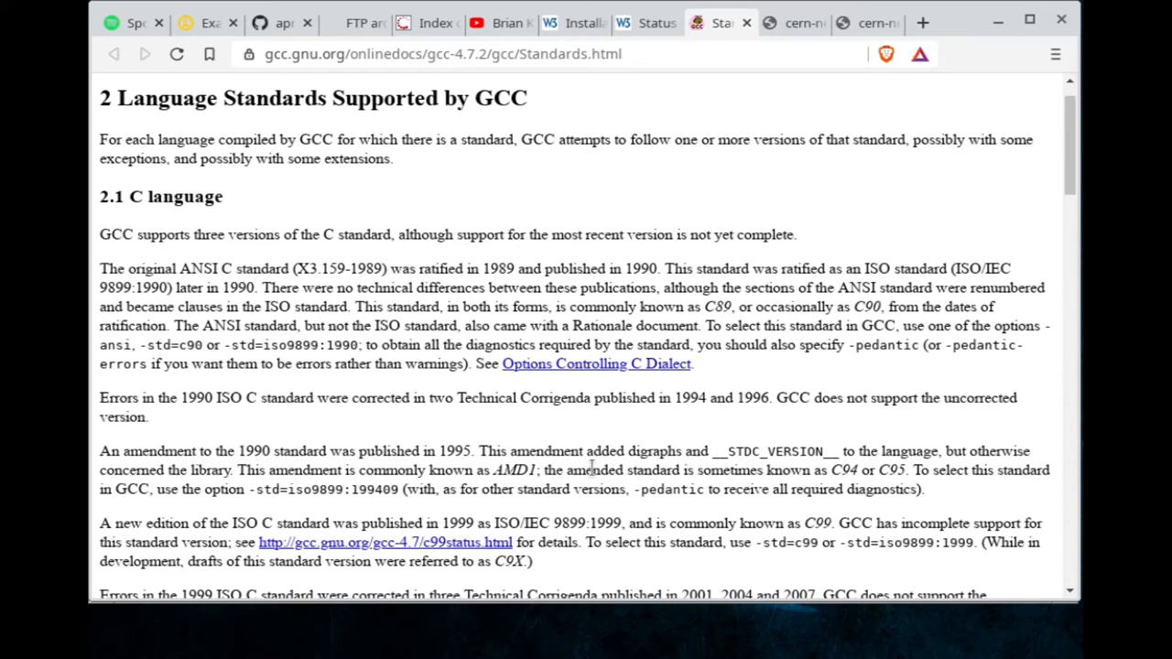
mouse_move(398, 382)
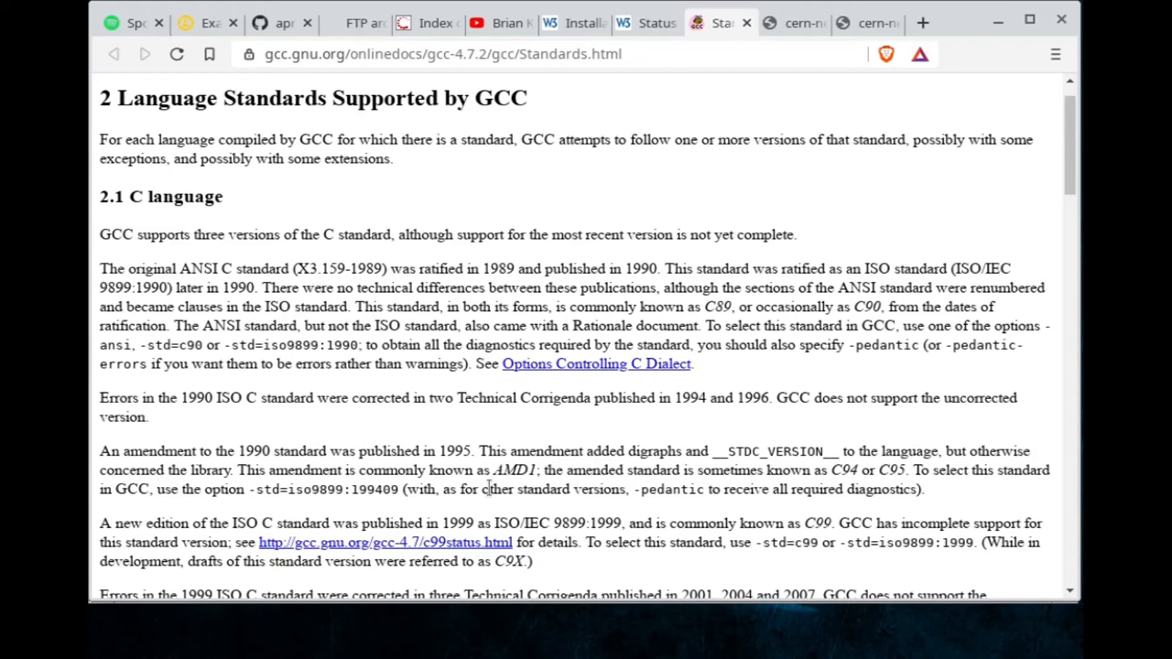
mouse_move(234, 334)
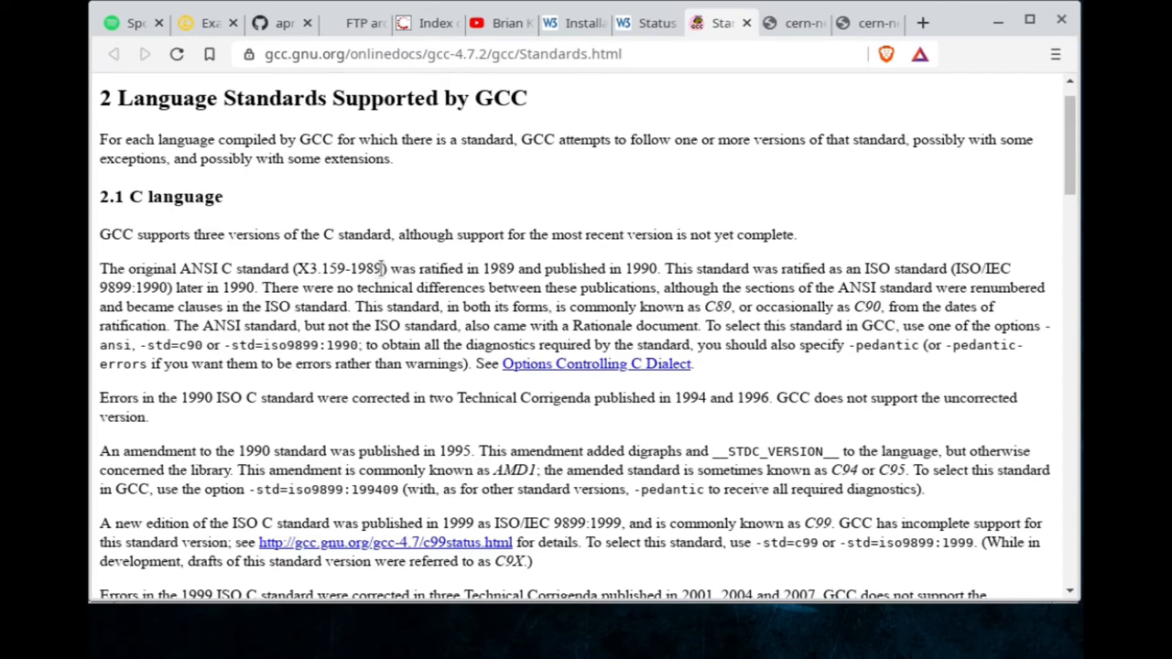
mouse_move(604, 371)
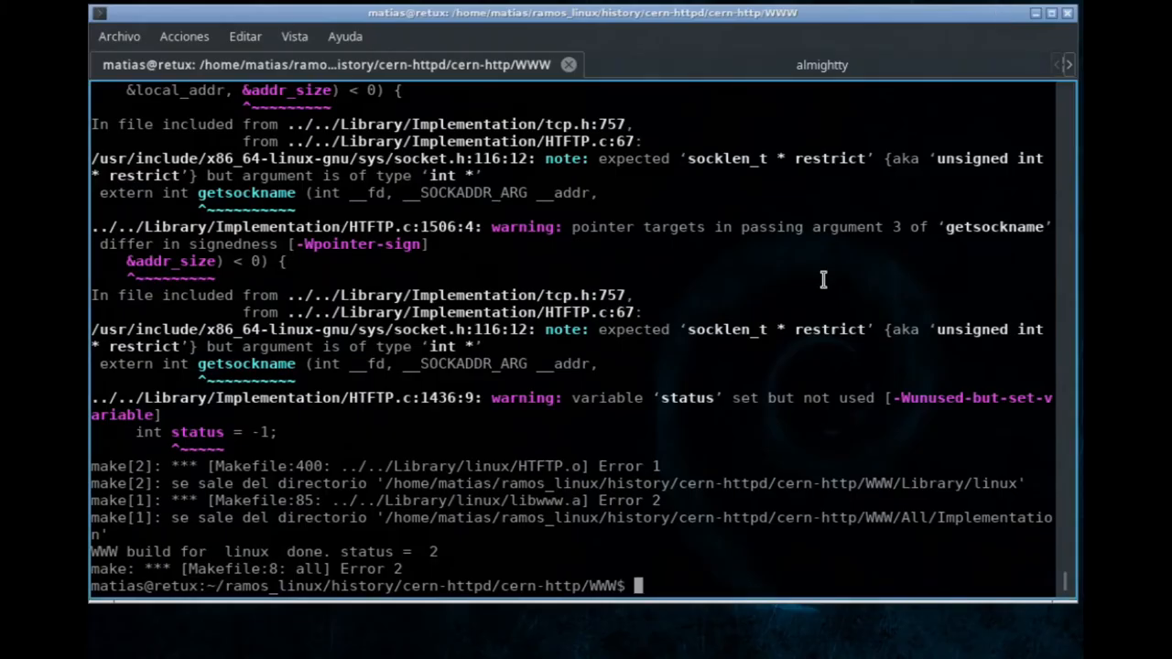
- Check the installed compiler with gcc --version after the failed build
type("gcc")
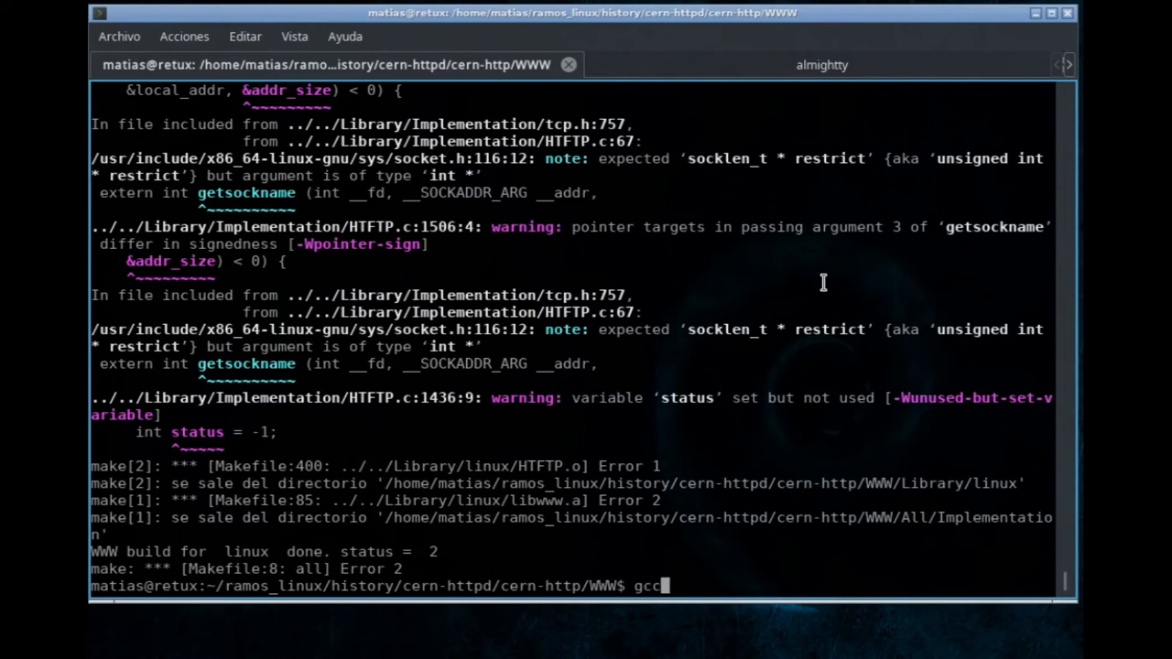
type("--c")
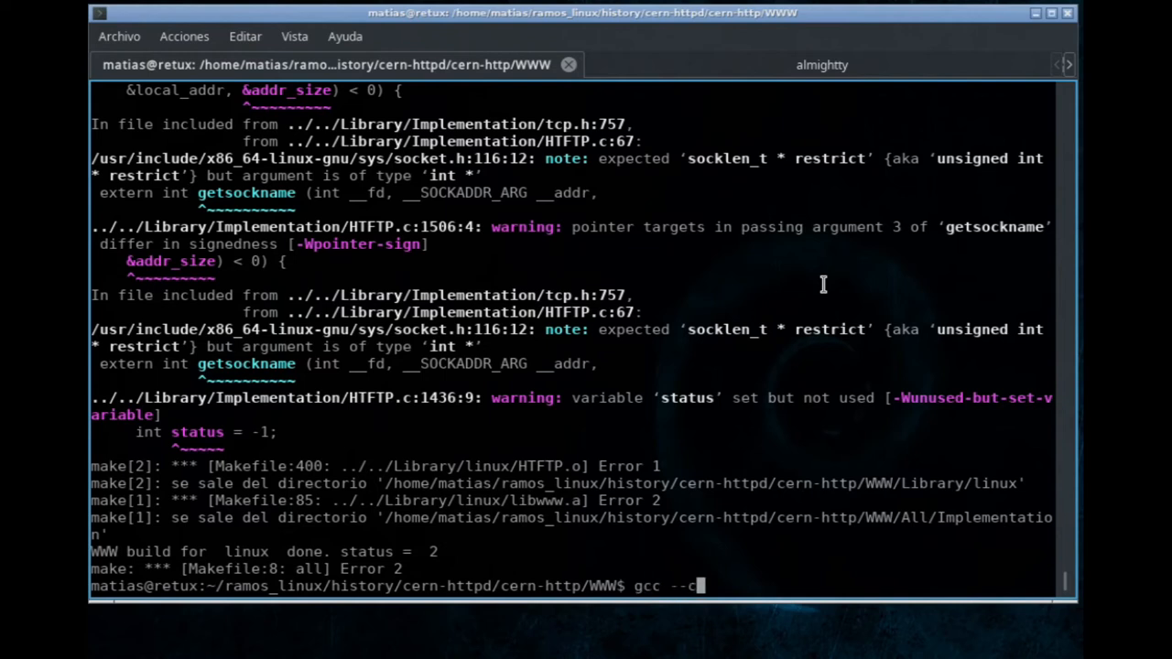
type("ersi")
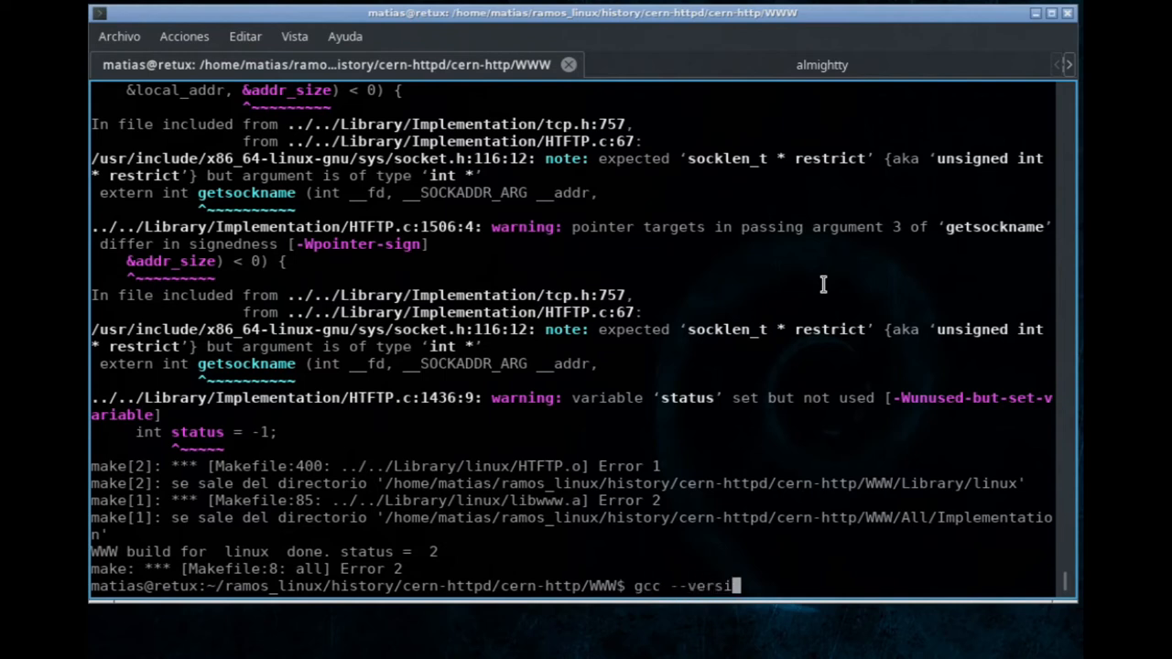
type("cd ..")
key("Return")
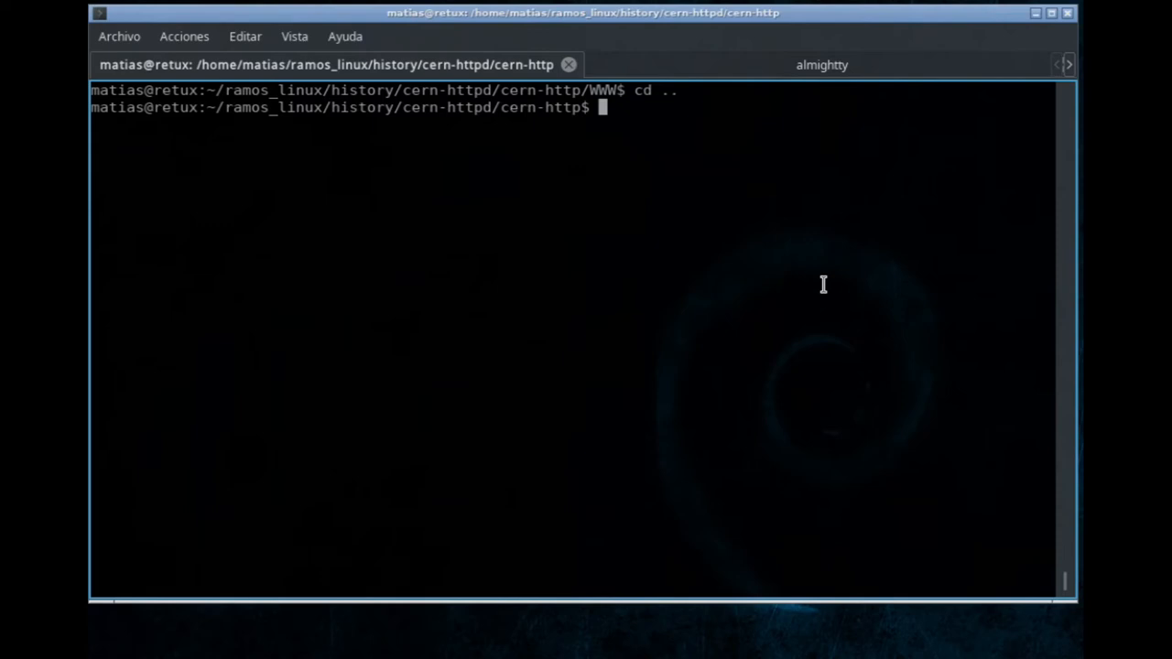
- Apply the x64retux patch to the WWW sources with patch -p1
type("p")
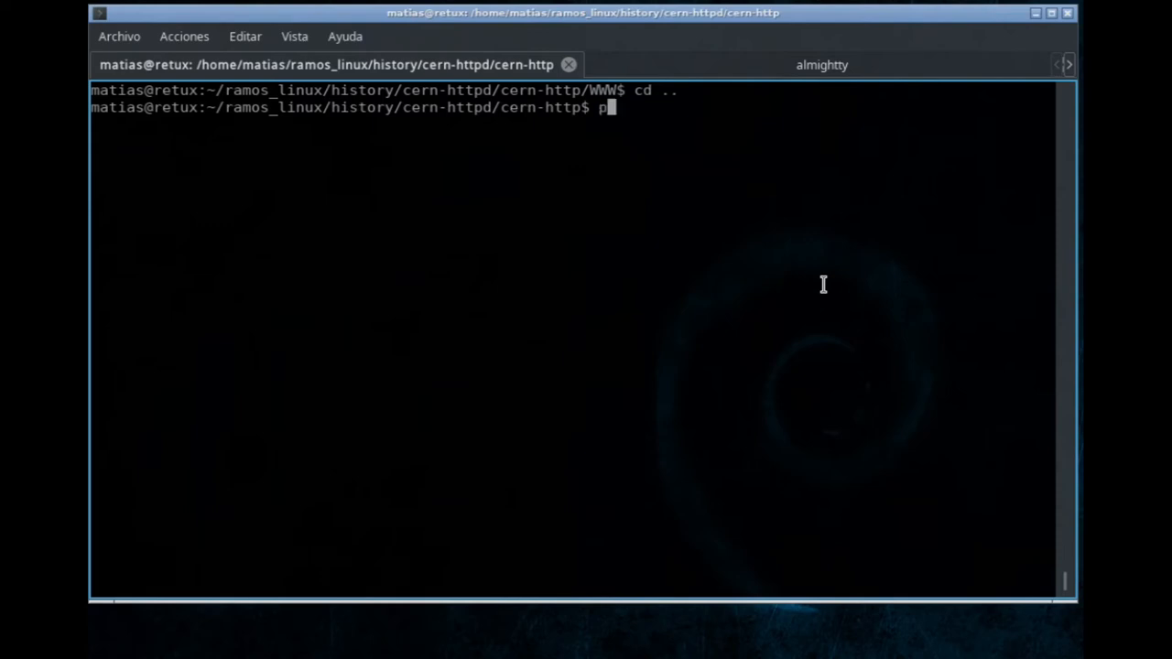
type("atch")
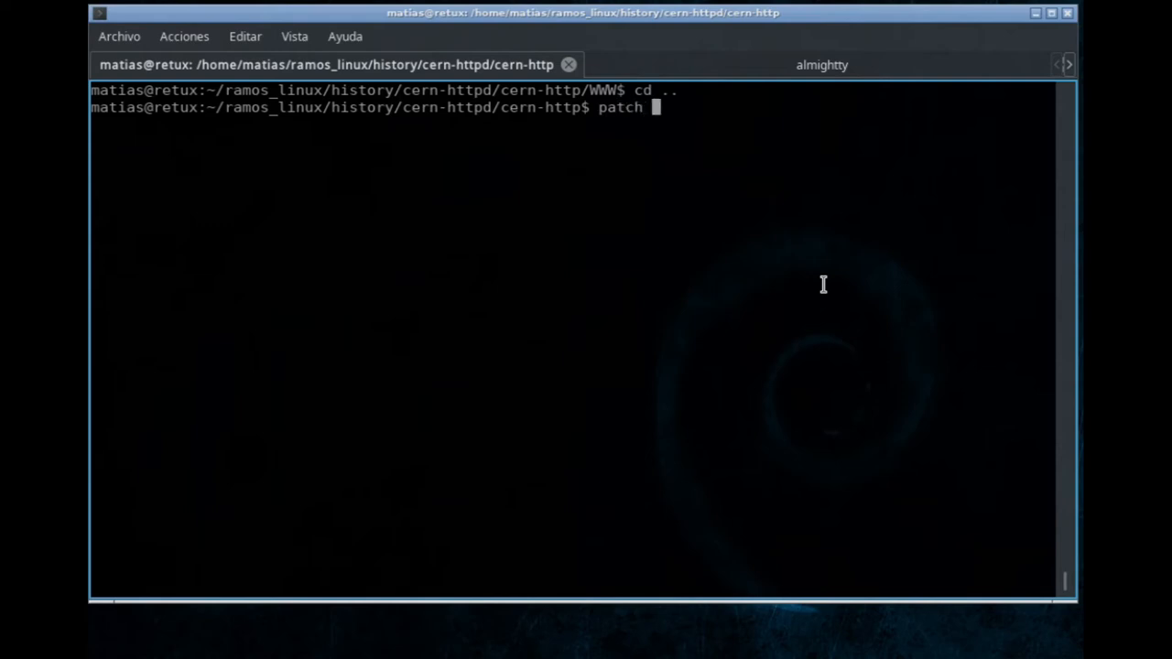
type("-p12")
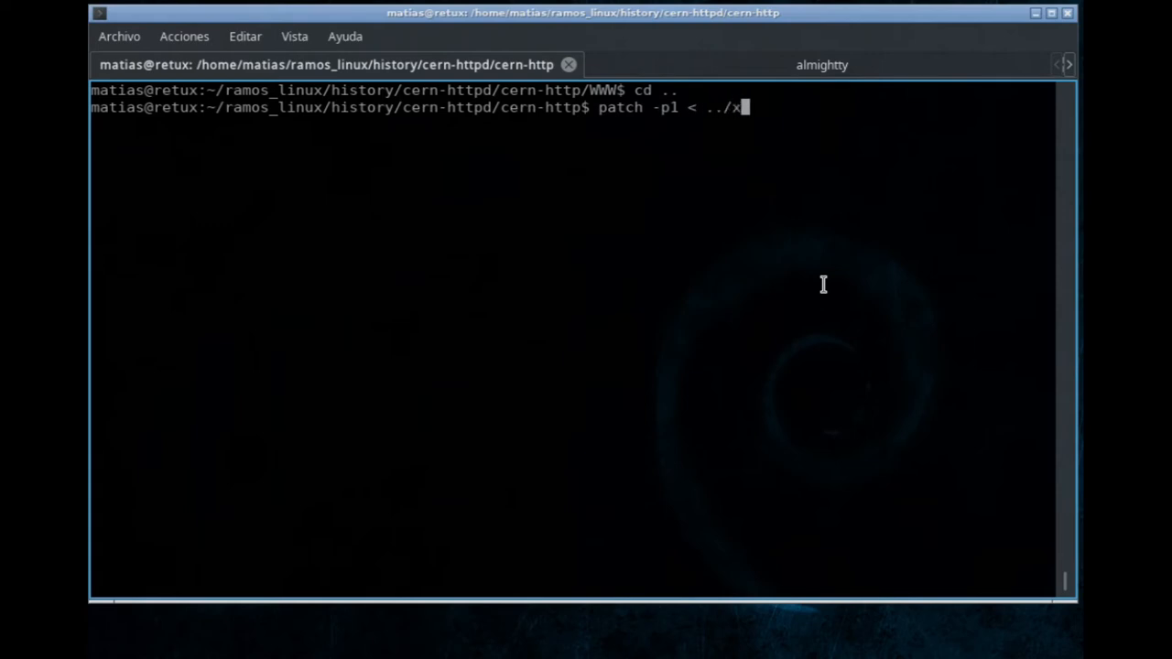
type("64retux.patch")
key("Return")
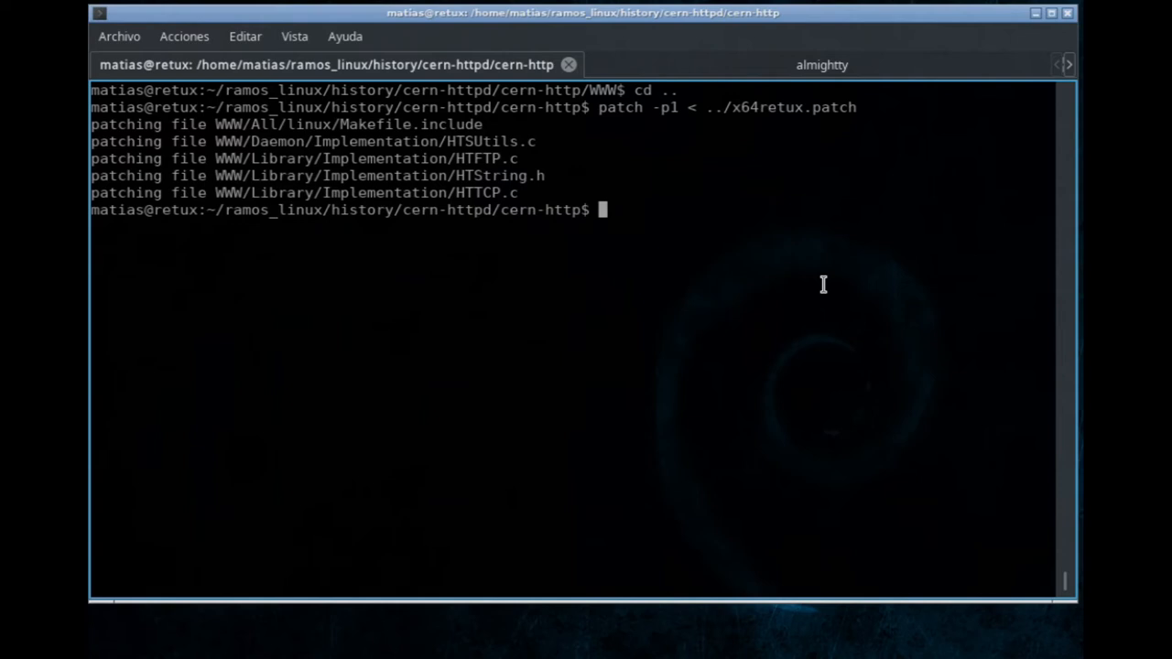
- Enter vi -R WWW/All/linux/Makefile.include to view the Makefile read-only
type("v")
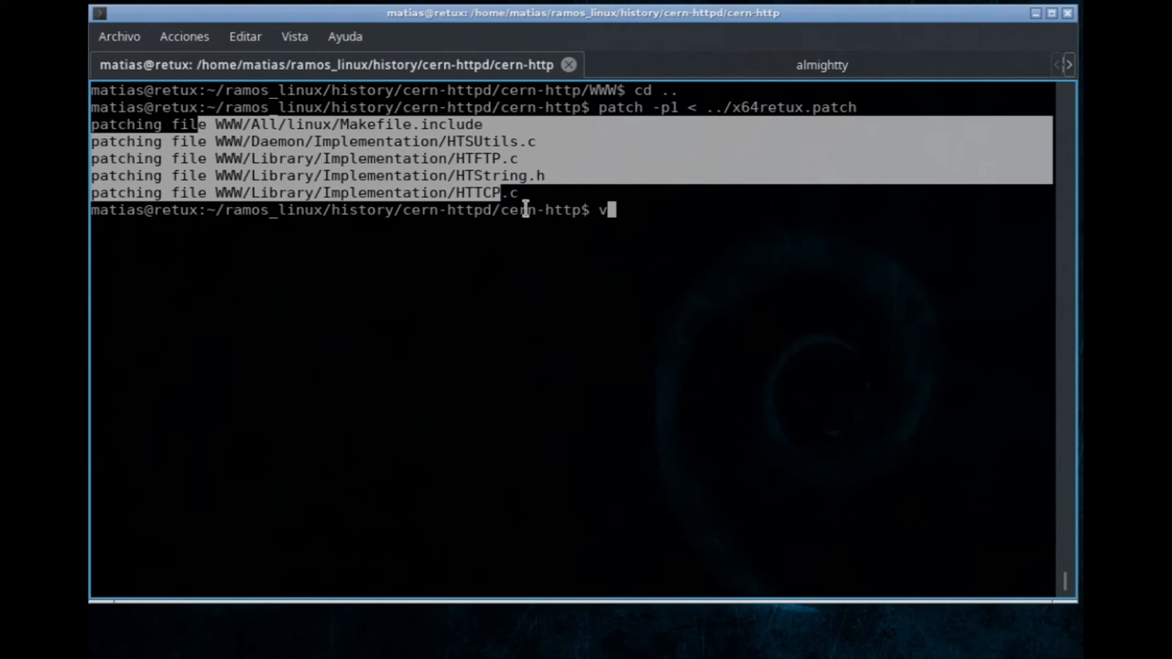
mouse_move(828, 387)
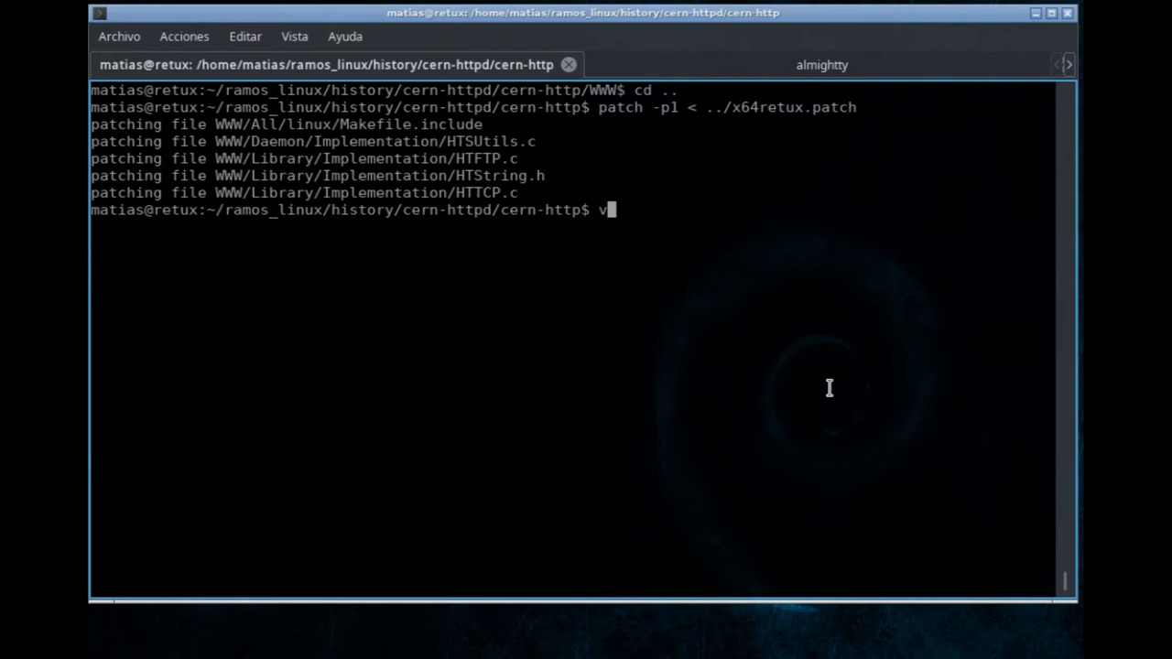
type("vi")
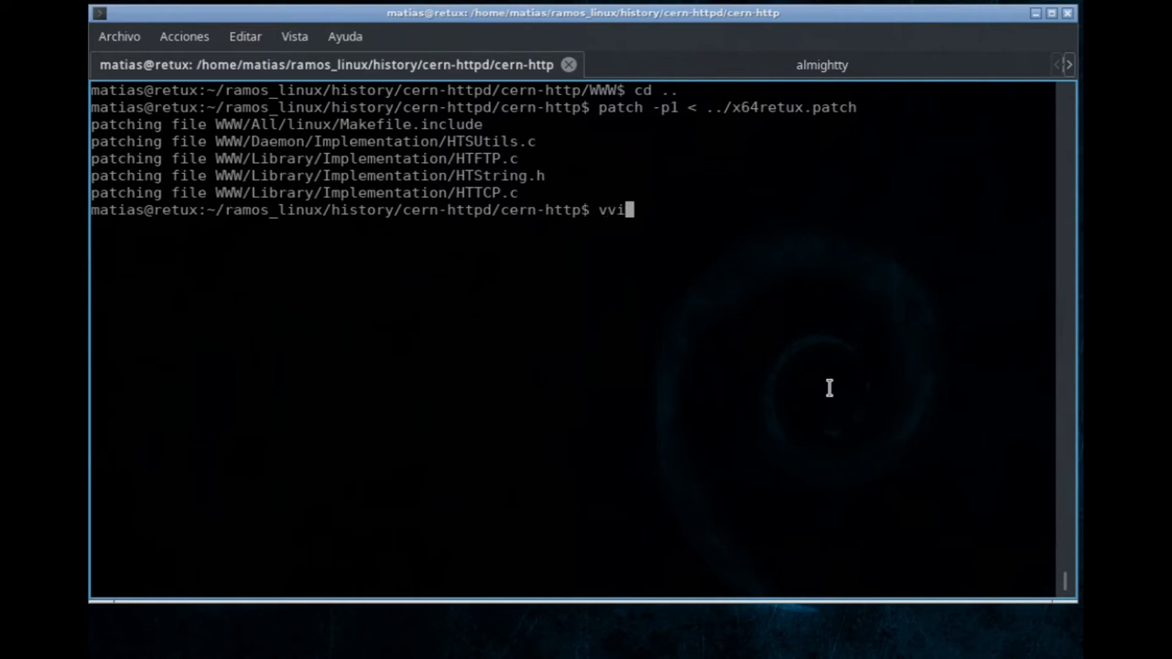
key("BackSpace")
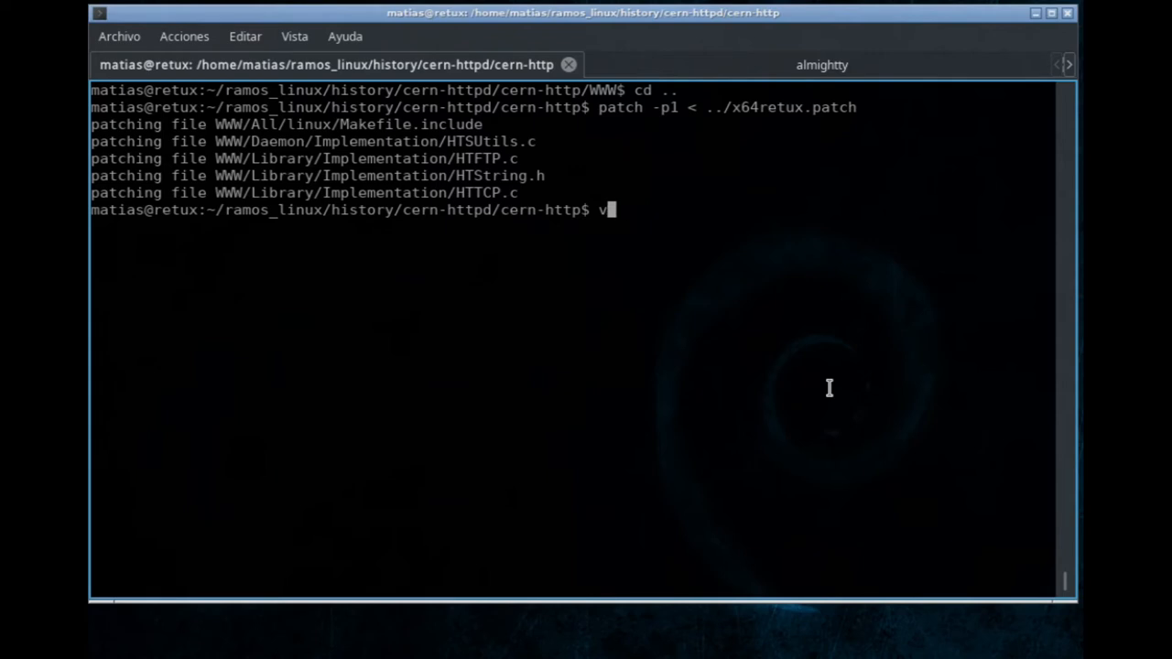
type("i -R")
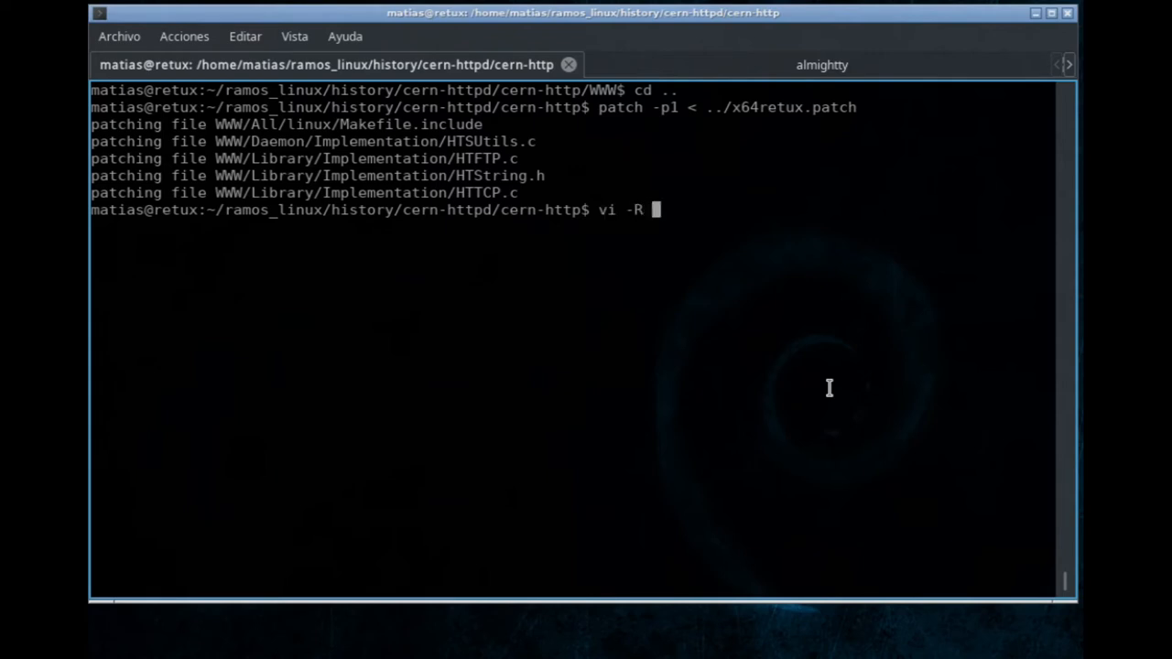
type("WWW/")
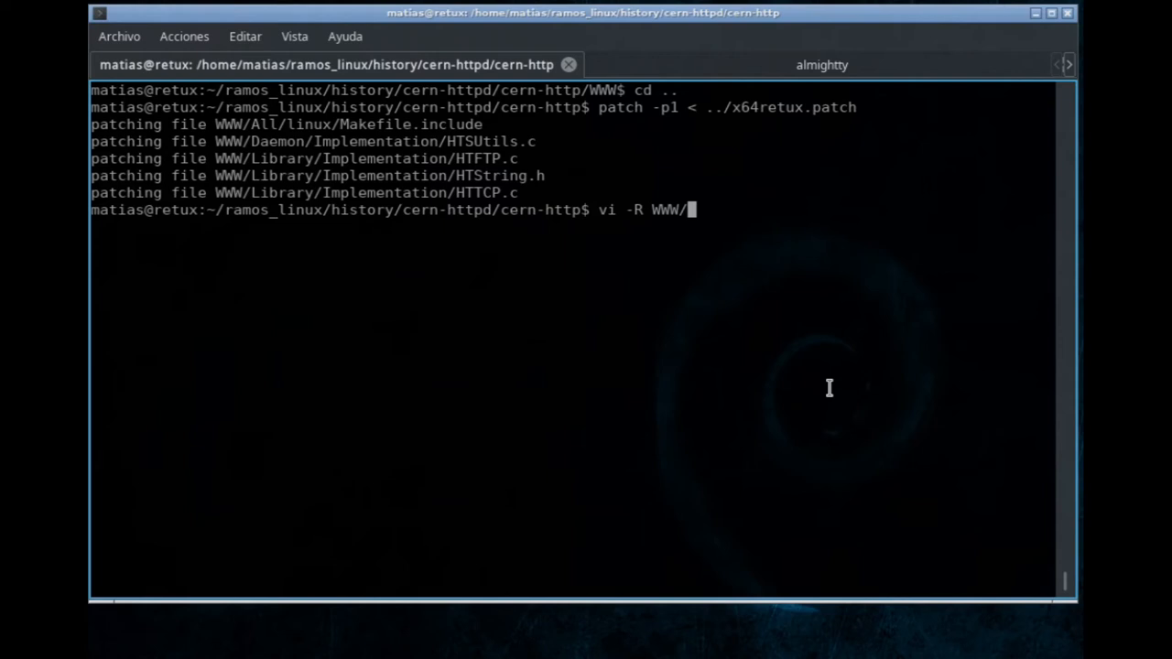
type("All/linux/")
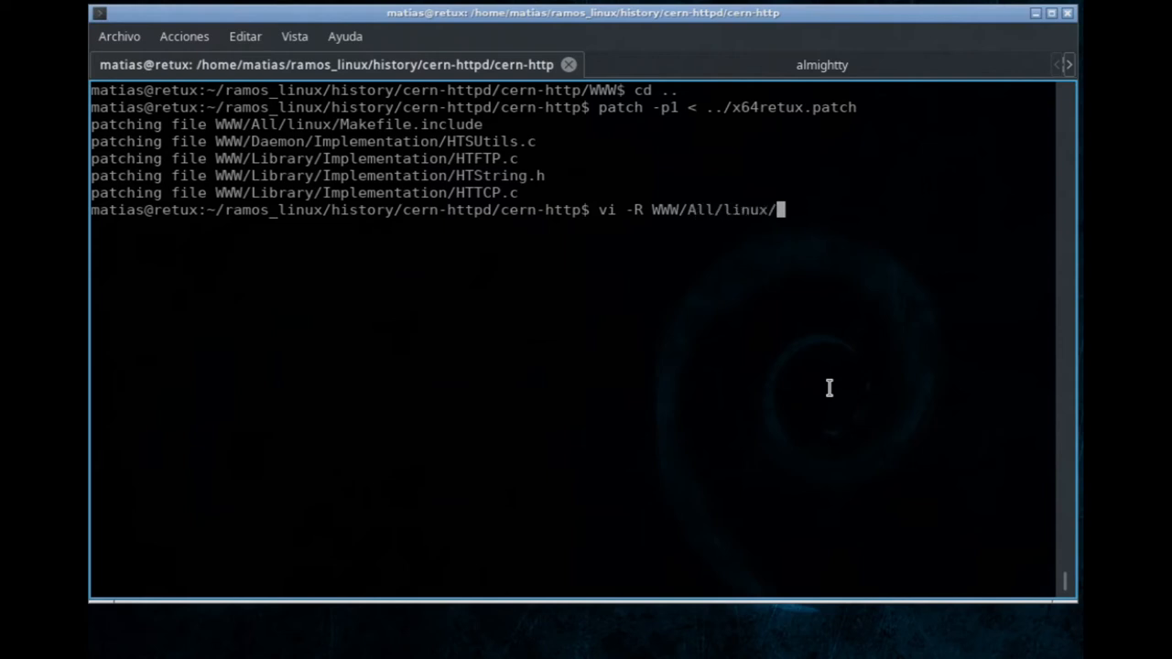
type("Makefile.include")
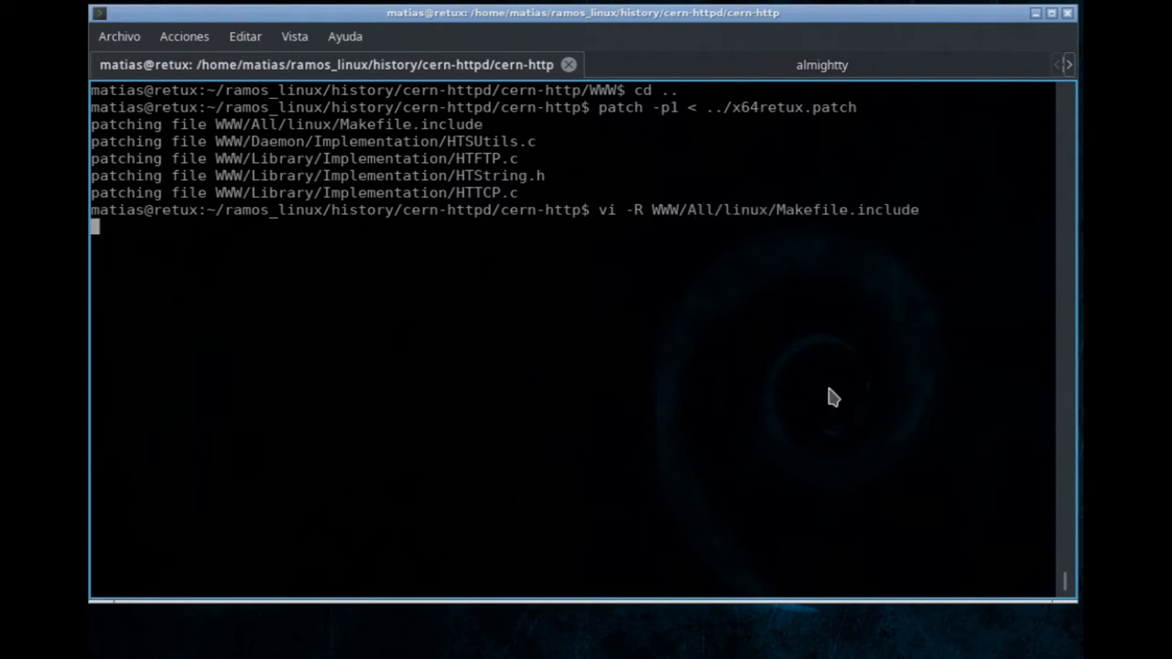
key("Return")
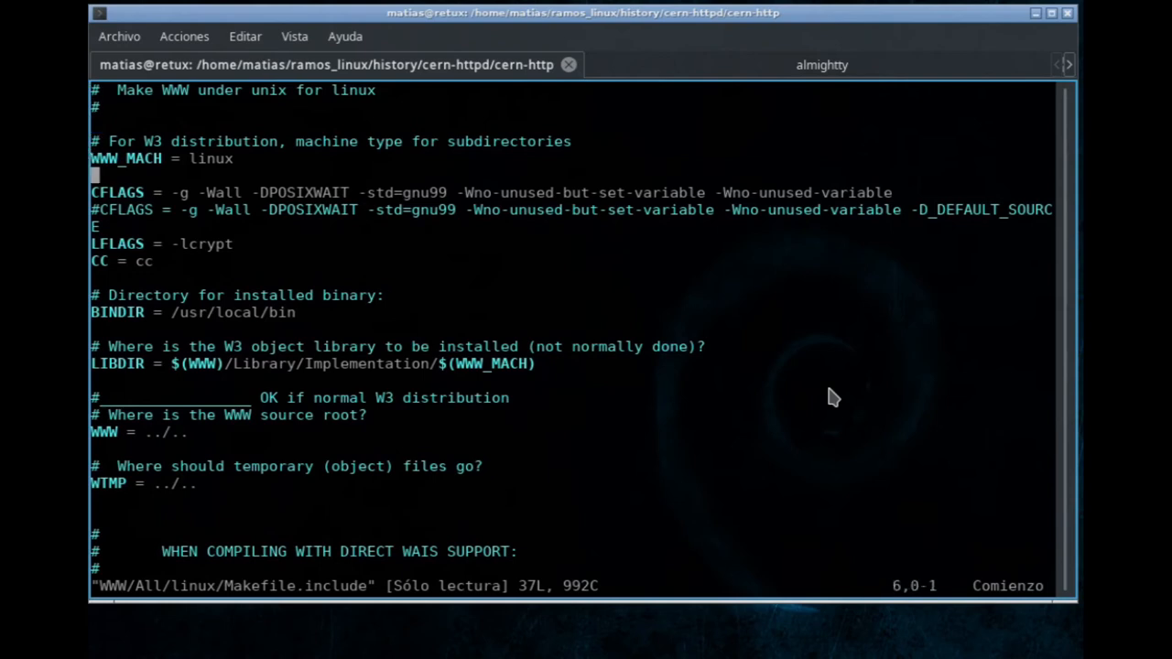
mouse_move(442, 199)
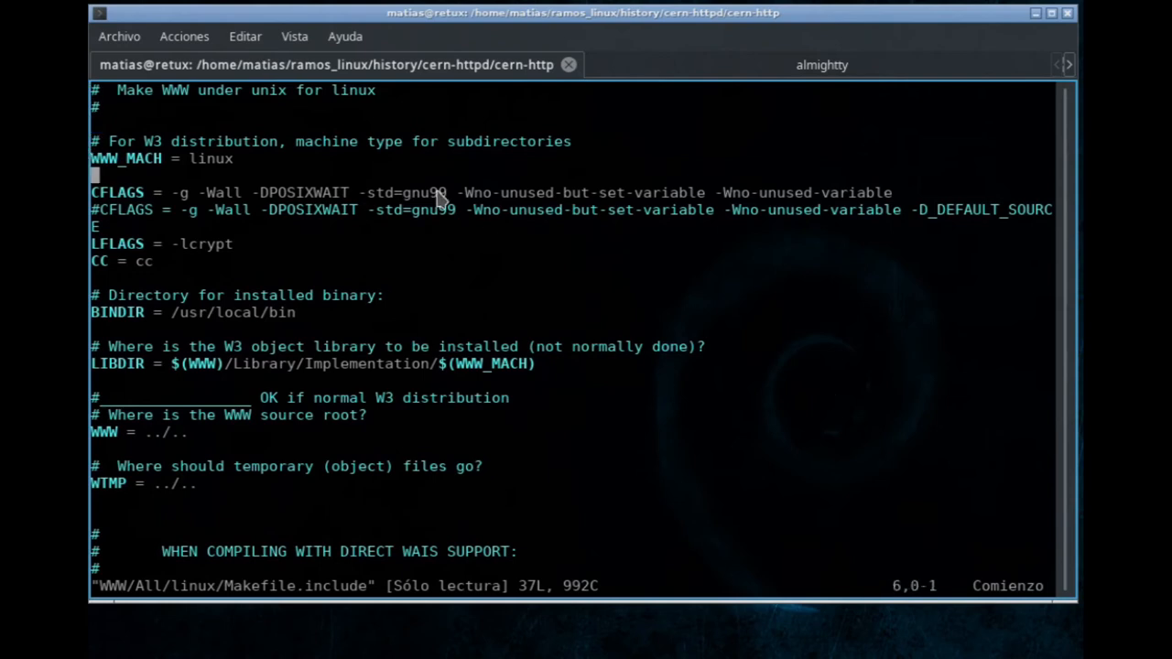
key("v")
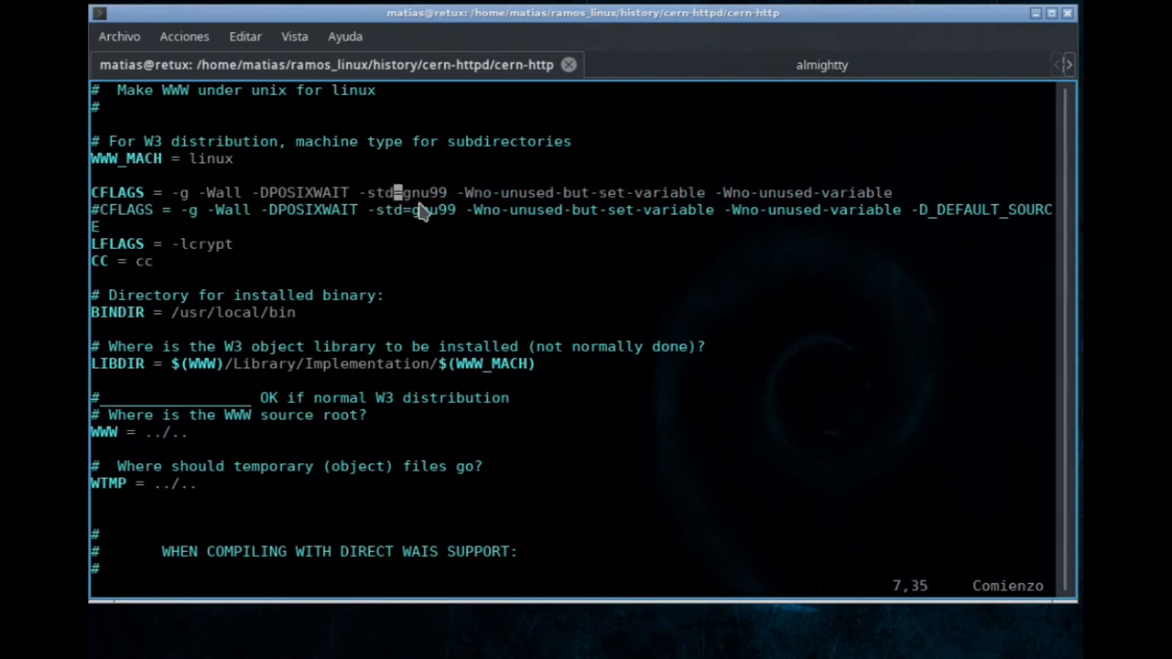
mouse_move(416, 213)
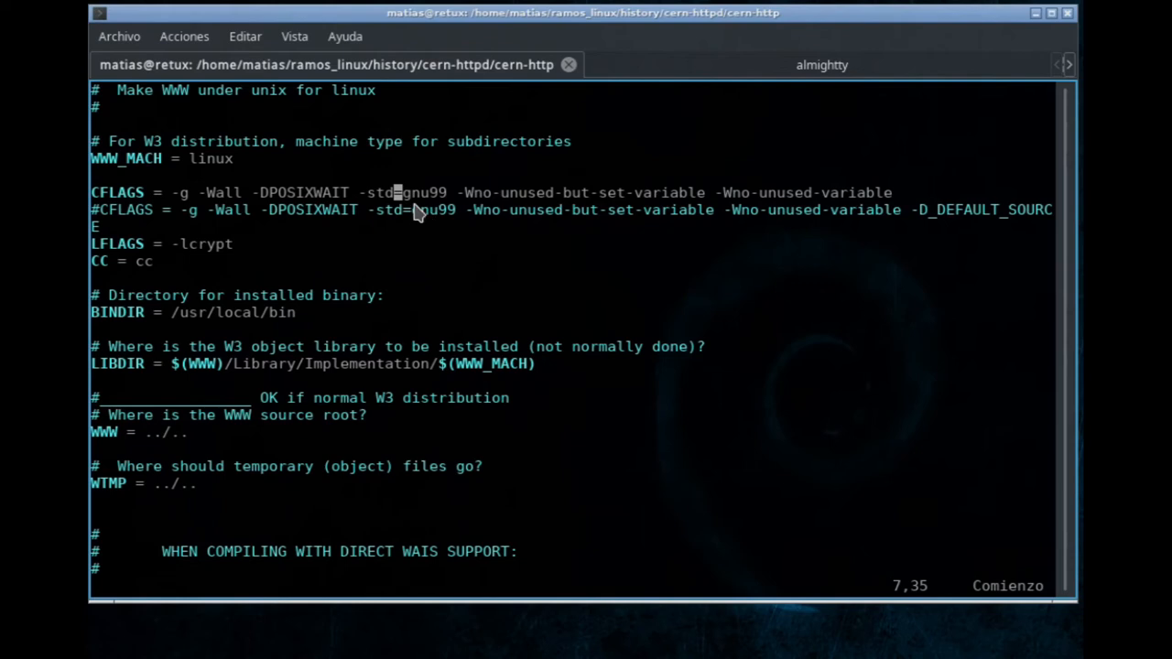
mouse_move(424, 210)
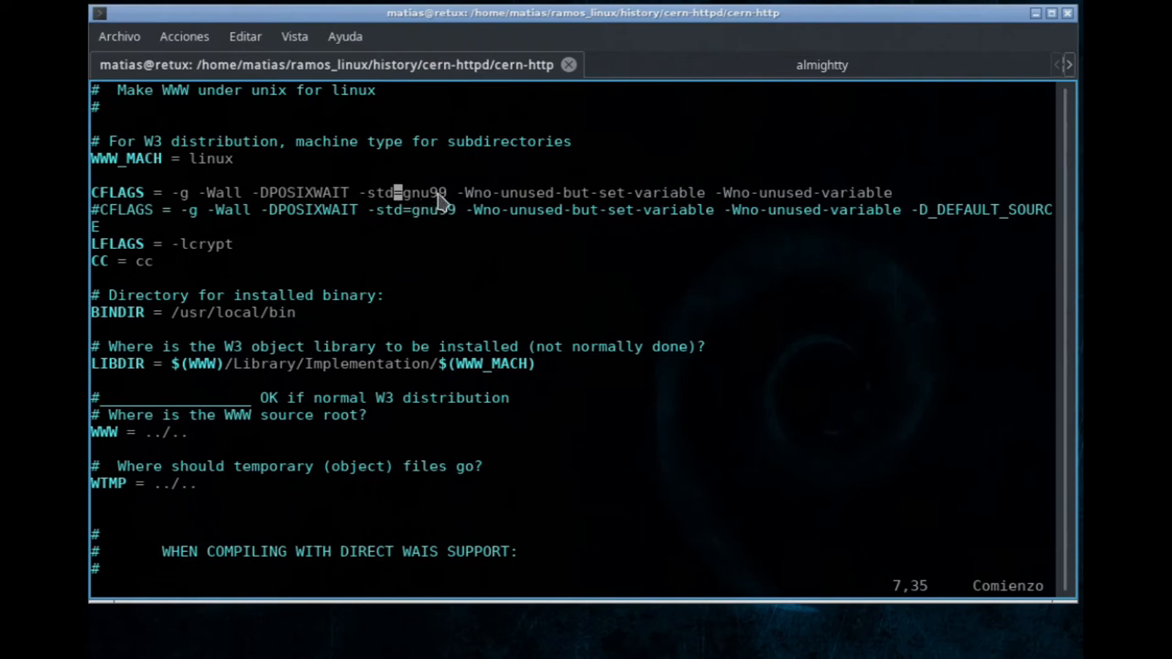
mouse_move(446, 209)
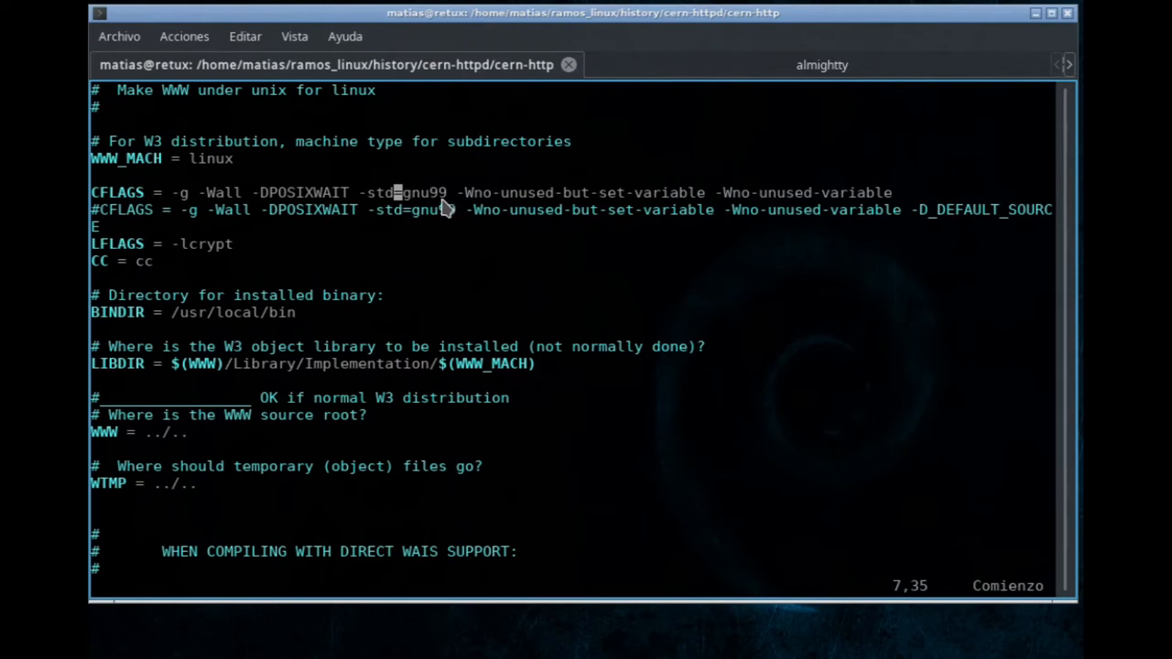
mouse_move(536, 208)
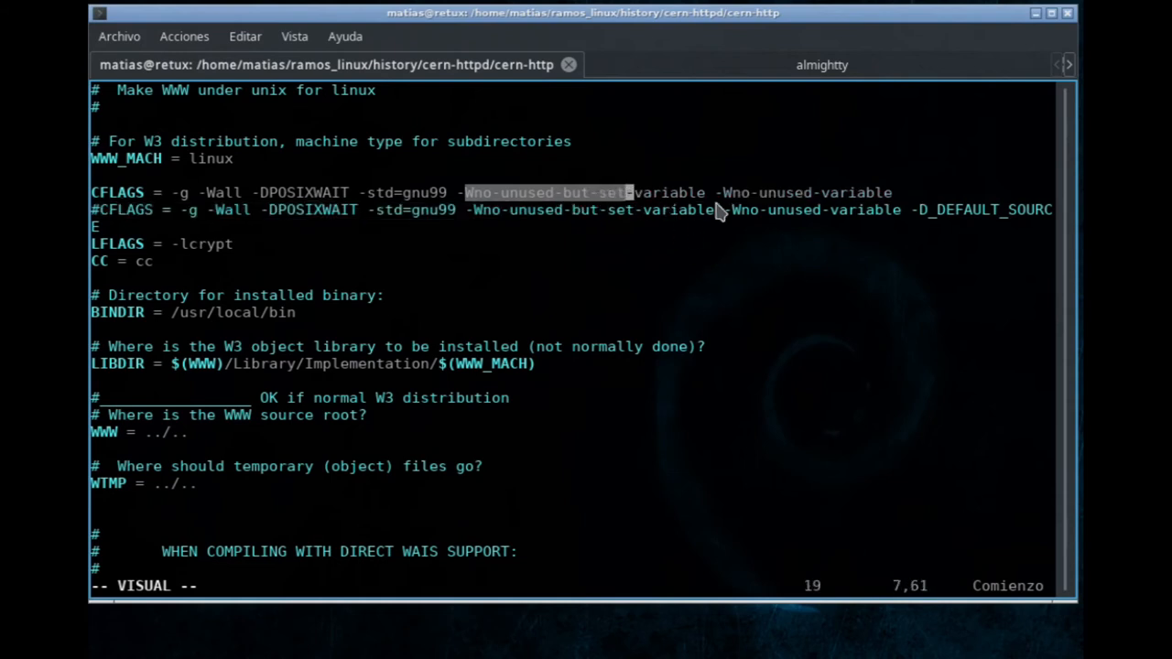
key("Escape")
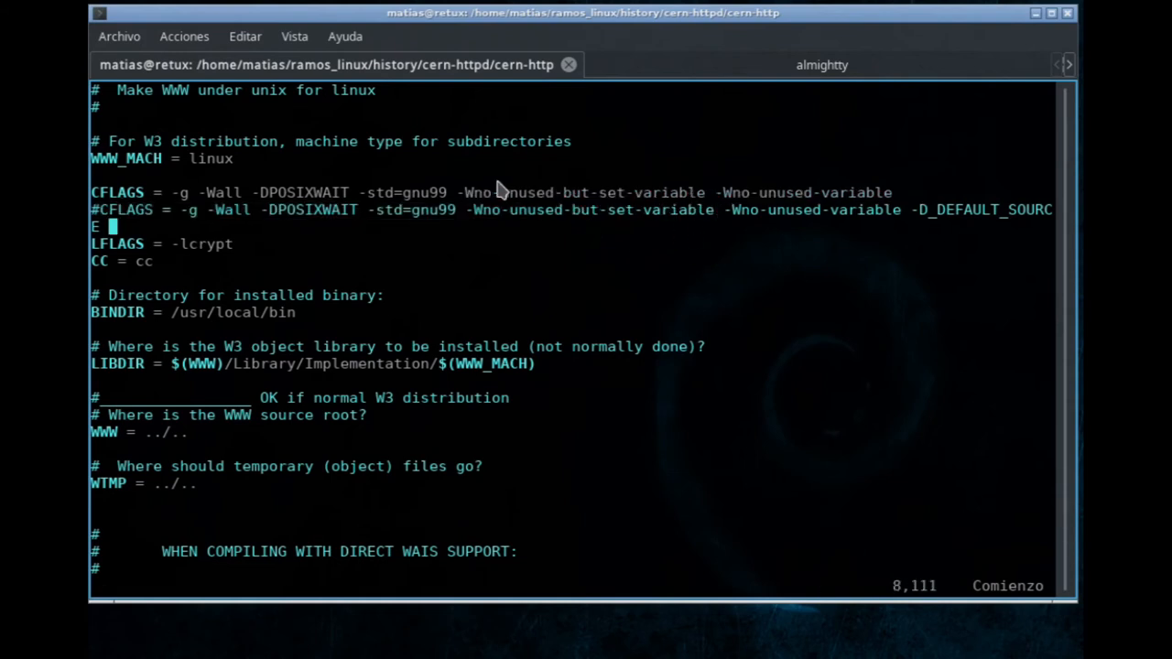
mouse_move(658, 209)
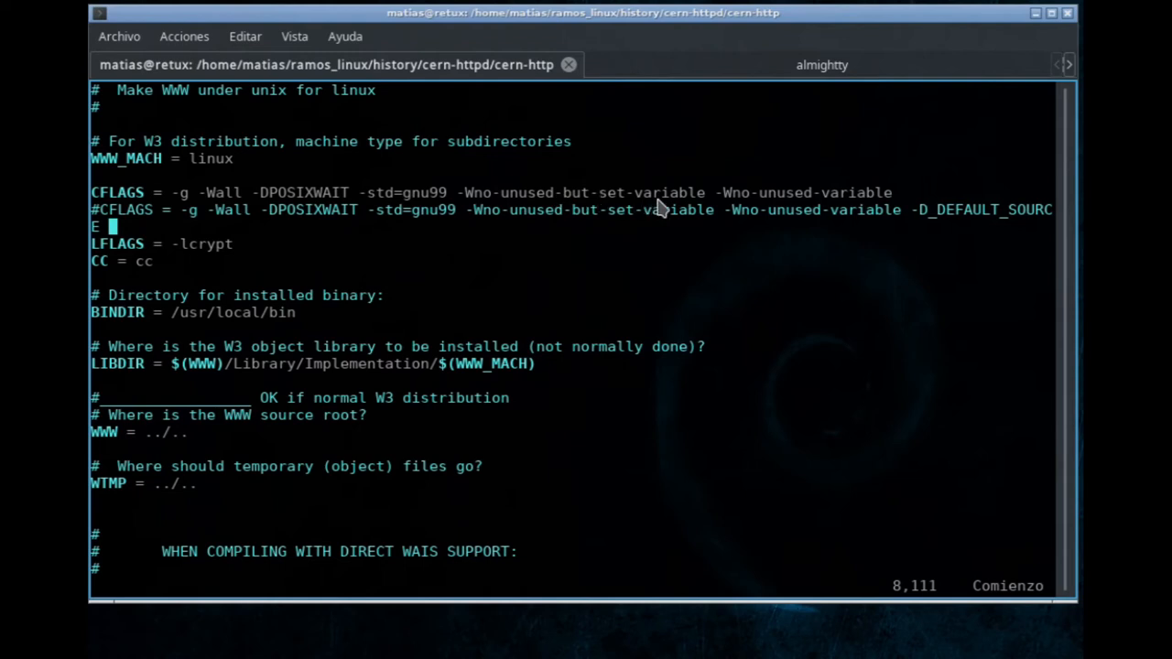
mouse_move(726, 206)
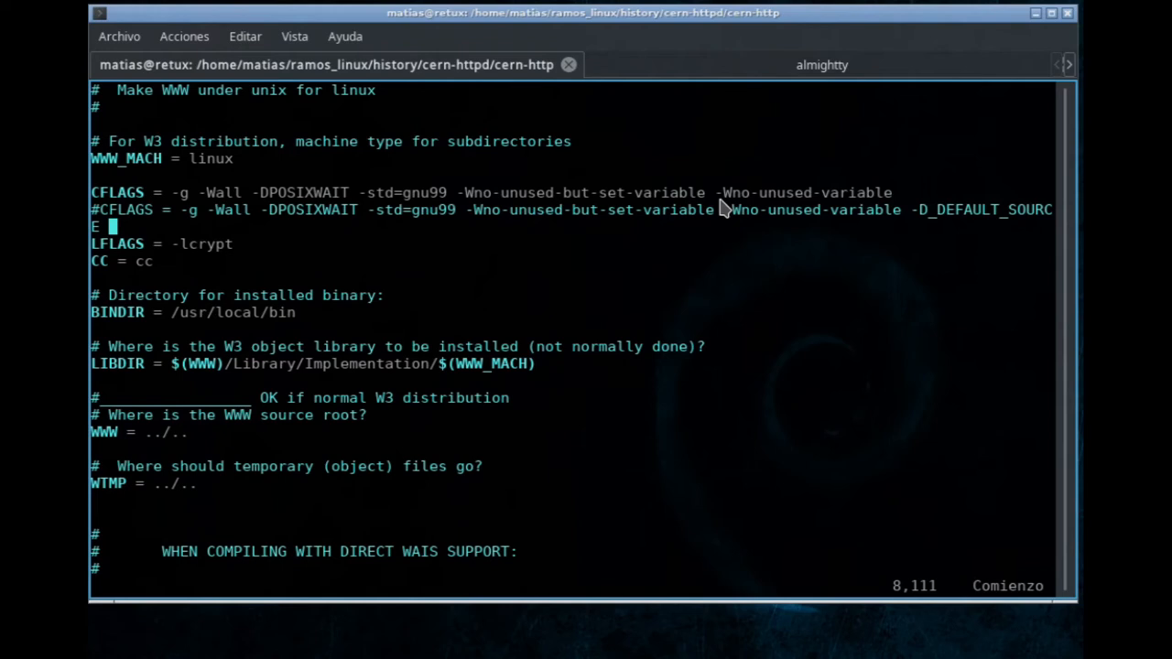
mouse_move(321, 260)
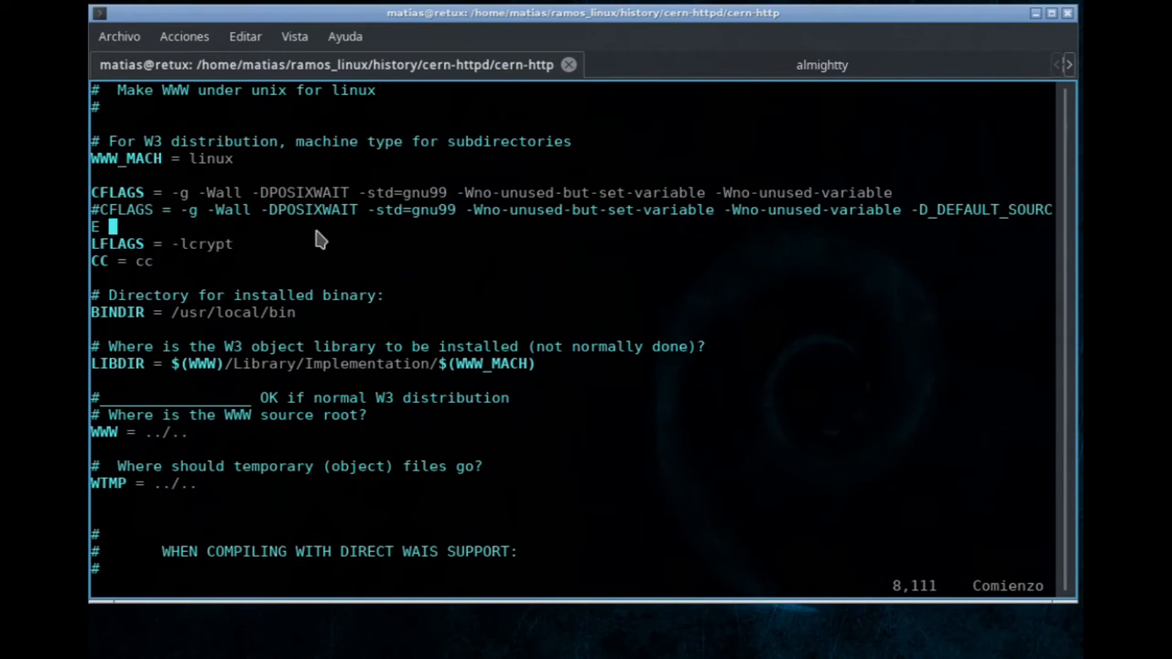
mouse_move(234, 254)
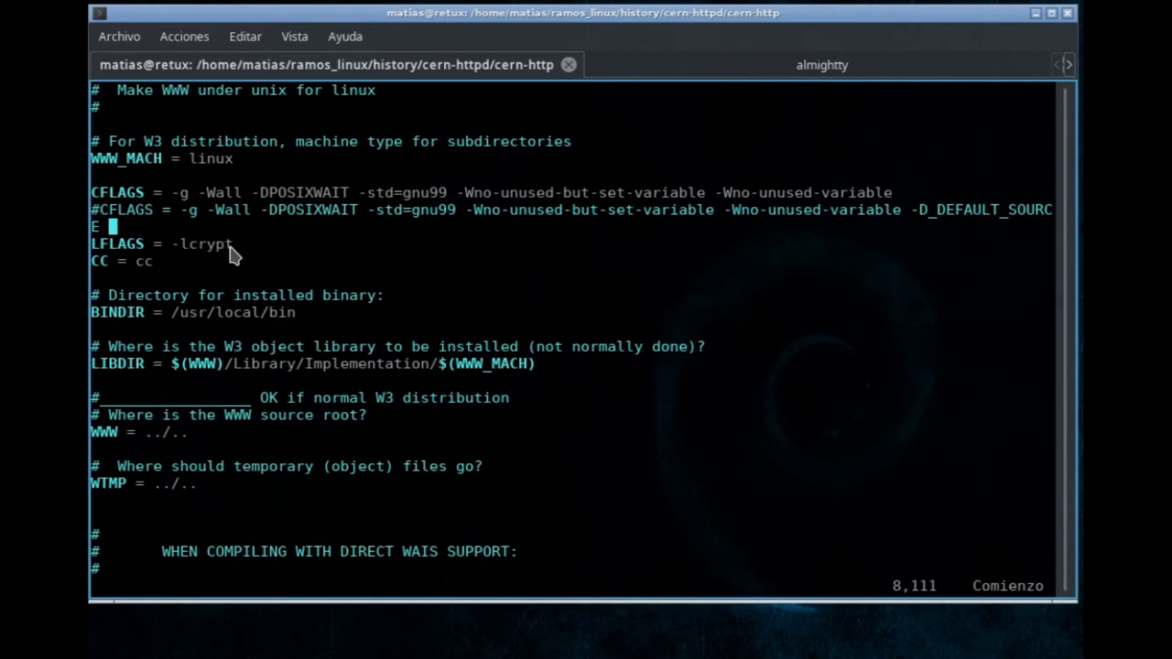
mouse_move(257, 247)
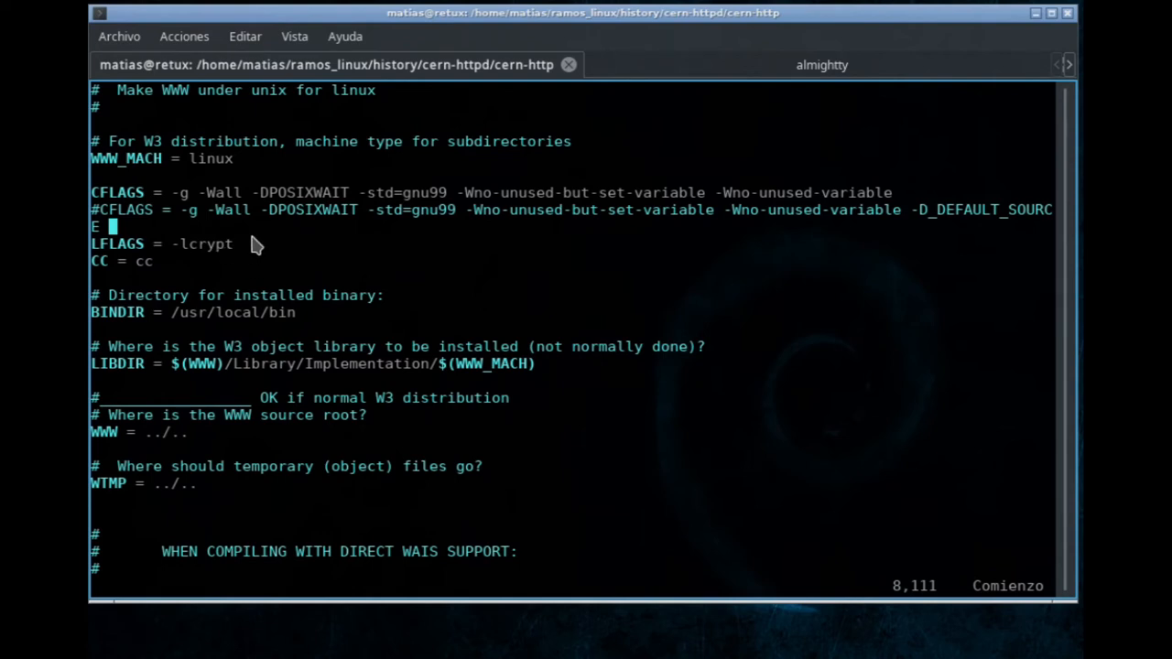
key("v")
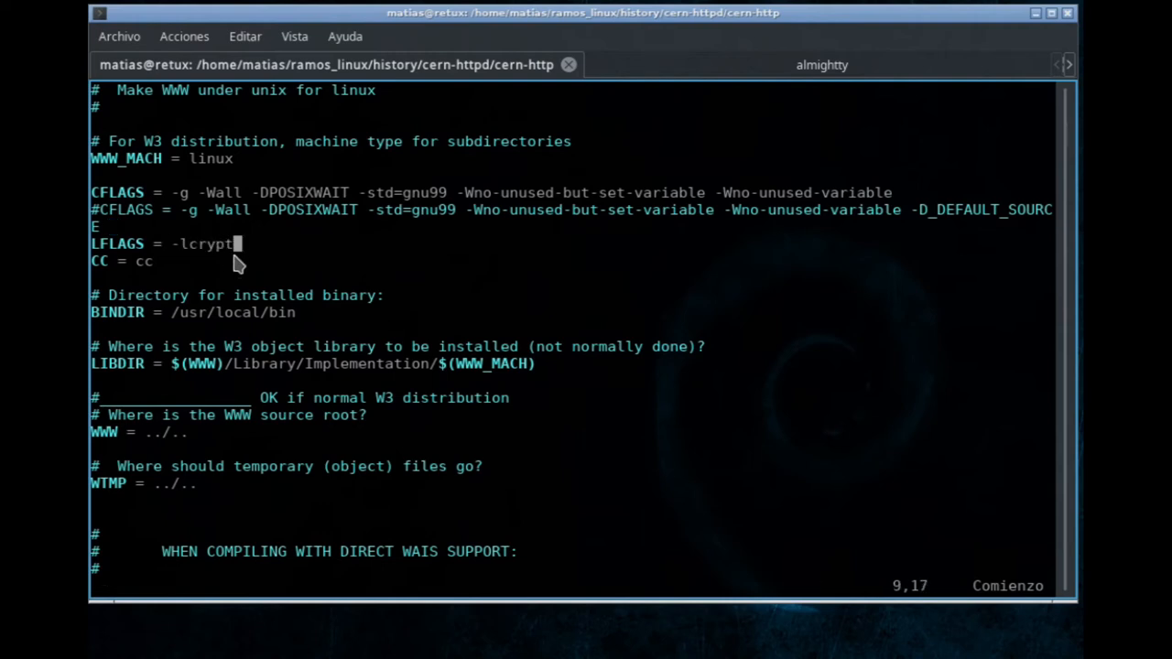
mouse_move(218, 261)
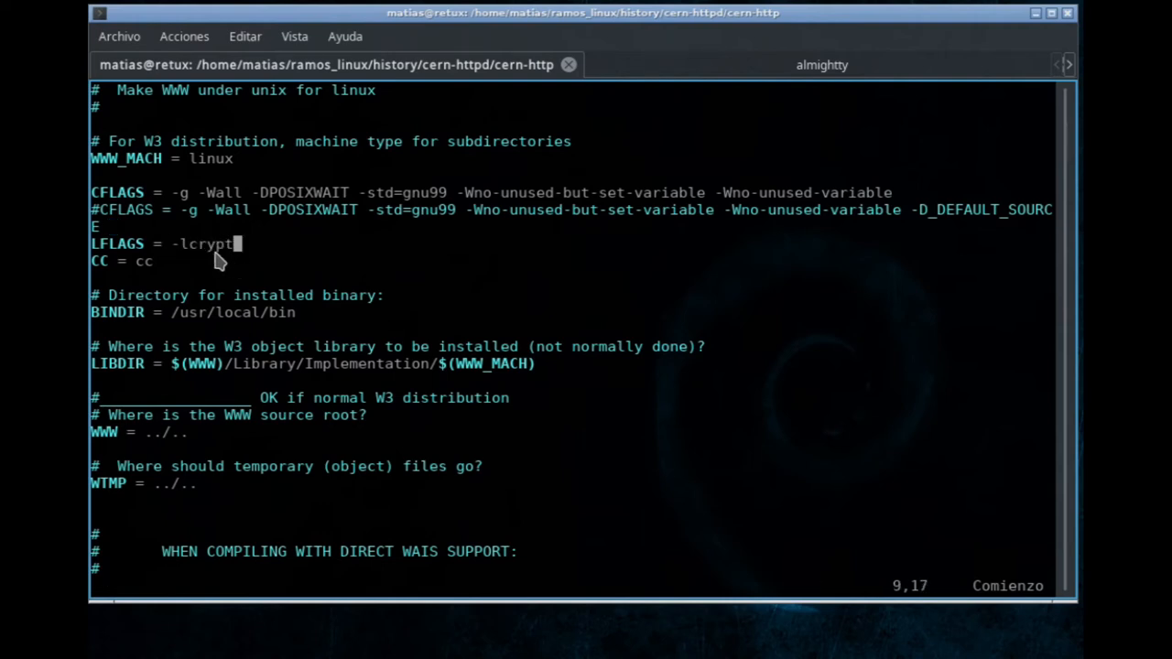
mouse_move(229, 266)
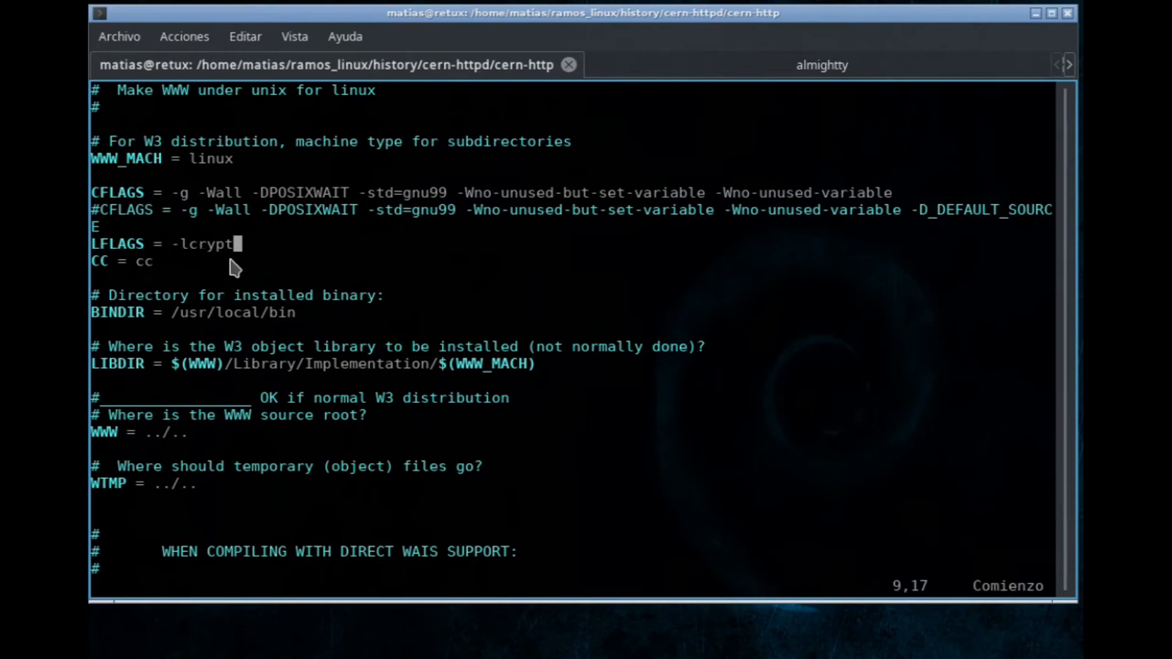
mouse_move(224, 263)
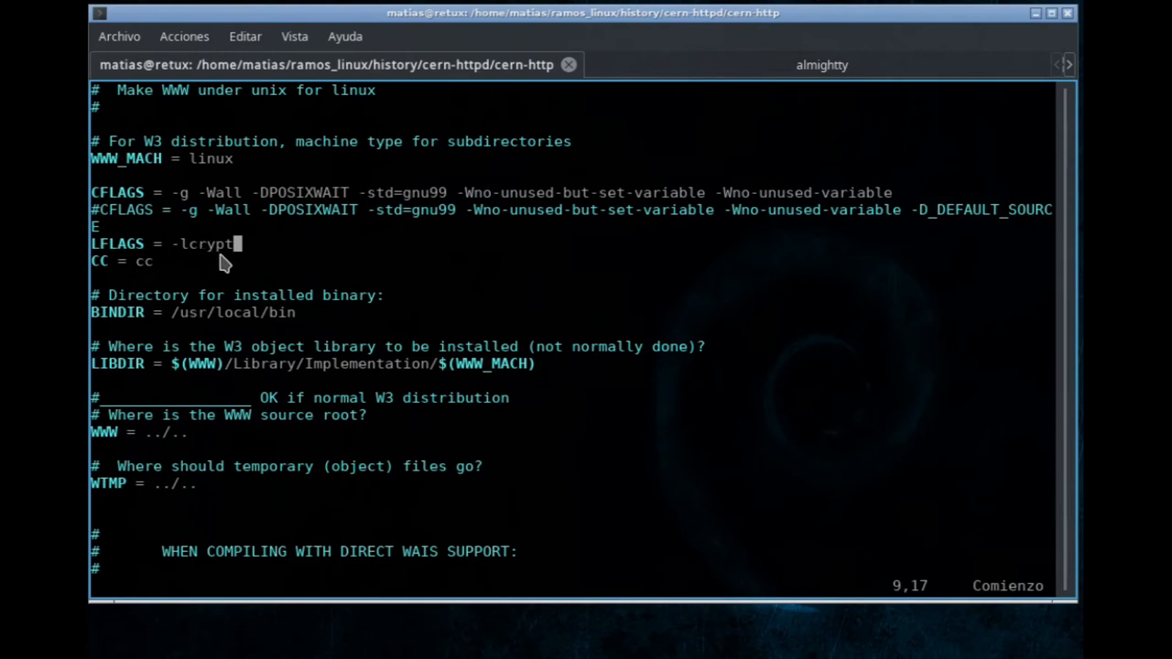
type(":q!")
type("cat")
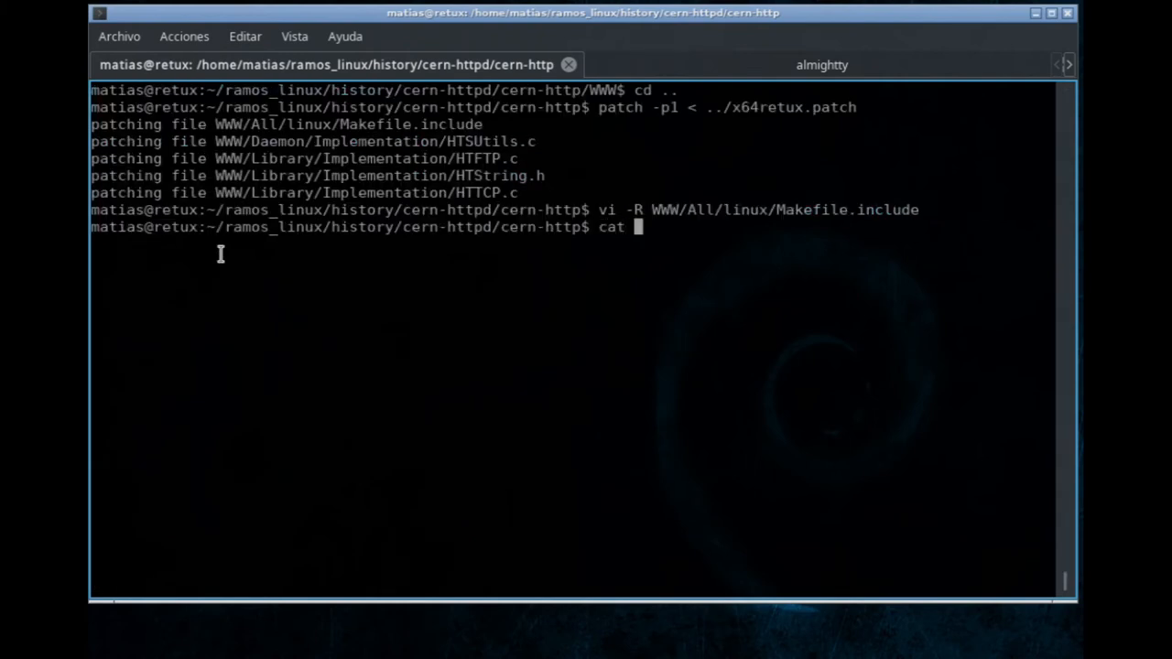
- Print the diff of the pristine versus modified httpd sources and scroll back through it
type("../")
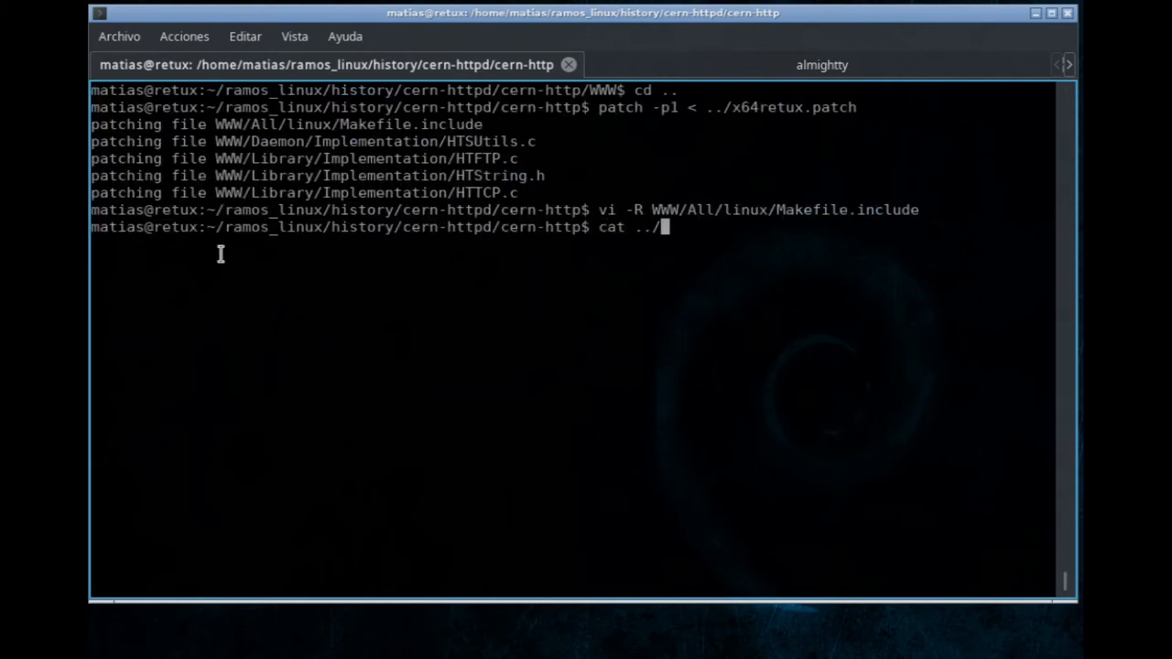
key("Return")
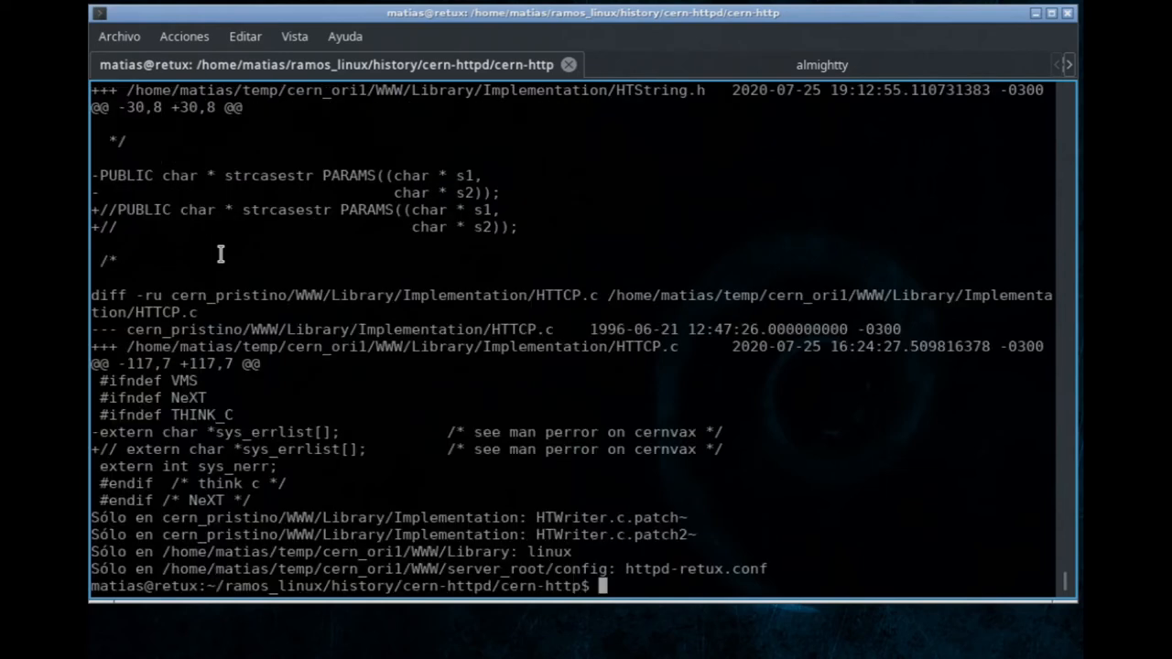
scroll("up", 3)
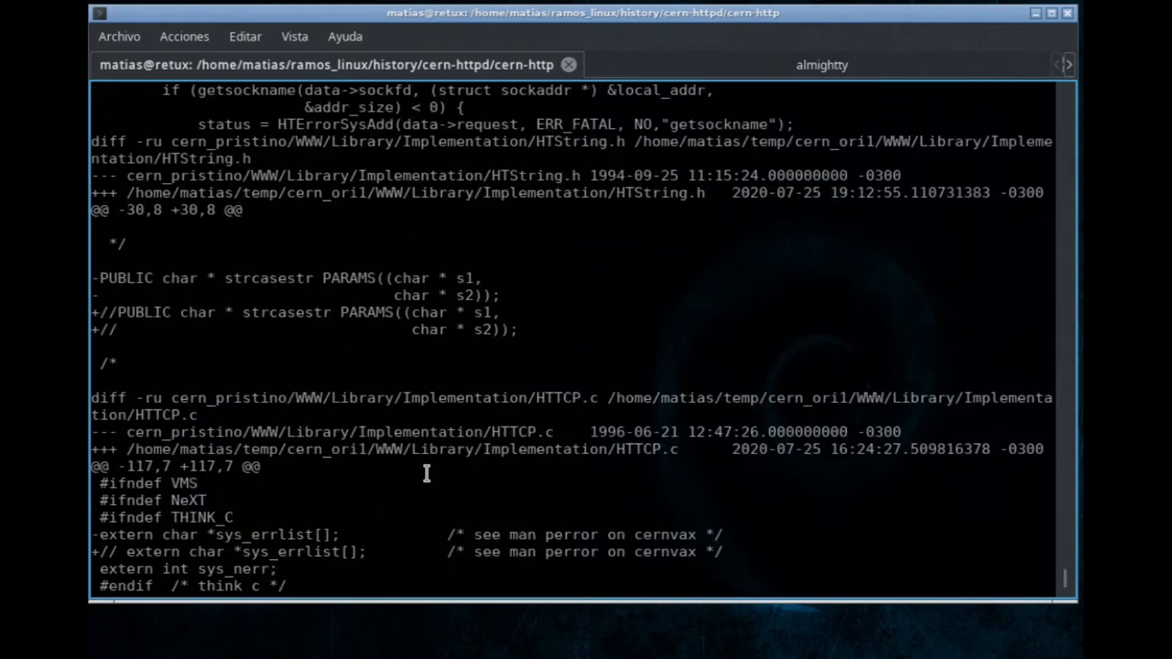
scroll("up", 3)
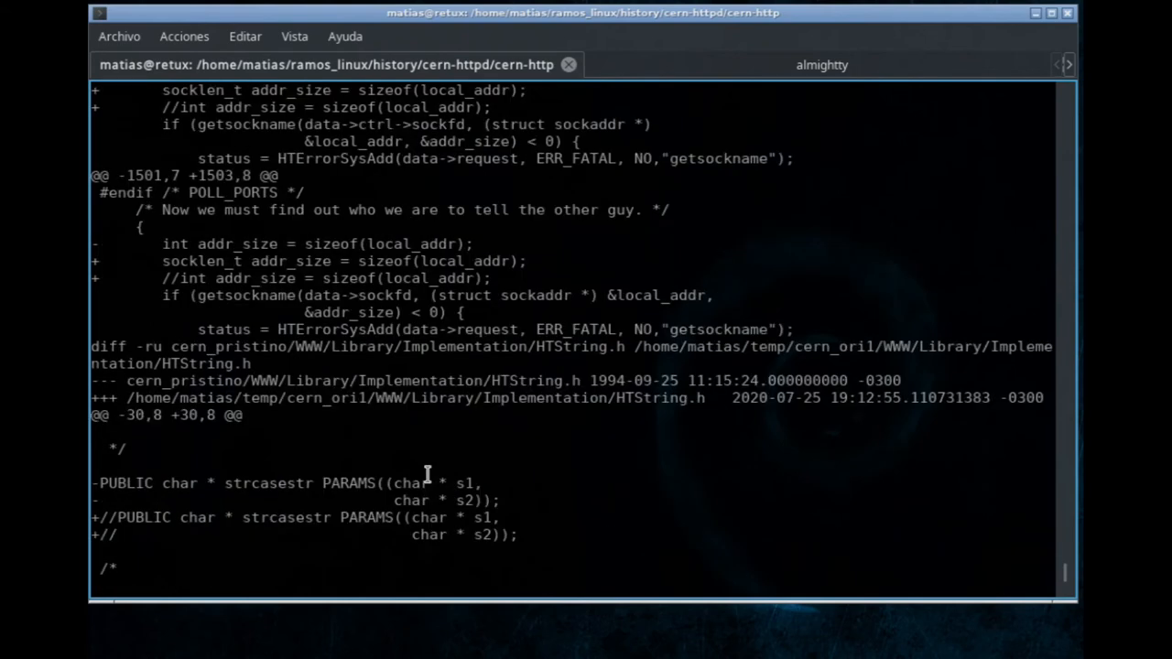
scroll("up", 3)
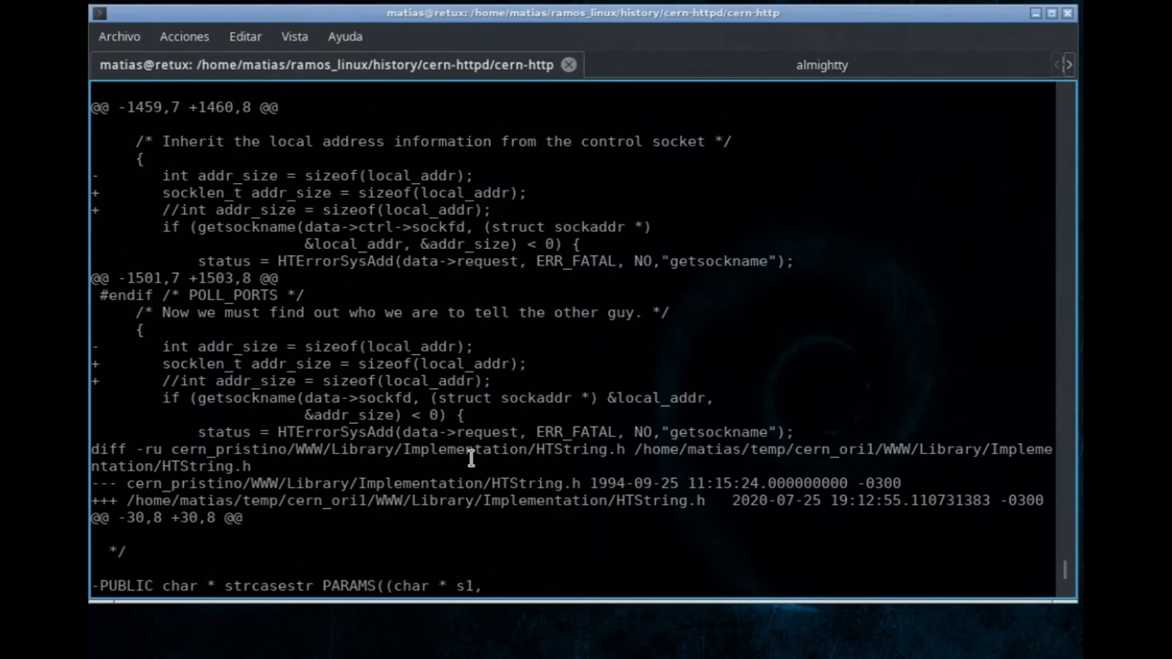
mouse_move(181, 391)
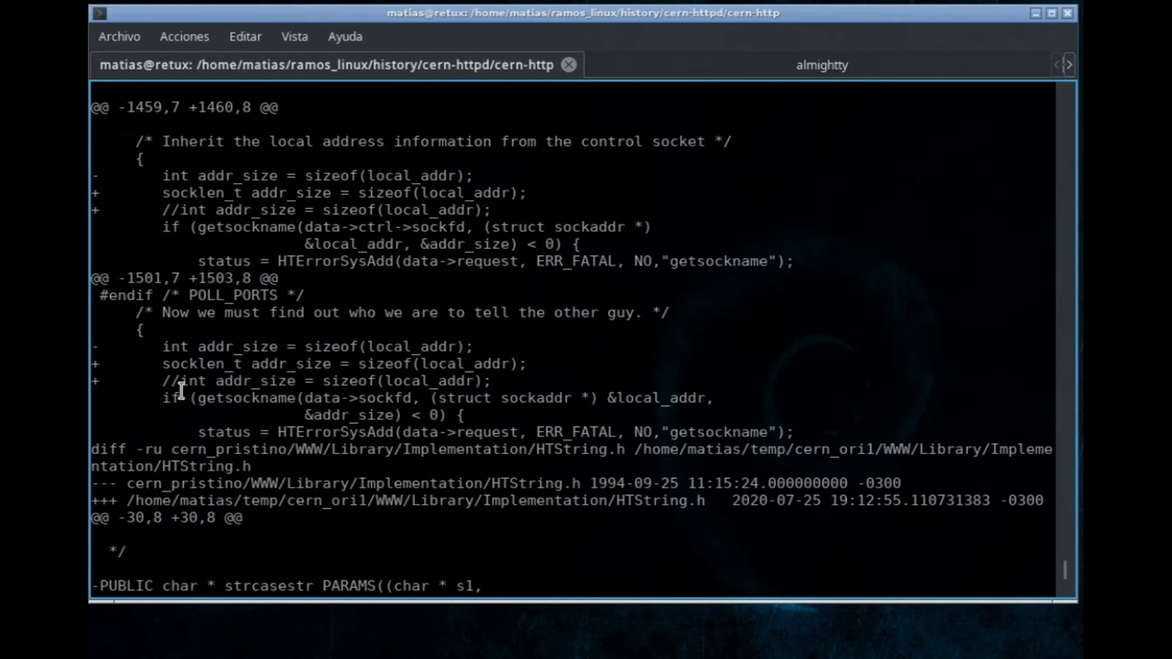
- Select socklen_t in the diff and scroll down to the output's end
double_click(173, 363)
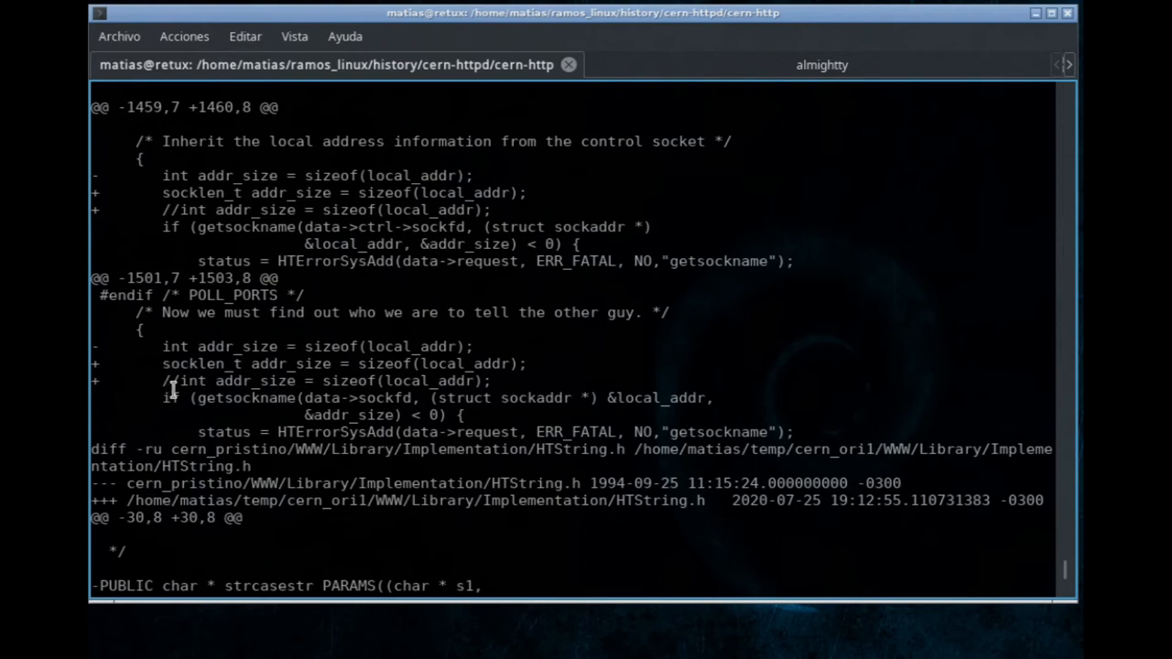
mouse_move(172, 347)
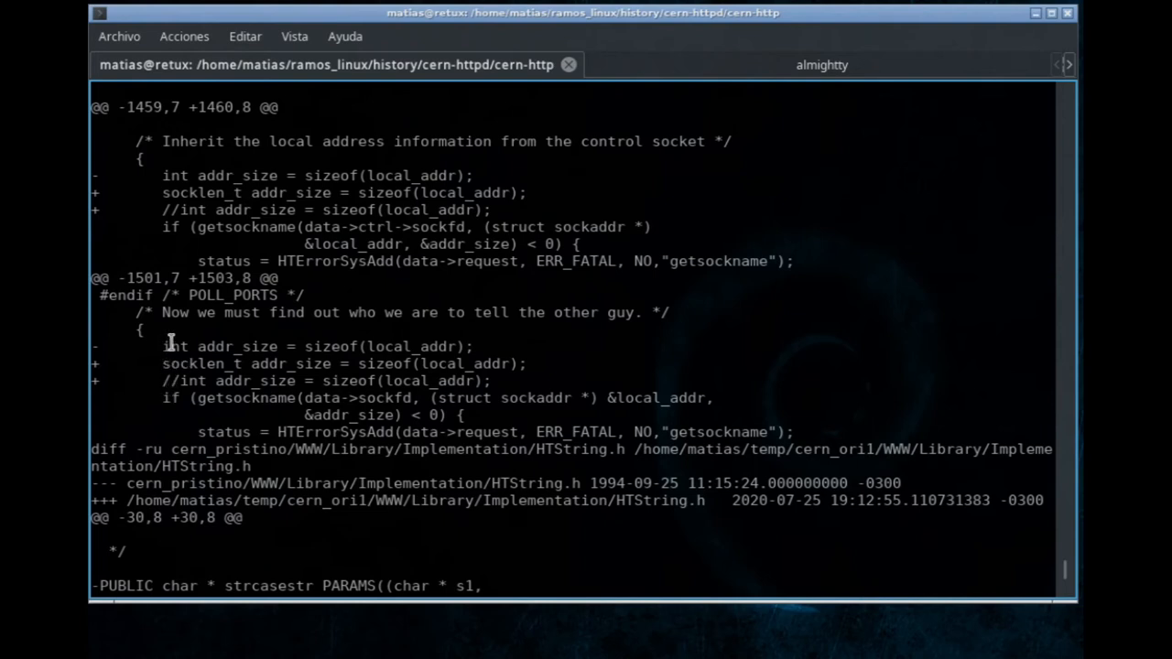
double_click(193, 364)
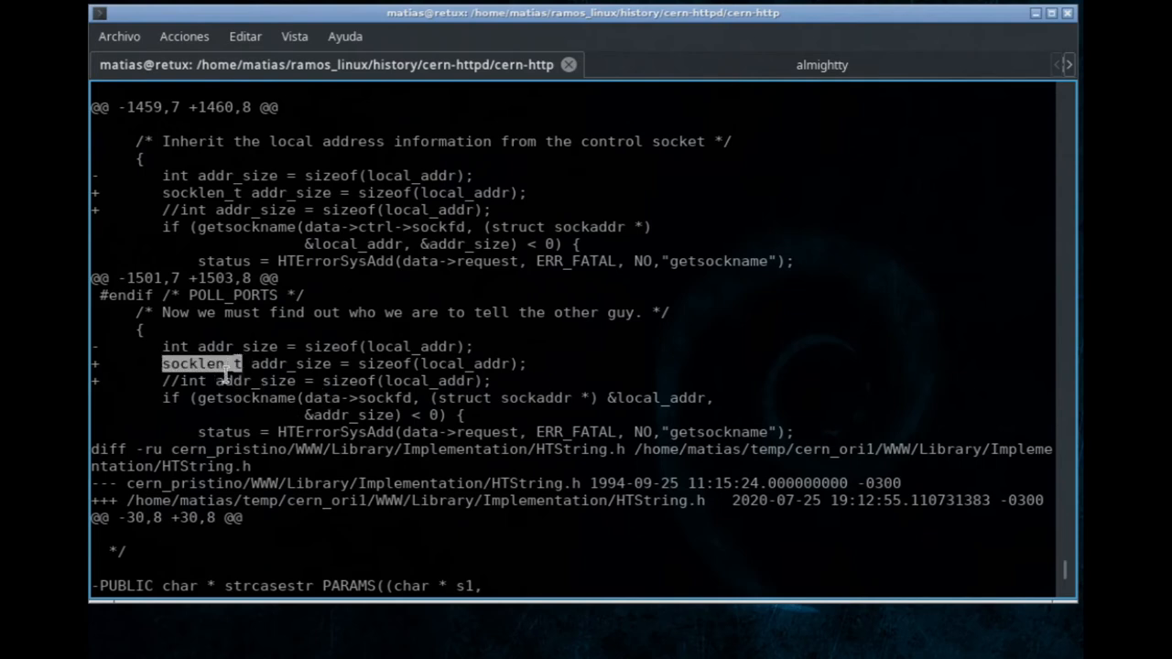
mouse_move(161, 343)
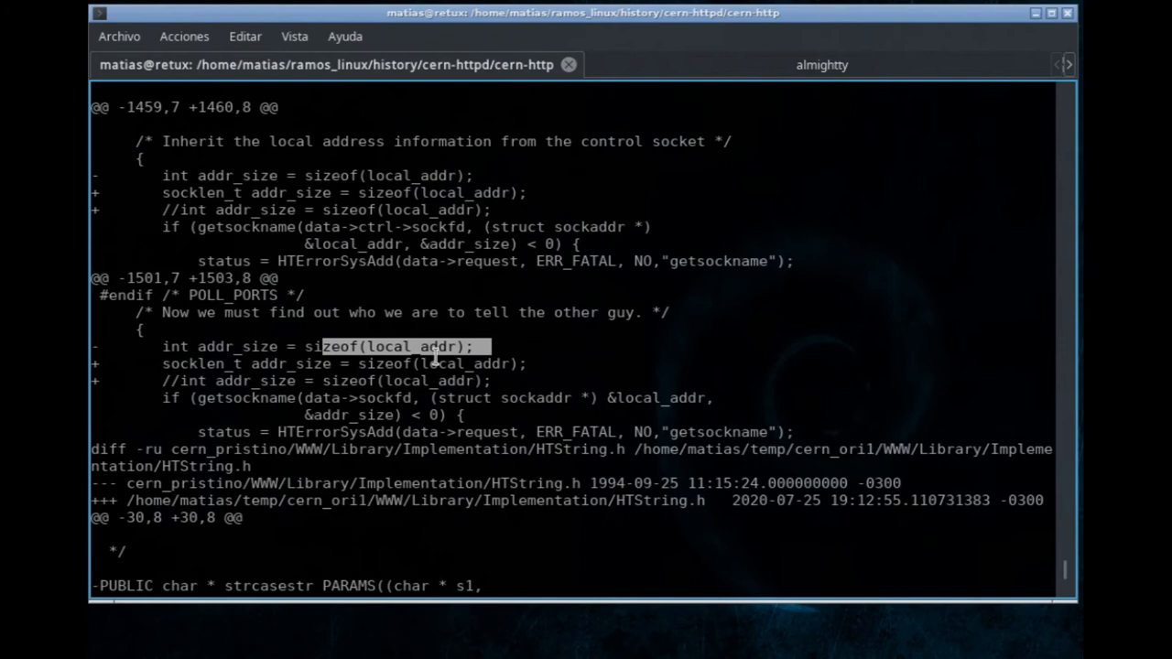
mouse_move(510, 371)
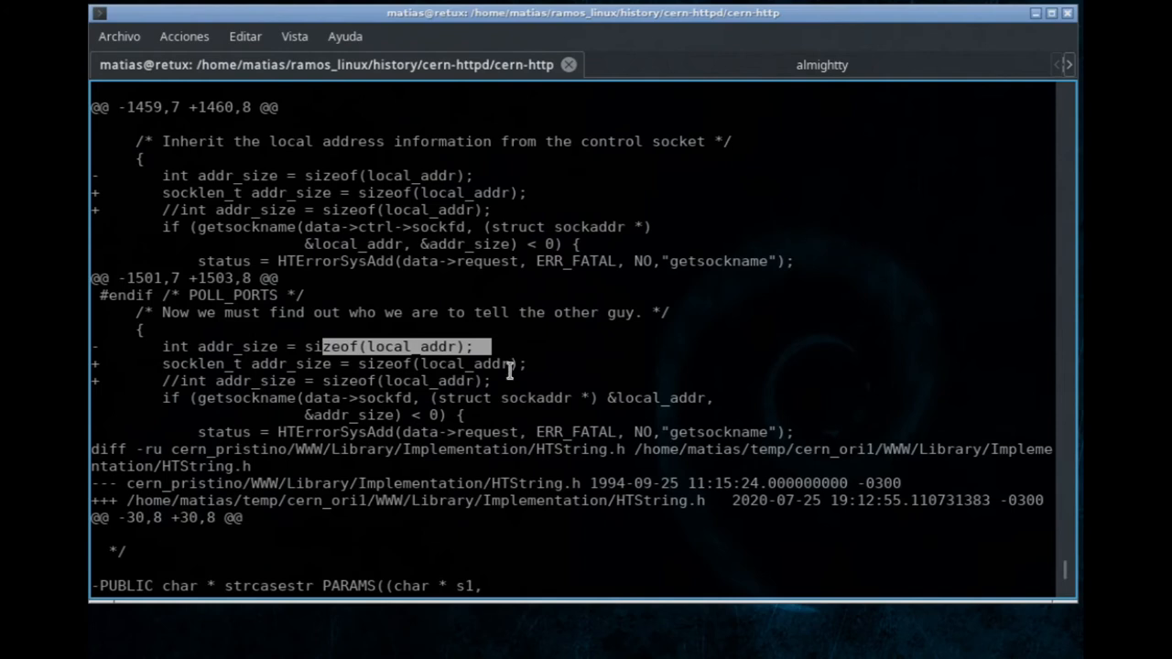
scroll("down", 3)
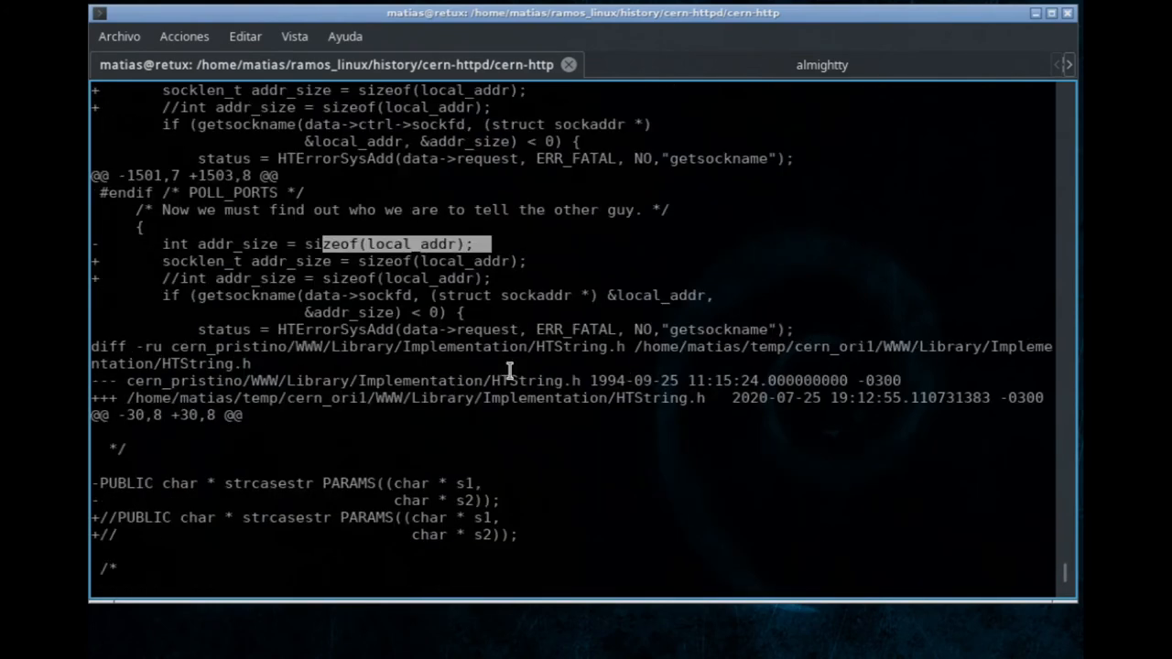
scroll("down", 3)
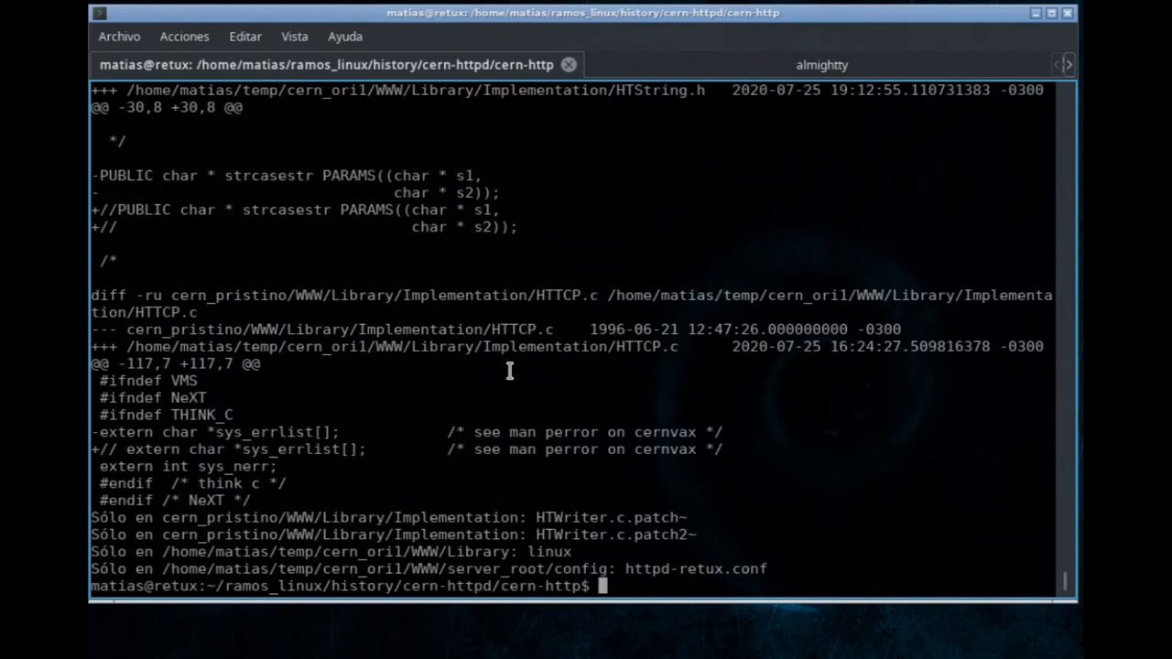
- Run make in WWW and follow the compiler output until BUILD complete, status 0
type("cd WWW/")
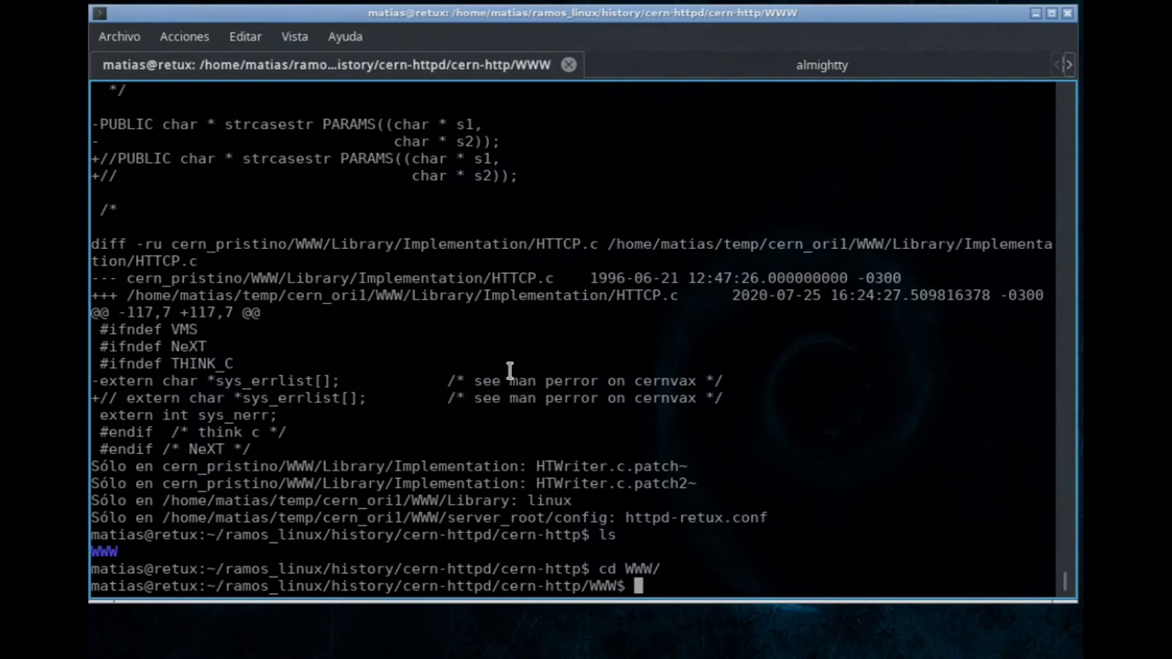
type("maker")
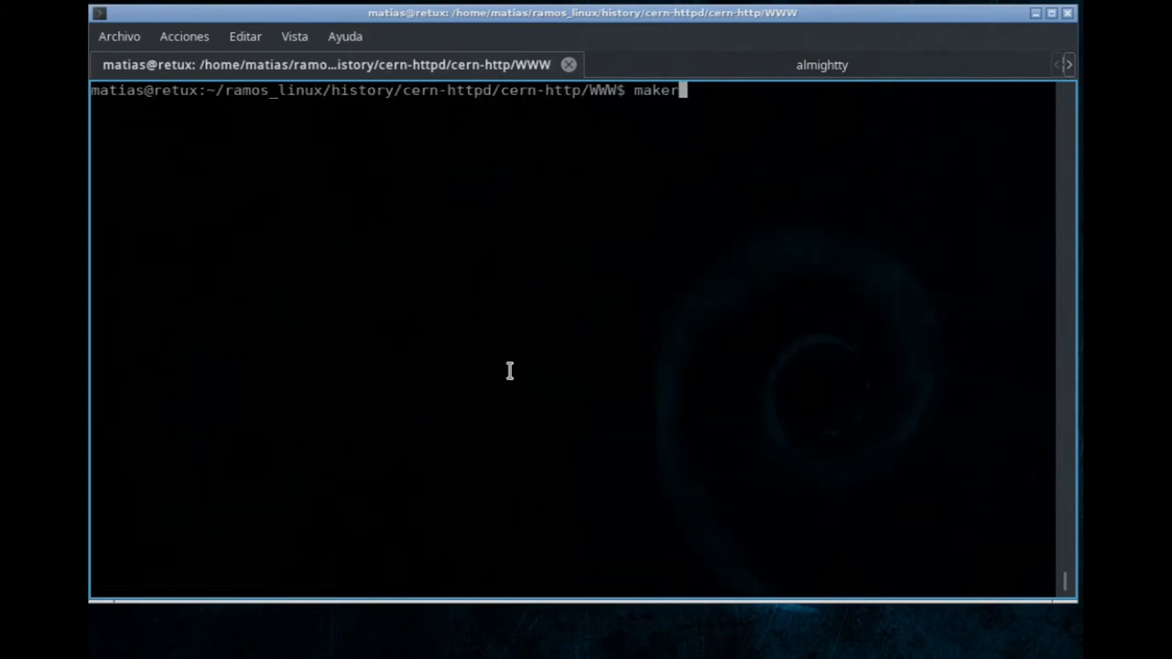
key("Return")
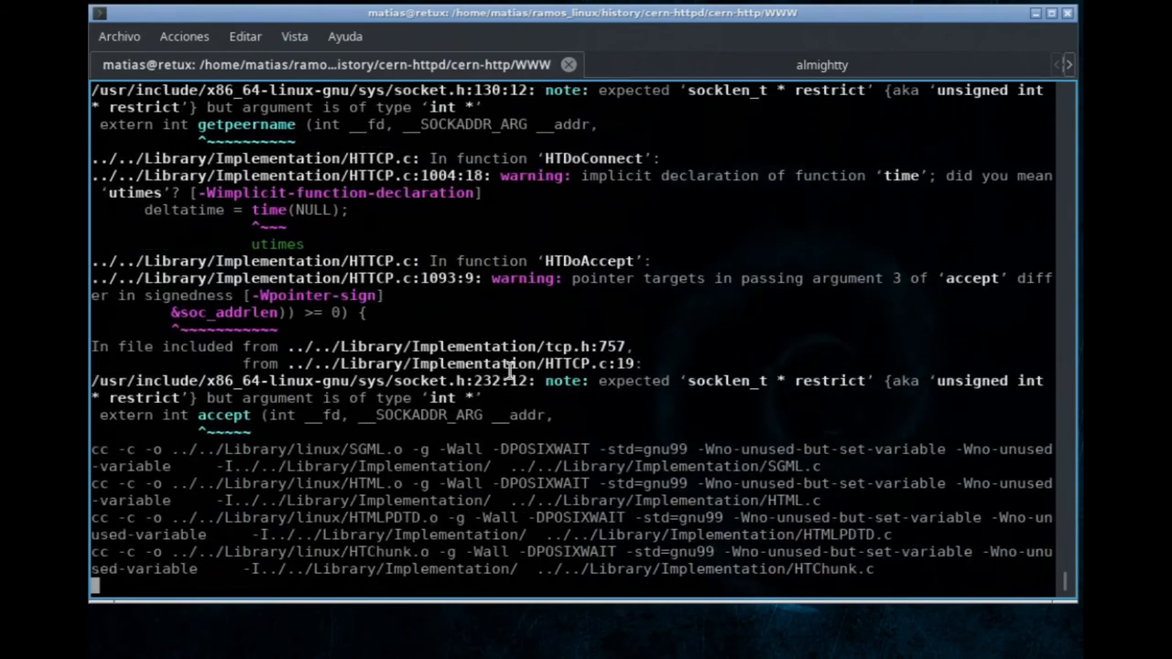
scroll("down", 3)
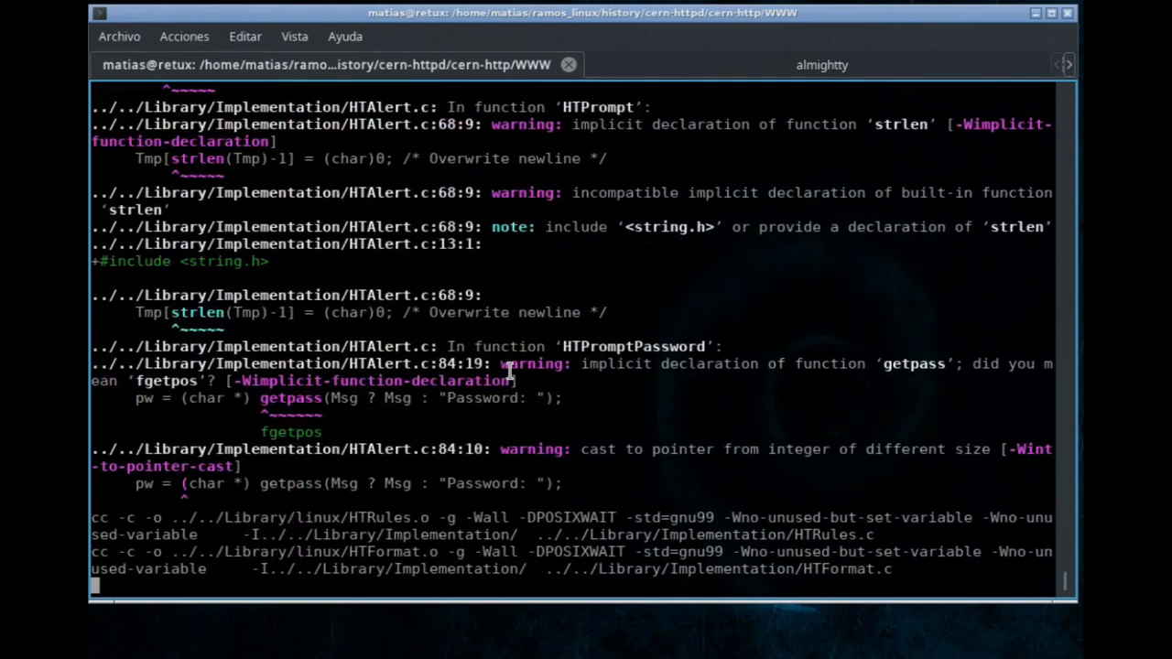
scroll("down", 3)
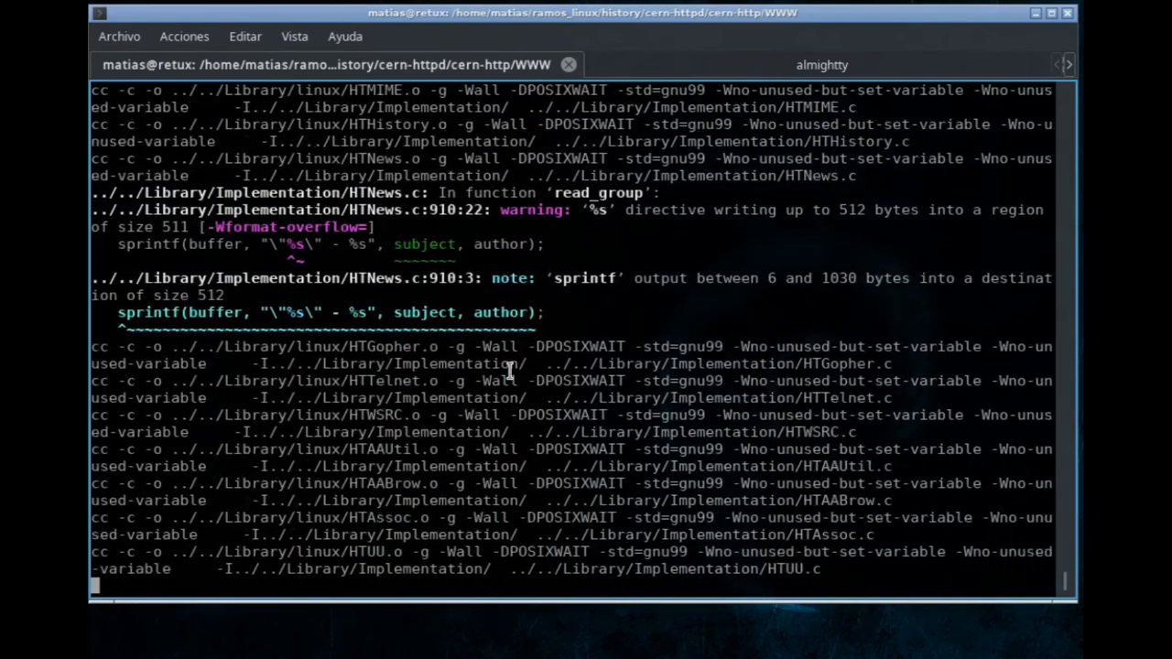
scroll("down", 3)
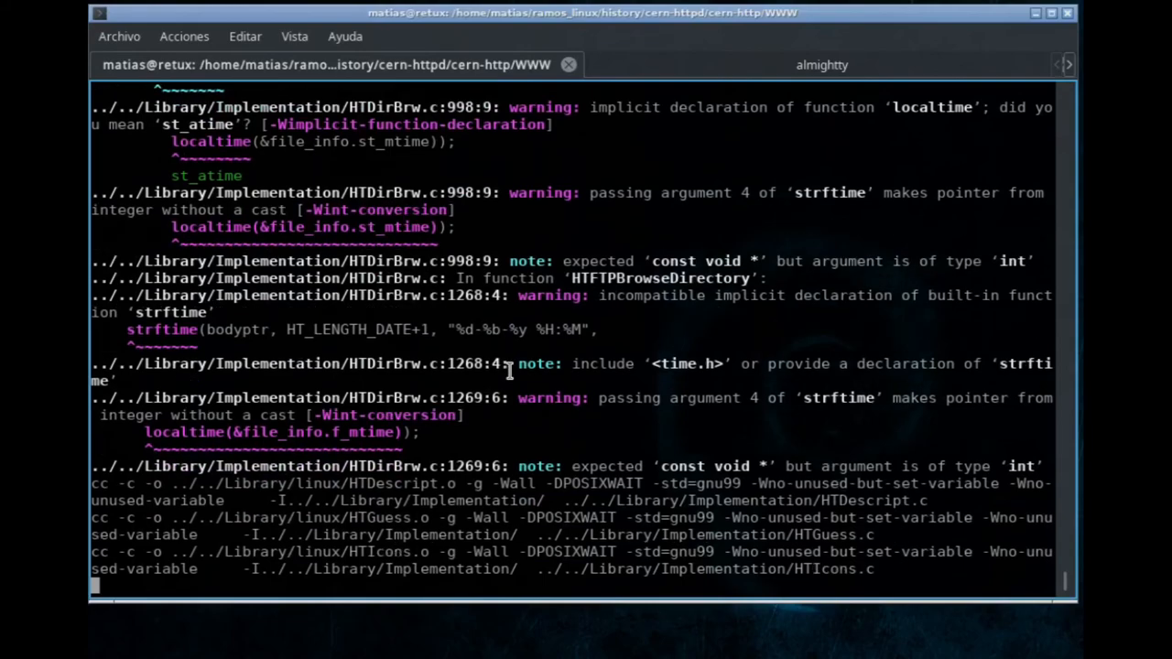
scroll("down", 3)
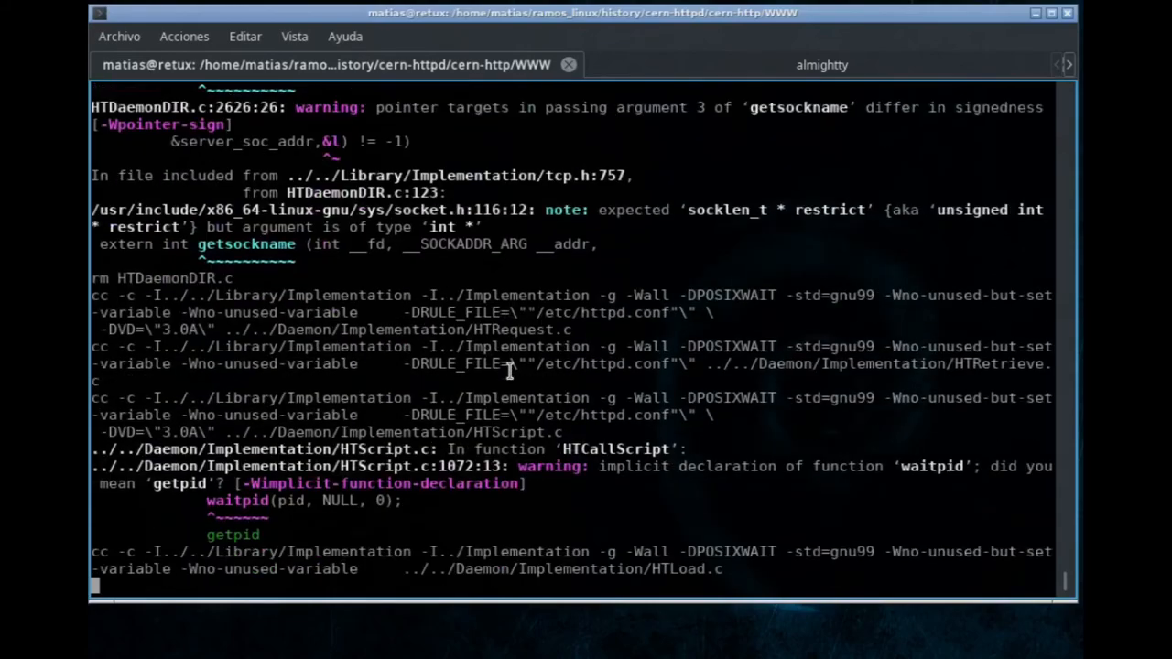
scroll("down", 3)
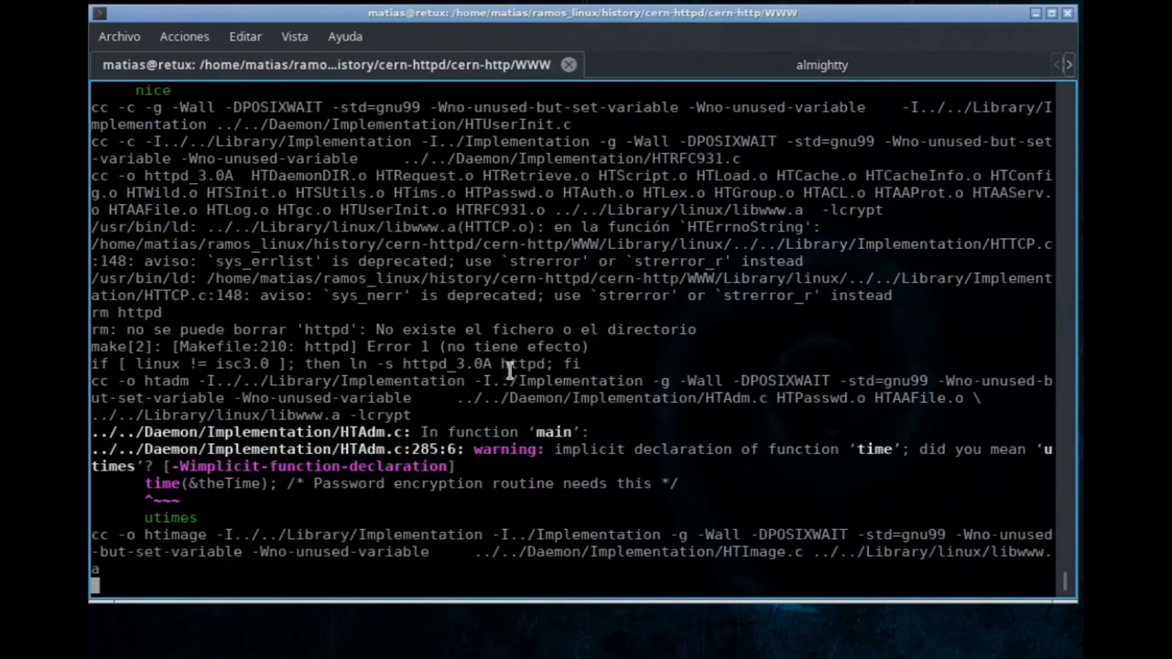
scroll("down", 3)
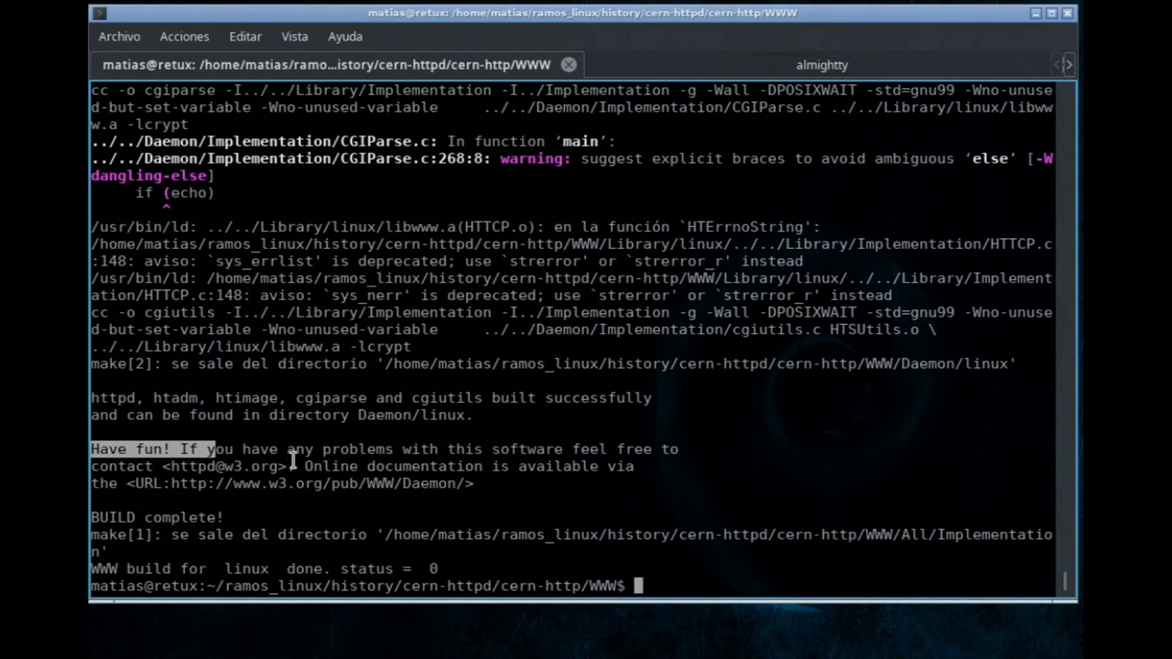
mouse_move(579, 470)
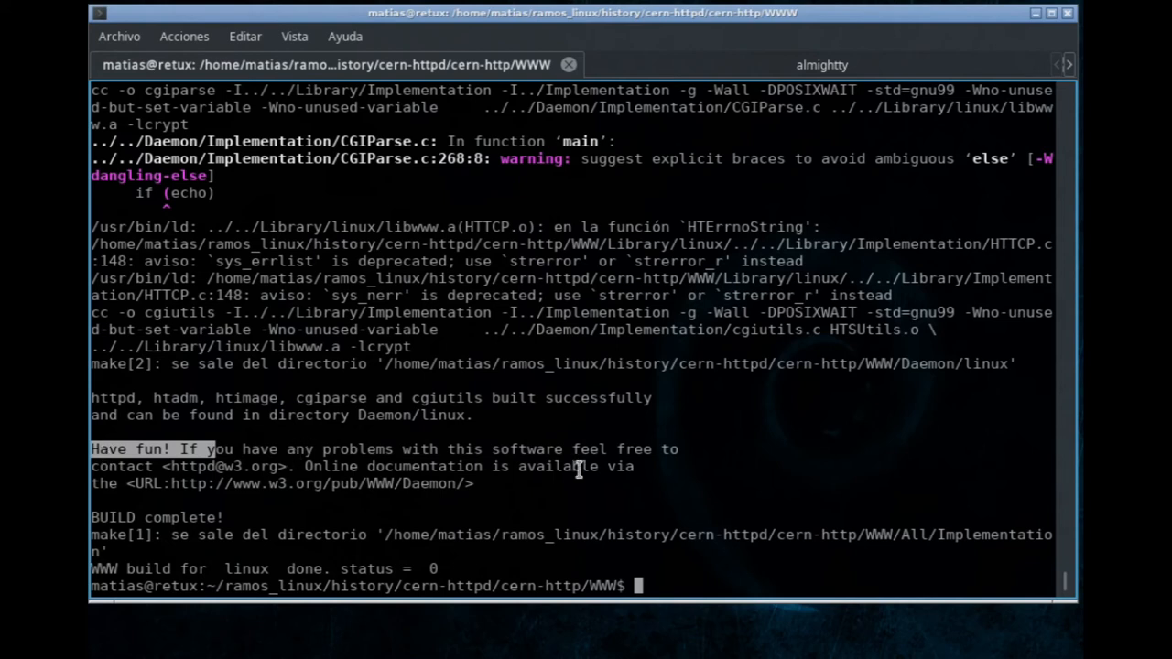
mouse_move(735, 446)
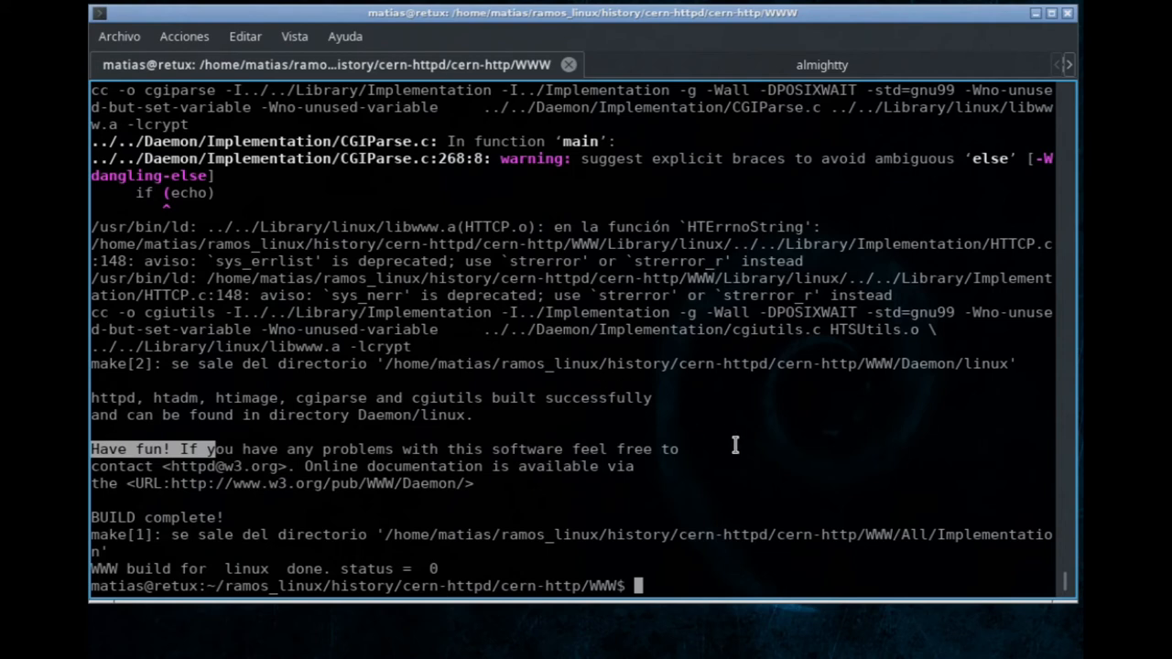
- List Daemon/linux to see the built httpd, httpd_3.0A, htadm, htimage, cgiparse and cgiutils
type("ls")
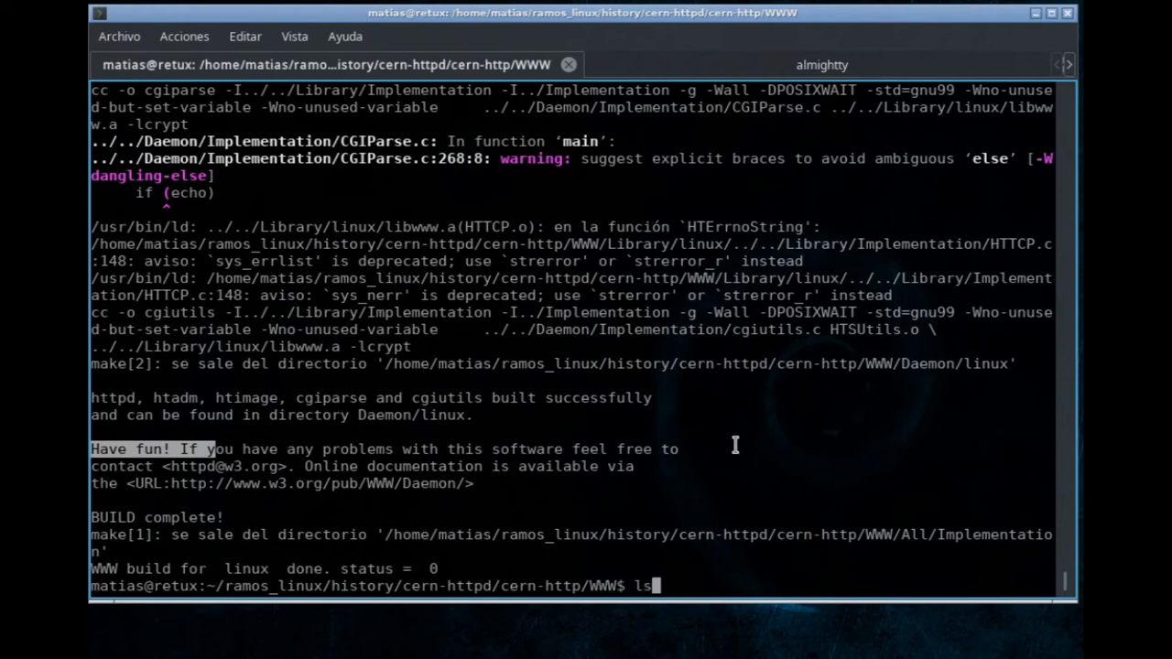
type("Daemon/")
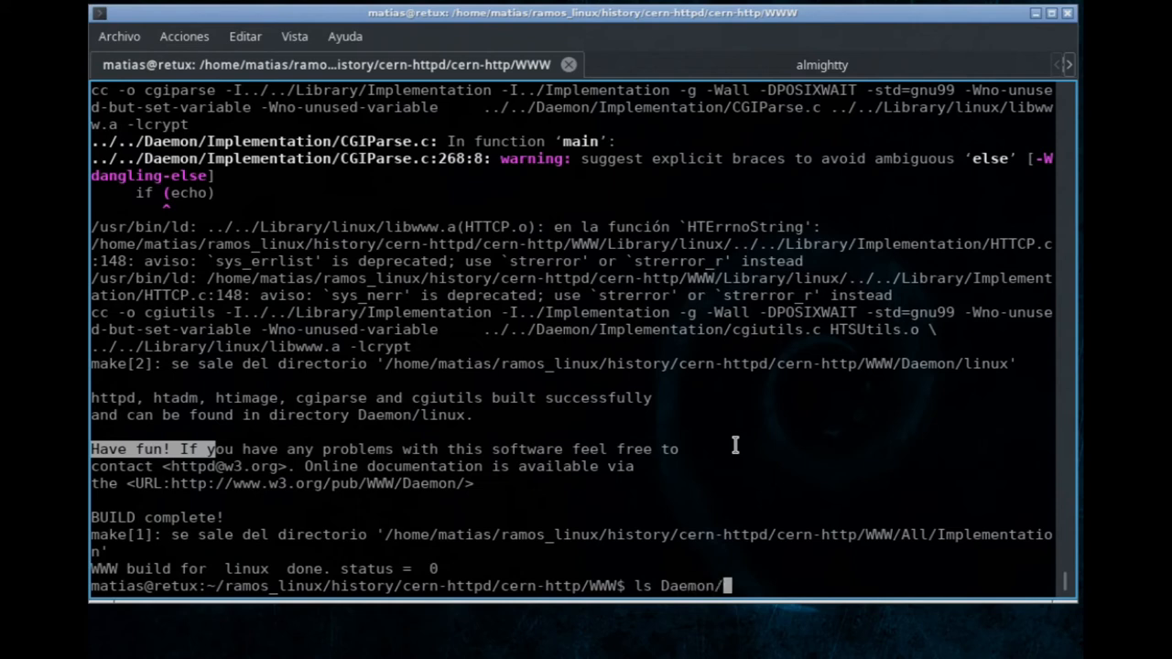
key("Return")
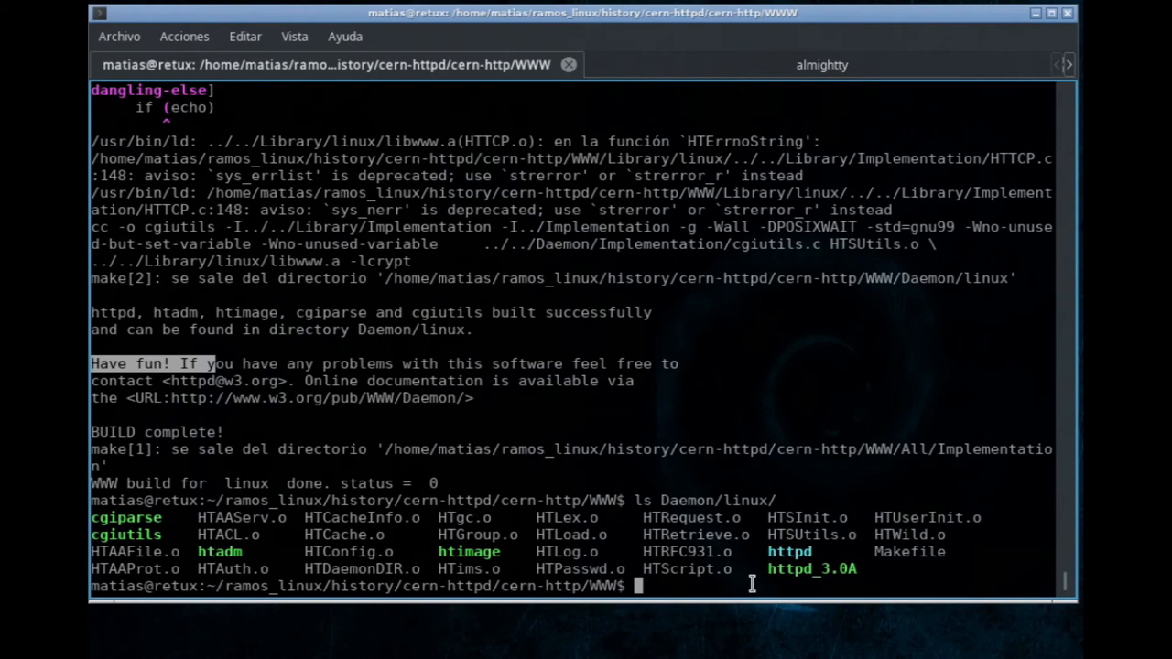
mouse_move(634, 346)
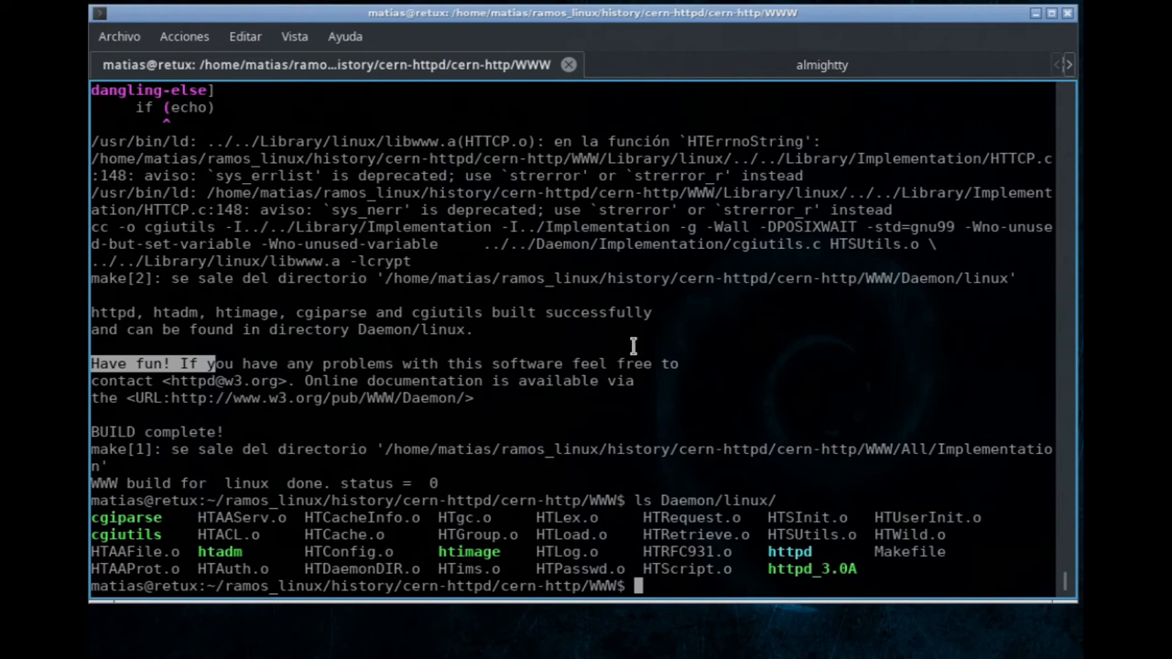
mouse_move(834, 584)
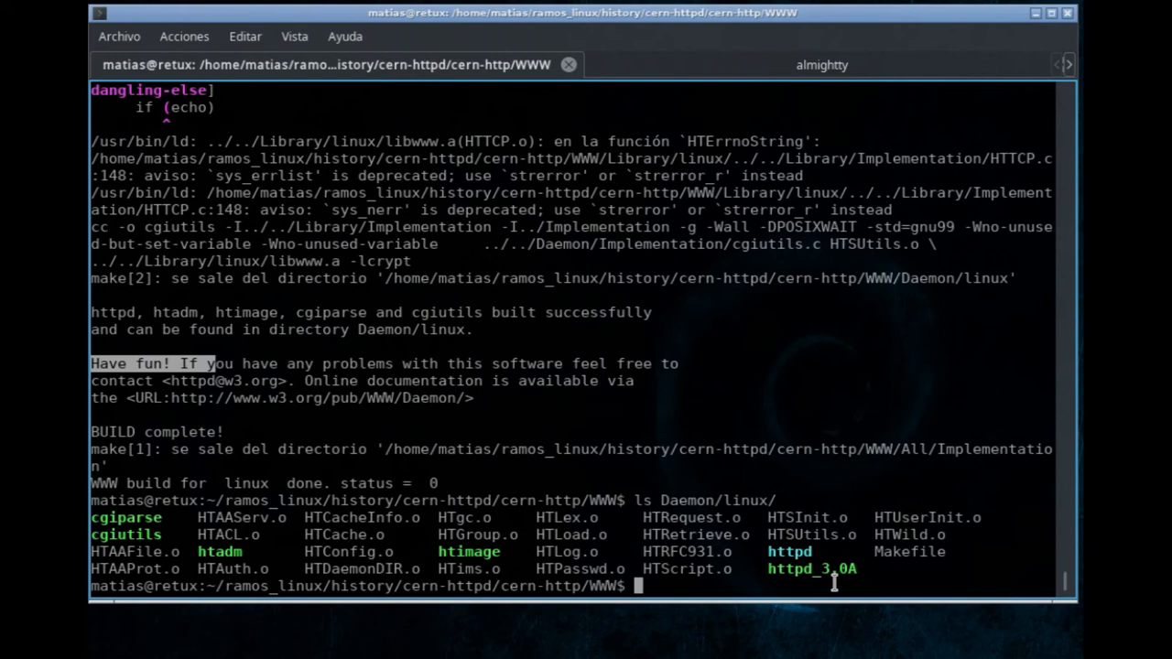
- Copy server_root/config/httpd.conf to server_root/config/httpd-retux.conf
type("vi")
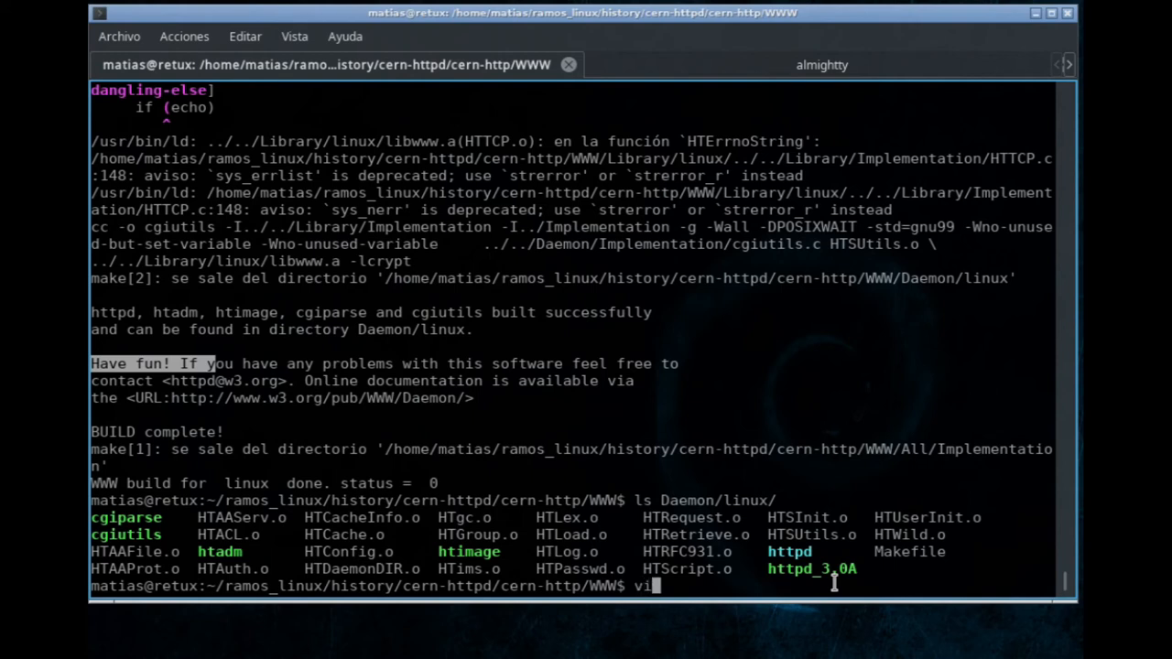
type("cp s")
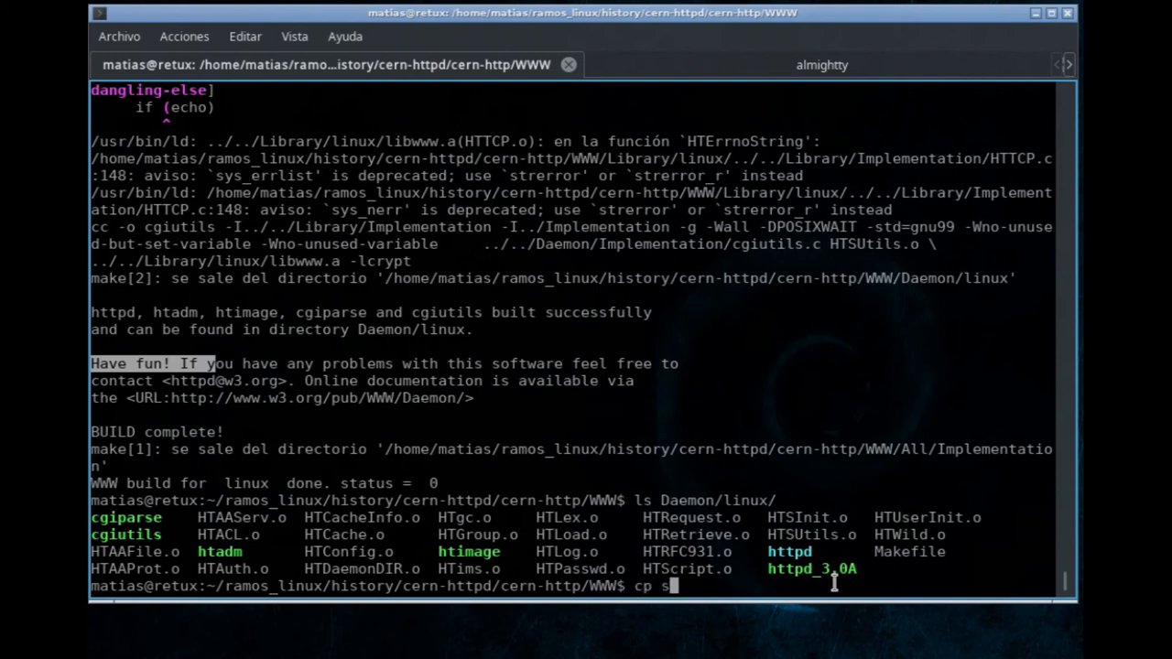
type("erver_root/")
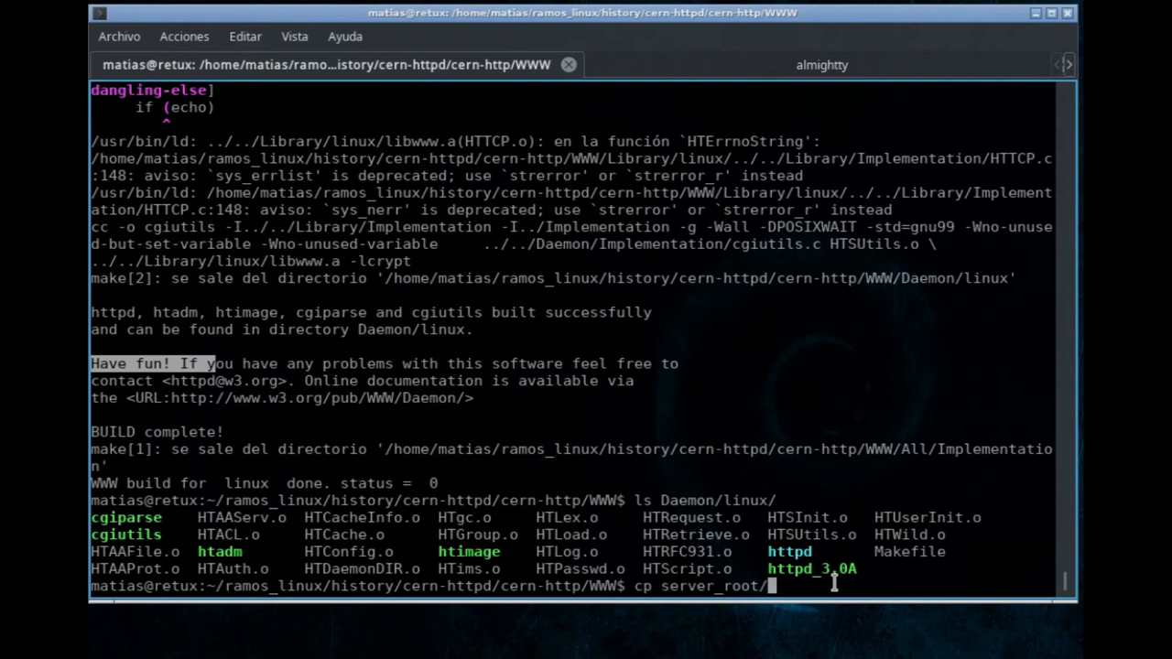
type("config/")
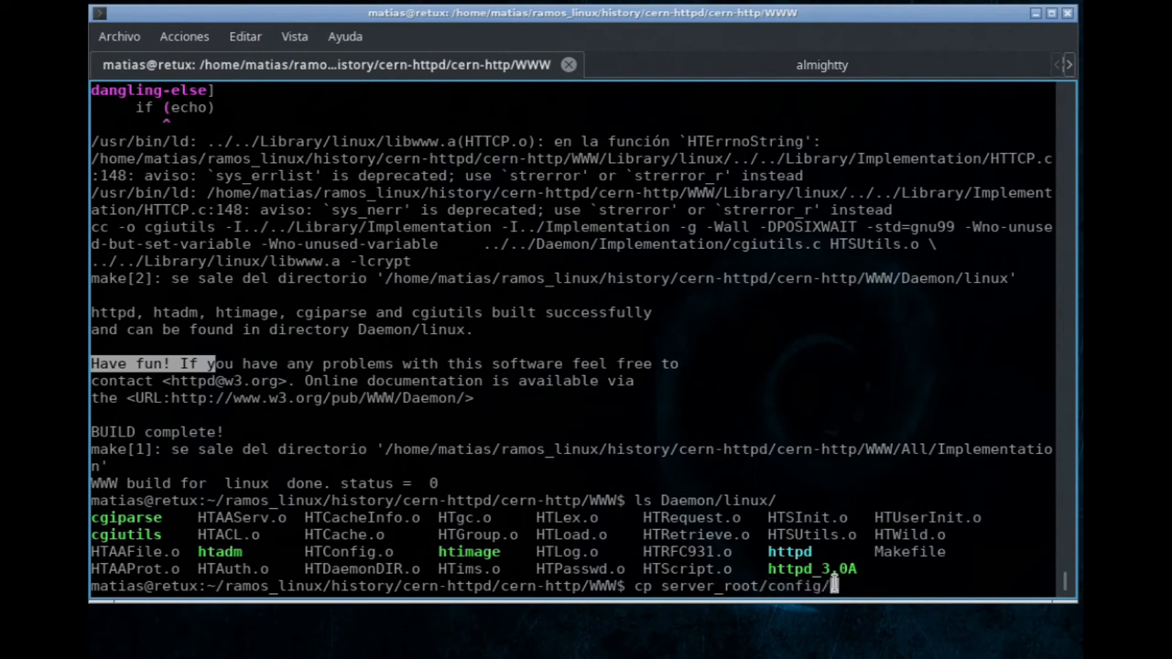
type("httpd.conf")
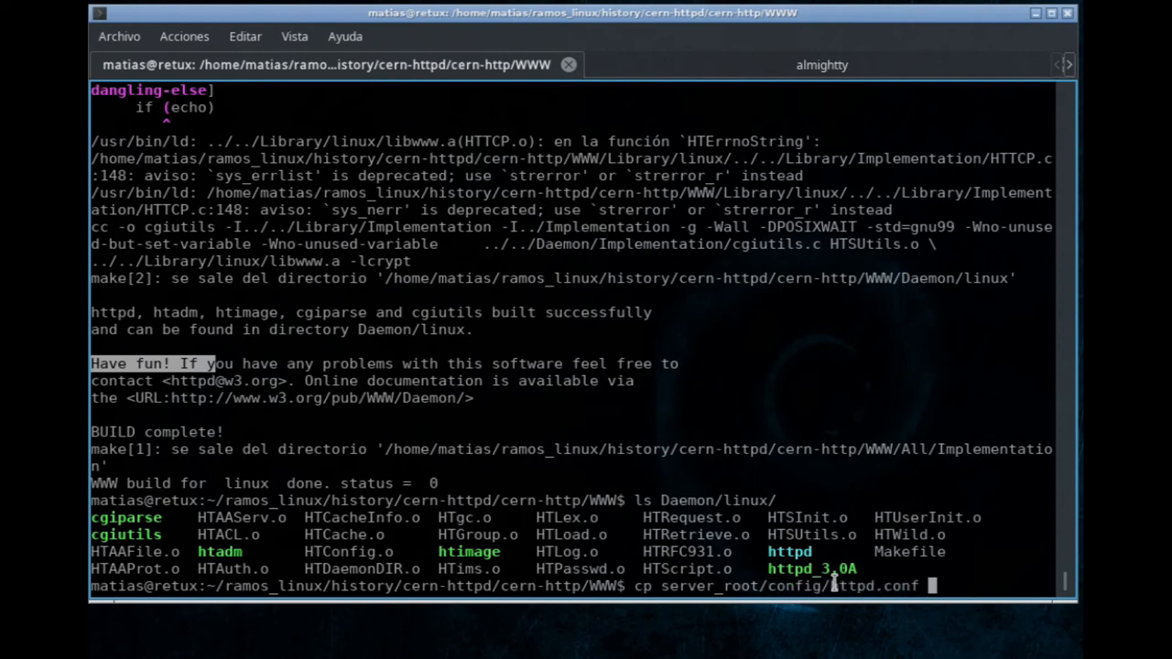
type("server_root/config/")
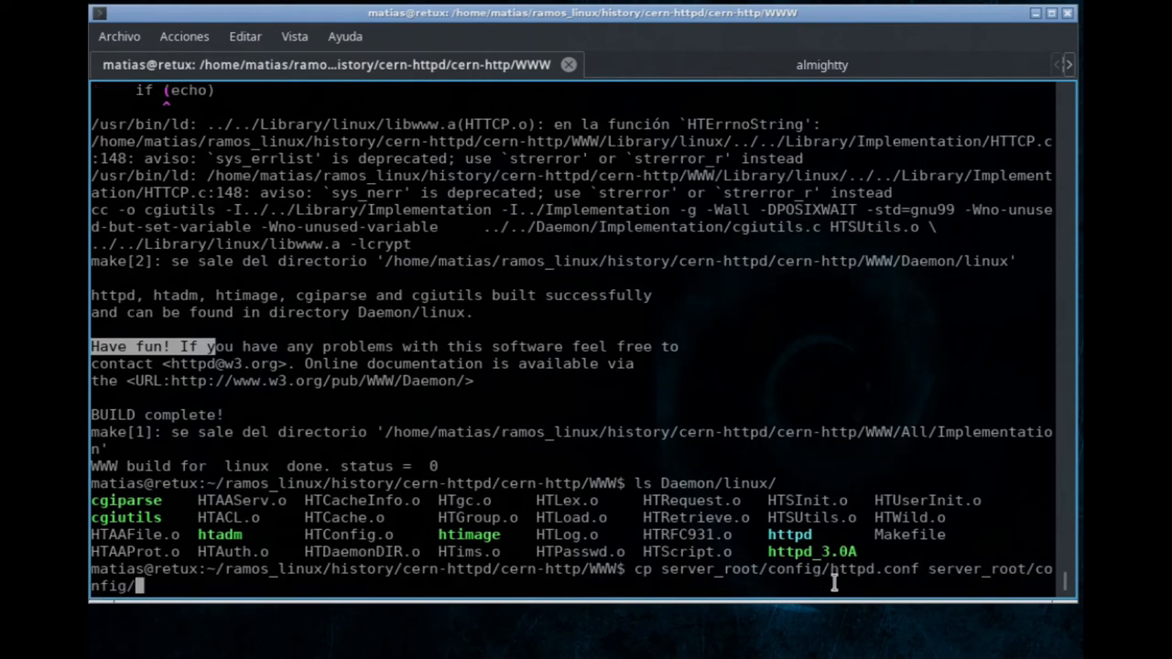
type("httpd-r.conf")
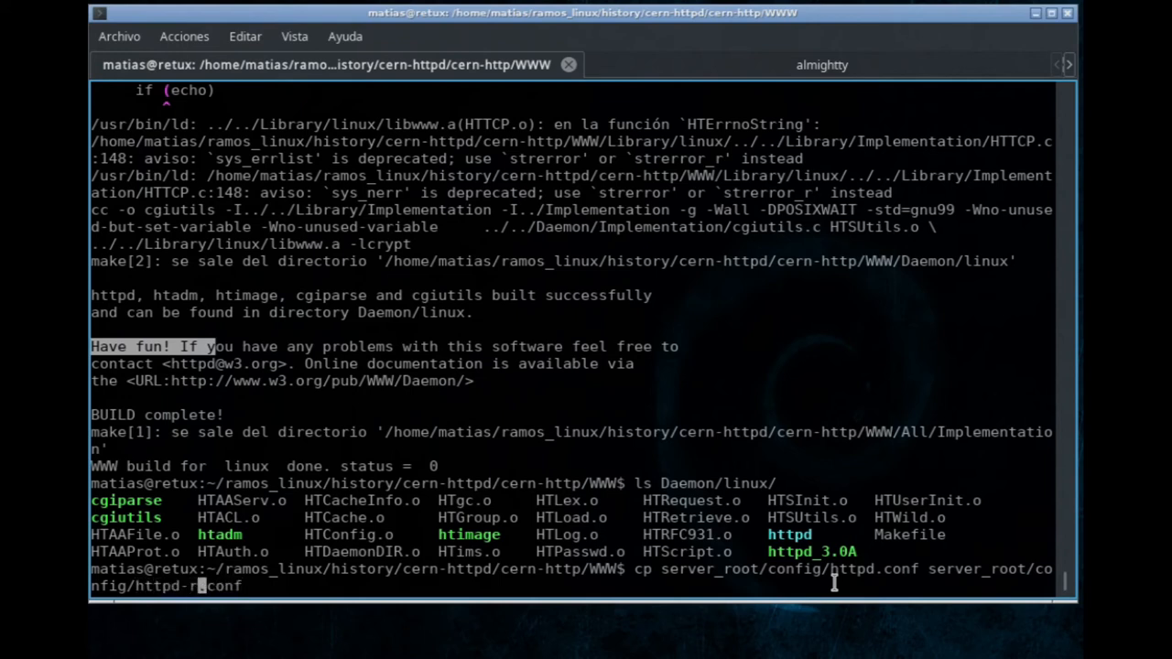
type("ete")
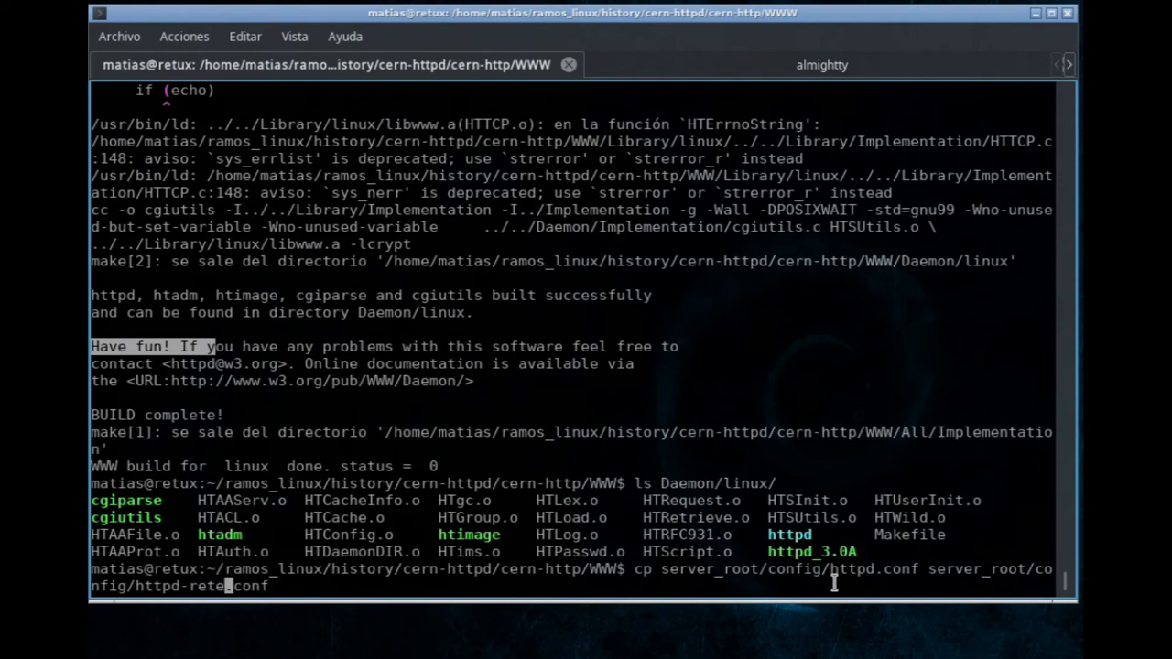
type("ux")
type("vi")
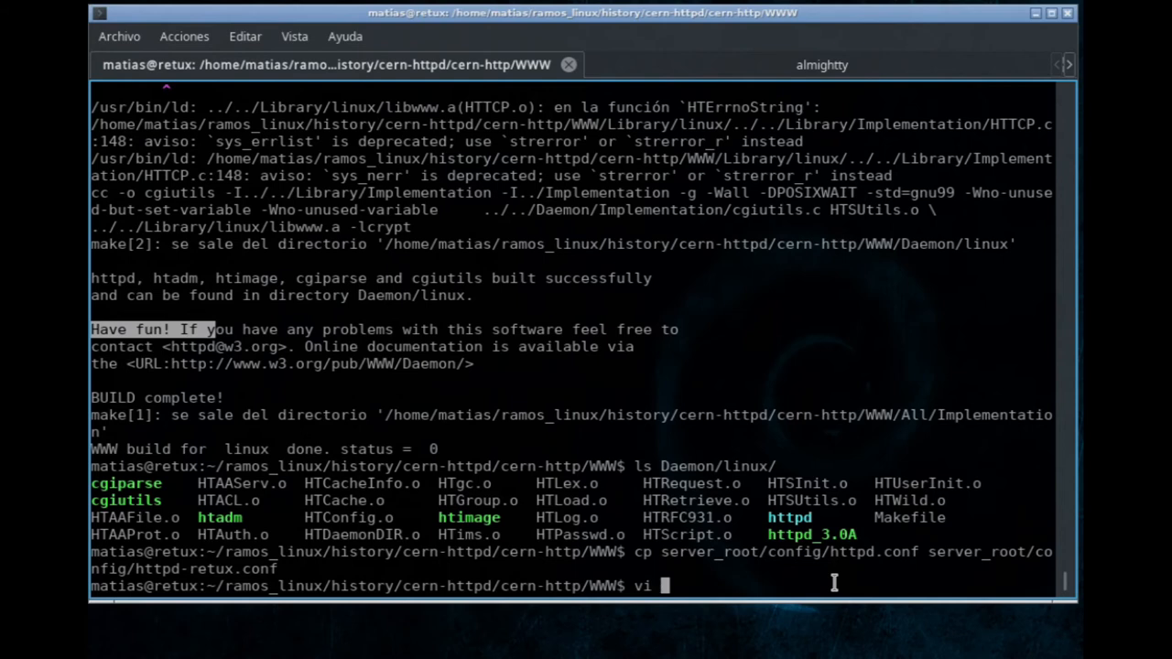
- Enter the vi command for server_root/config/httpd-retux.conf
type("server_root/")
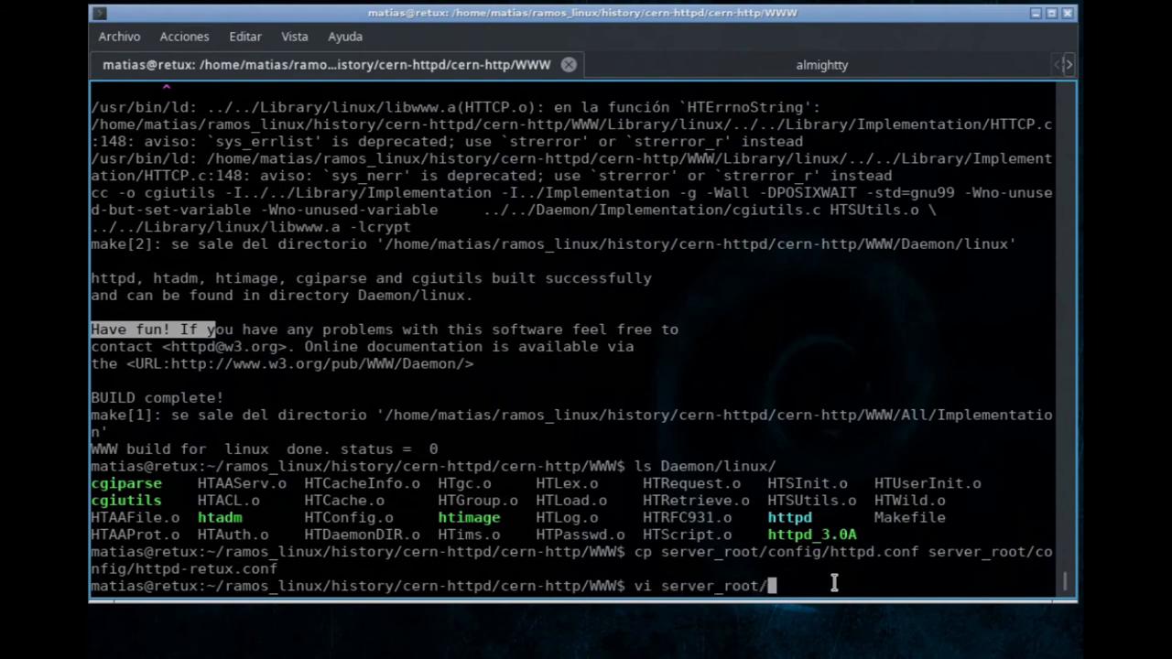
type("config/")
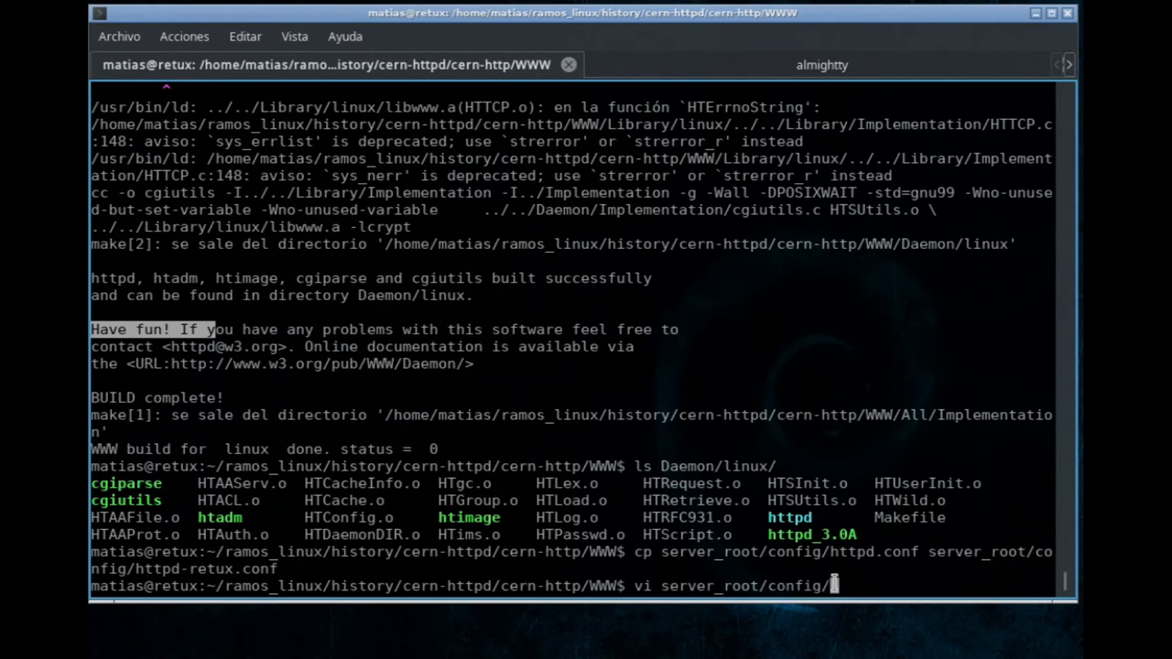
type("httpd-retux.conf")
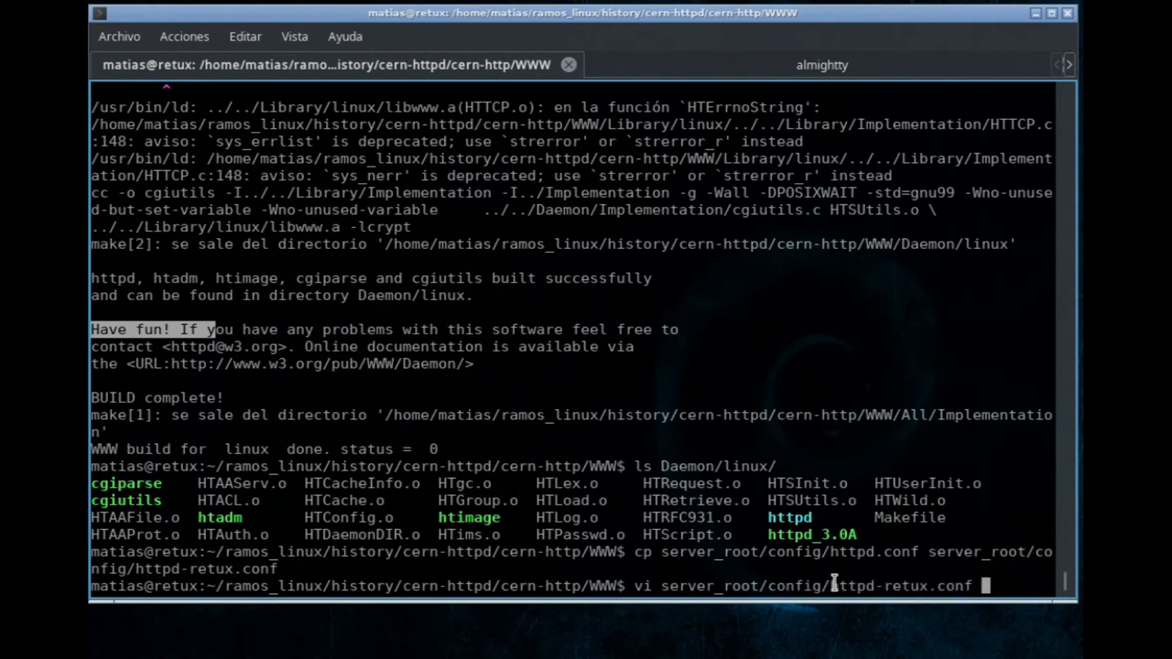
- Open httpd-retux.conf in vi and set Port to 8080
key("Return")
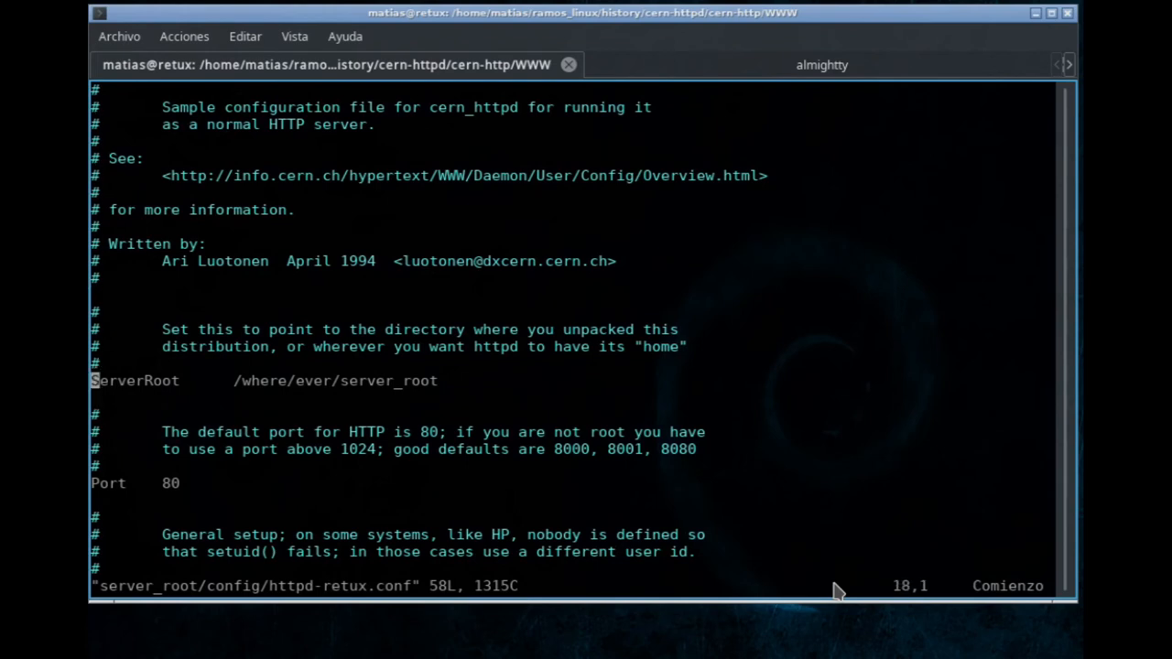
key("Down")
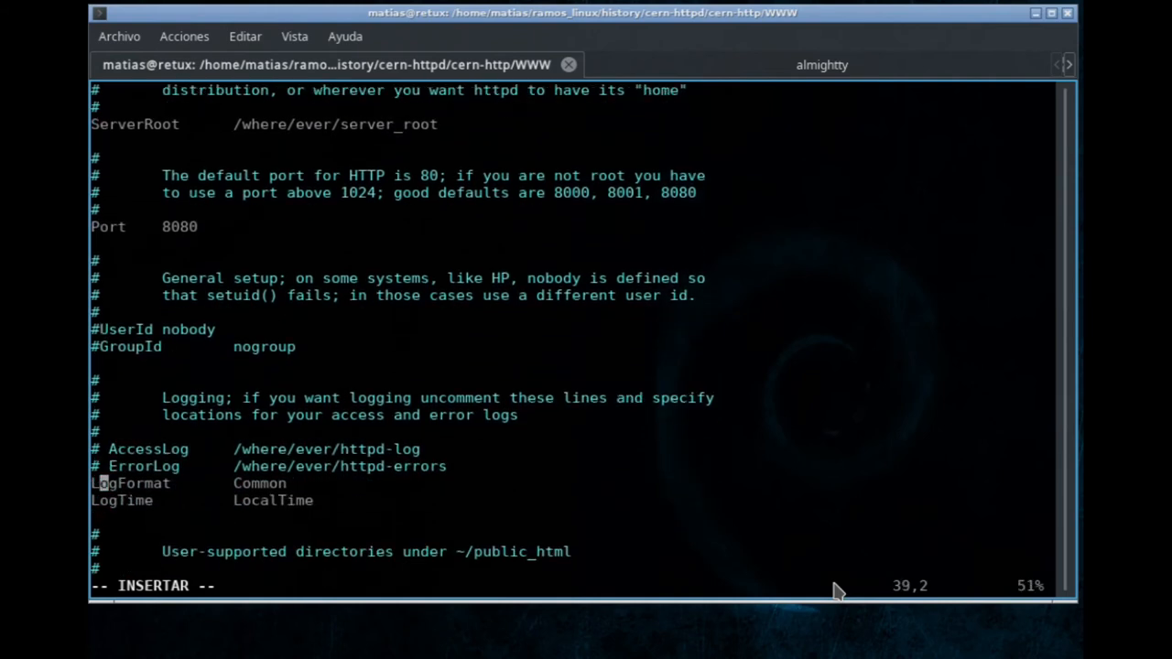
key("Left")
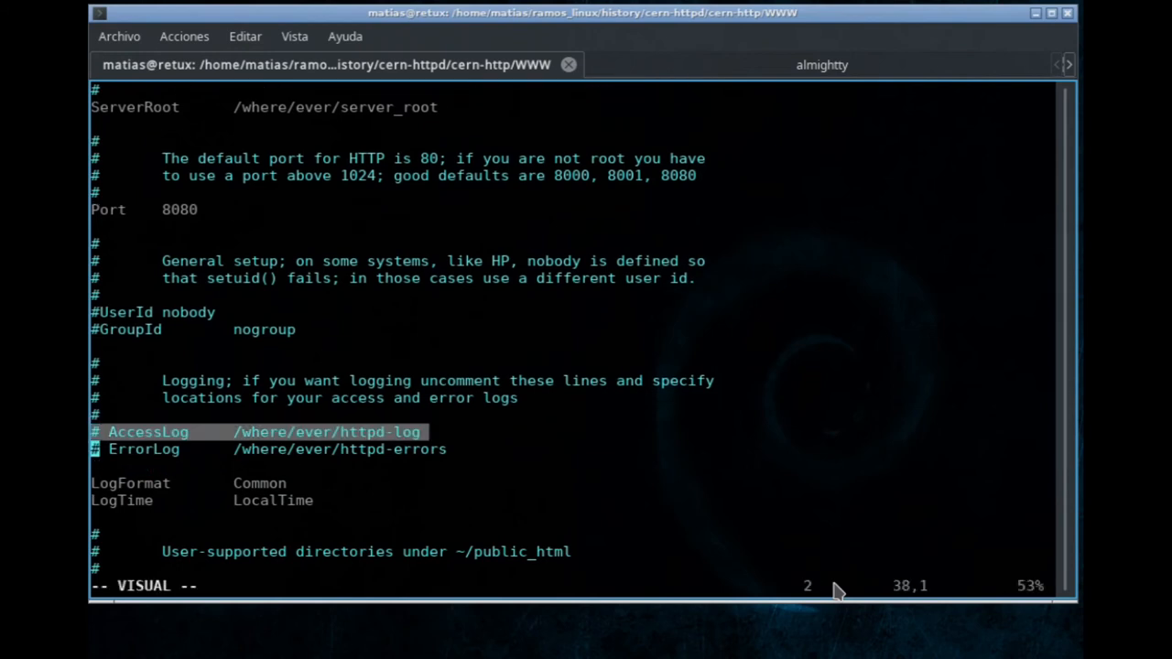
- Duplicate and uncomment the AccessLog/ErrorLog lines, pointing AccessLog under /tmp/cern-http
key("y")
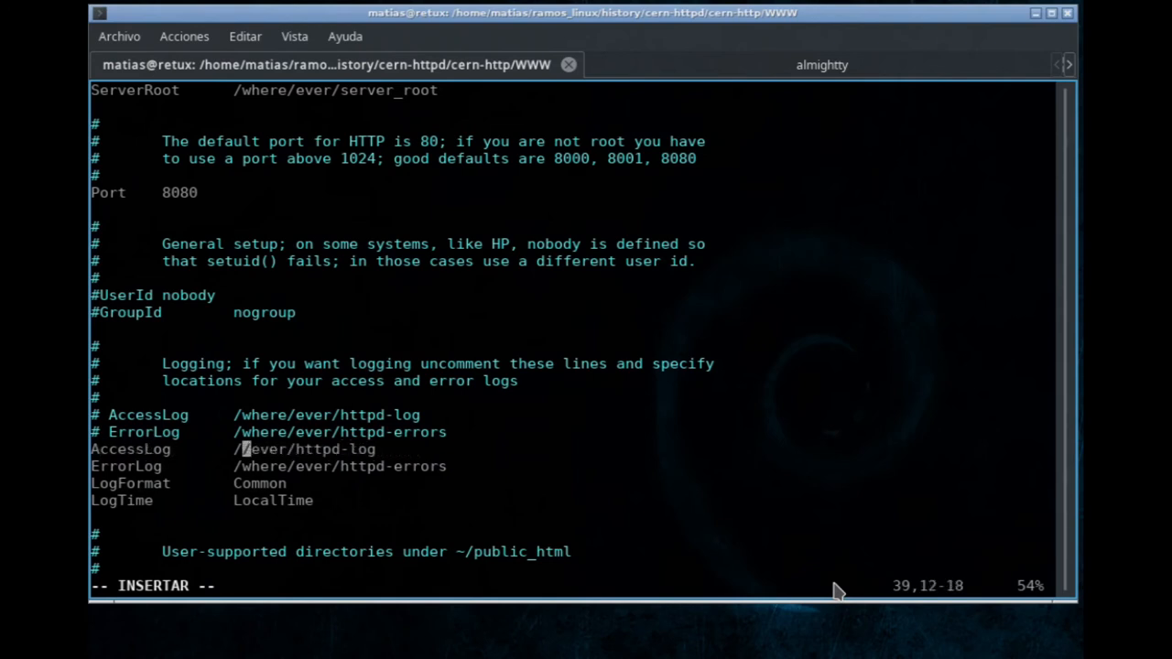
type("tm")
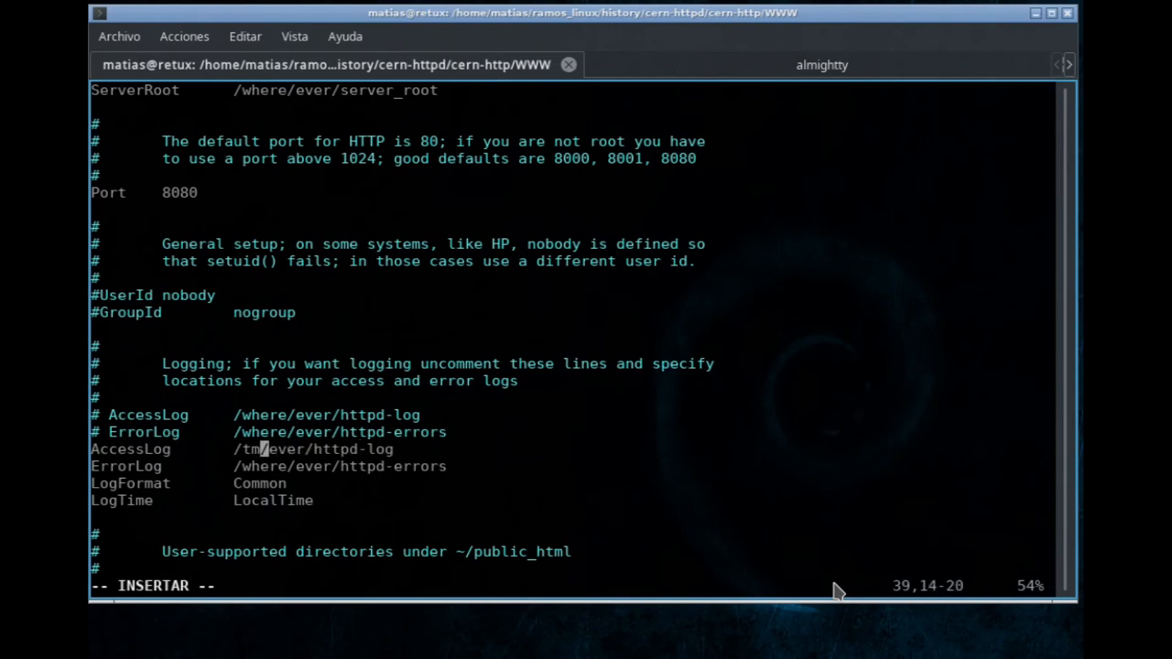
type("p/")
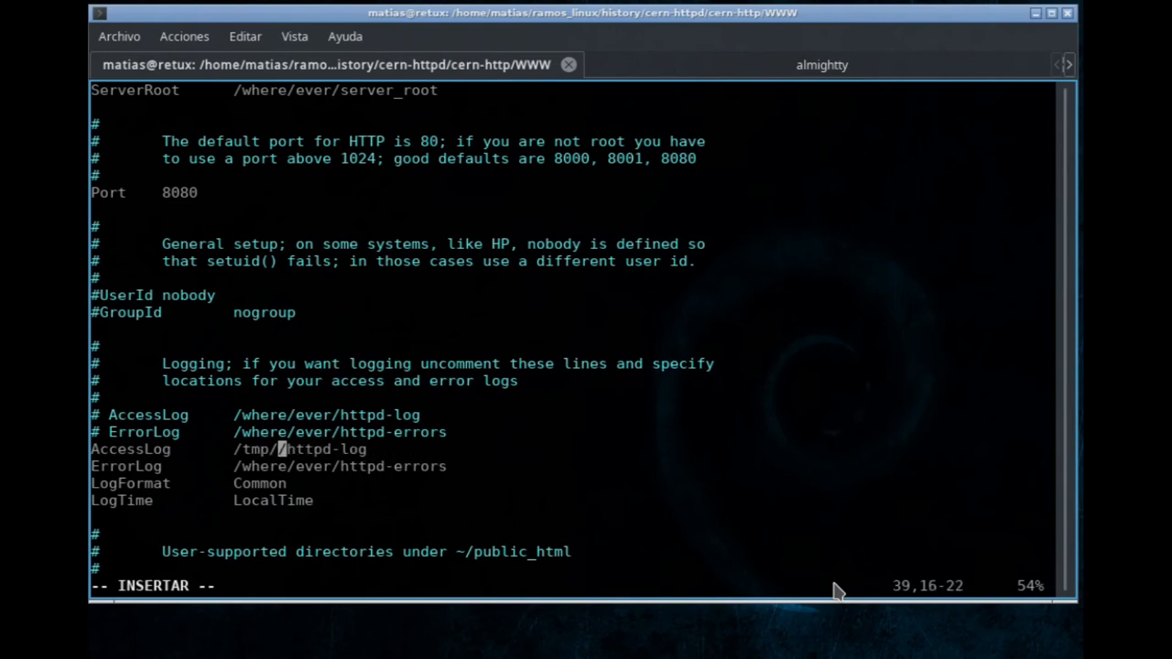
type("u")
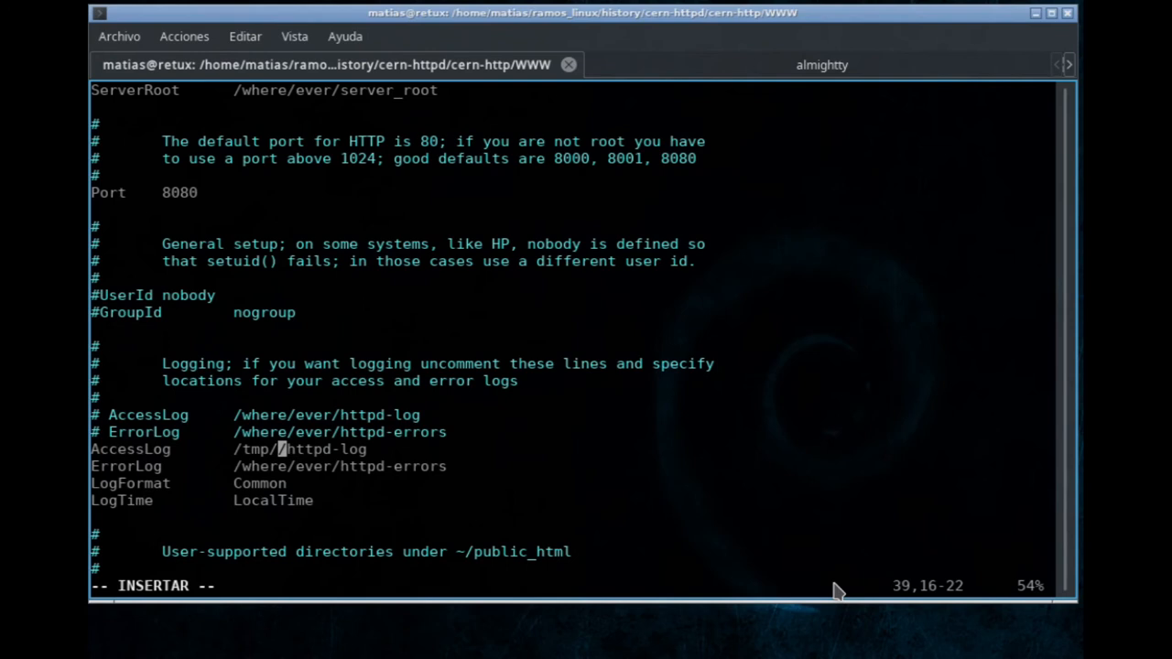
type("cern")
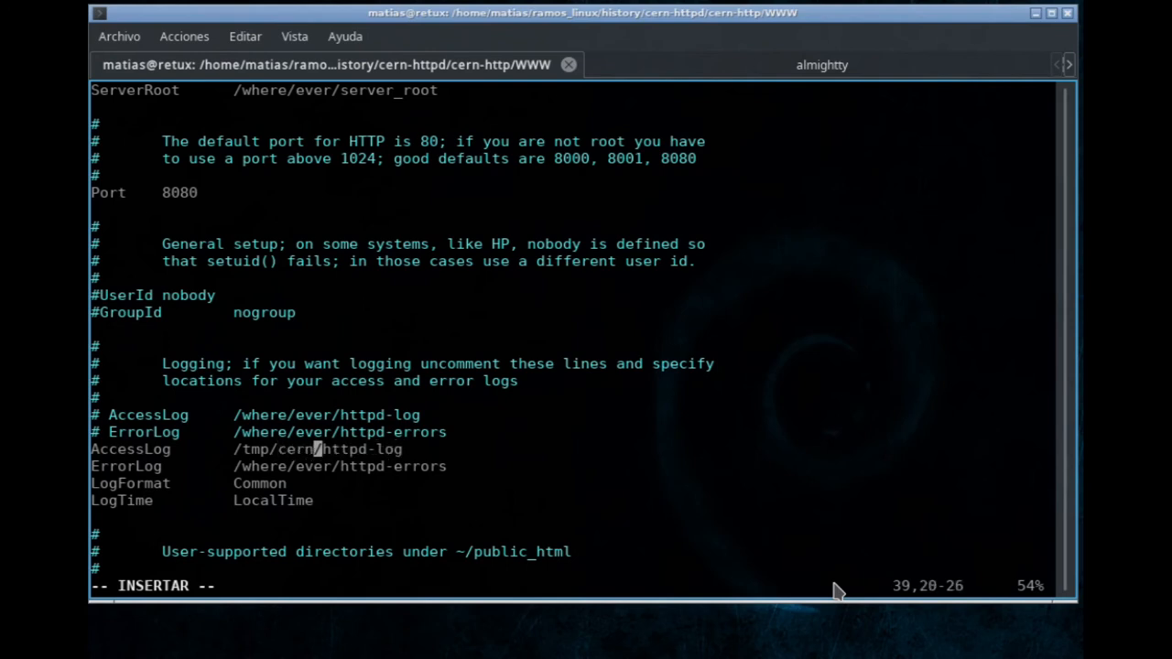
type("-http")
type("k")
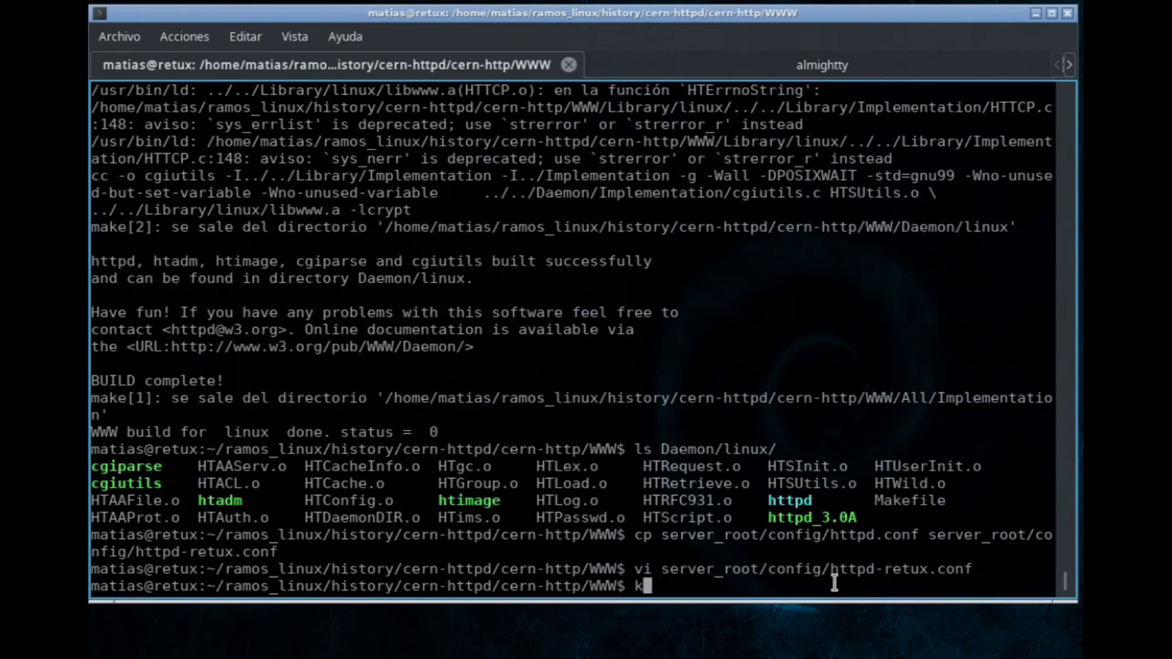
- Check the contents of /tmp with ls
type("s /tmp/")
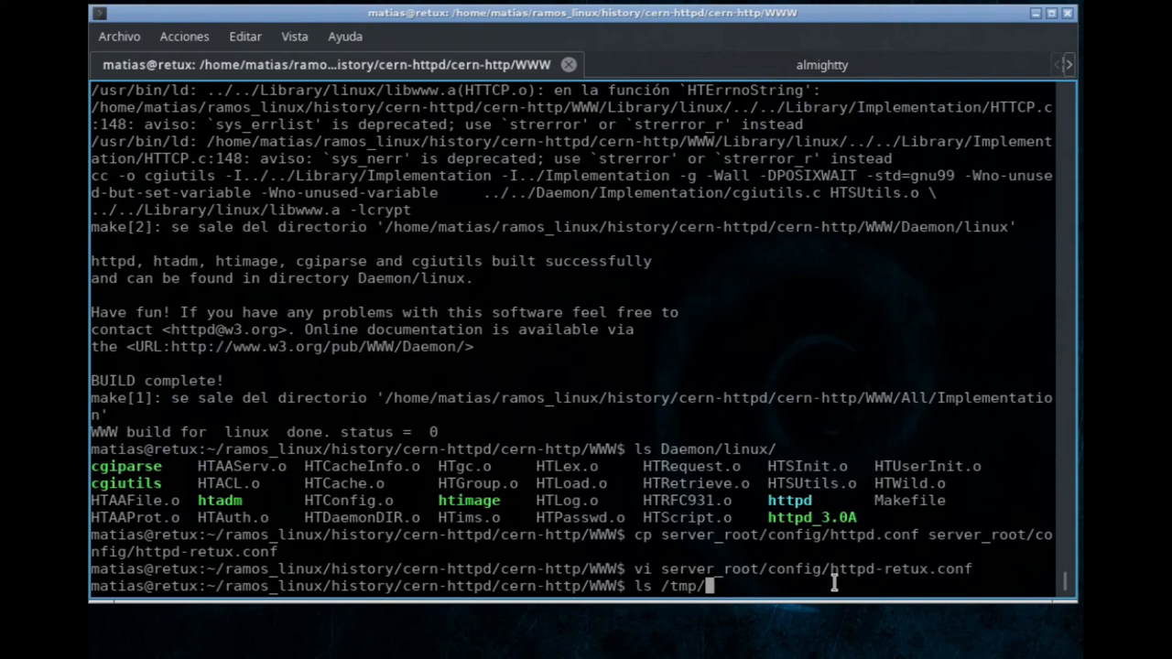
type("httpd_test/")
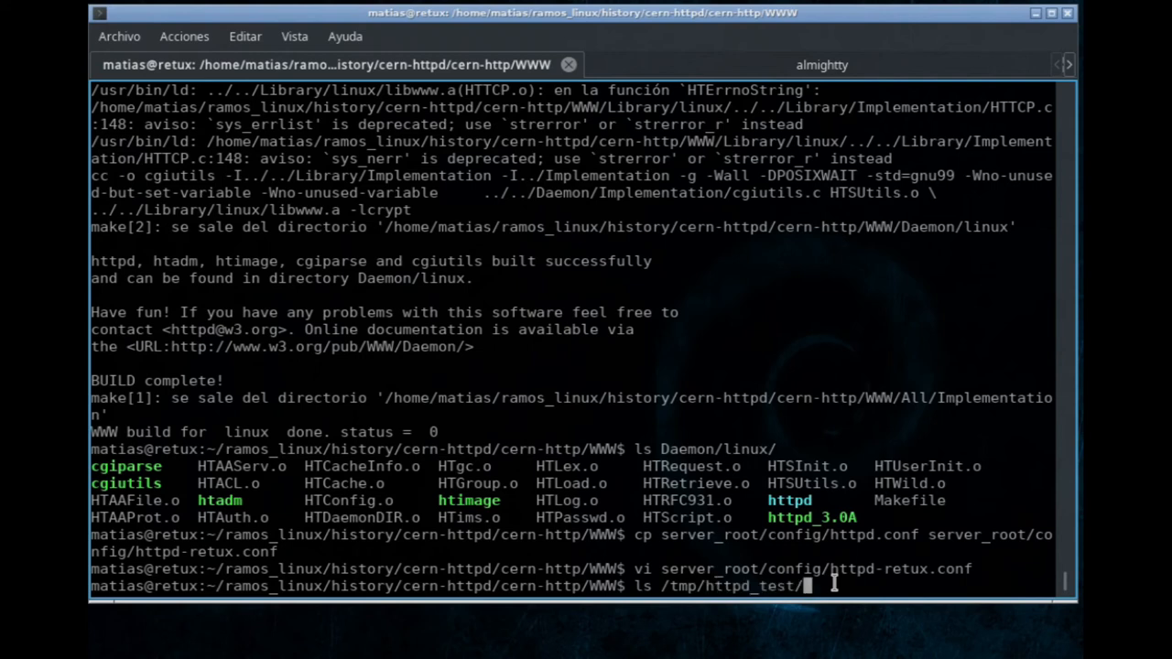
key("BackSpace")
type("-")
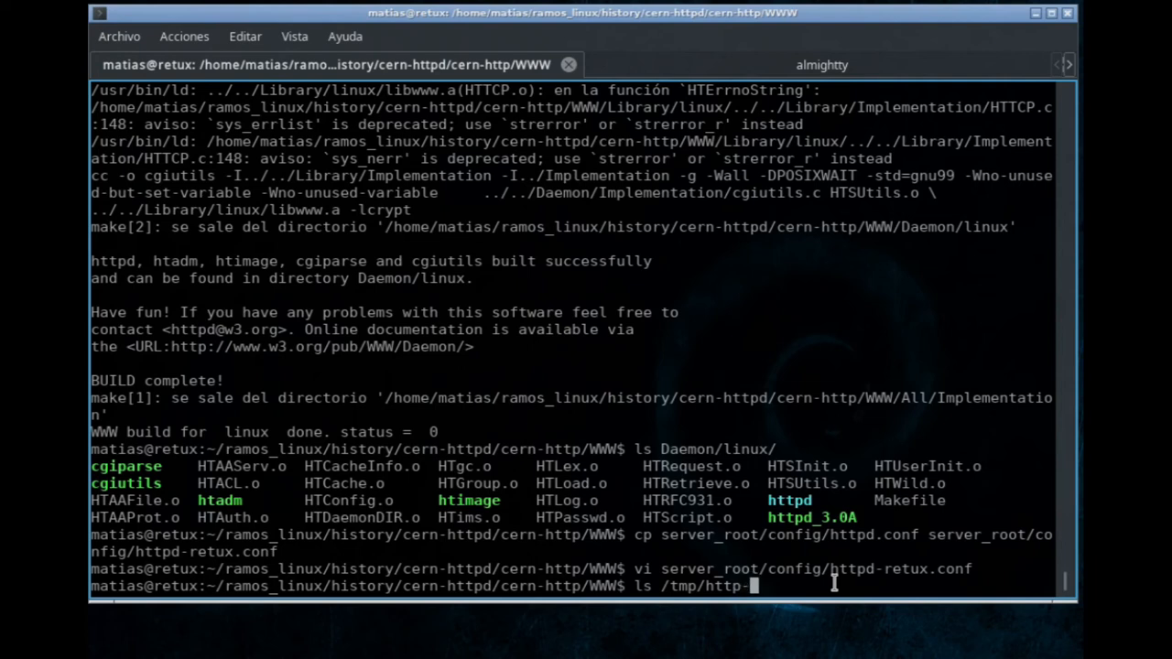
type("pd_test/httpd-")
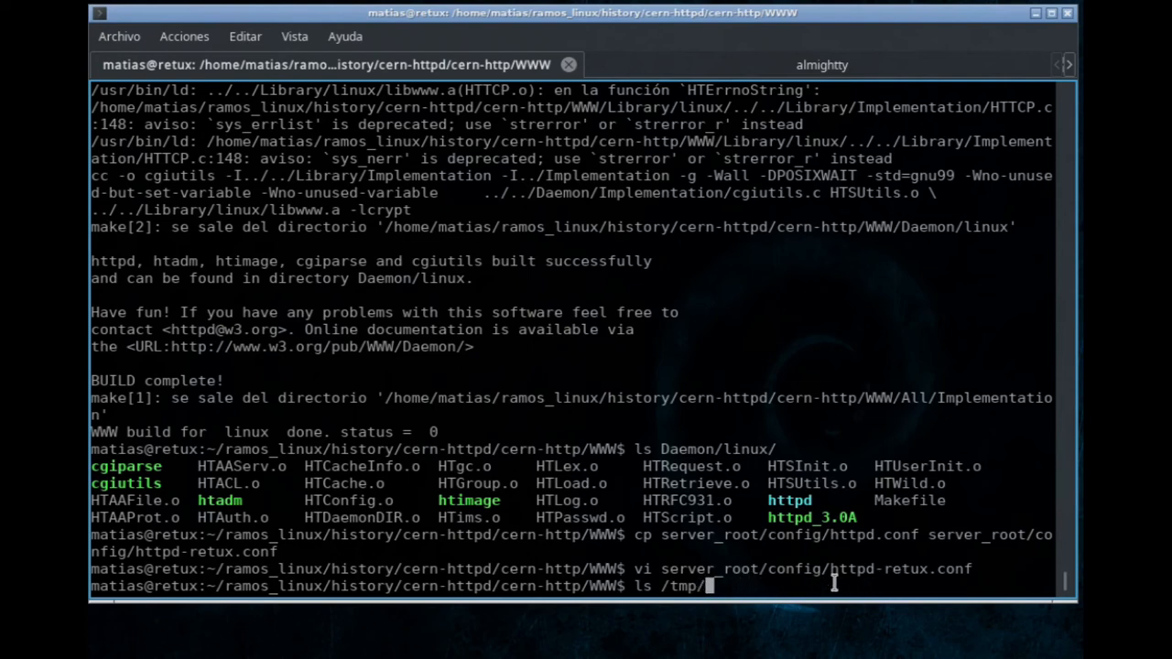
type("http")
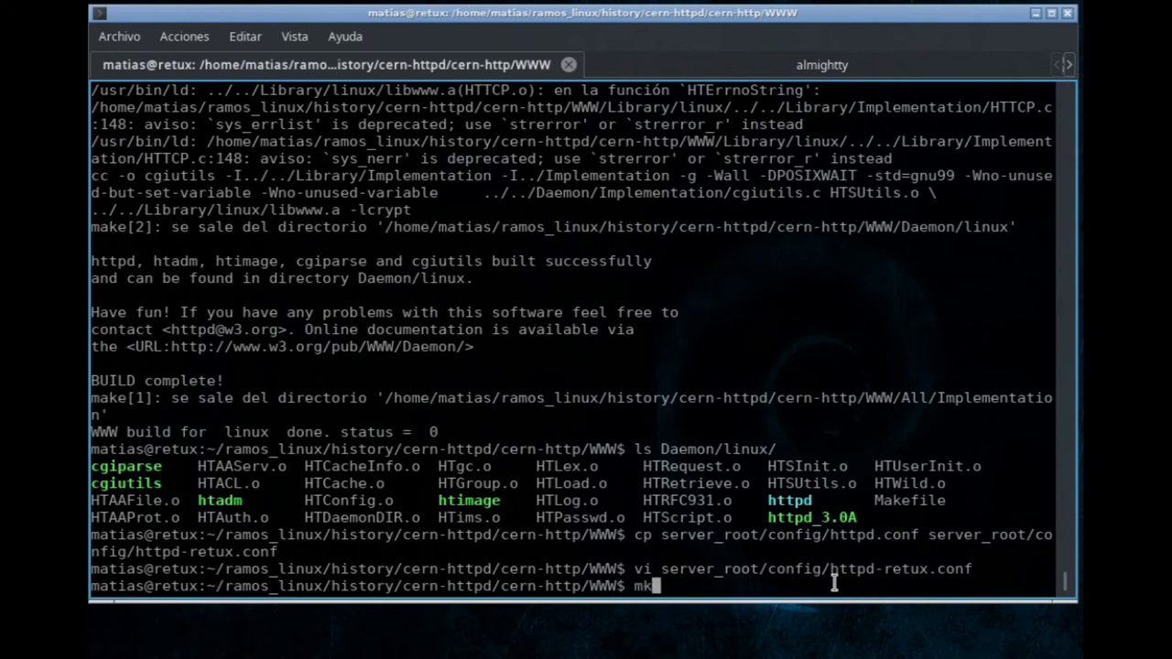
- Create the /tmp/cern-httpd folder and reopen httpd-retux.conf in vi
type("dir /tmp/cern-http")
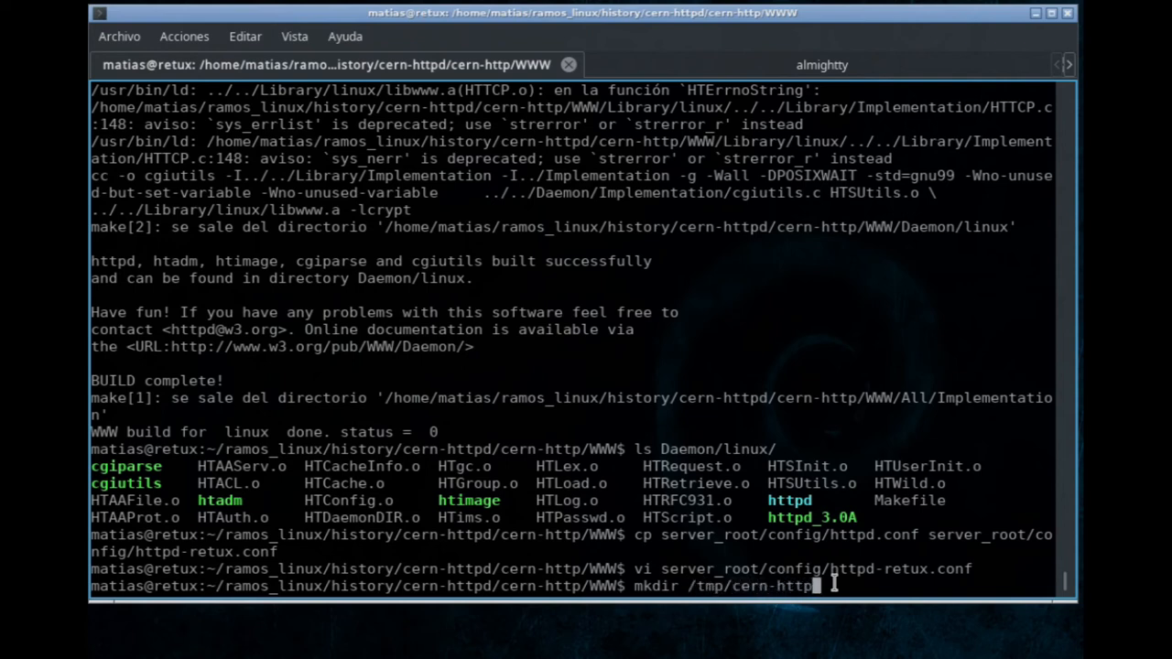
key("Return")
type("vi server_root/config/httpd-retux.conf")
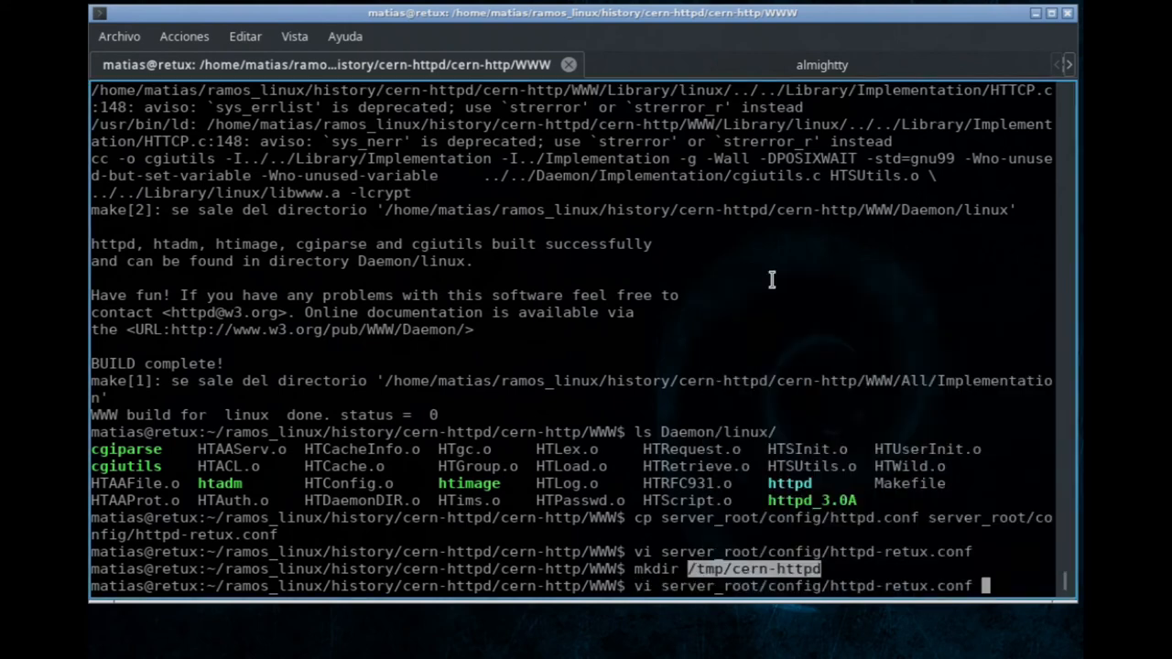
key("Return")
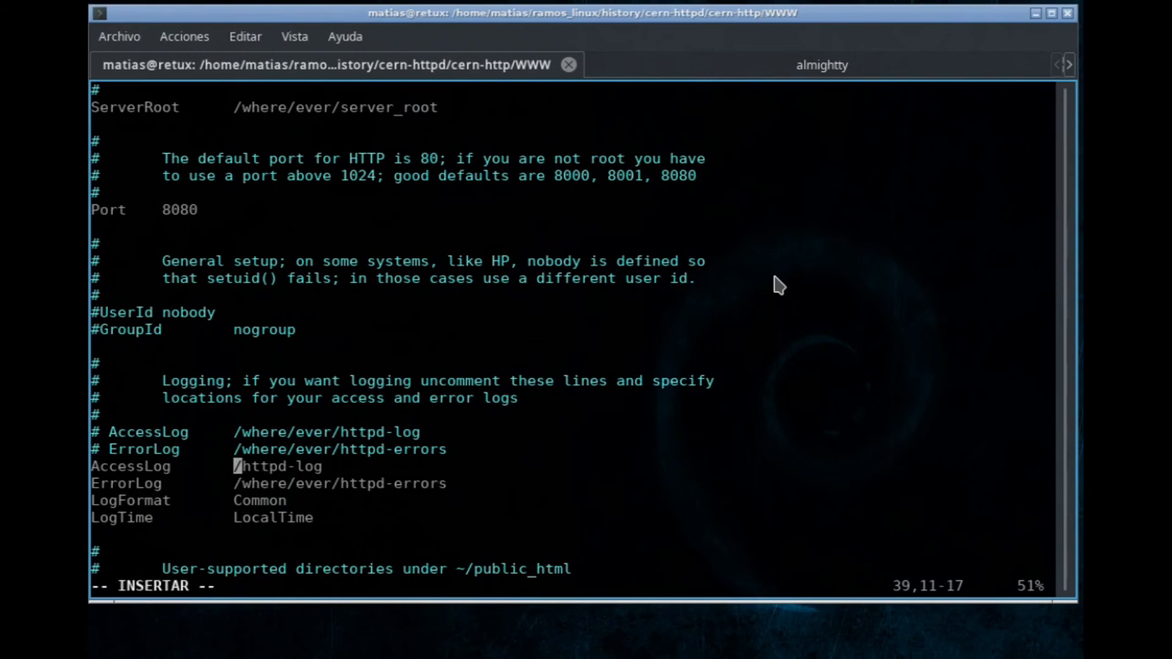
- Set the AccessLog path to /tmp/cern-httpd and comment out UserDir
type("/tmp/cern-httpd/")
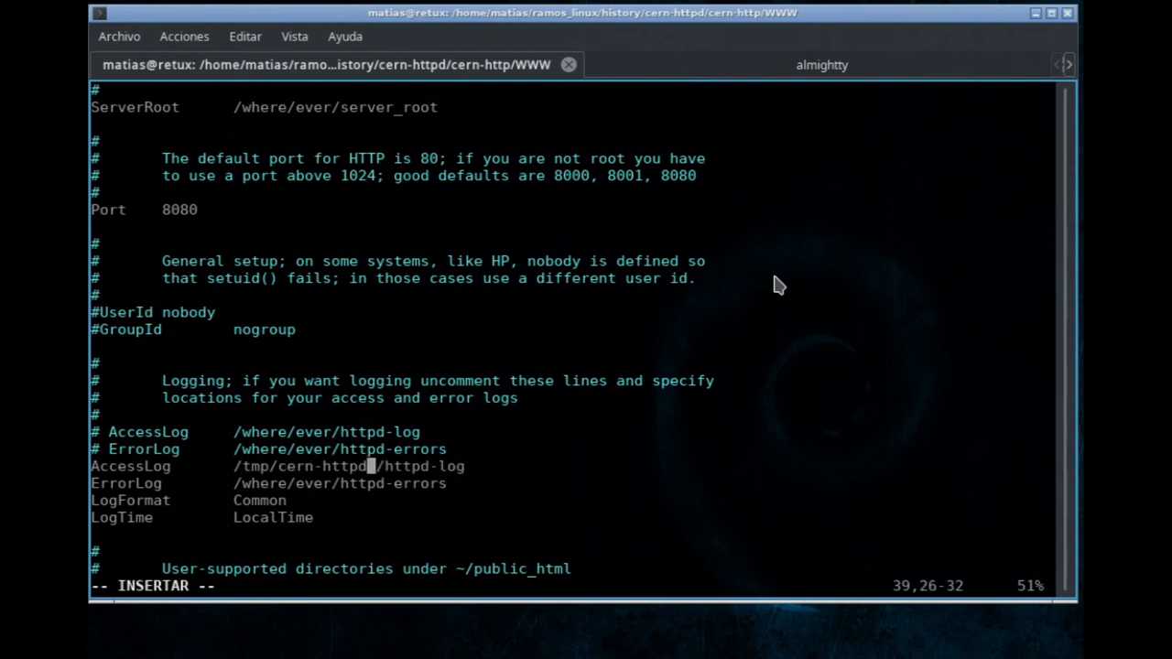
key("Down")
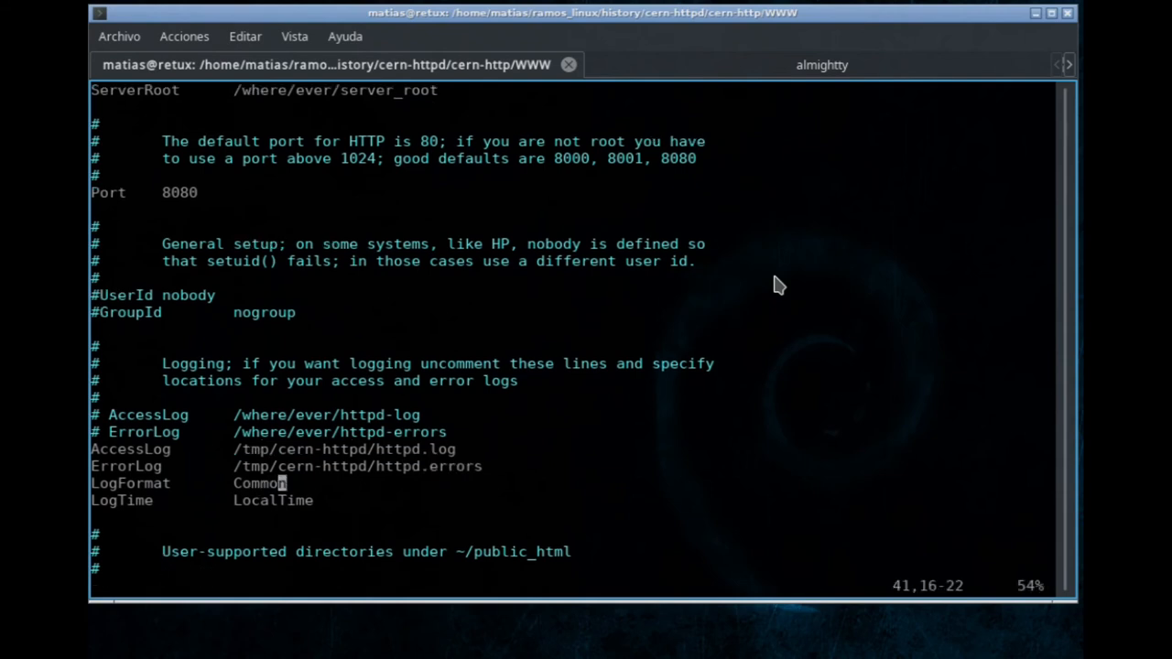
scroll("down", 3)
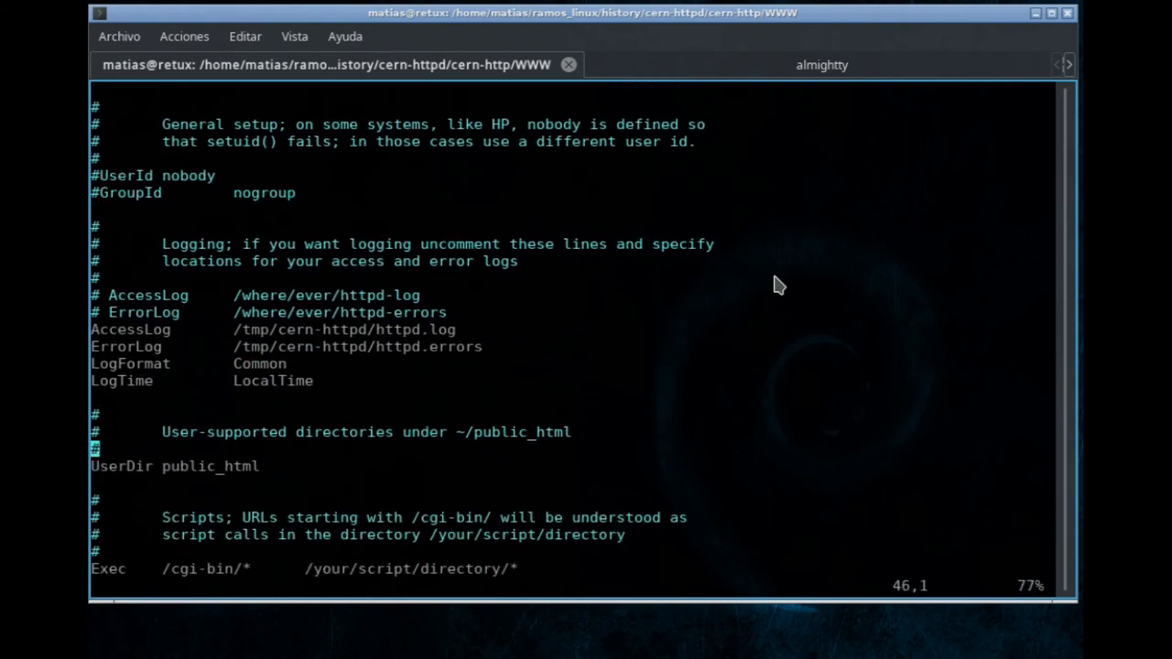
key("n")
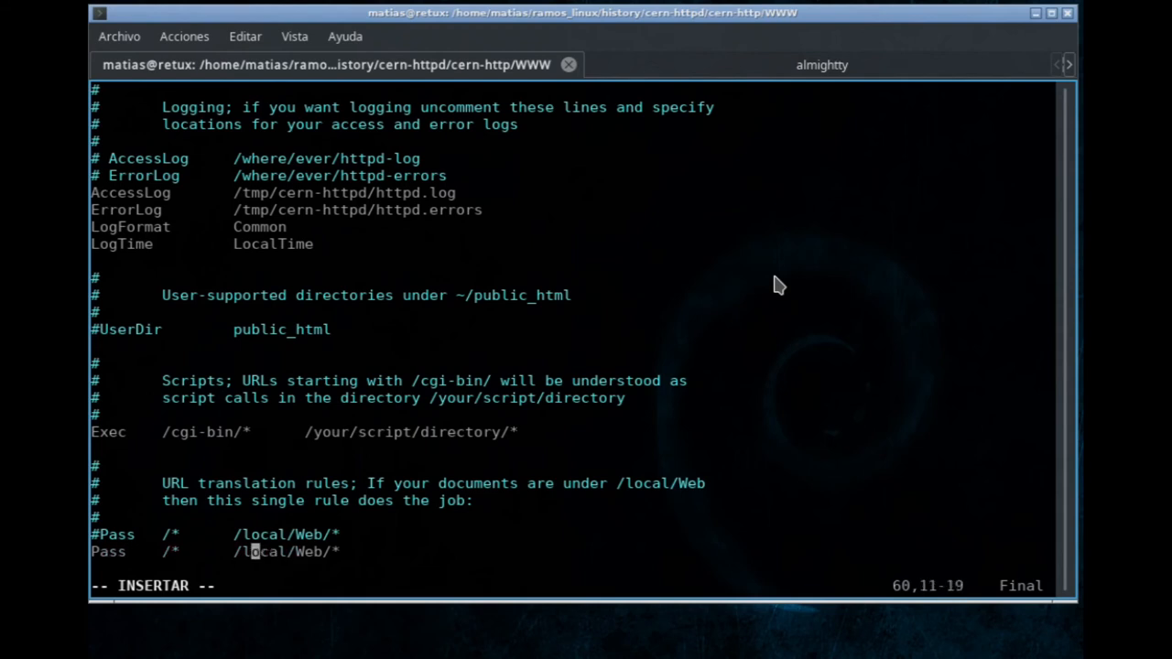
- Point the Pass rule to /home/matias/temp/web/* and enter :wq
key("BackSpace")
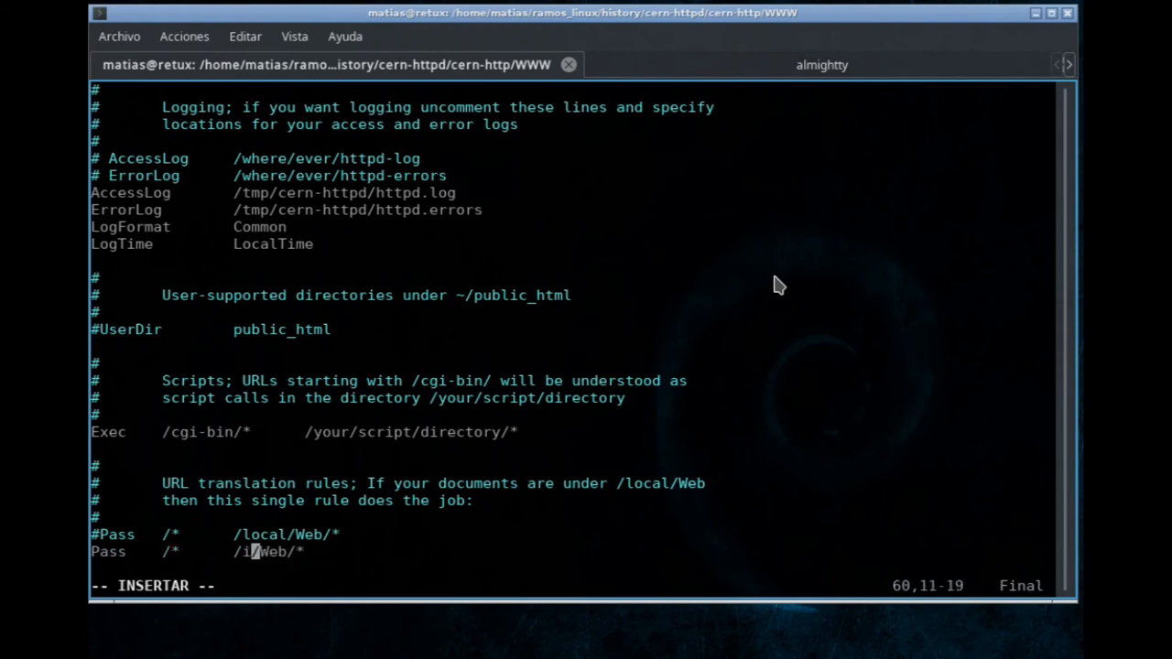
type("home/")
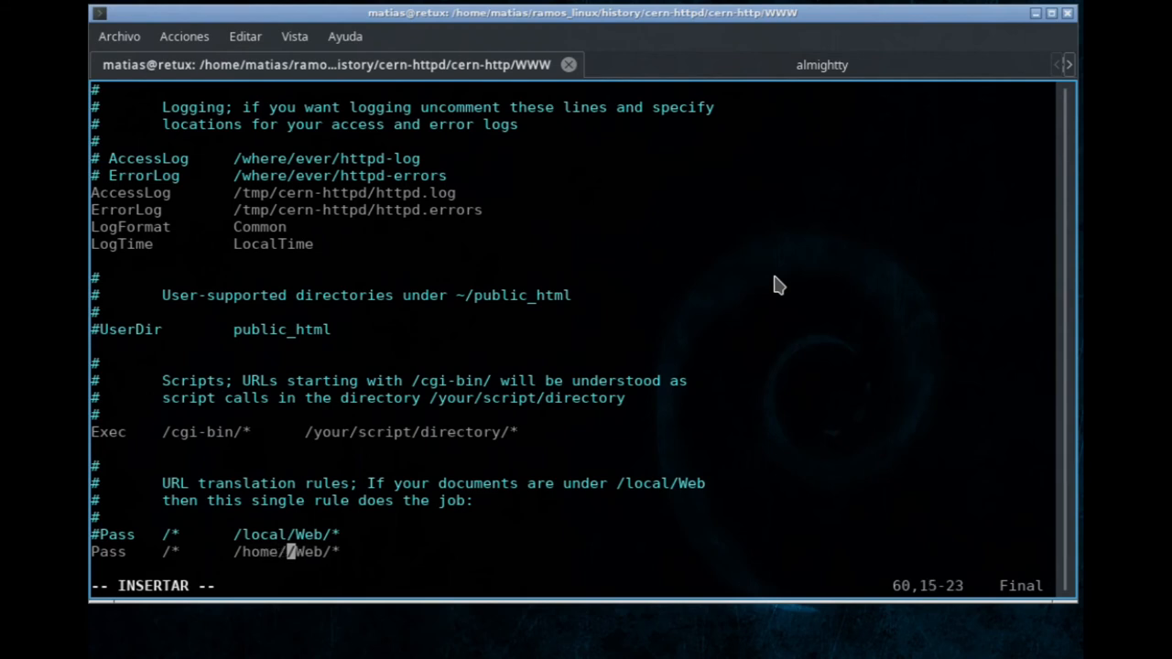
type("matias/temp/w")
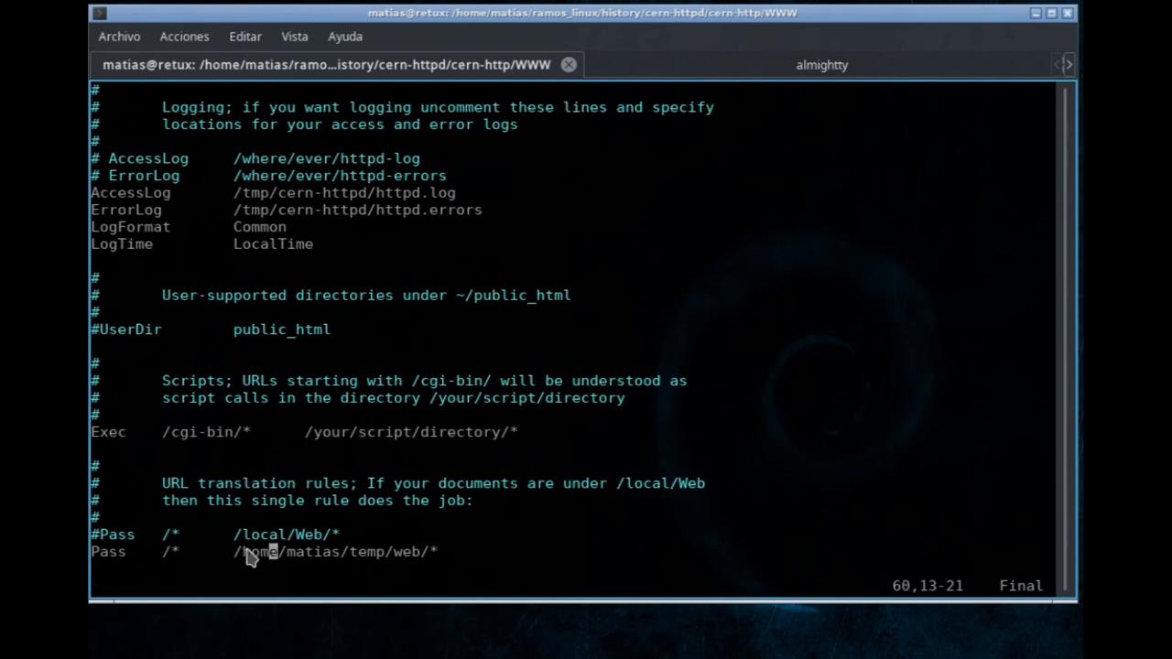
type(":wq")
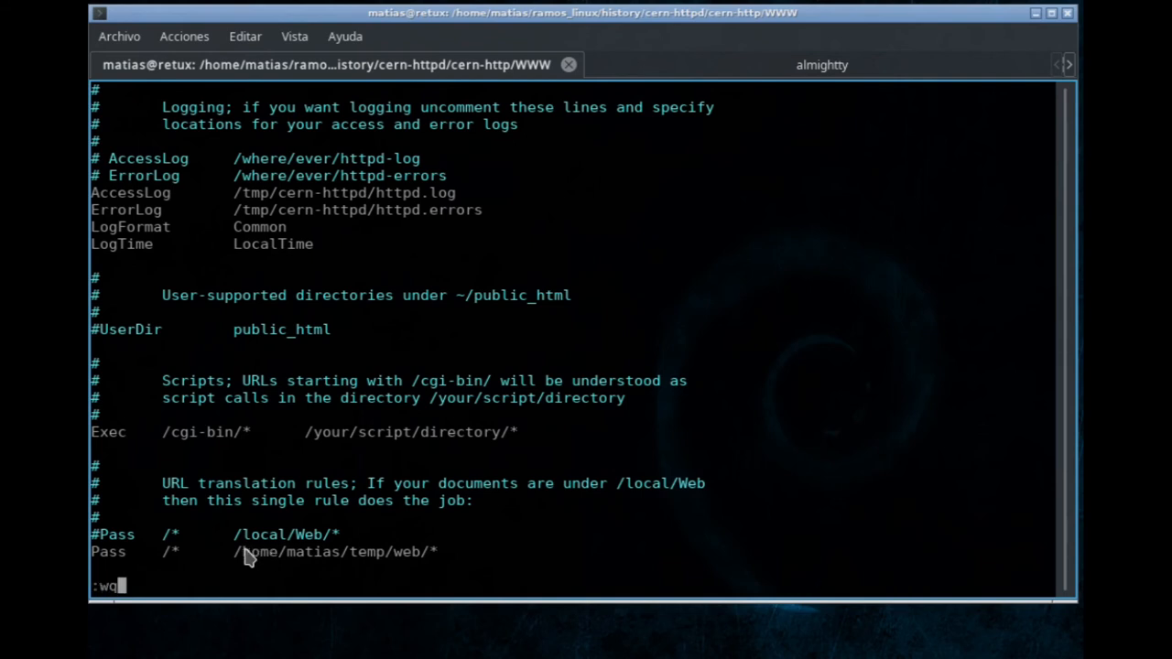
- Save the config, list /home/matias/temp/web, and print its index.html
key("Return")
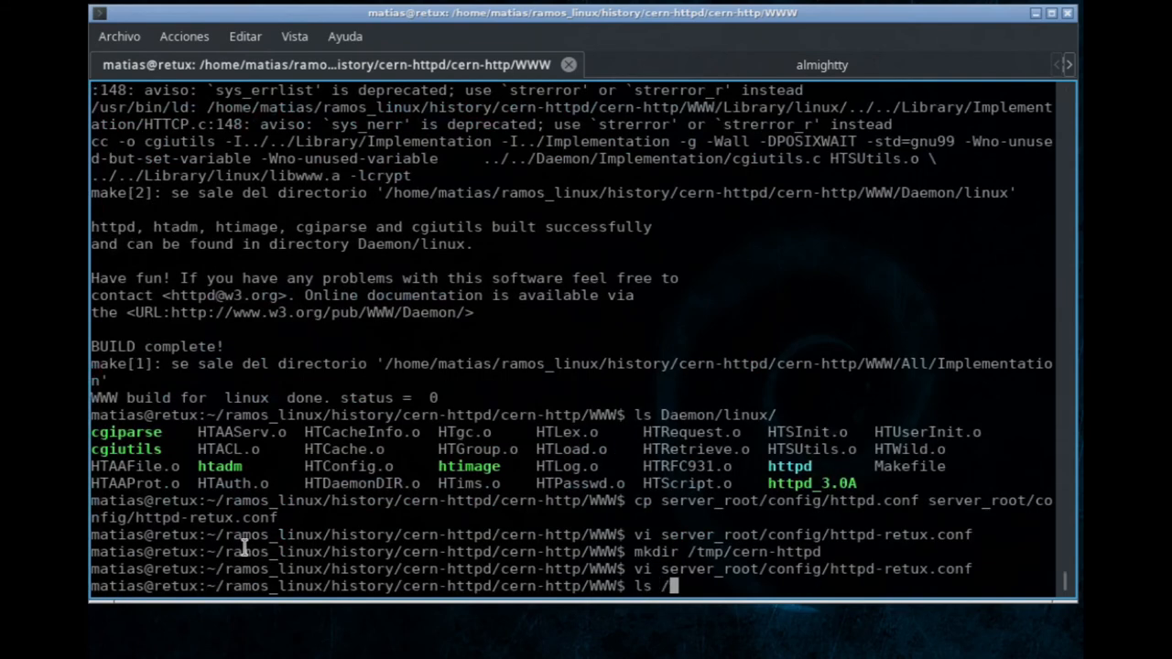
type("home/matias/")
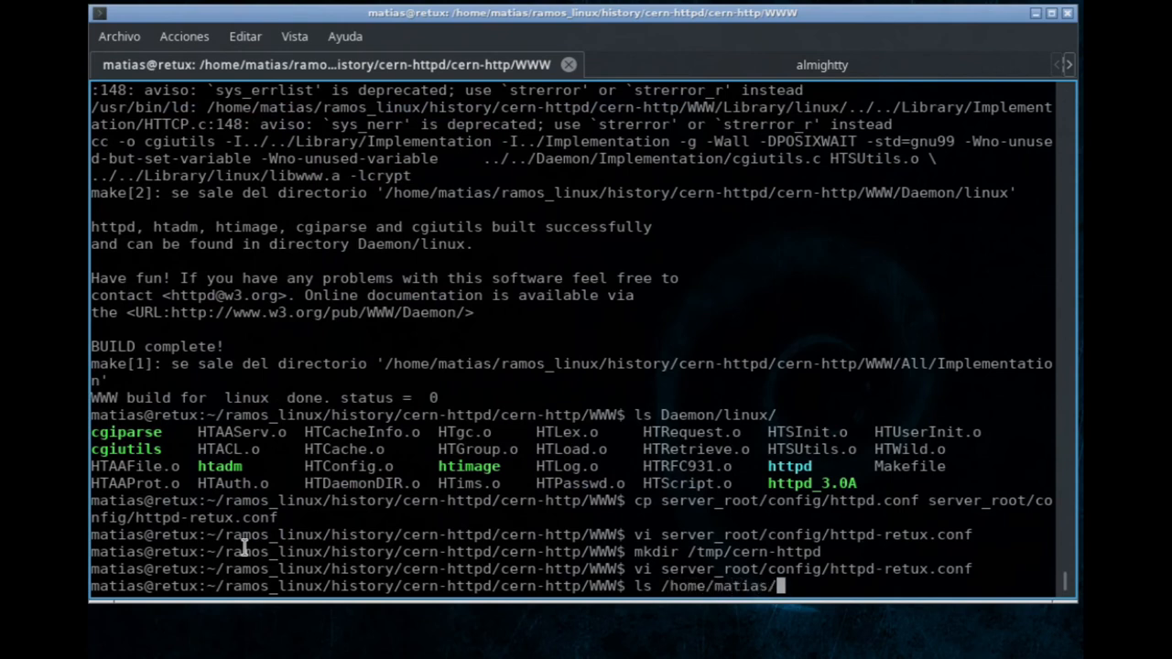
type("temp/web/")
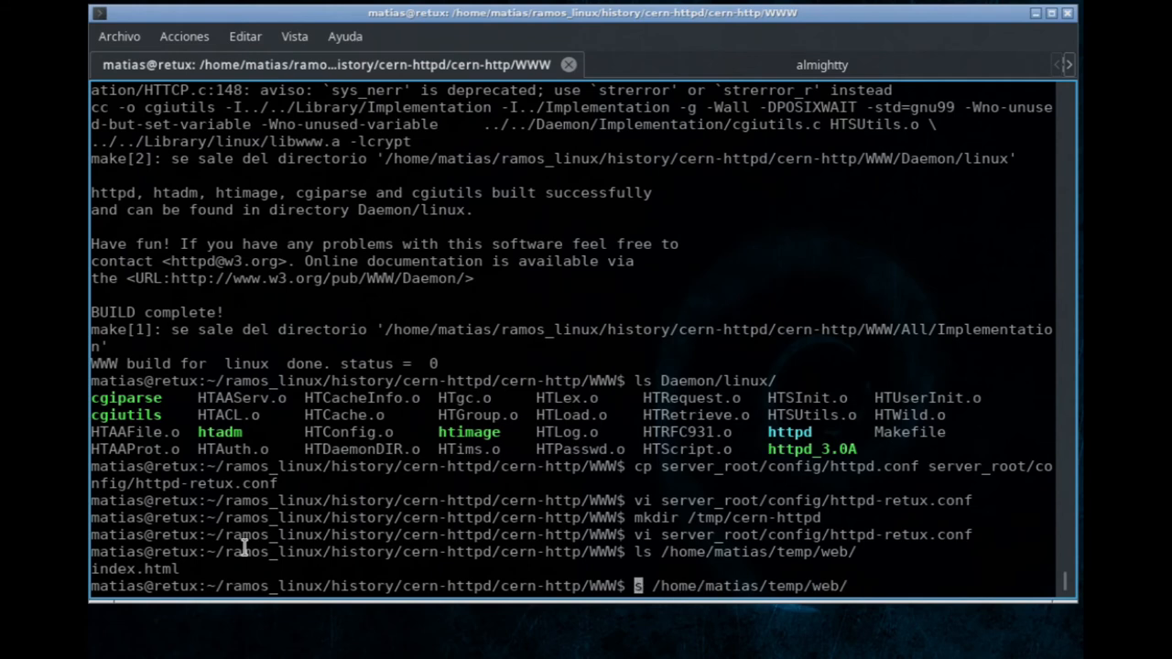
type("at /home/matias/temp/web/index.html")
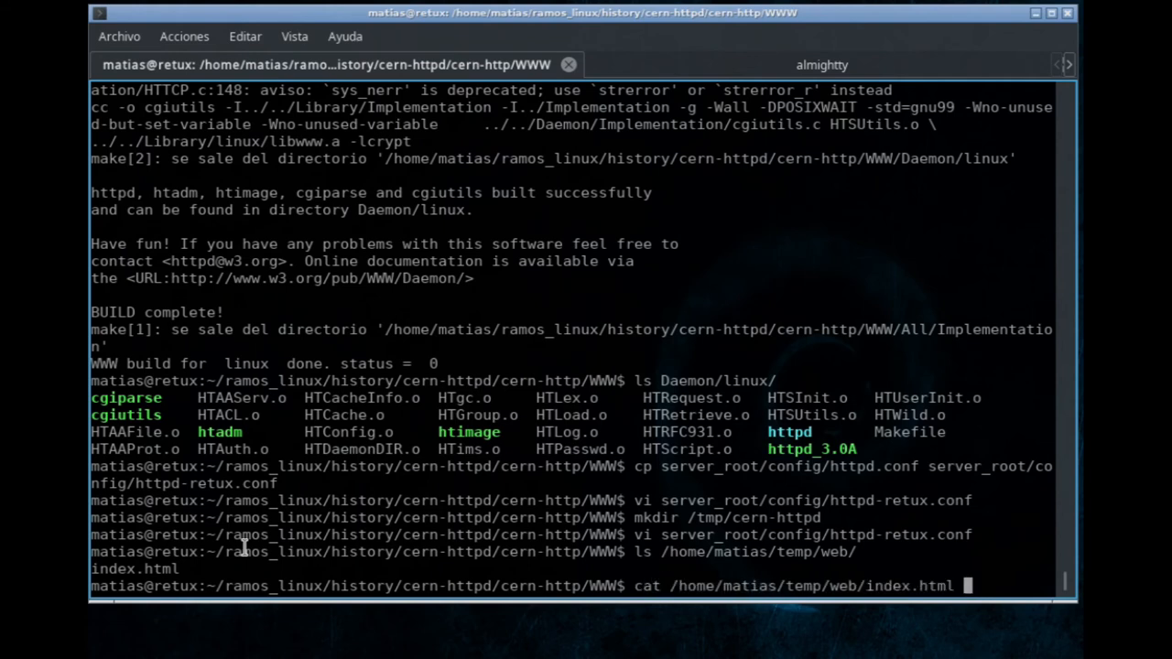
key("Return")
type("pwd")
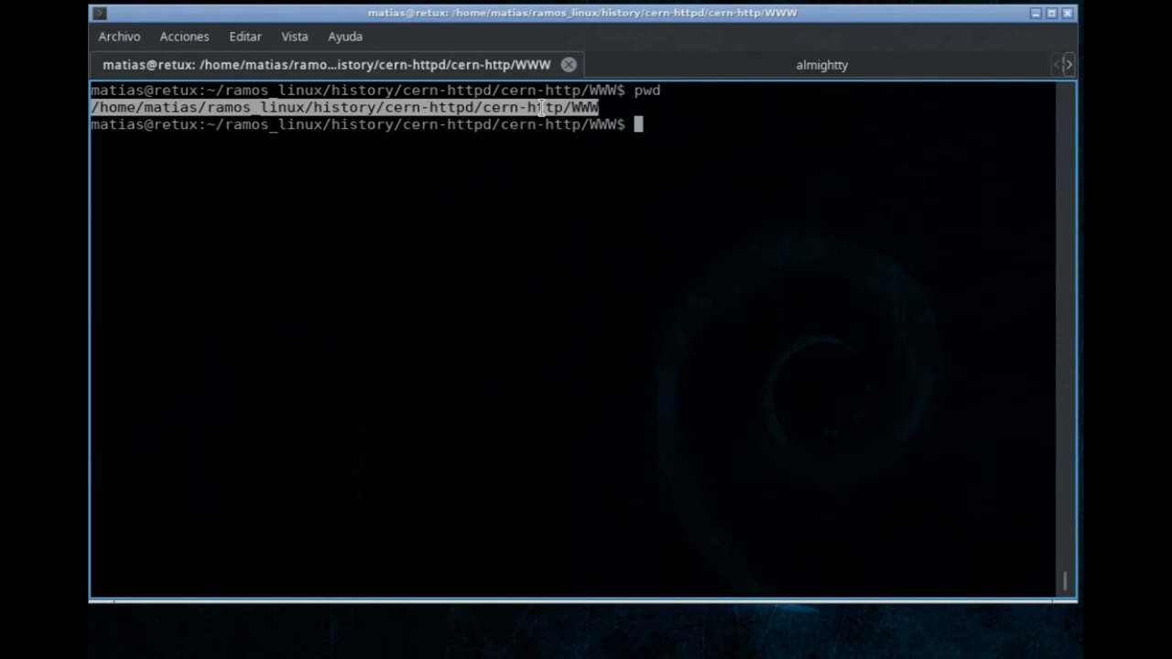
type("vi server_root/config/httpd-retux.conf")
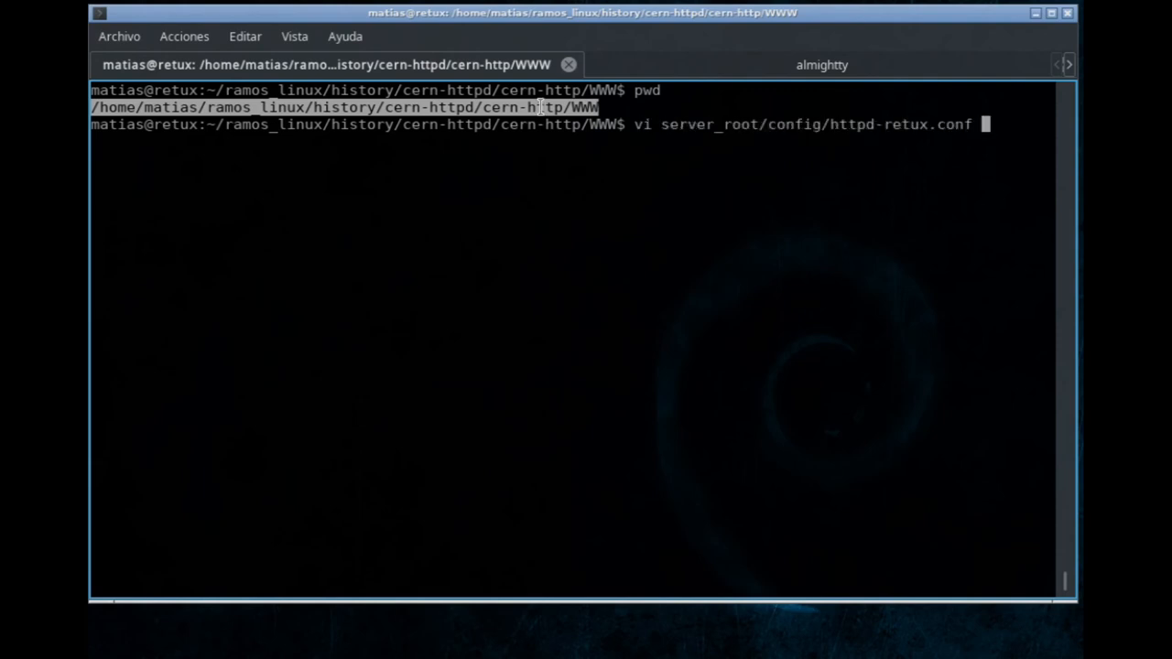
key("Return")
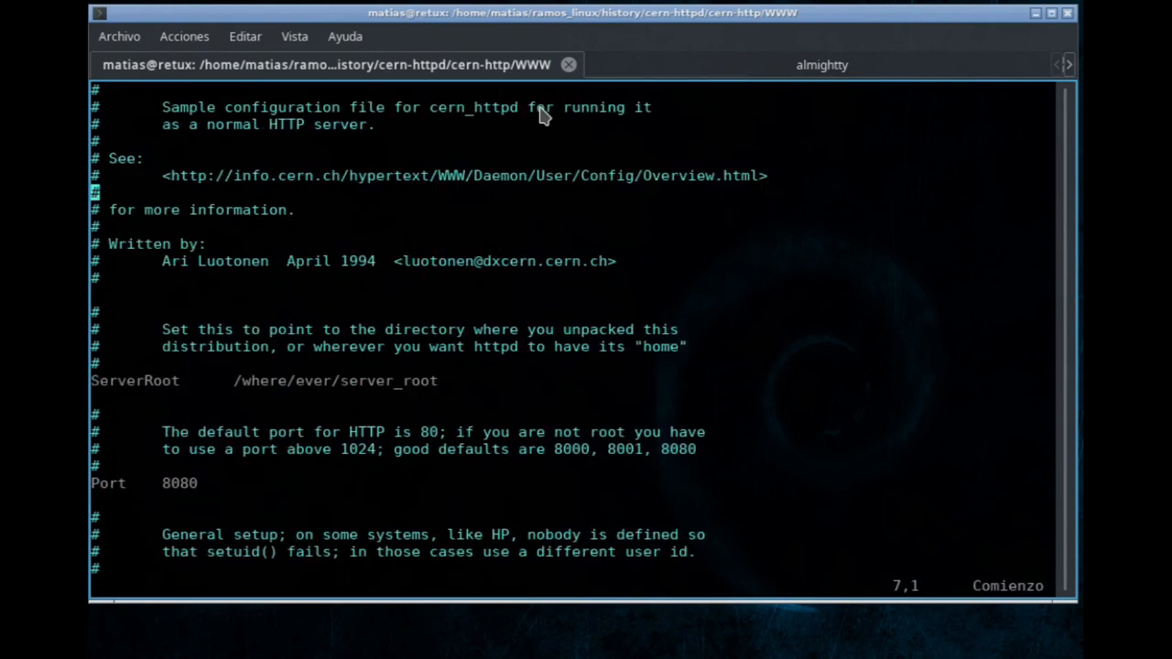
key("Down")
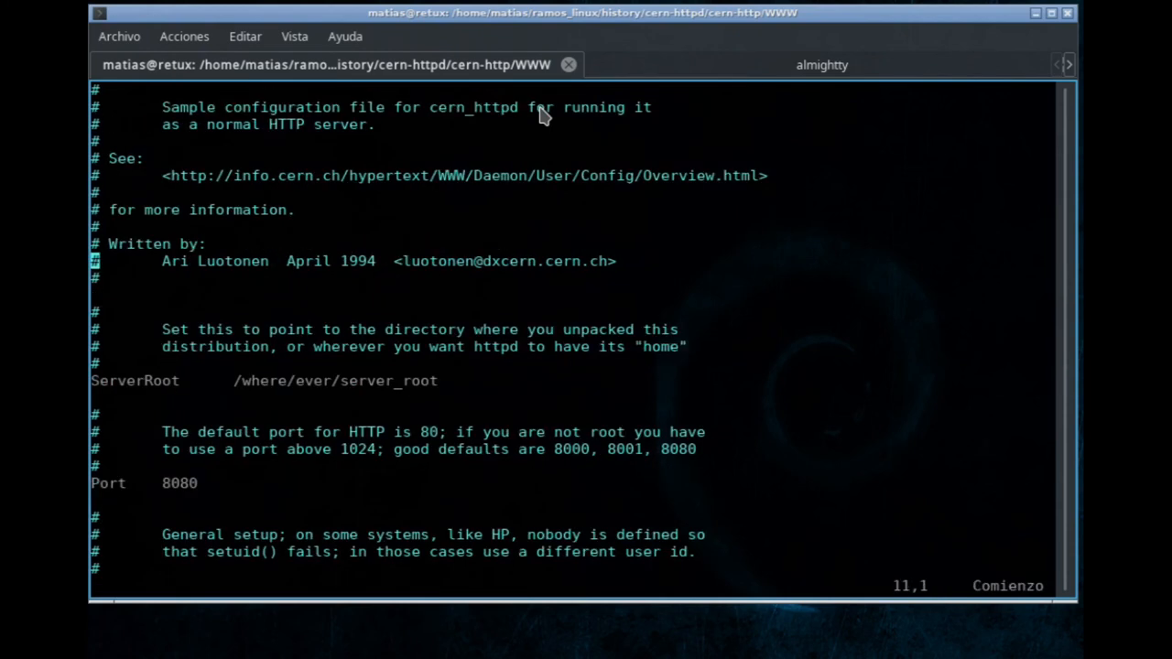
key("i")
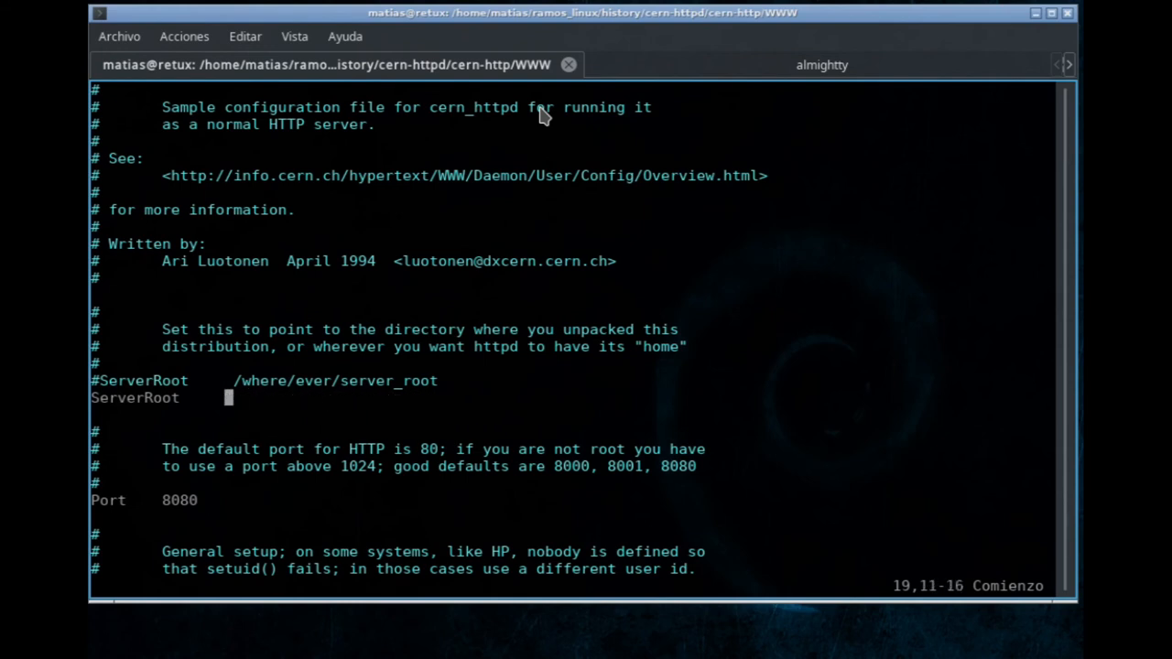
key("i")
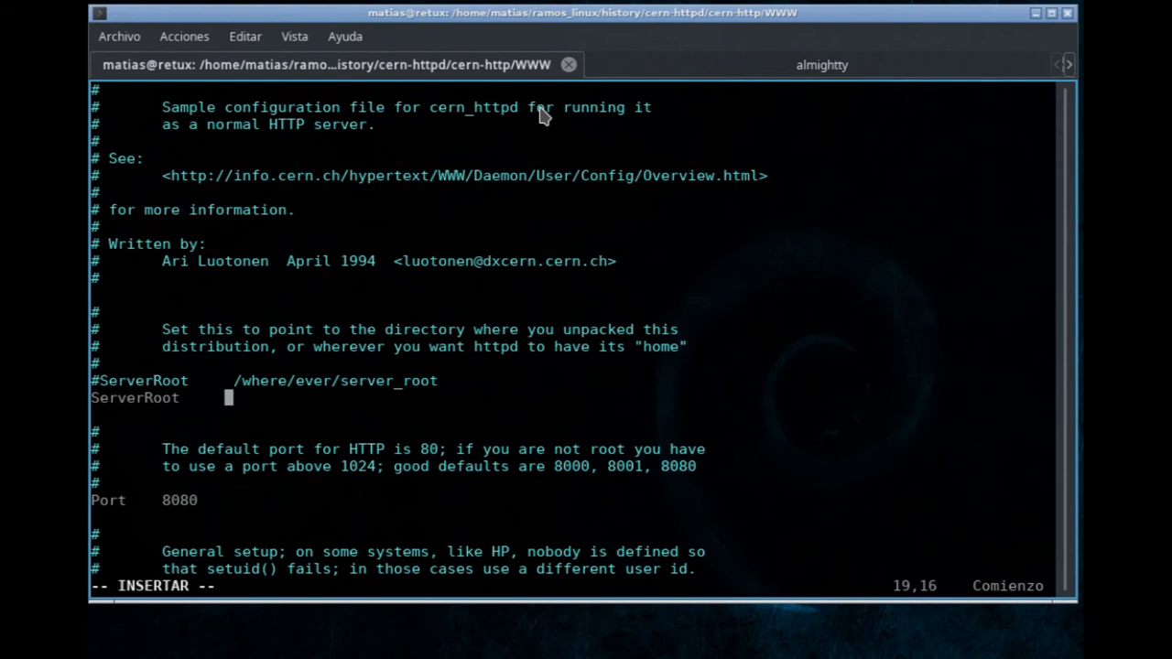
type("/home/matias/ramos_linux/history/cern-httpd/cern-http/WWW")
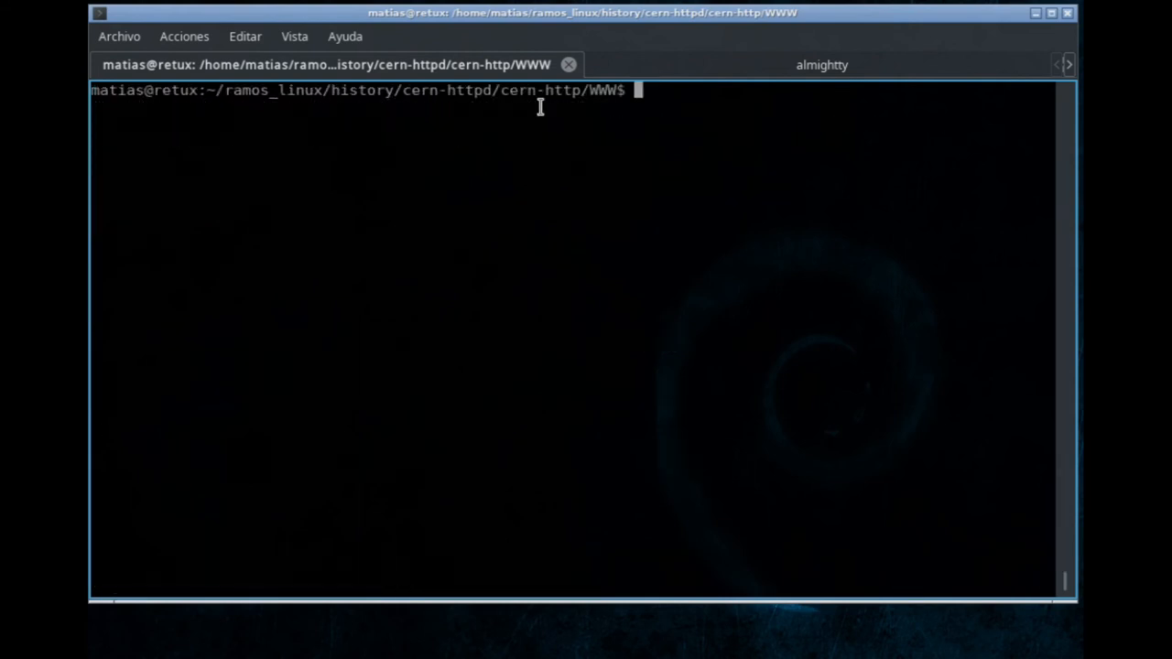
- List the WWW directory contents in detail
type("pidof")
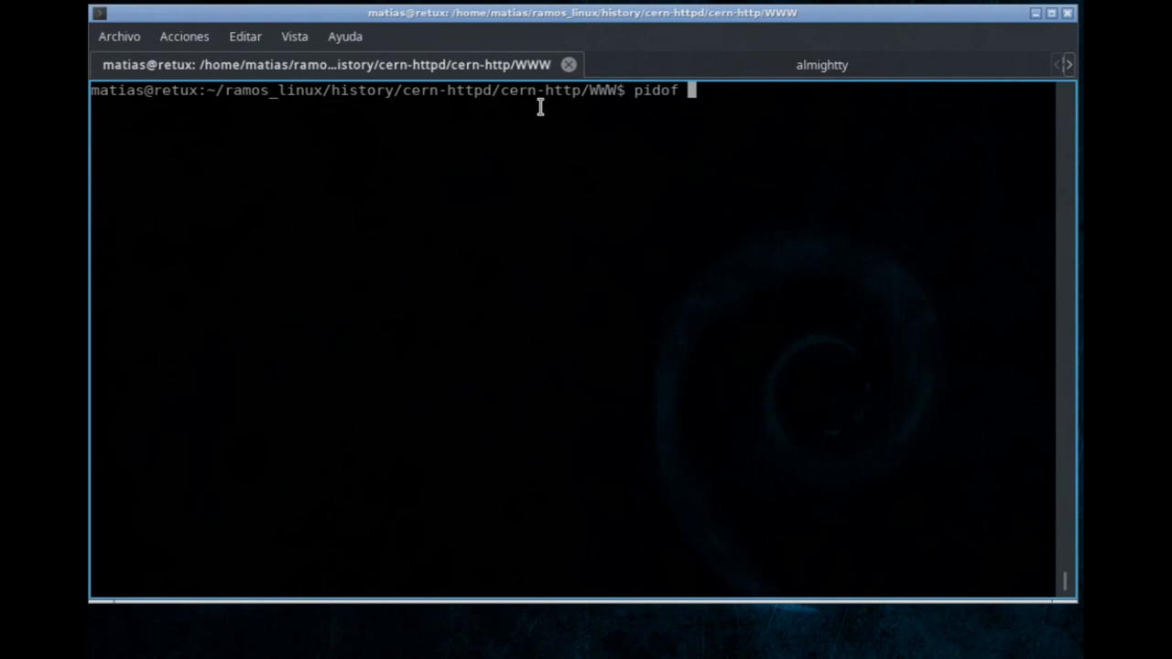
type("h")
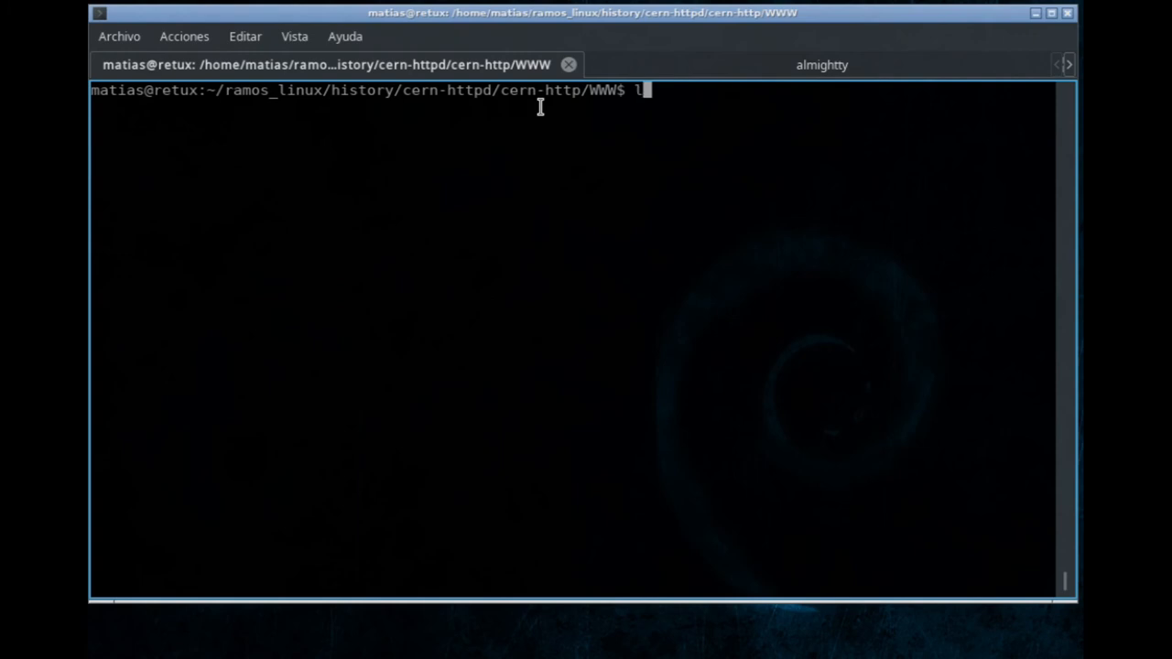
key("Return")
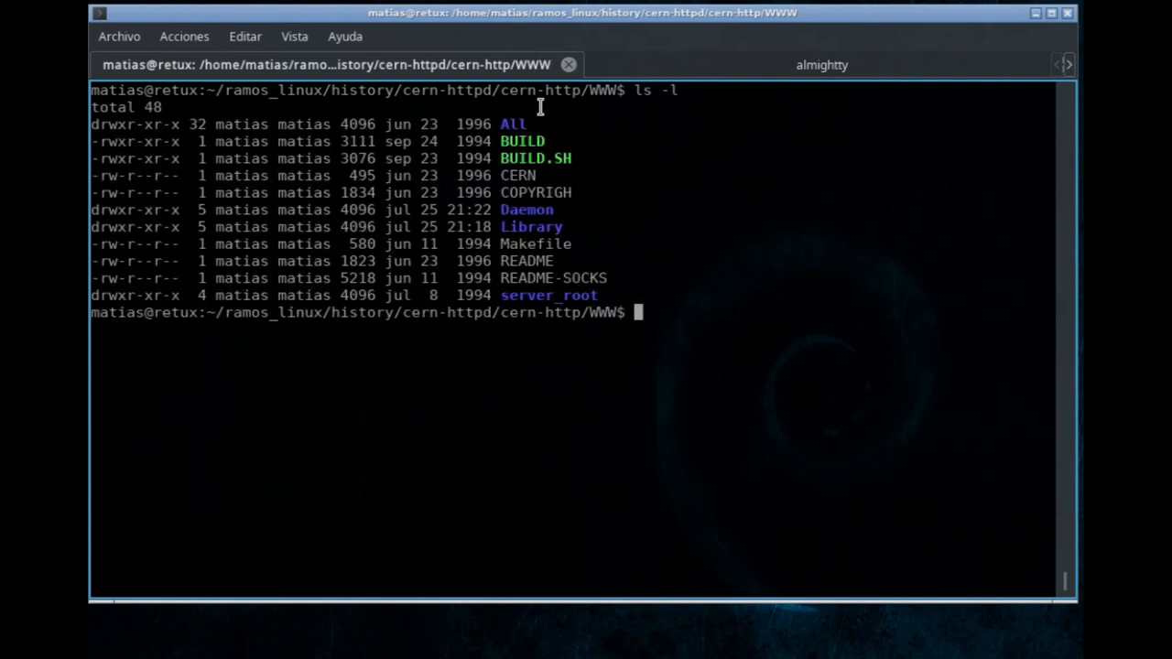
- Start Daemon/linux/httpd with -r server_root/config/httpd-retux.conf
type("D")
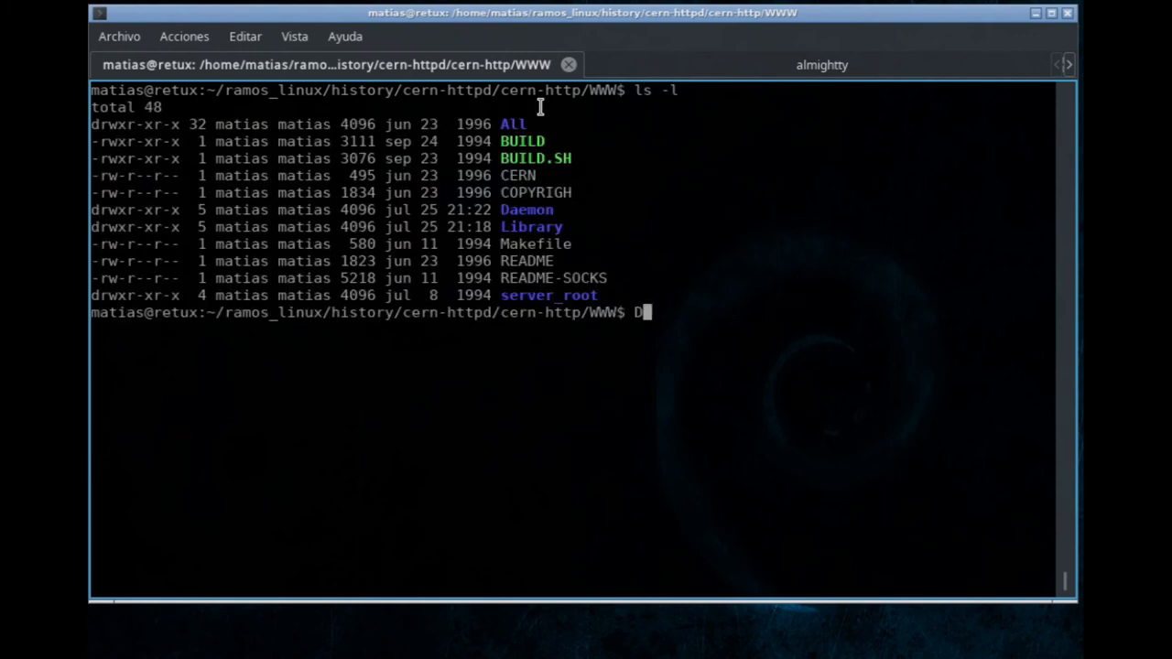
type("aemon/linux/")
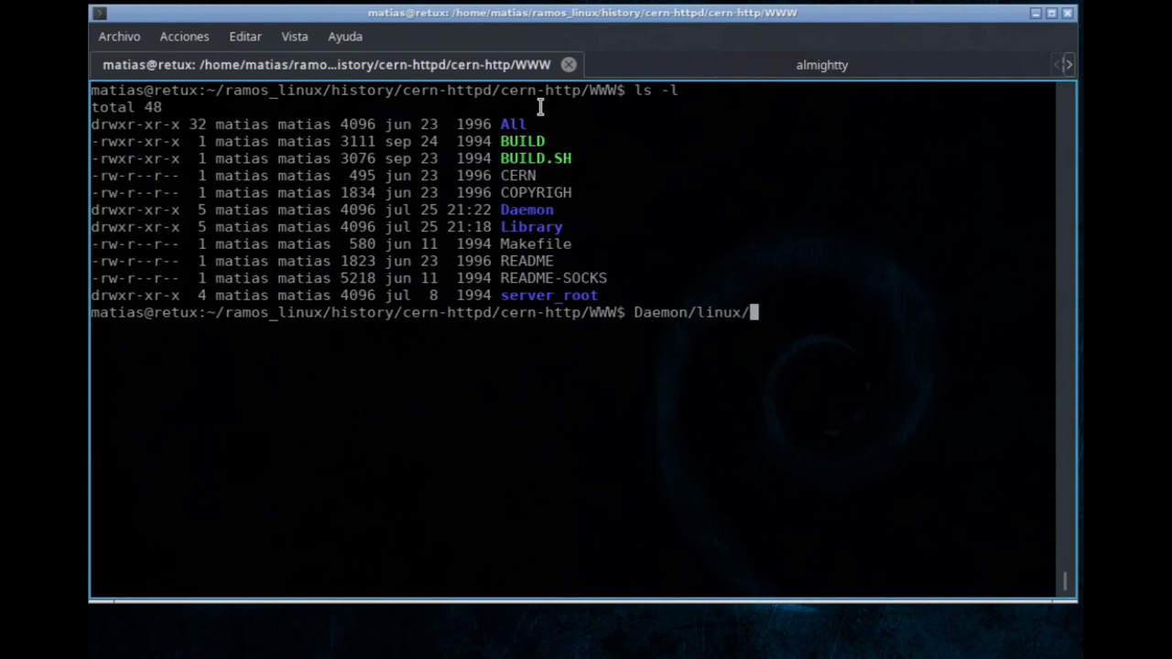
type("httpd")
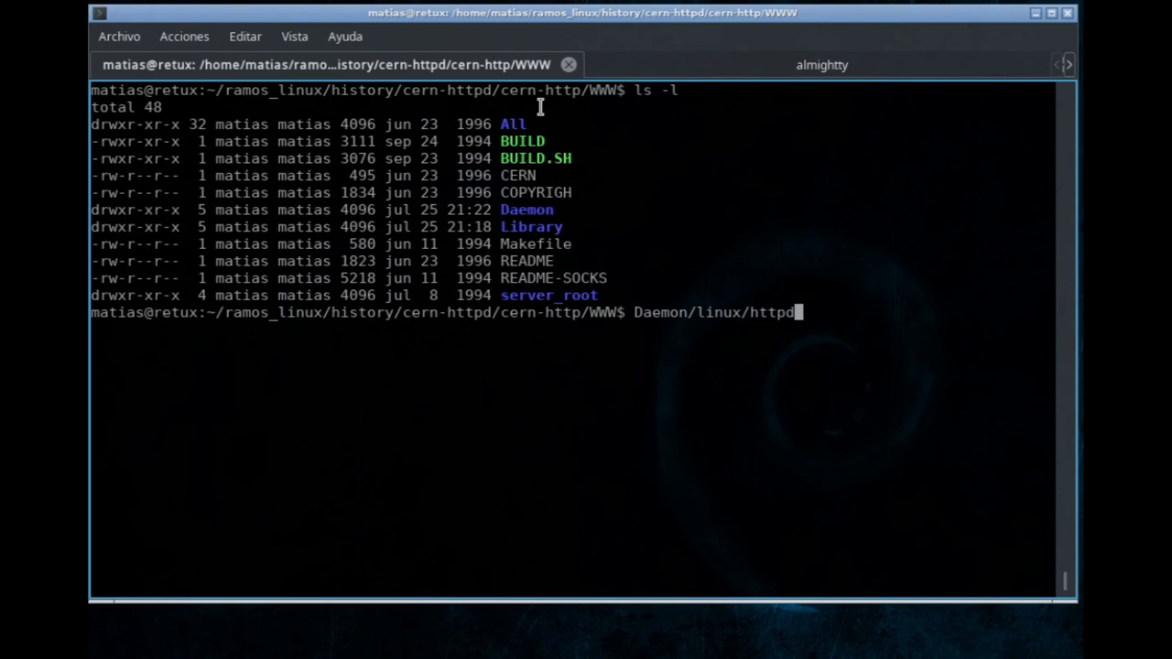
type("-r")
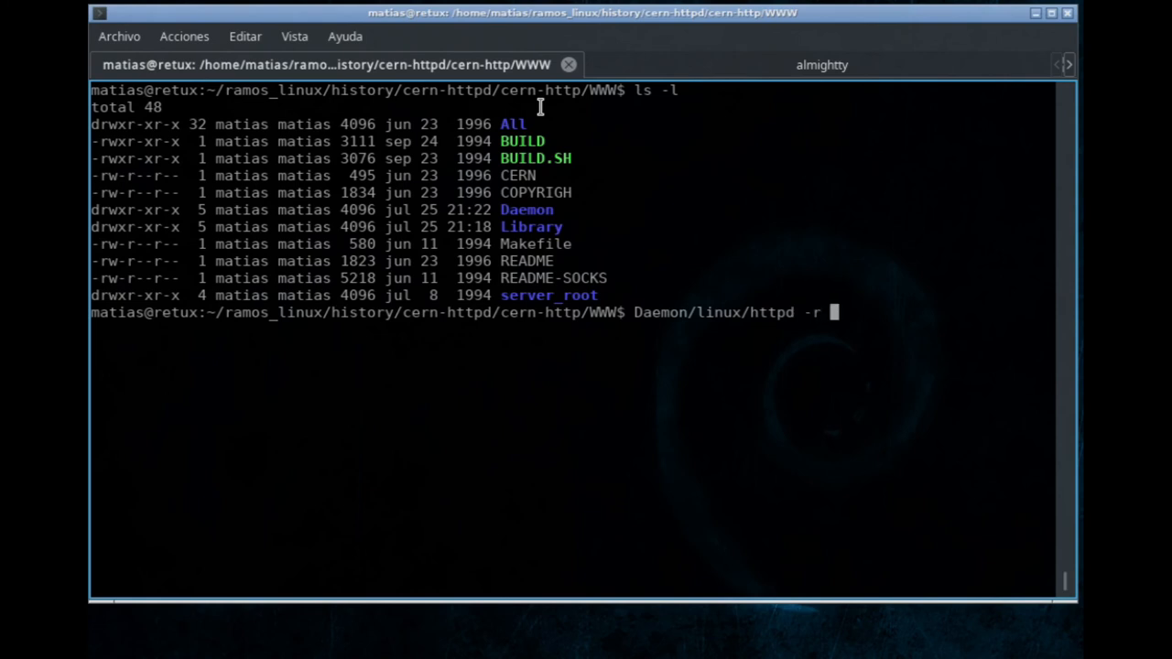
type("ser")
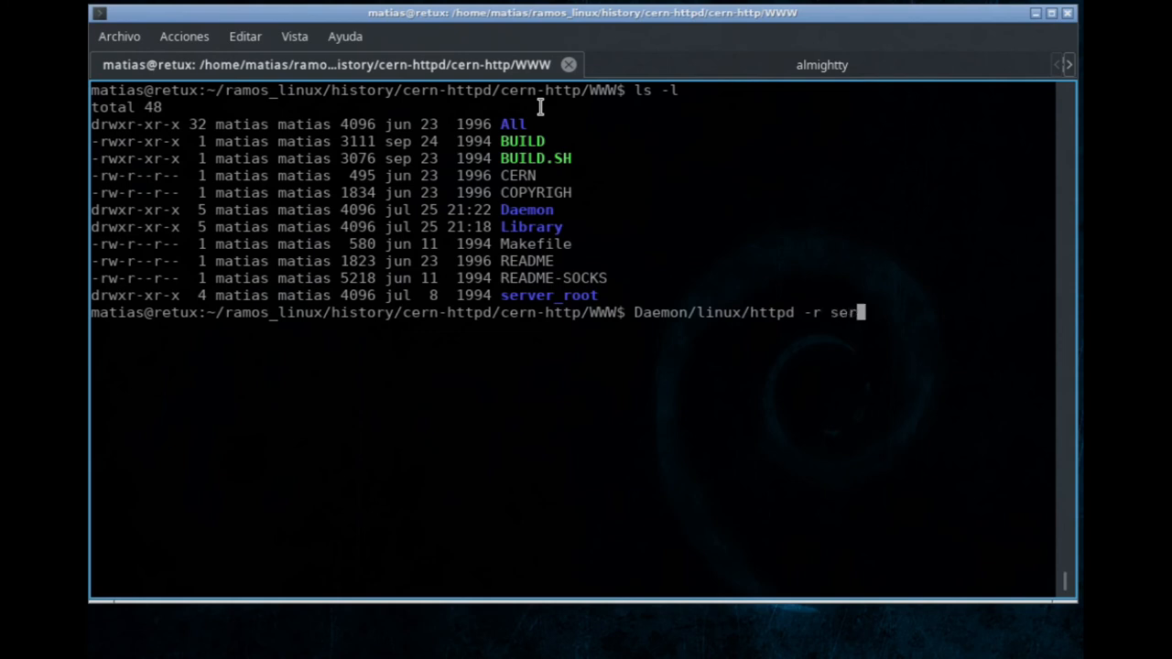
type("ver_root/config/h")
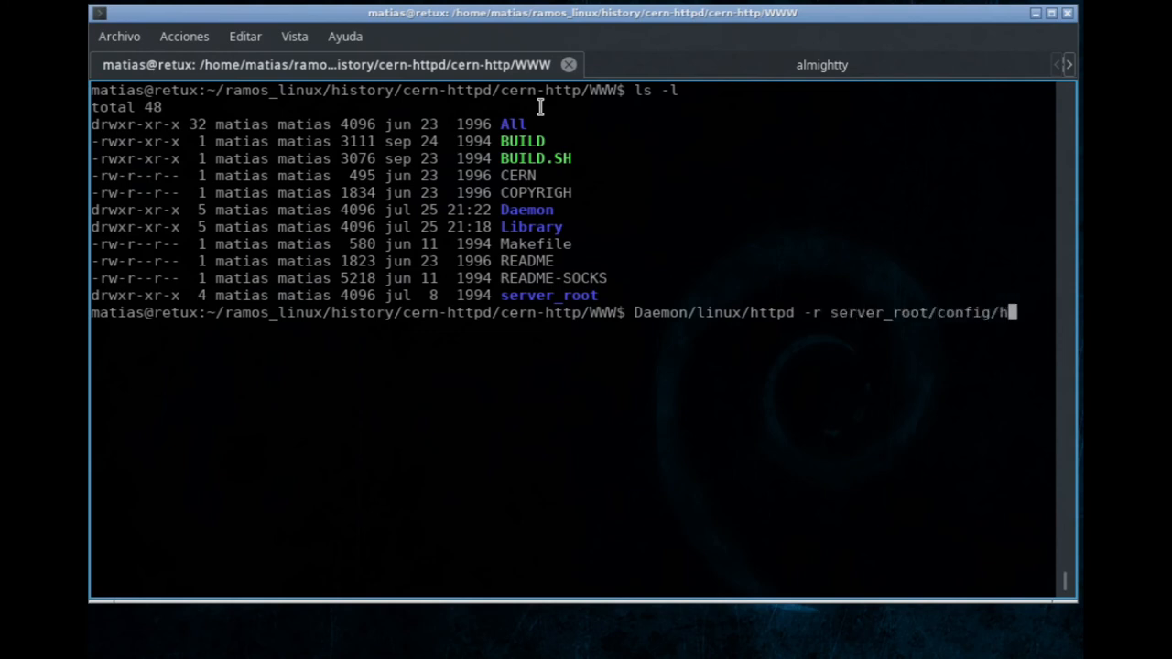
type("tpd-retux.conf")
type("pidof httpd")
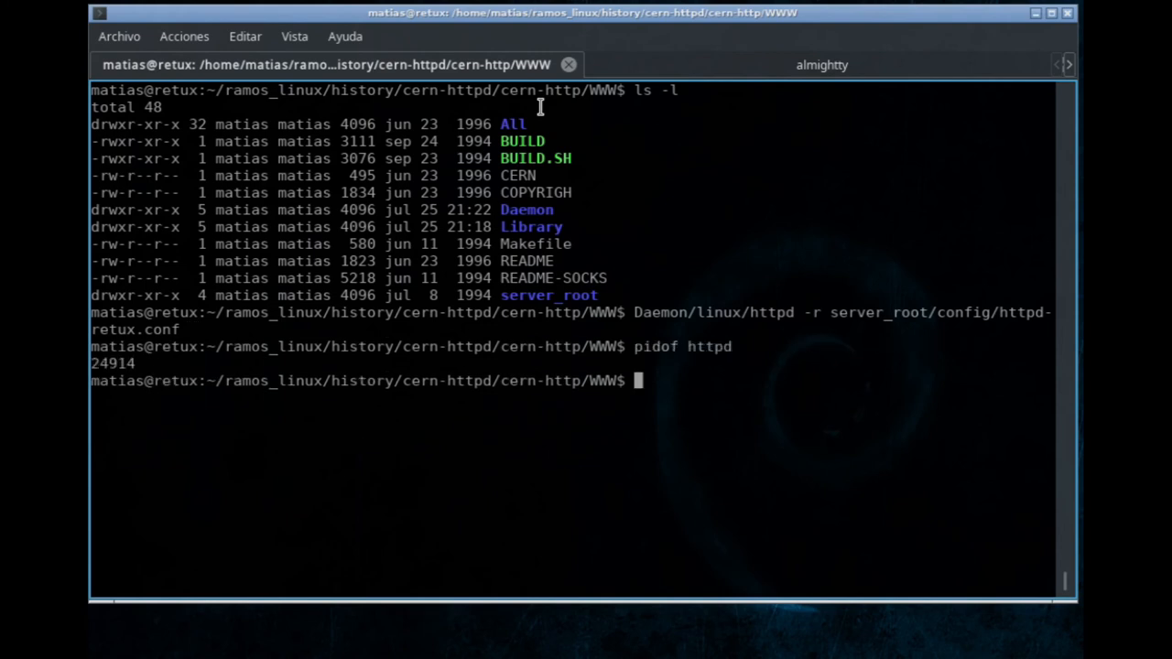
- Run netstat -alntp | grep 8080 and select the listening port 8080
type("netstat")
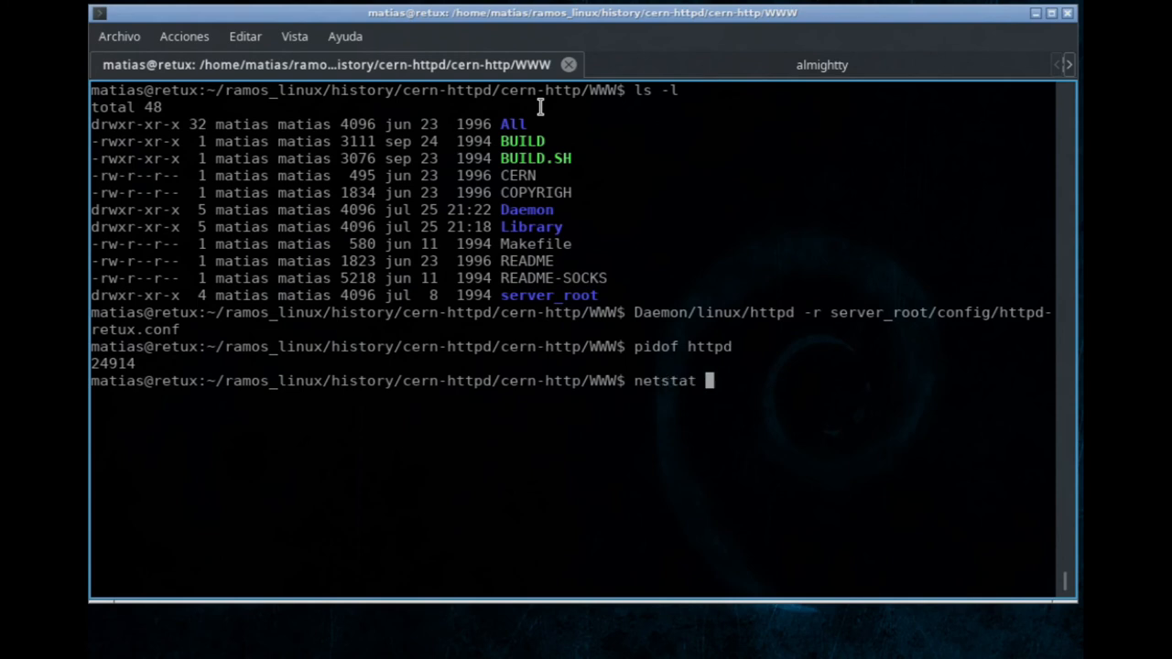
type("-aln")
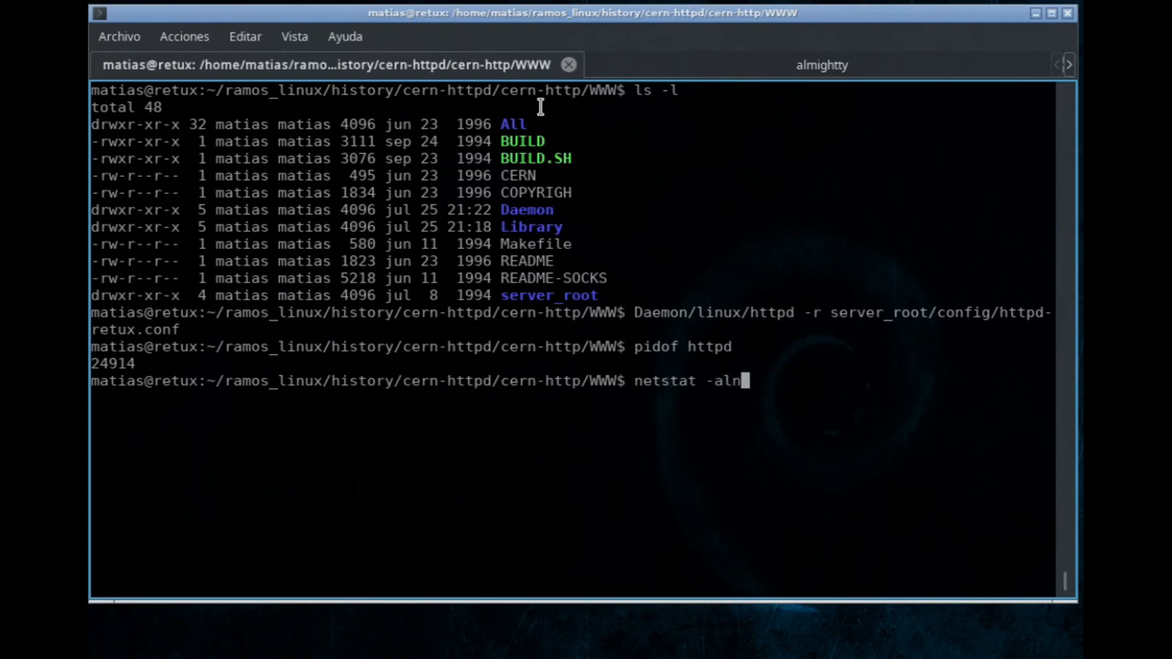
type("tp | grep")
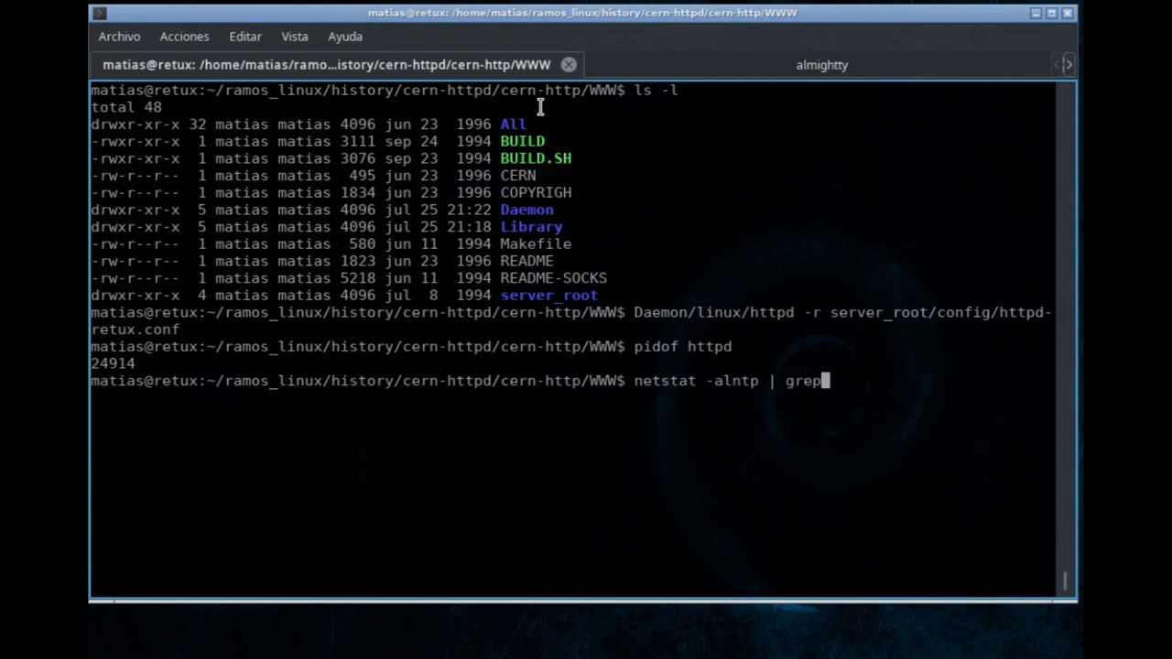
type("8080")
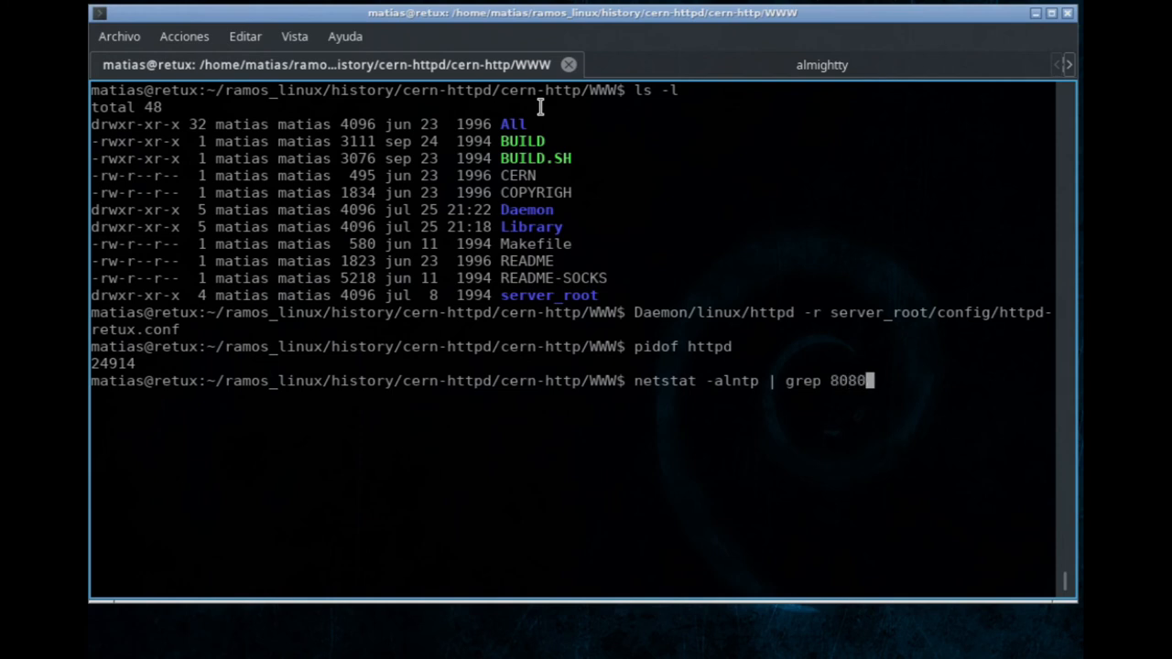
key("Return")
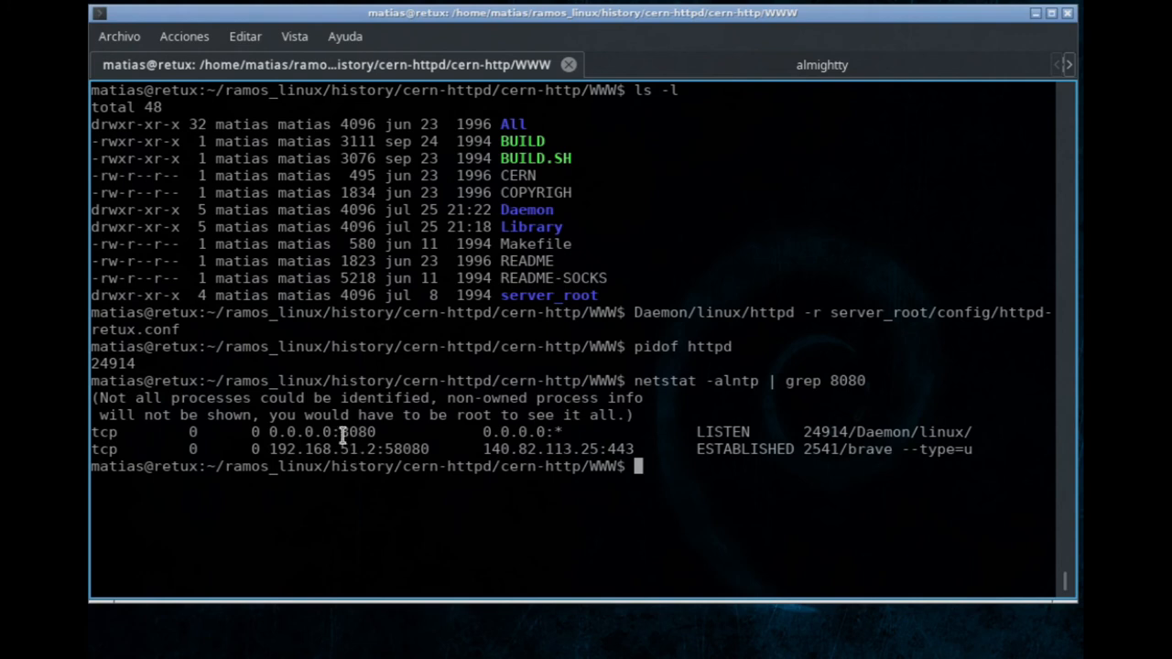
double_click(355, 431)
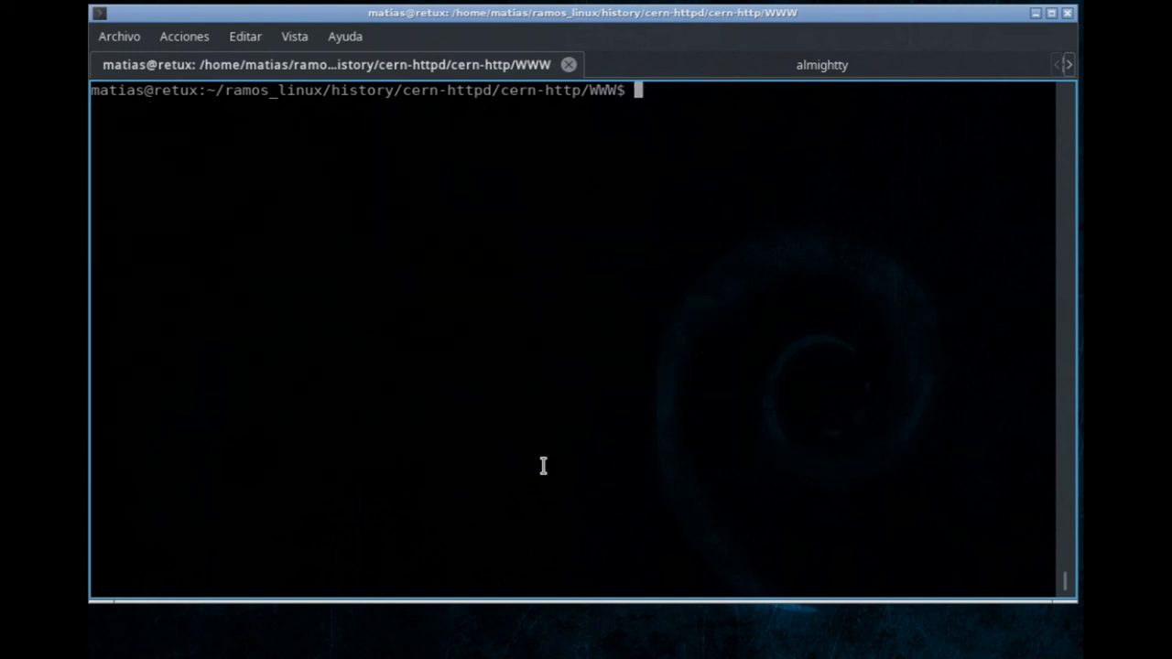
mouse_move(544, 465)
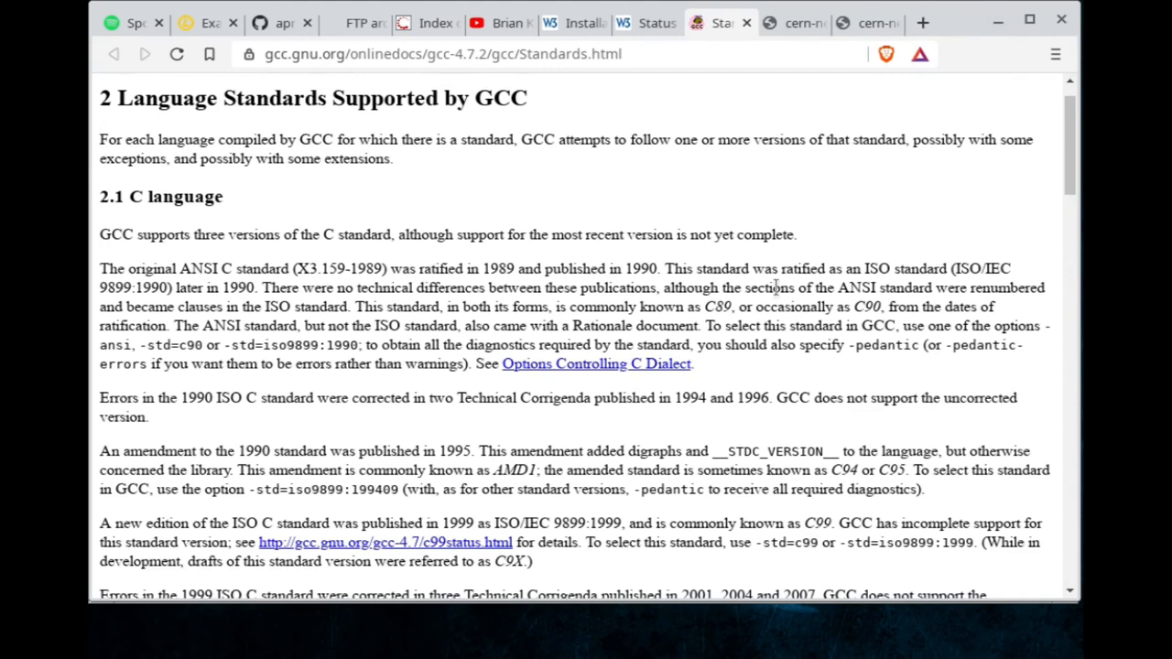
- Open a new Brave tab and load 127.0.0.1:8080
left_click(923, 22)
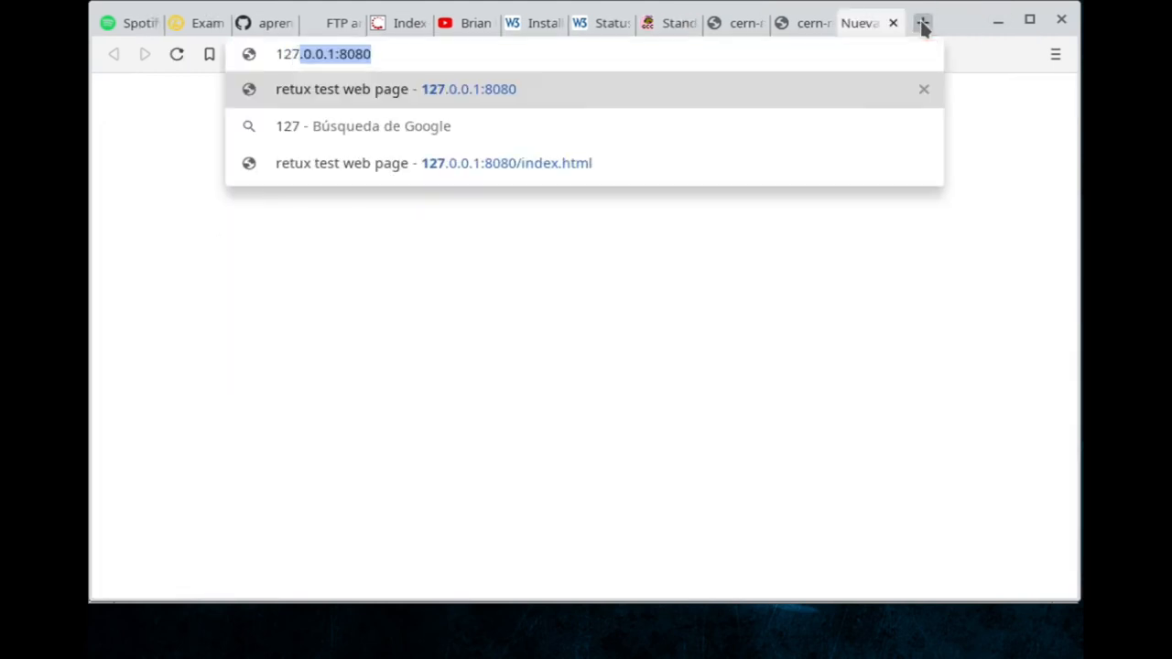
left_click(393, 89)
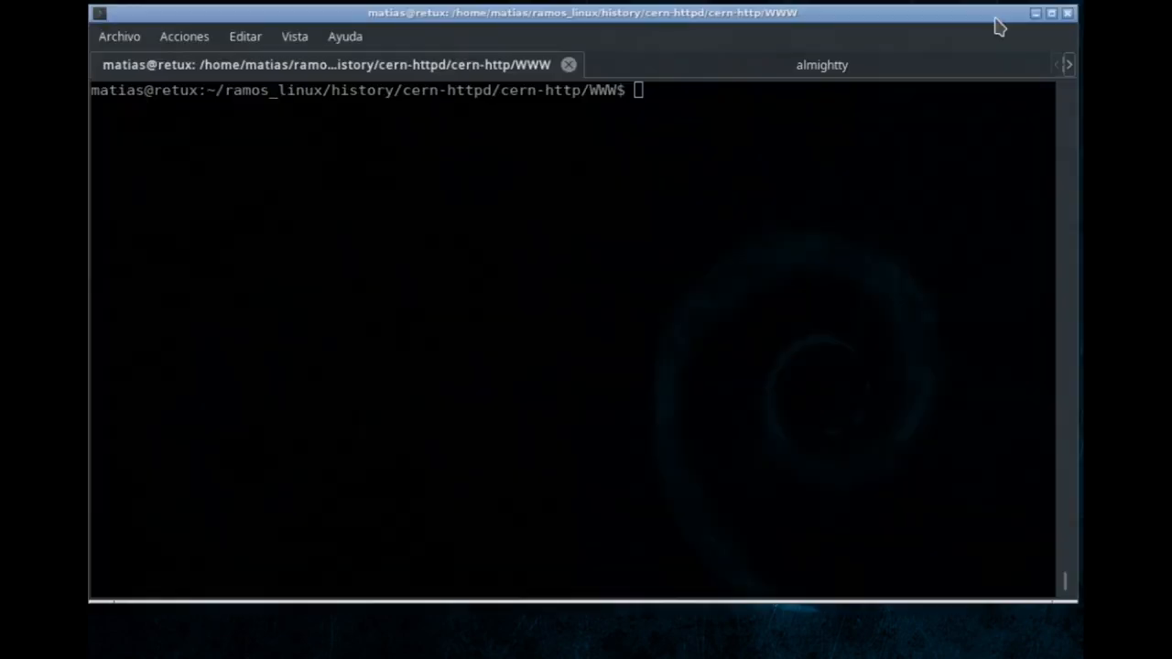
- Run tail -f on /tmp/cern-httpd/httpd.log to follow new server log entries
type("t")
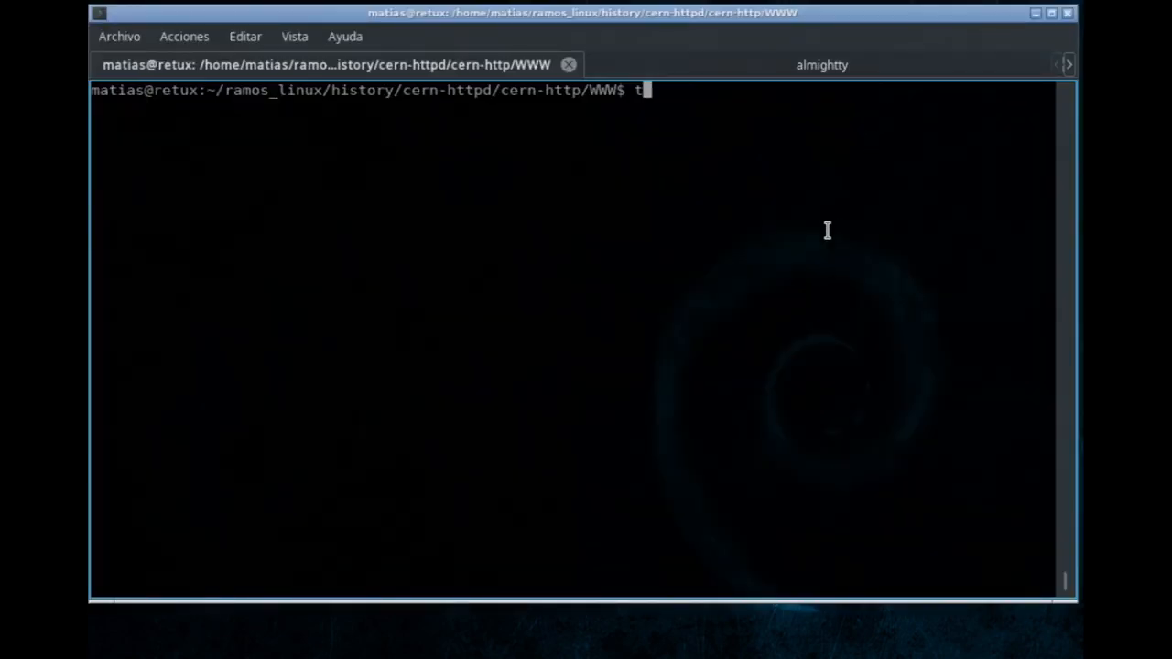
type("ail -f")
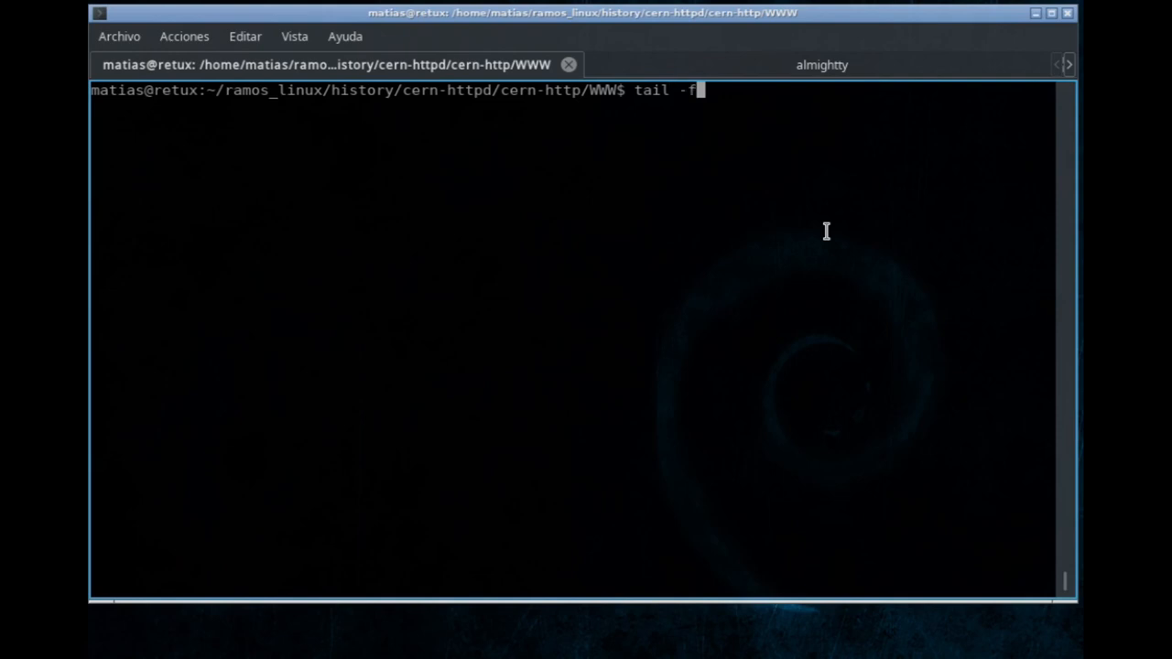
type("/")
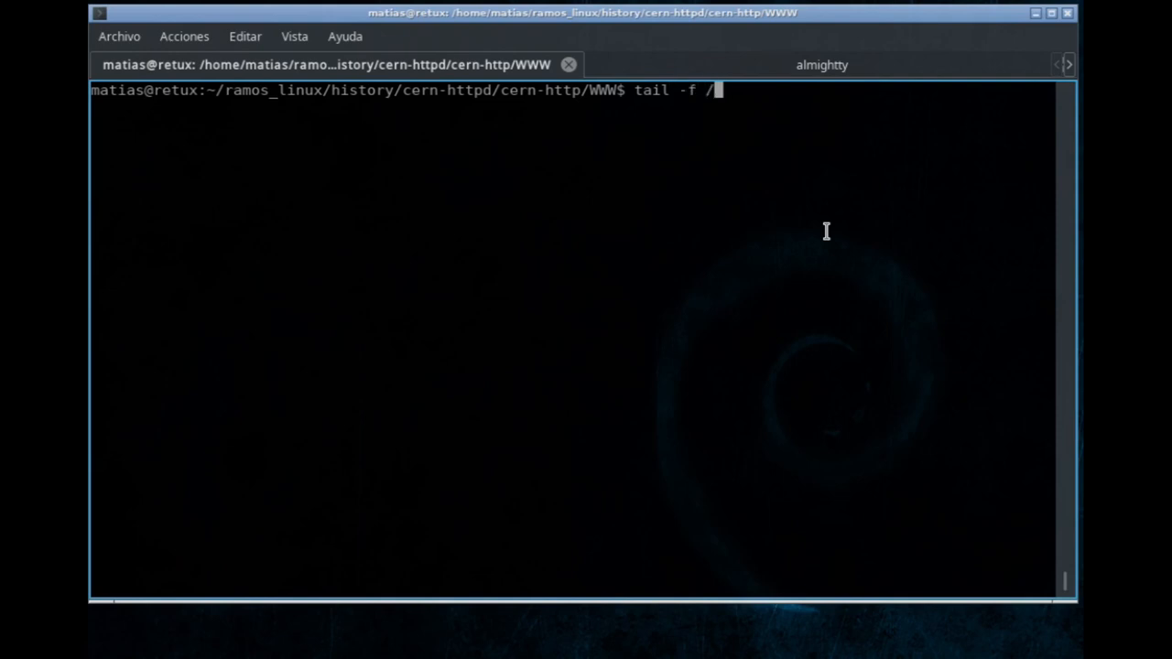
type("v")
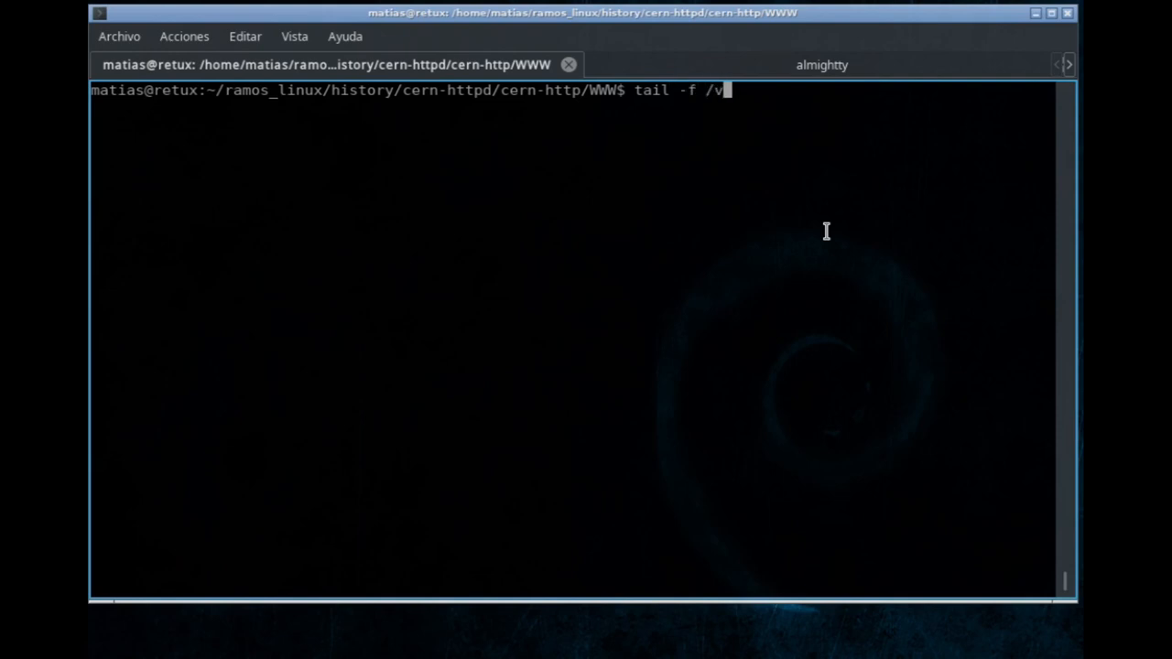
type("ar/")
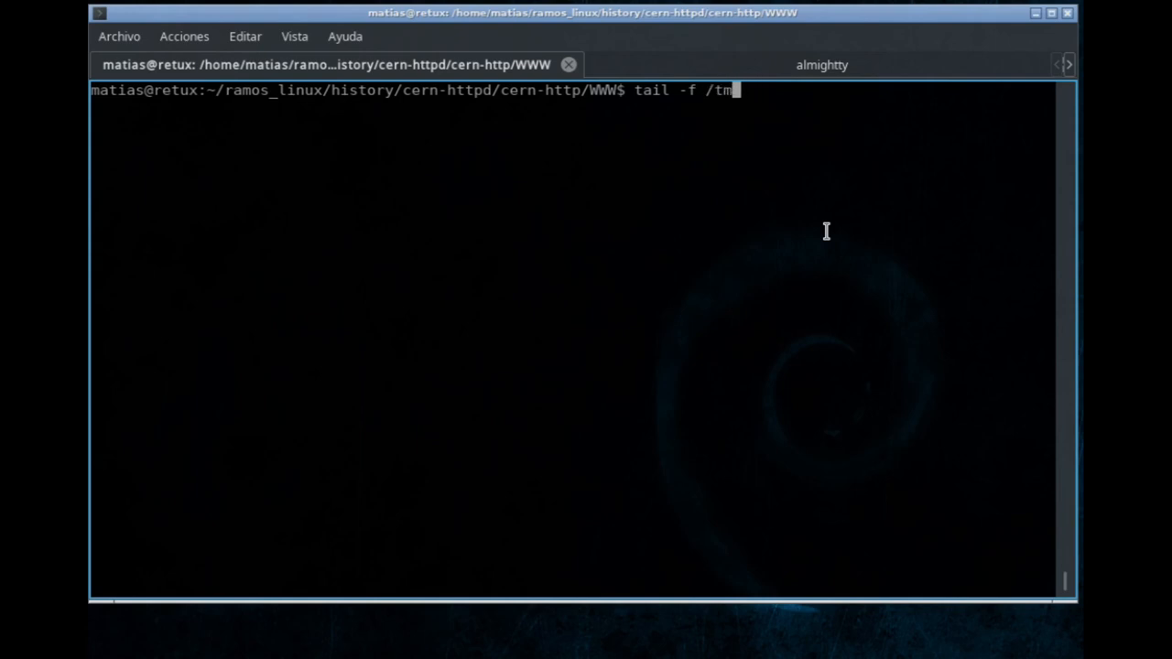
type("p/cern-")
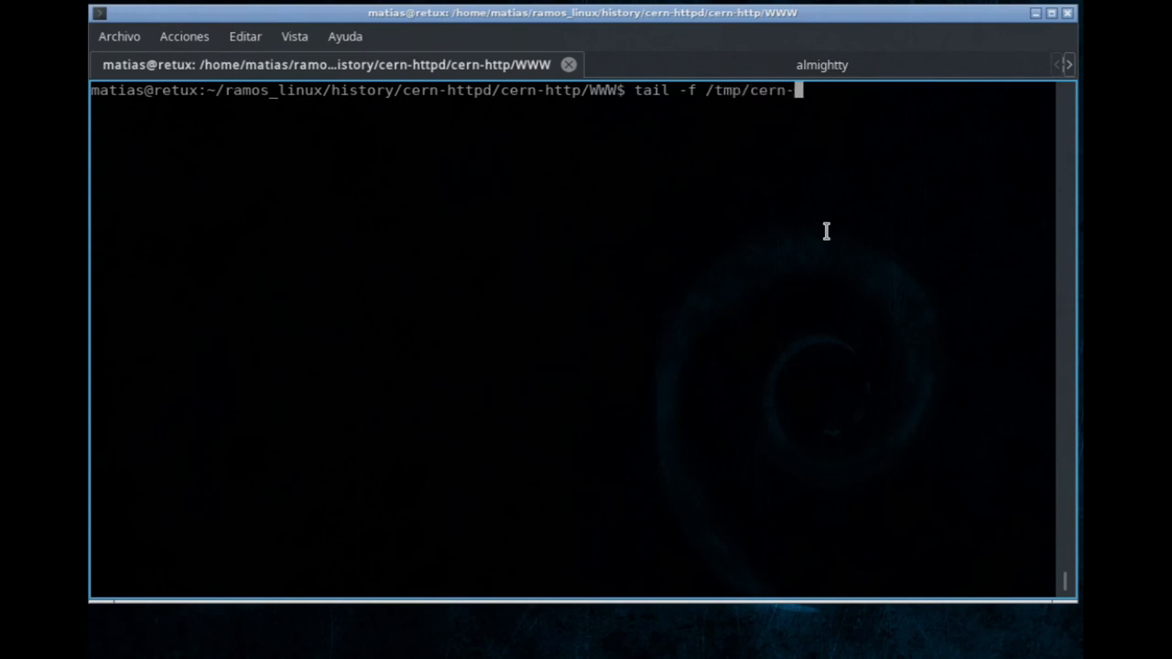
key("Tab")
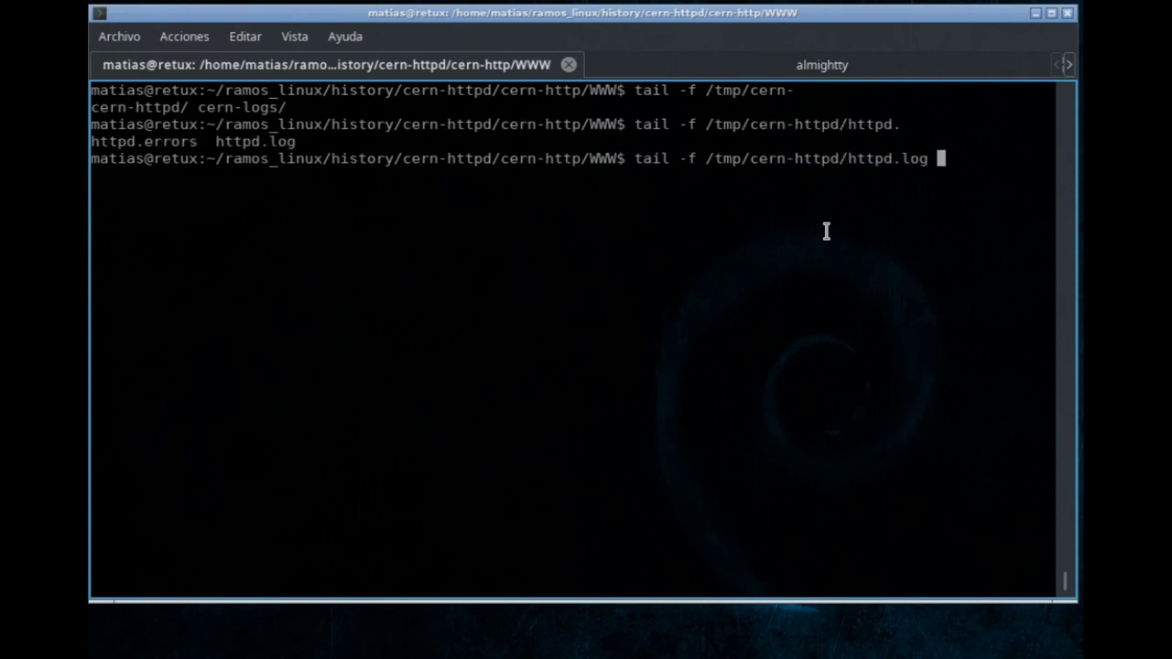
key("Return")
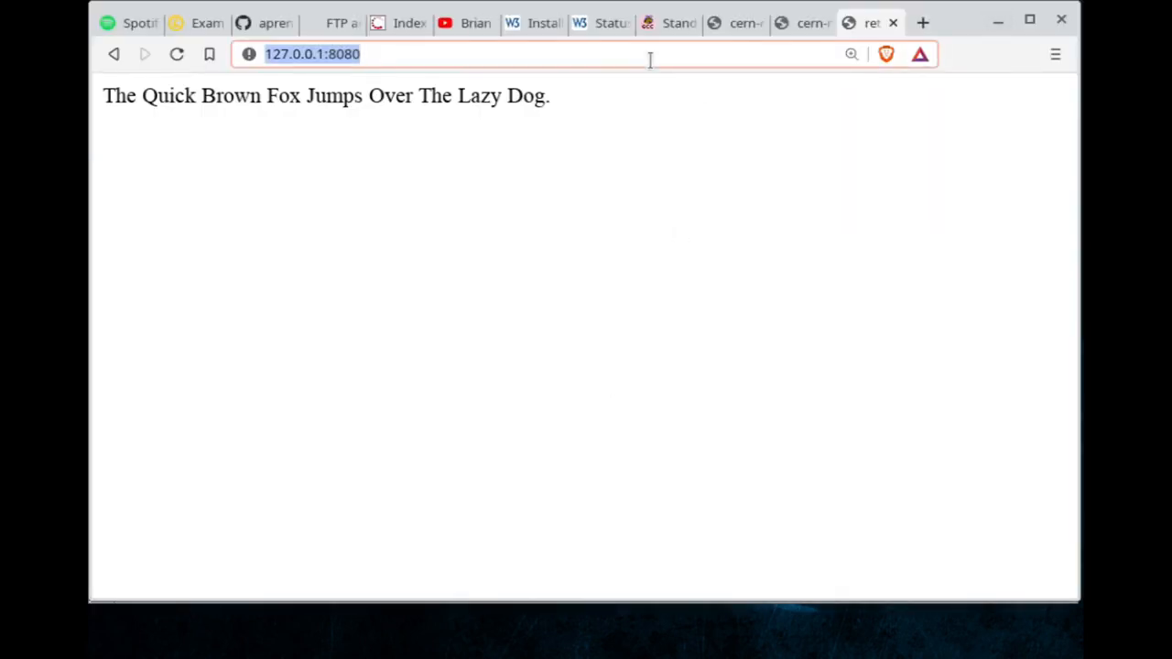
- Reload the 127.0.0.1:8080 test page in Brave to generate new GET requests
key("Return")
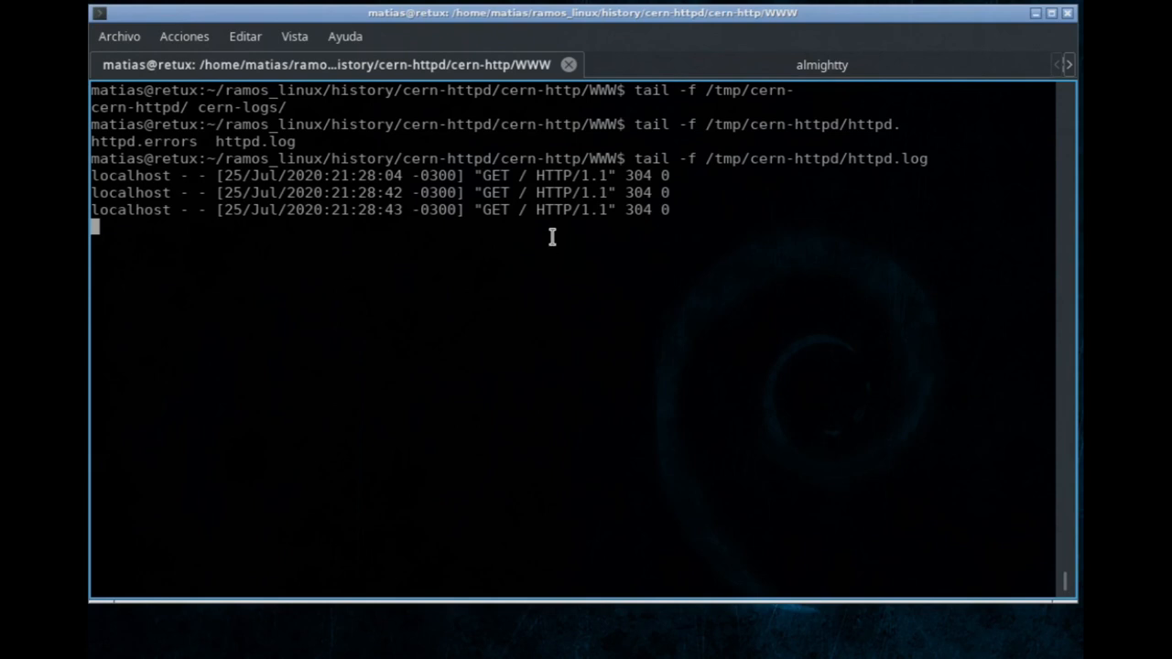
mouse_move(594, 142)
type("ls")
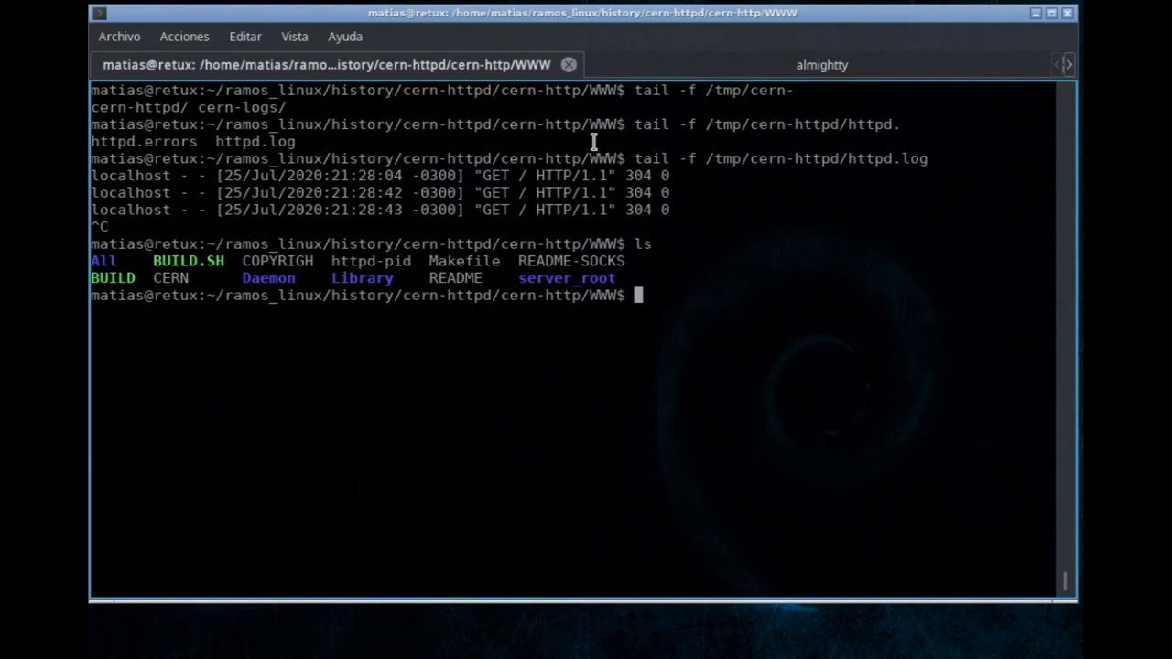
- Run file on Daemon/linux/httpd, reporting a 64-bit ELF executable with debug info
type("f")
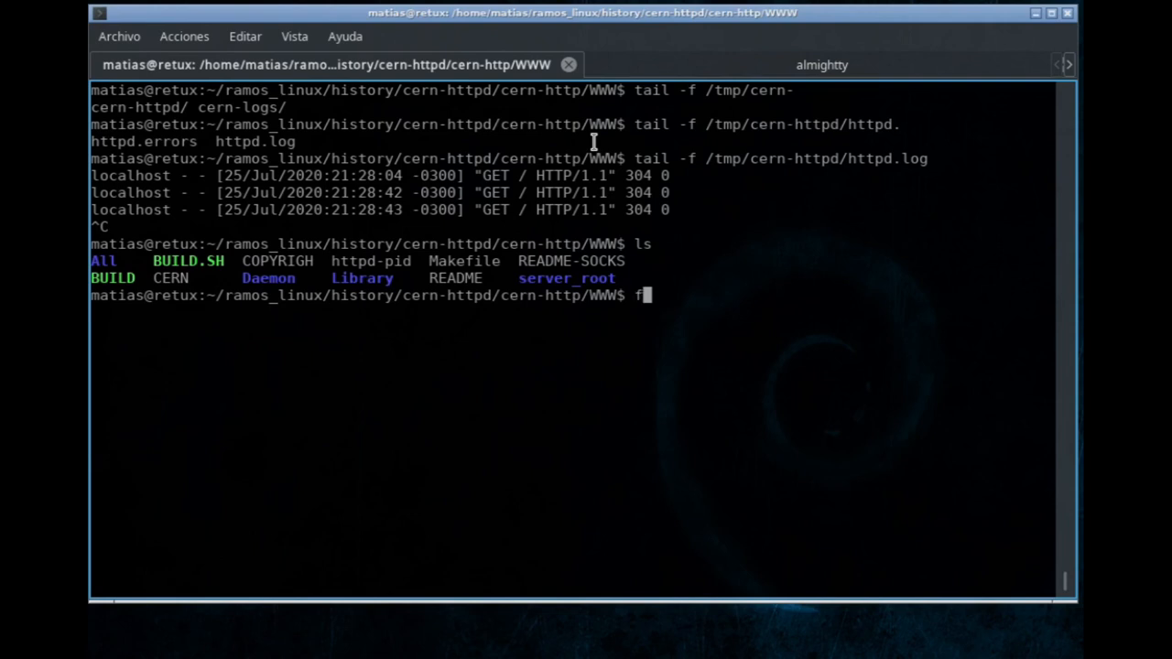
type("ile Daemon/")
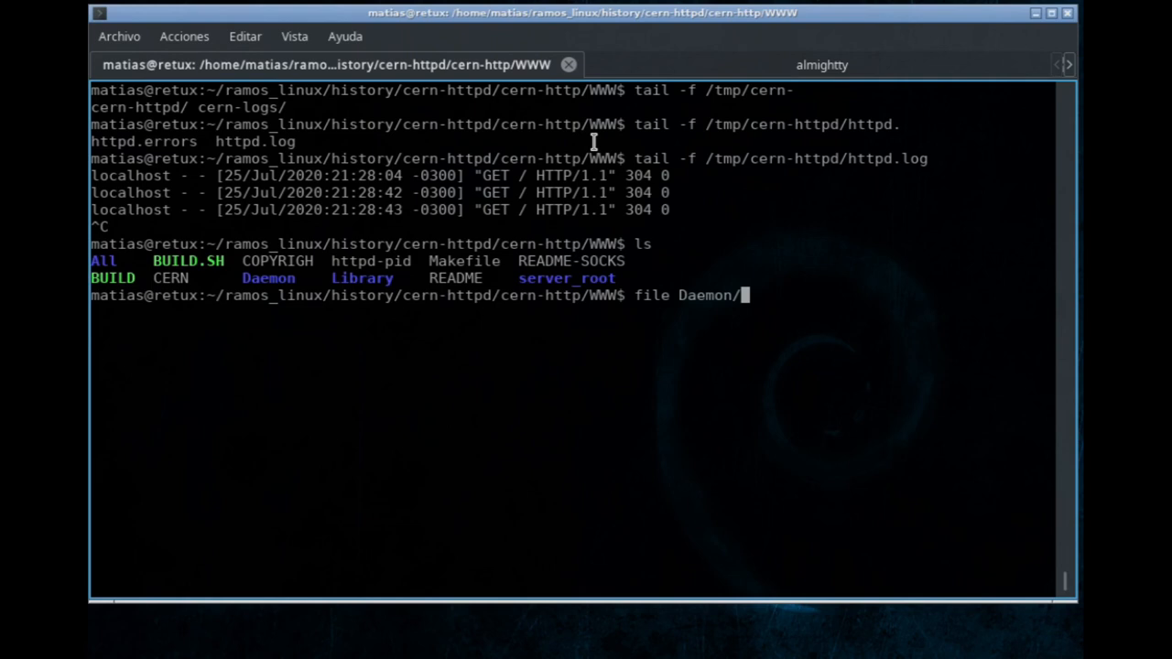
type("l")
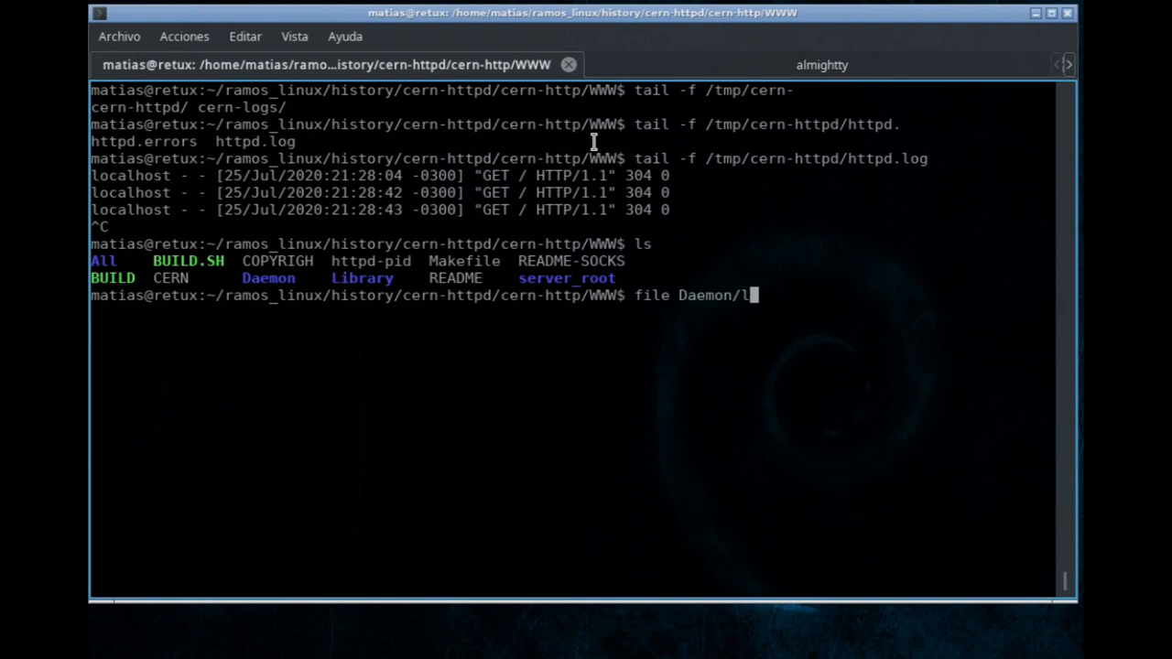
type("inux/h")
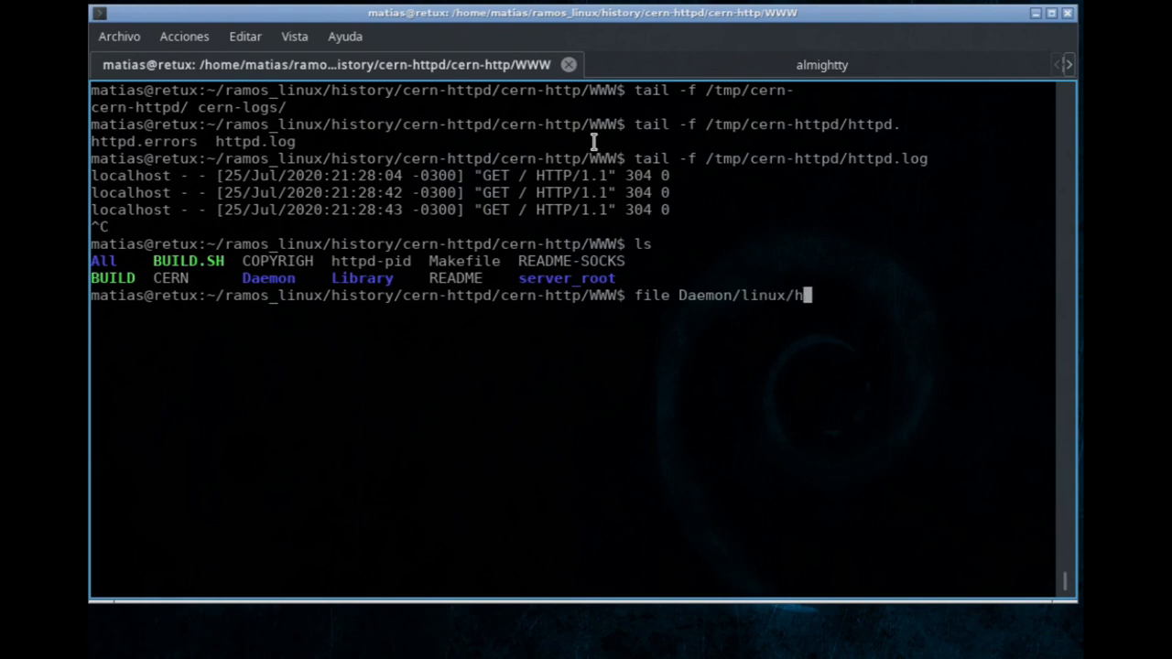
type("ttpd")
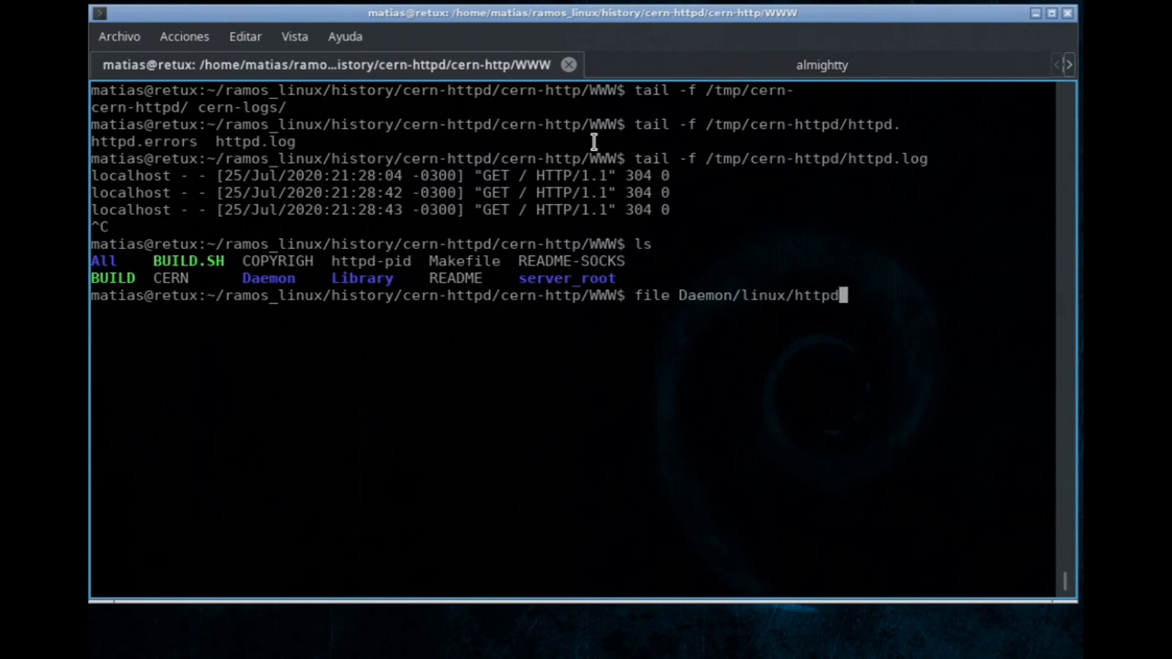
key("Return")
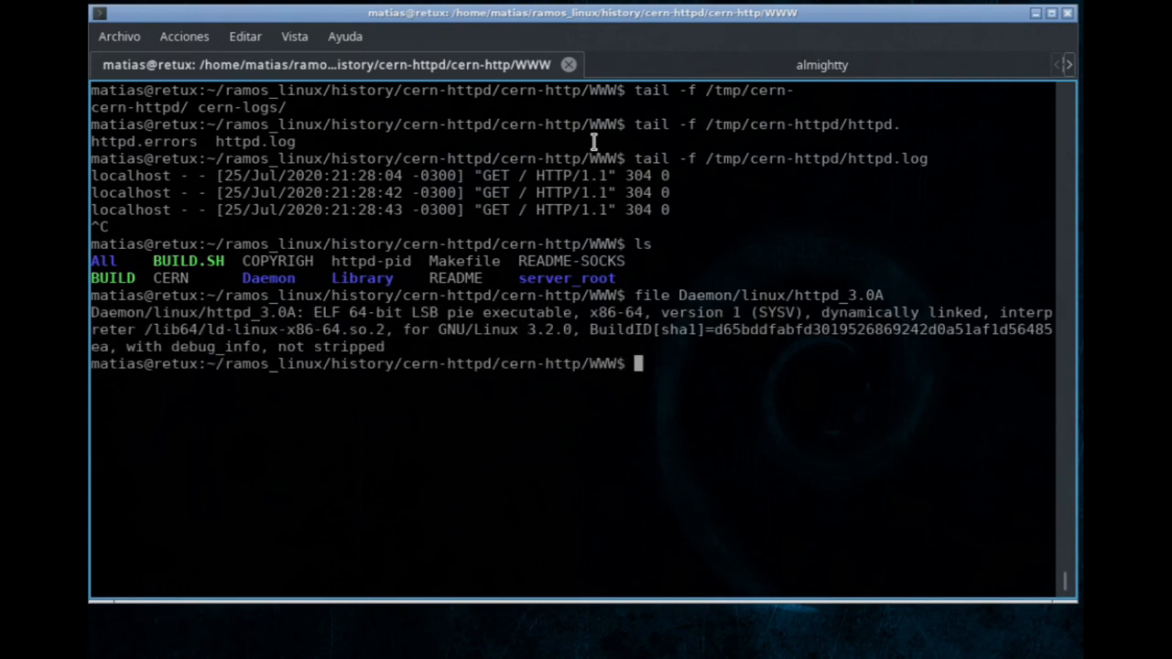
mouse_move(219, 323)
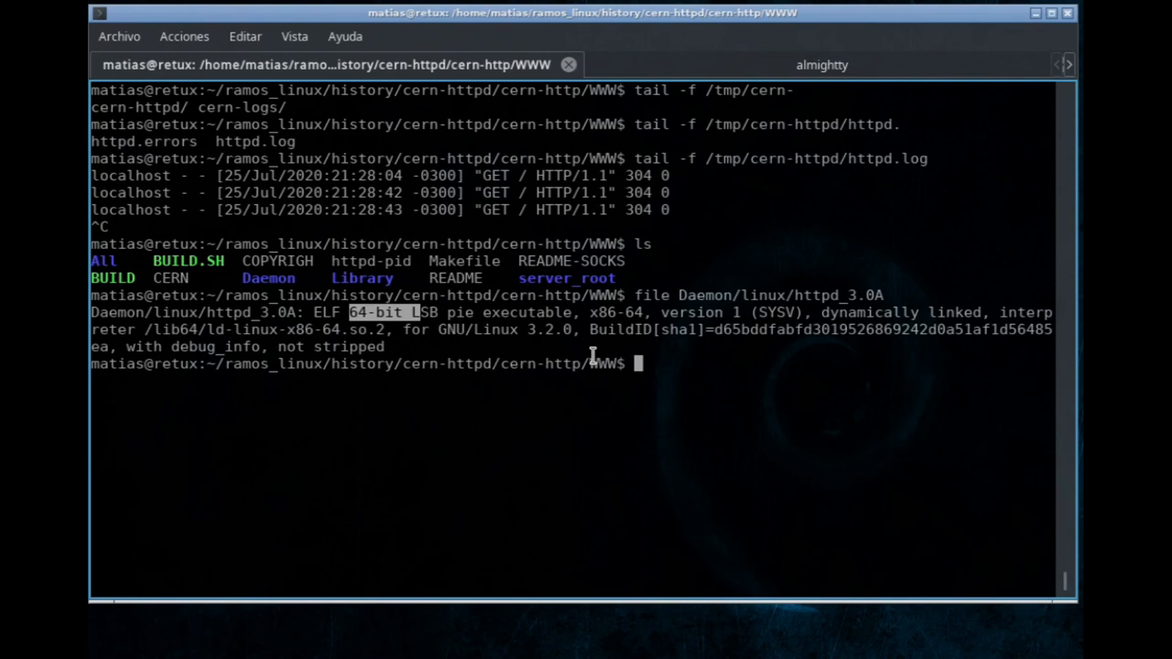
mouse_move(594, 355)
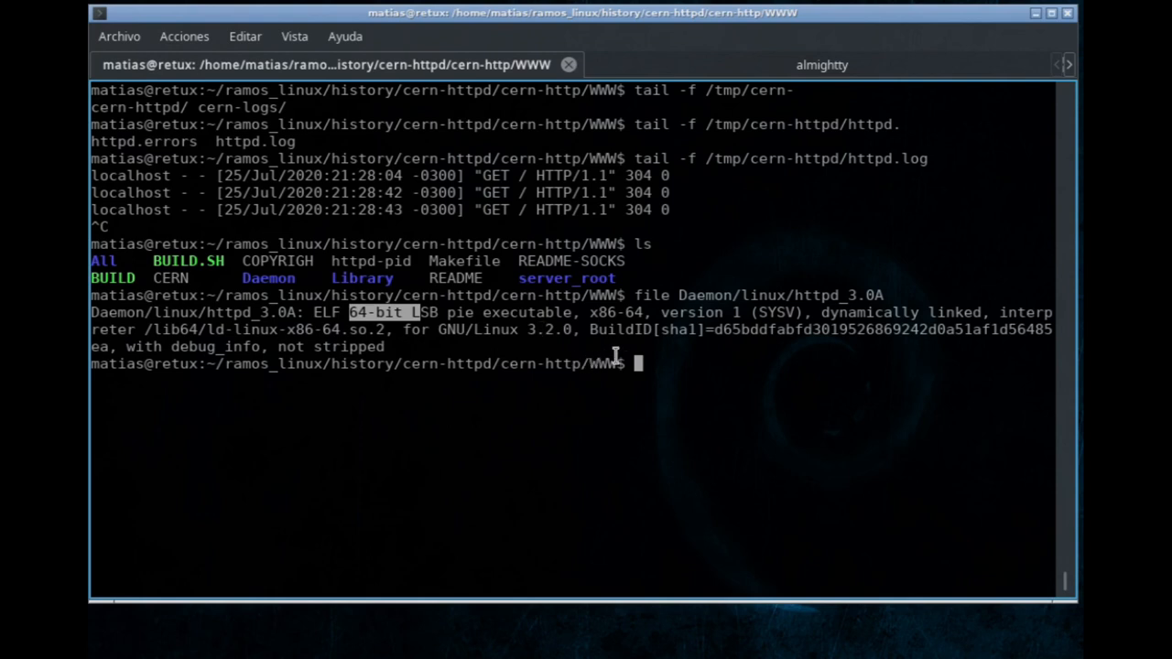
mouse_move(618, 356)
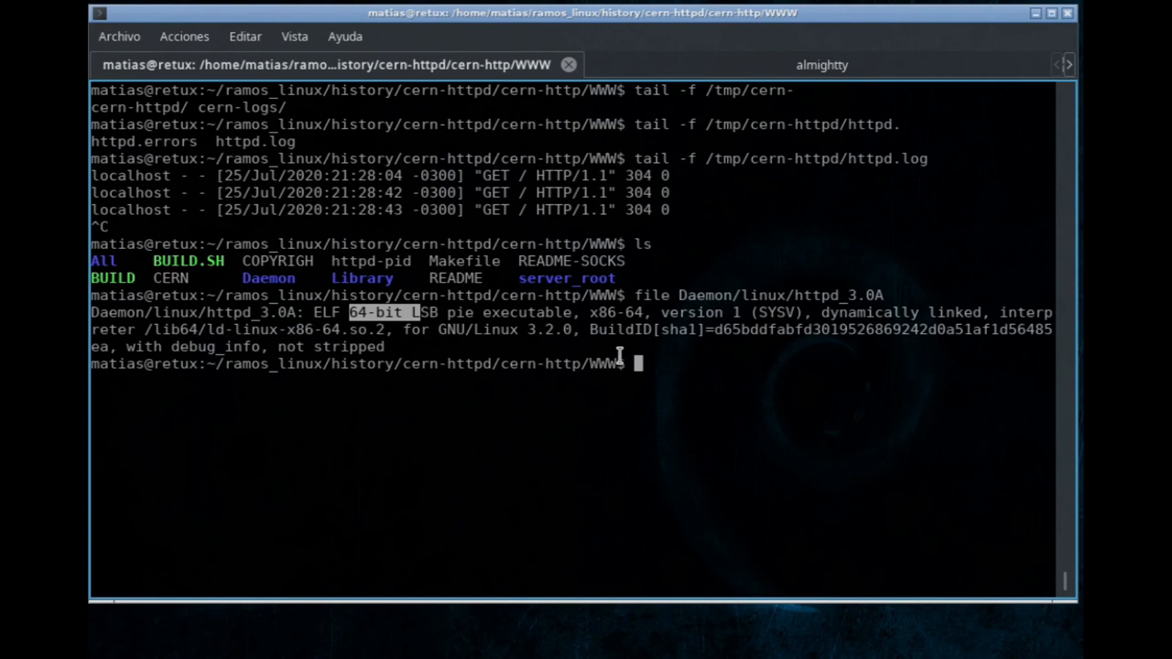
mouse_move(801, 398)
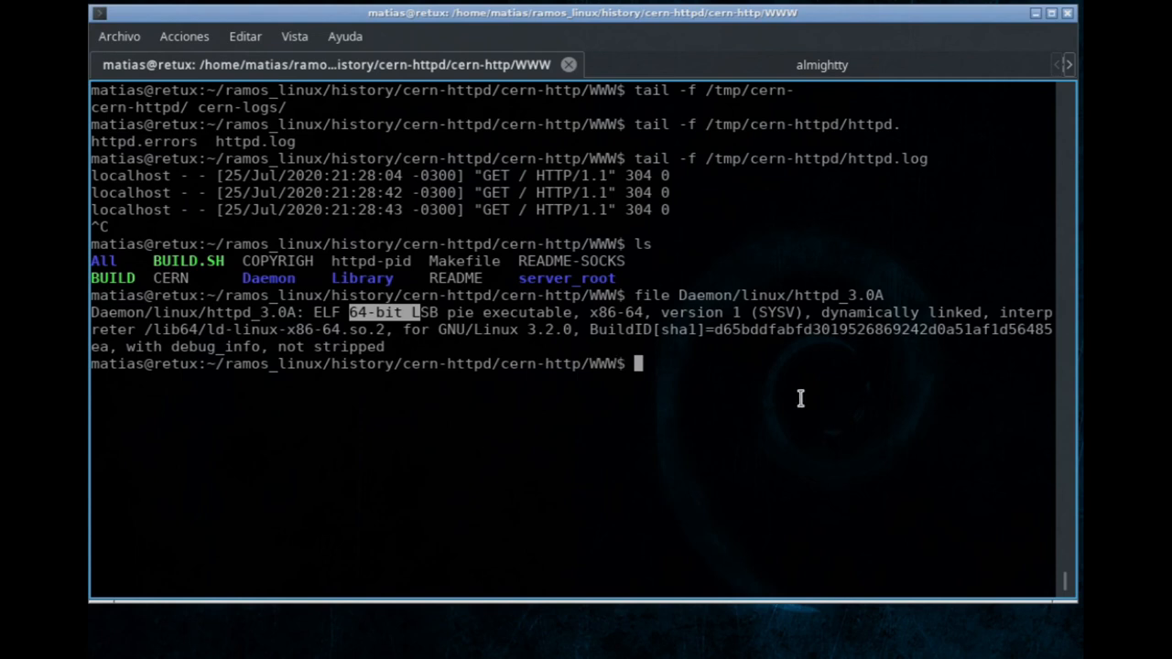
mouse_move(674, 403)
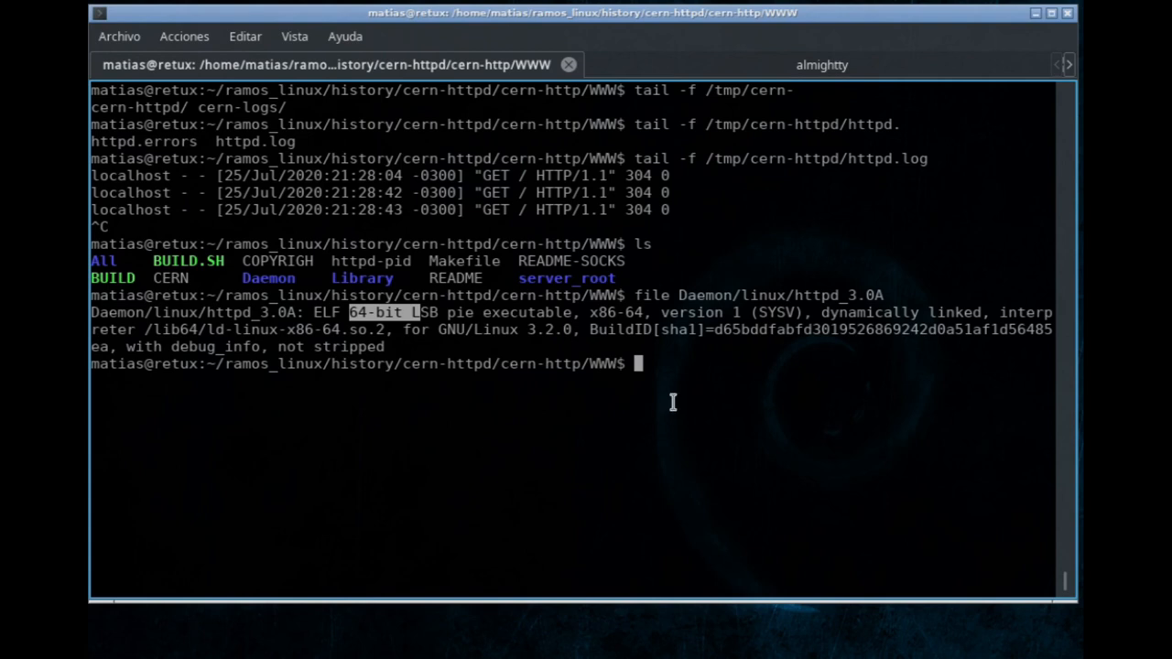
mouse_move(721, 389)
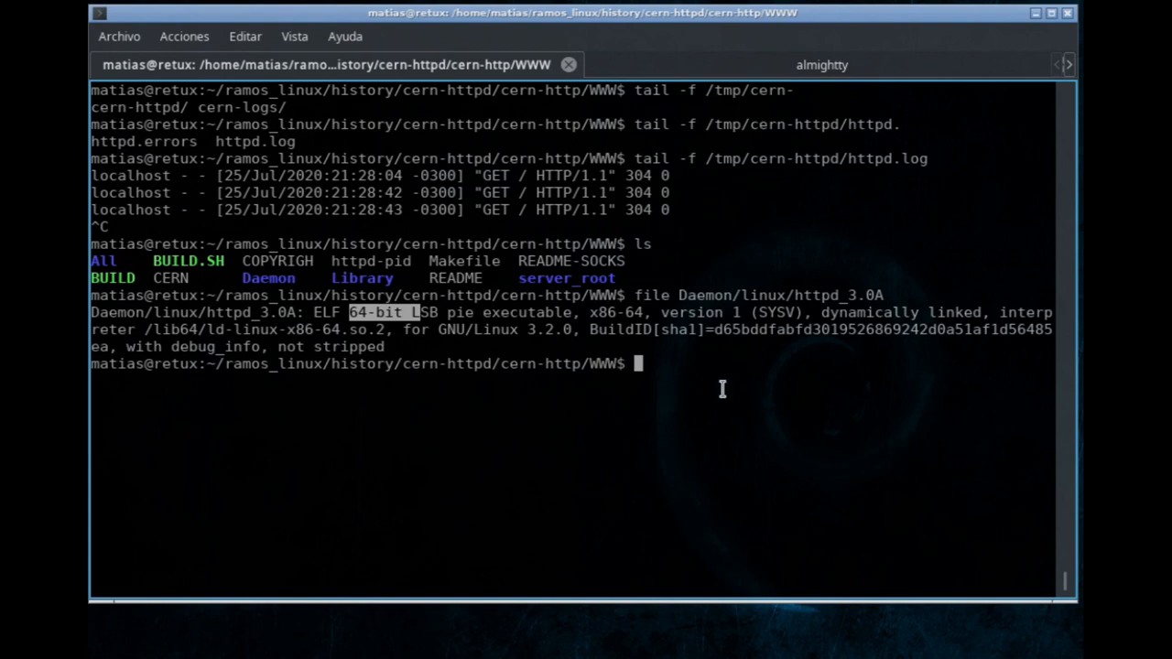
mouse_move(709, 379)
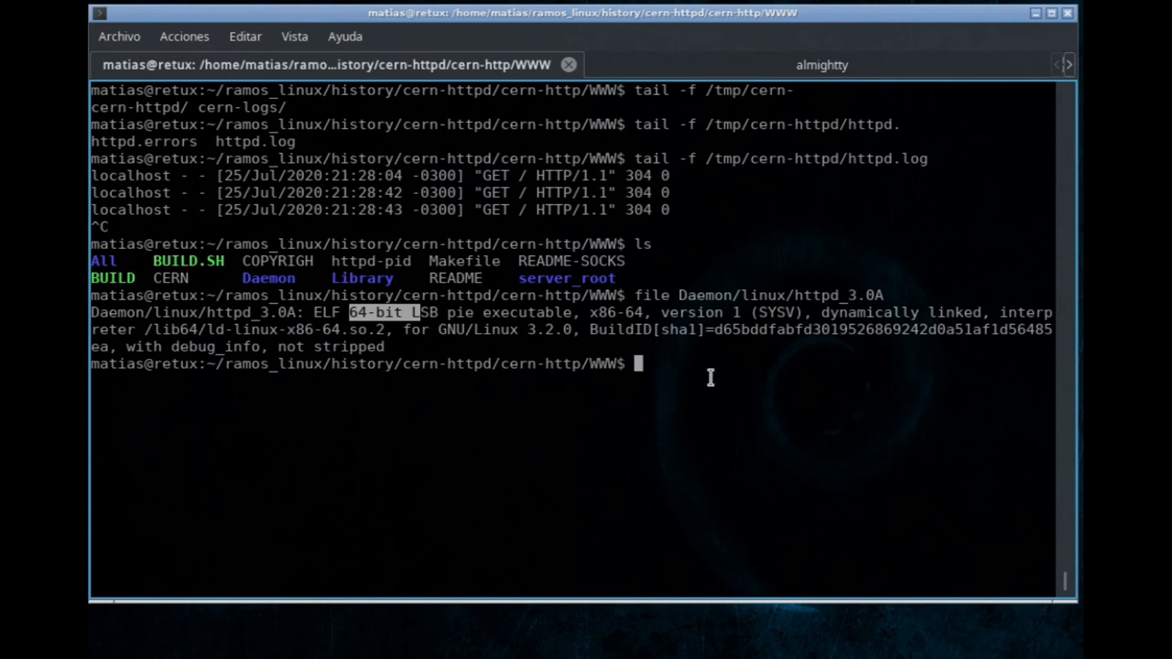